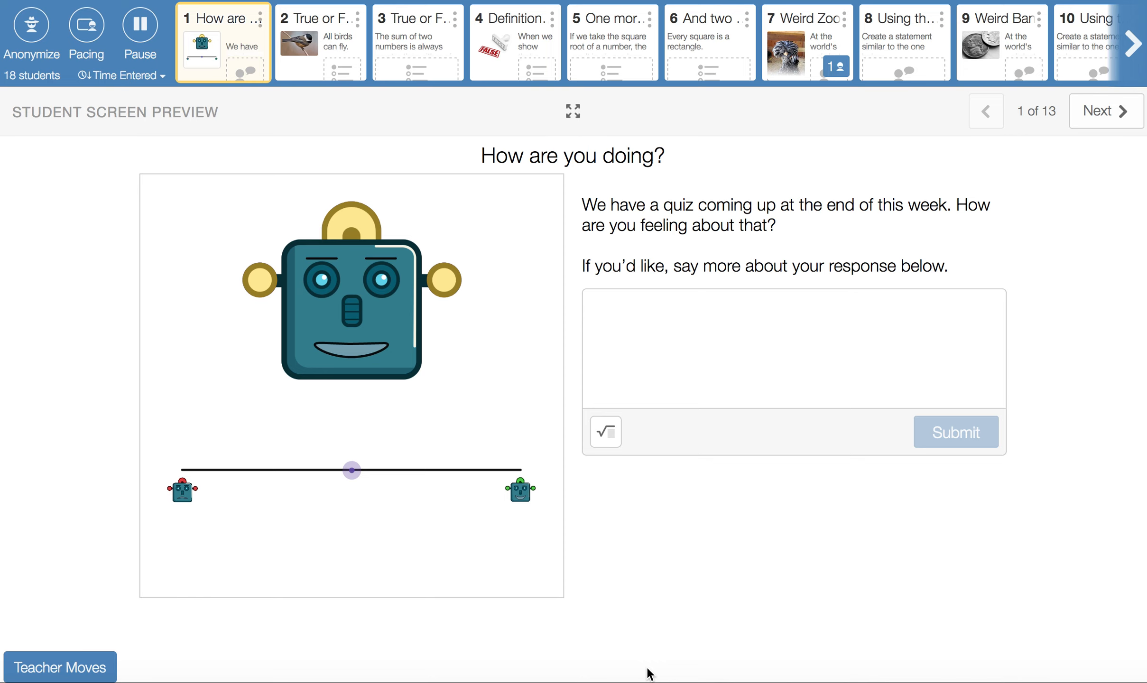
{"action": "mouse_move", "coordinate": [287, 21]}
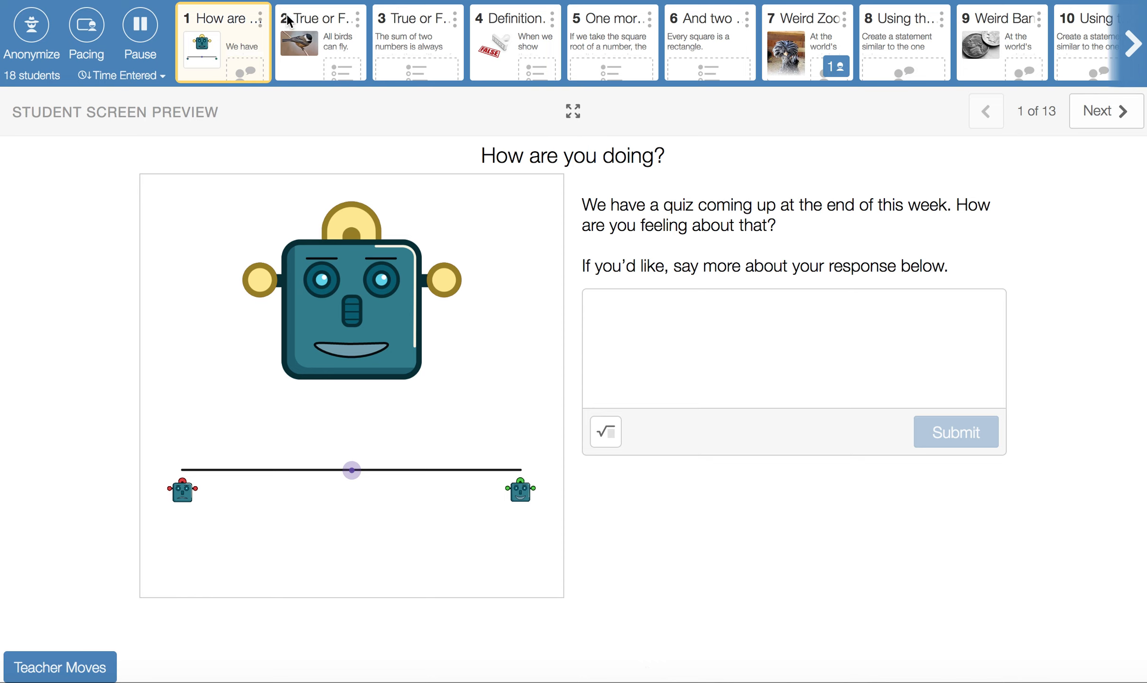
Step: Open screen 2, where 'All birds can fly' is answered False using penguins
{"action": "left_click", "coordinate": [318, 42]}
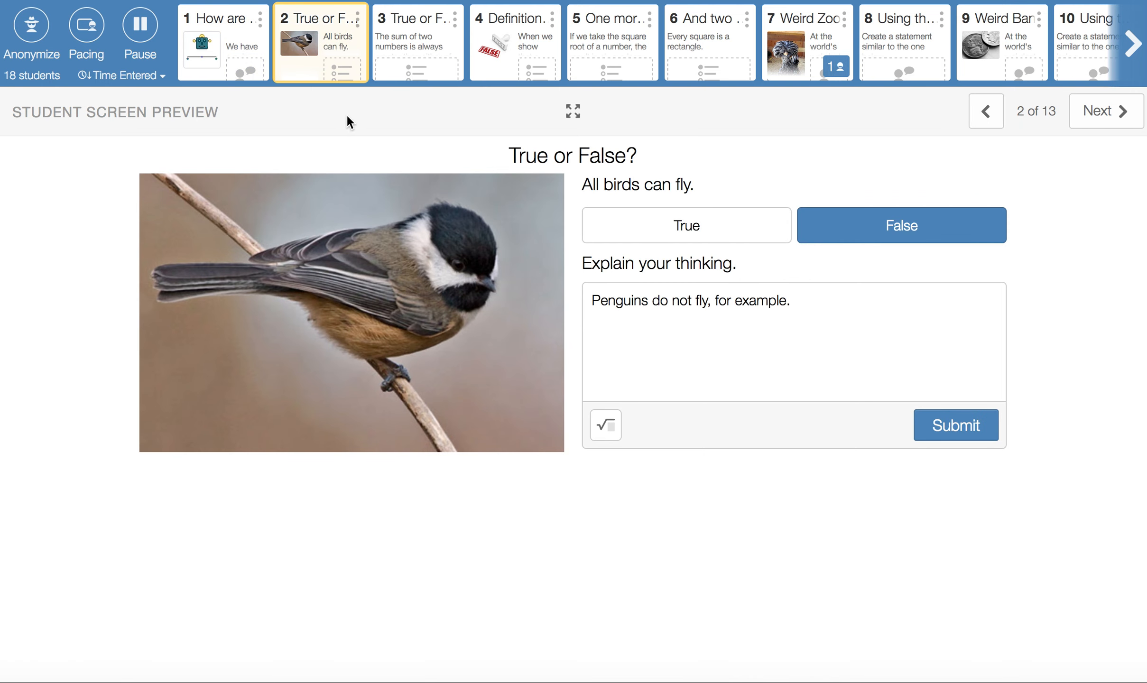
{"action": "mouse_move", "coordinate": [858, 204]}
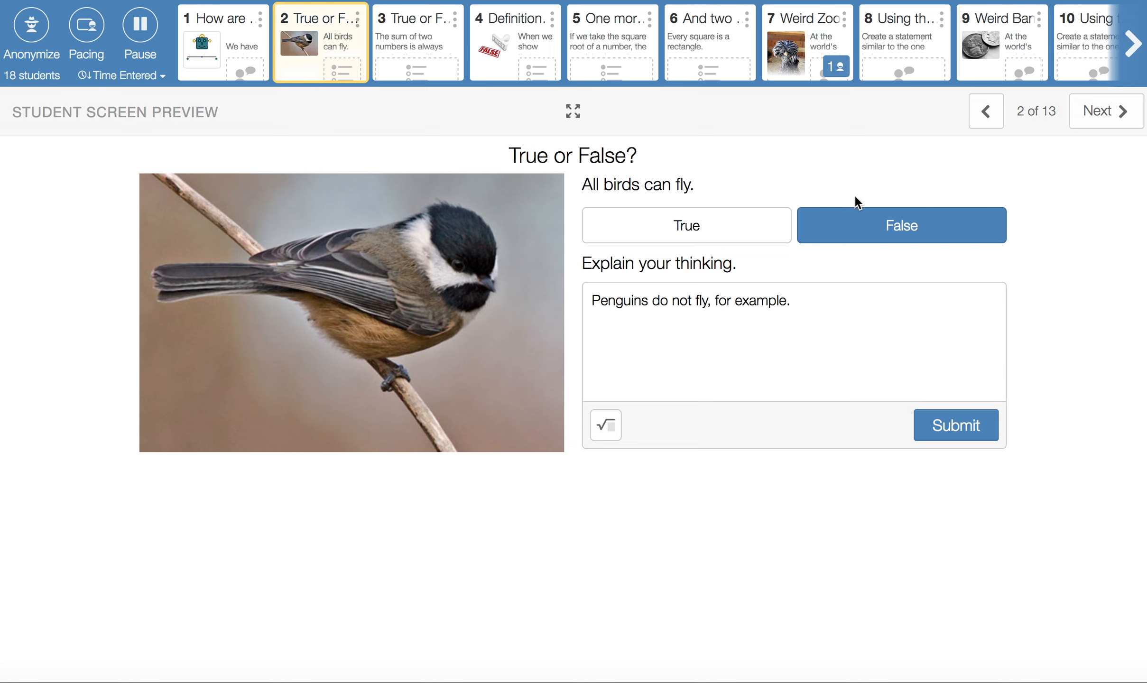
{"action": "mouse_move", "coordinate": [794, 346]}
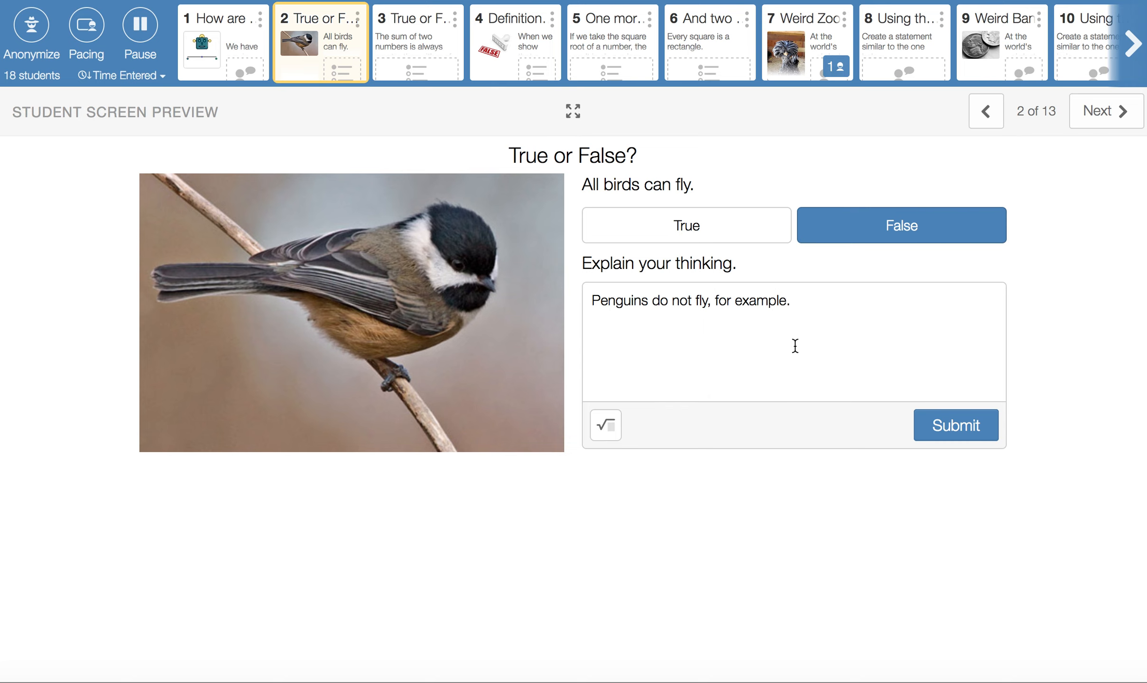
{"action": "mouse_move", "coordinate": [380, 182]}
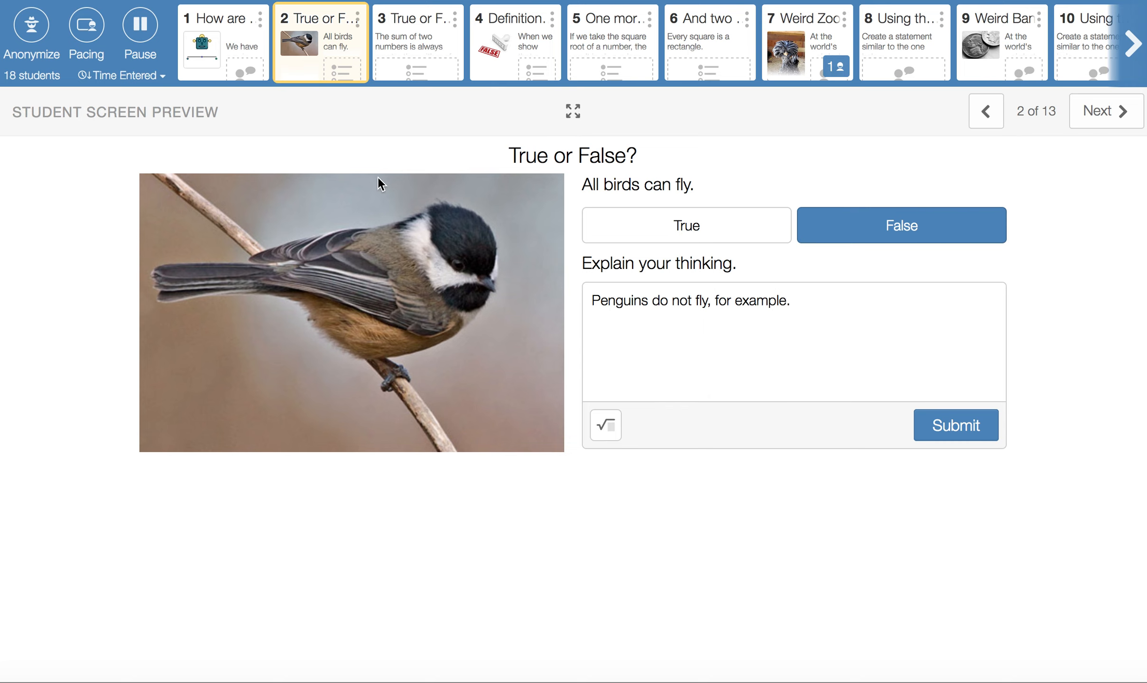
Step: Preview screen 3's False answer with counterexamples 5 + 0 = 5 and -1 + (-2) = -3
{"action": "left_click", "coordinate": [410, 41]}
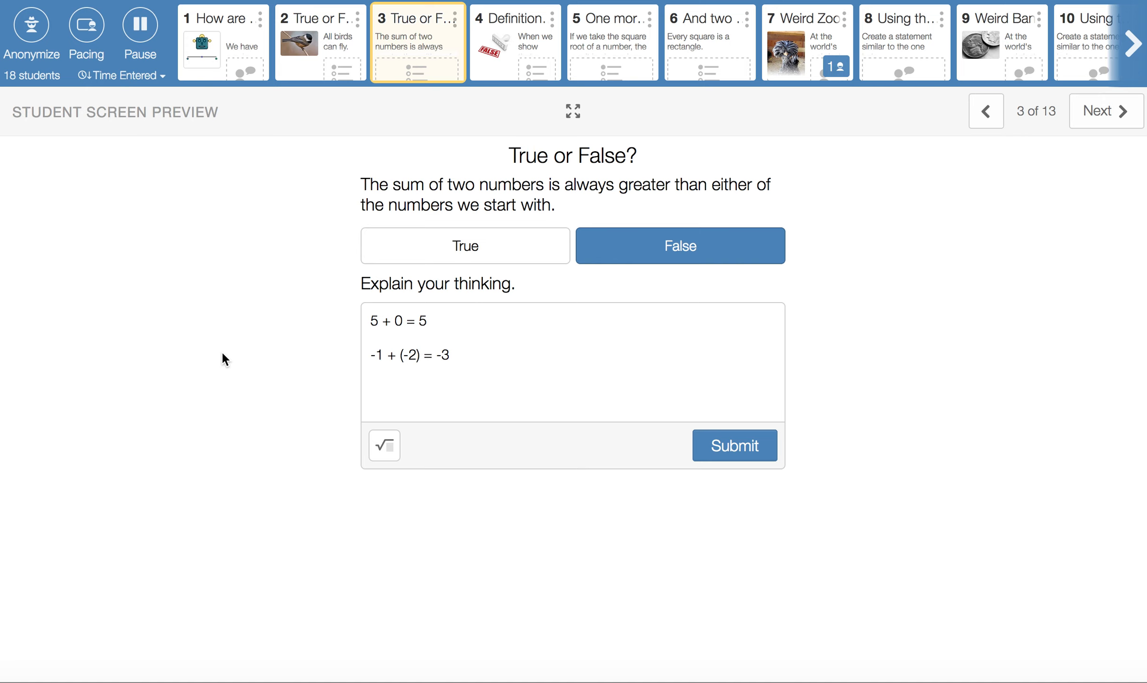
{"action": "mouse_move", "coordinate": [183, 358]}
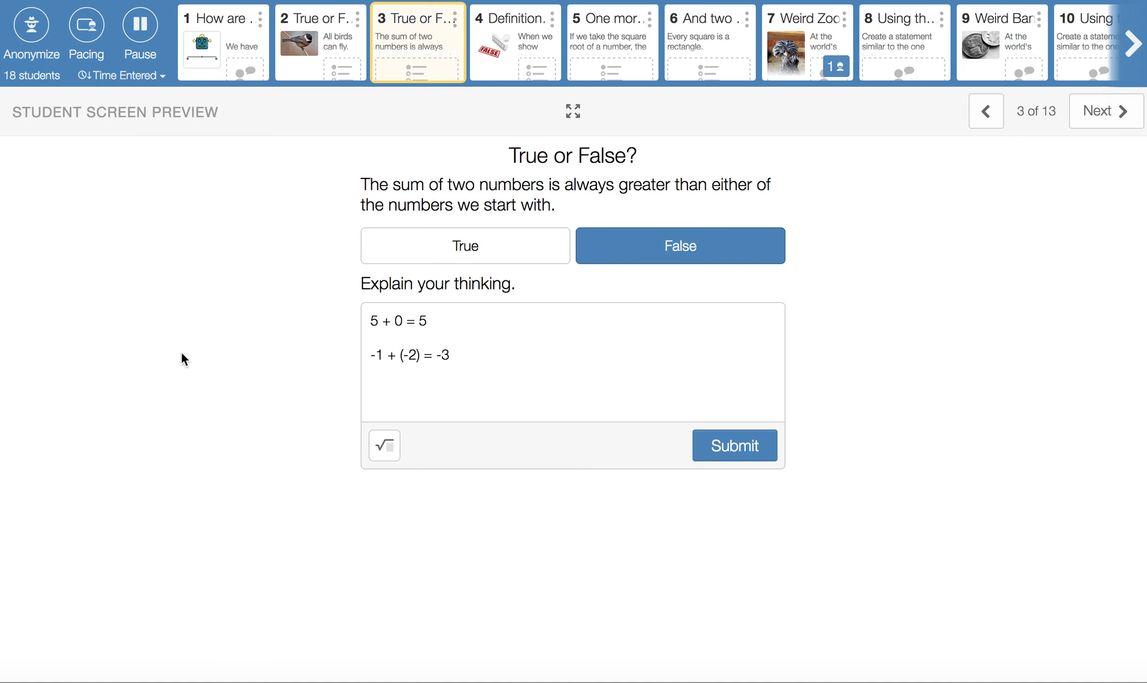
{"action": "mouse_move", "coordinate": [545, 313]}
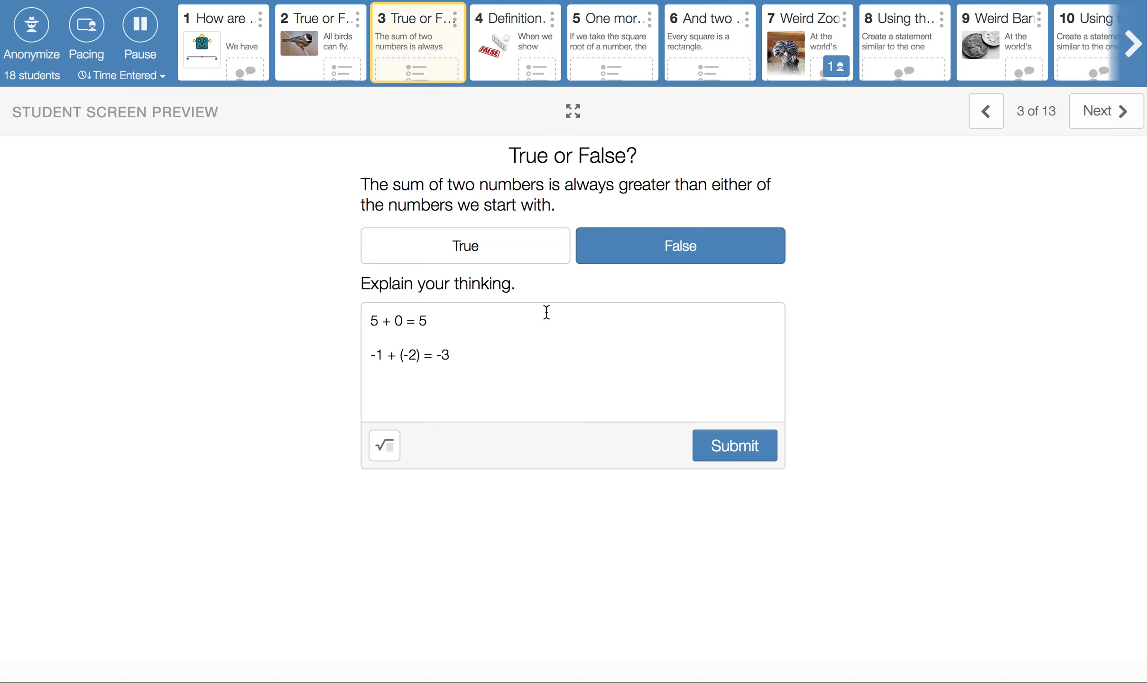
{"action": "mouse_move", "coordinate": [502, 330]}
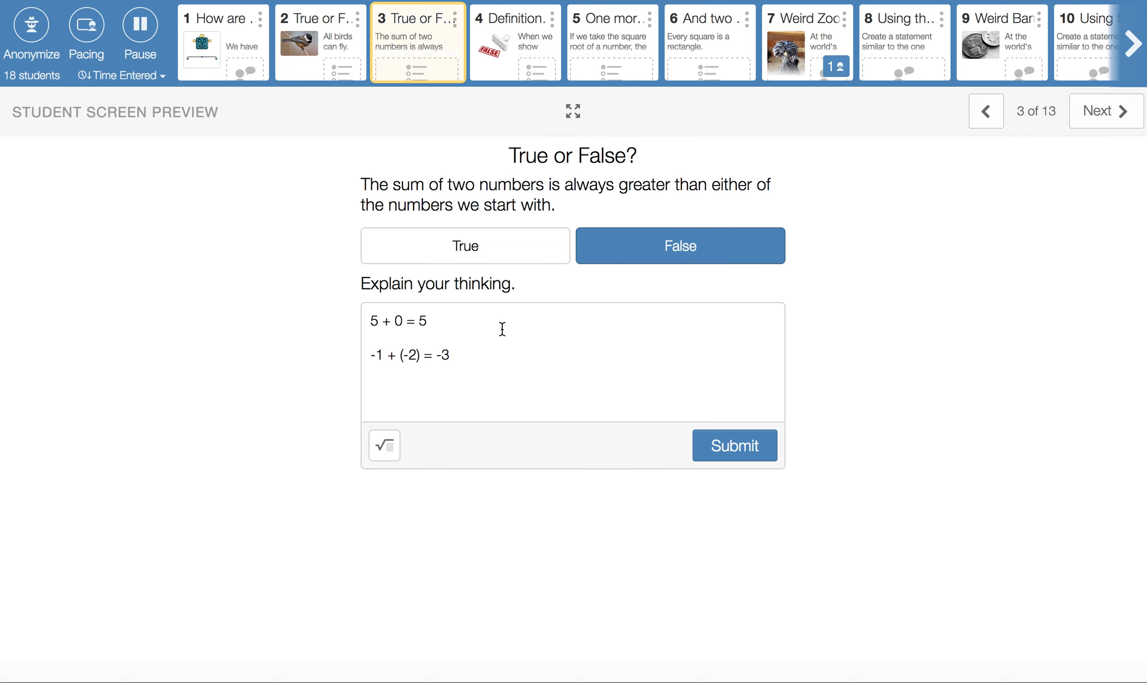
{"action": "mouse_move", "coordinate": [477, 327]}
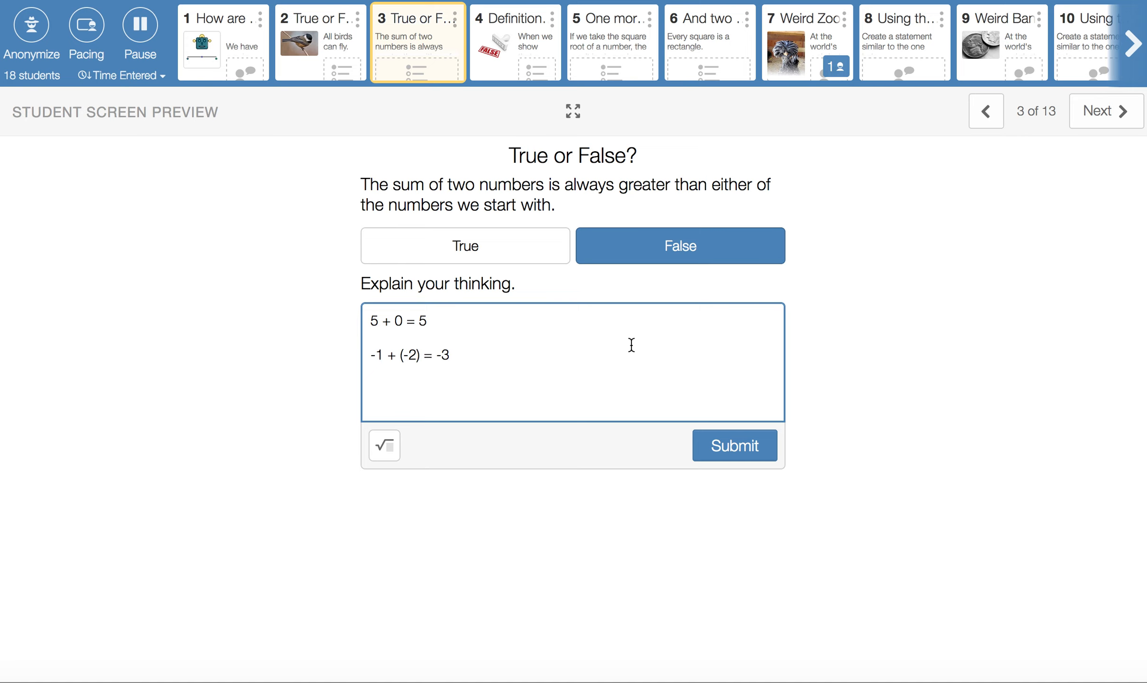
{"action": "left_click", "coordinate": [428, 320]}
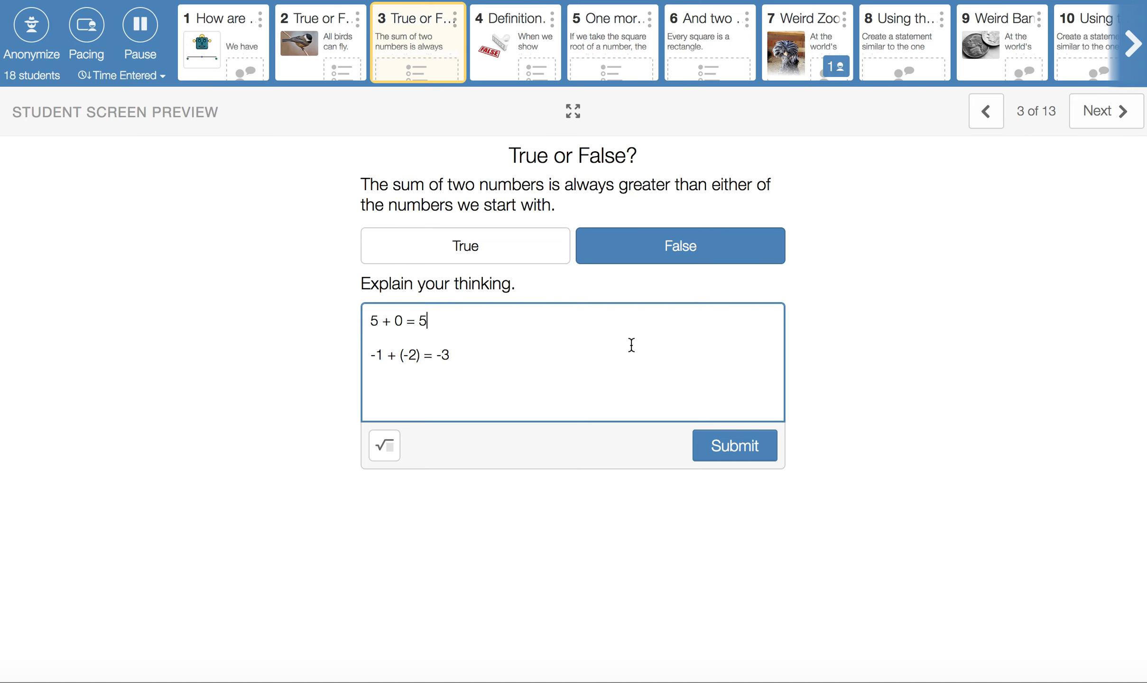
{"action": "mouse_move", "coordinate": [437, 320]}
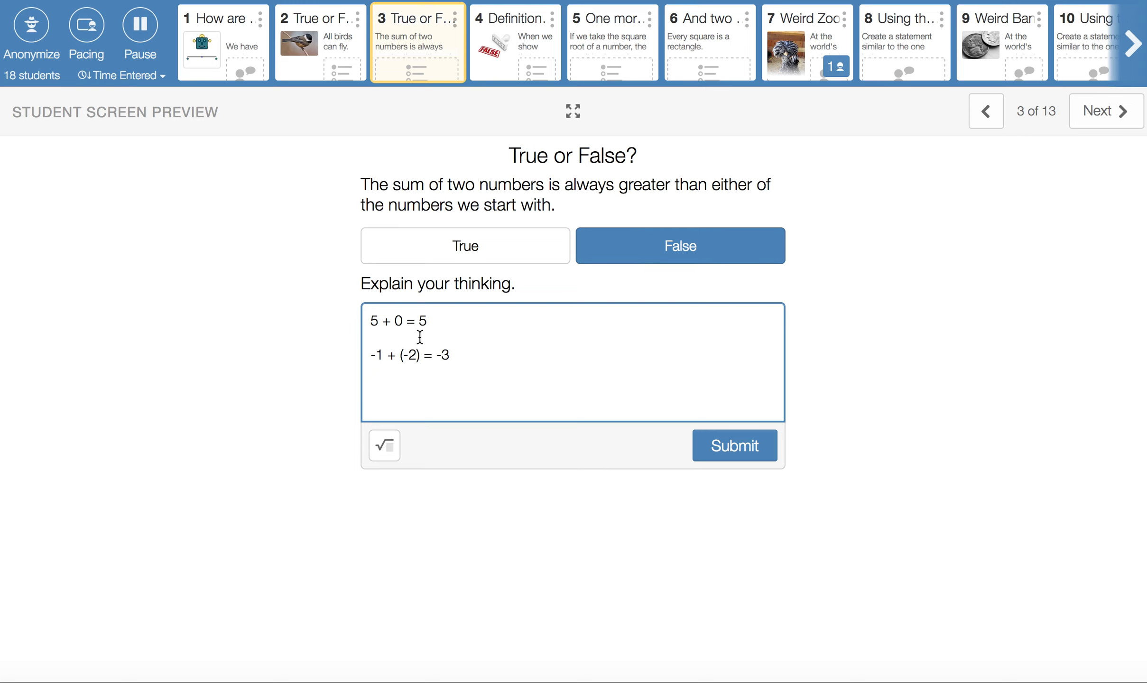
{"action": "mouse_move", "coordinate": [403, 370]}
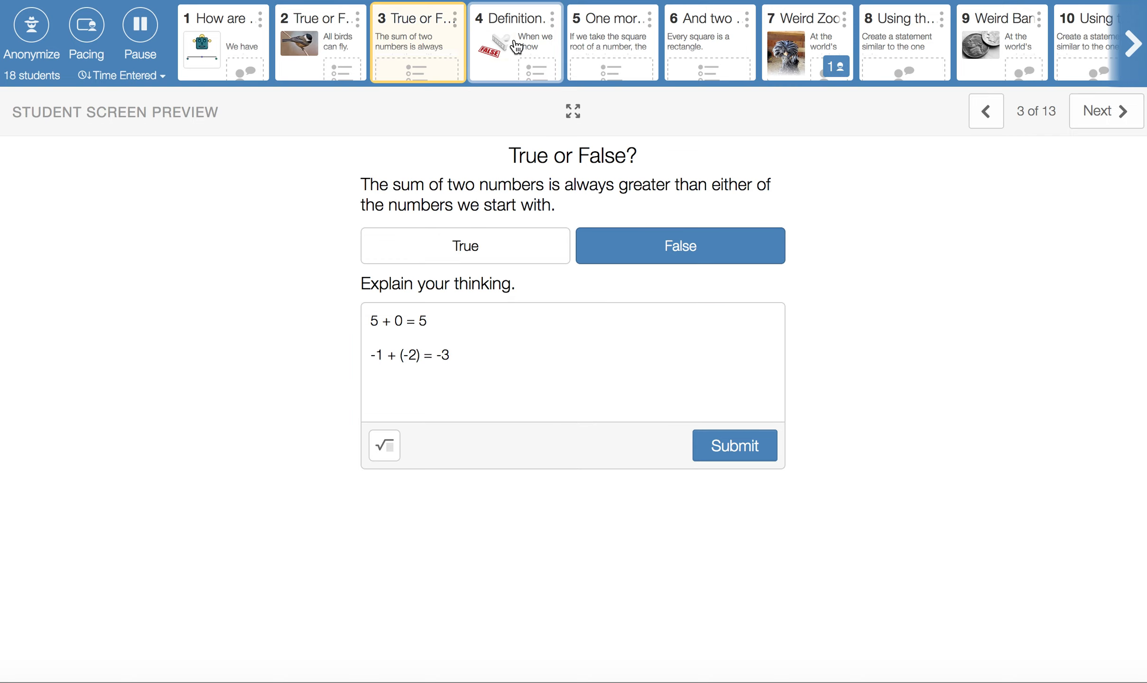
Step: Open screen 4 and scroll through the twelve-product statement answered with 4 x 3 and 2 x 6
{"action": "left_click", "coordinate": [514, 41]}
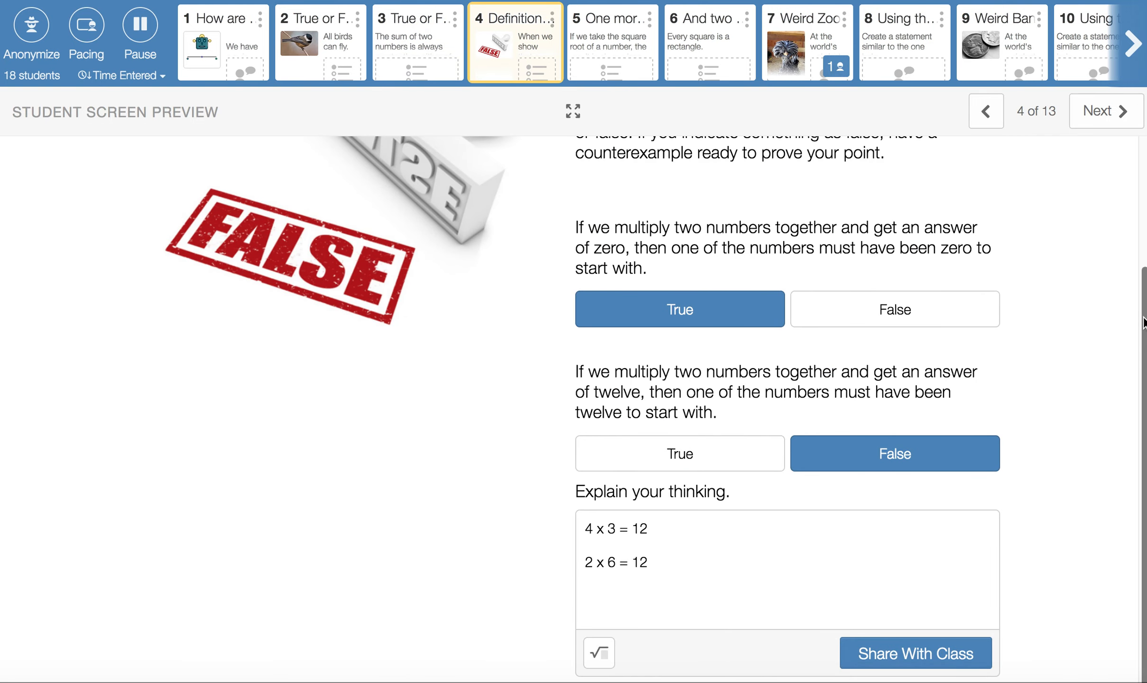
{"action": "scroll", "scroll_direction": "up", "scroll_amount": 3}
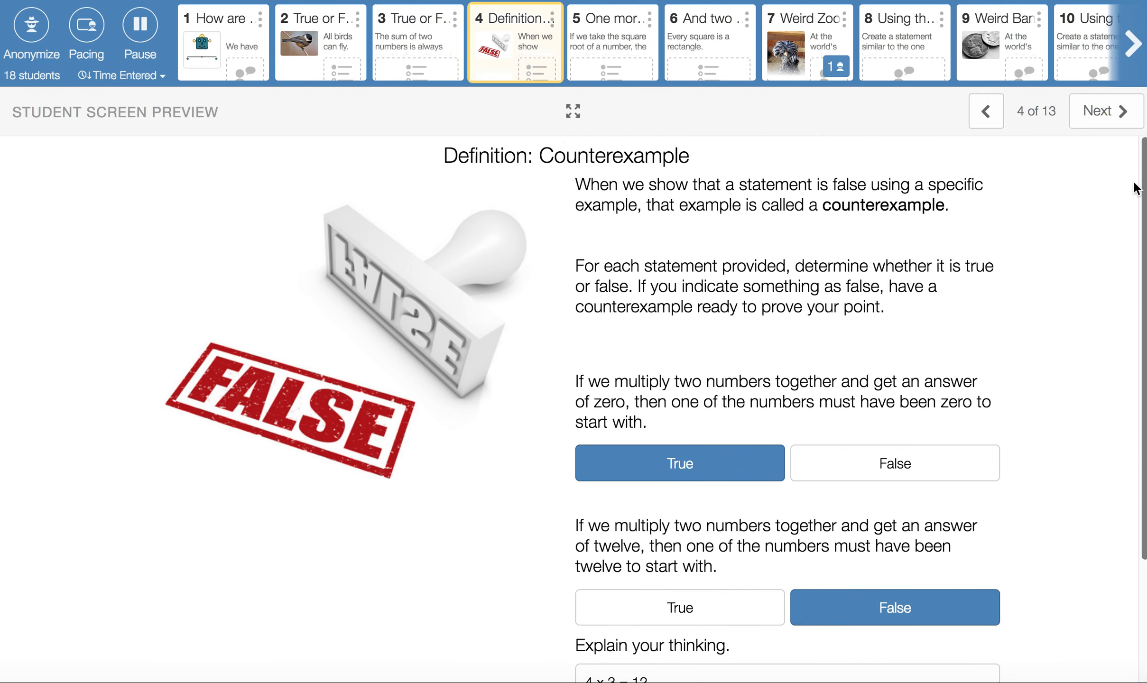
{"action": "mouse_move", "coordinate": [1030, 257]}
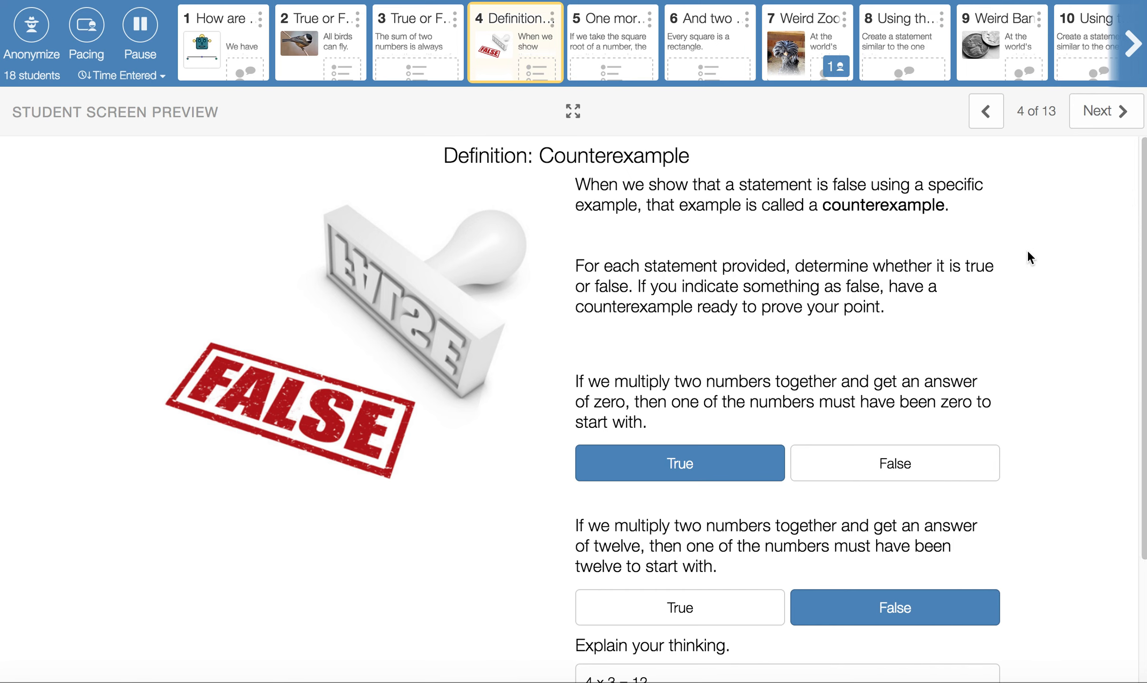
{"action": "mouse_move", "coordinate": [1138, 247]}
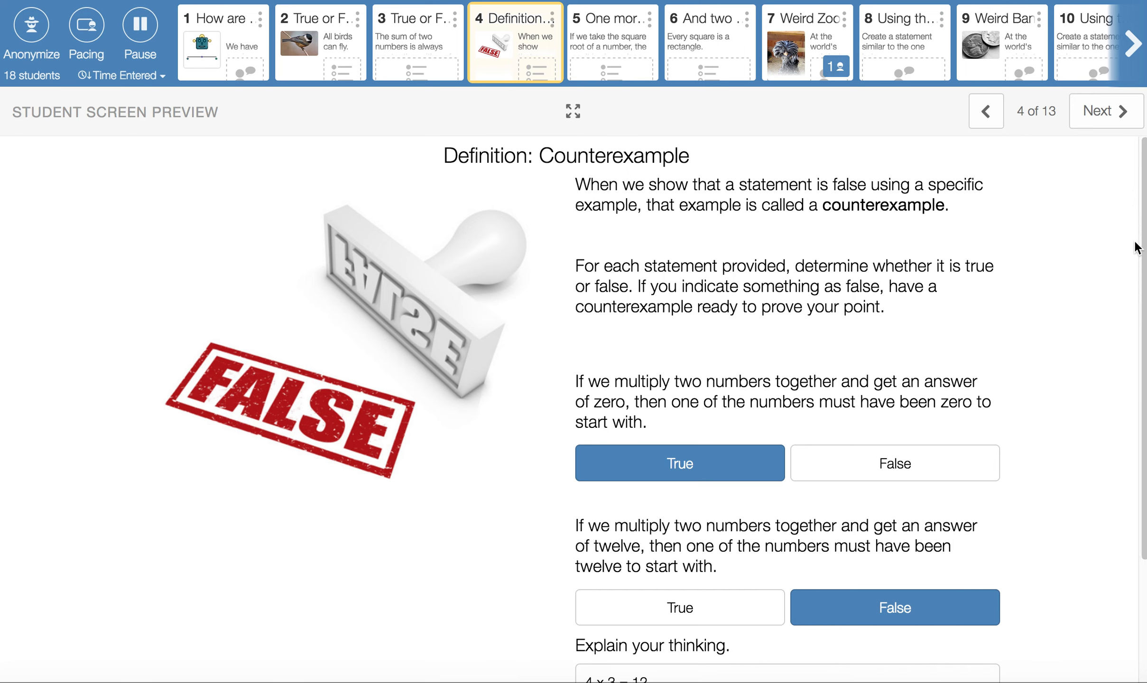
{"action": "scroll", "scroll_direction": "down", "scroll_amount": 3}
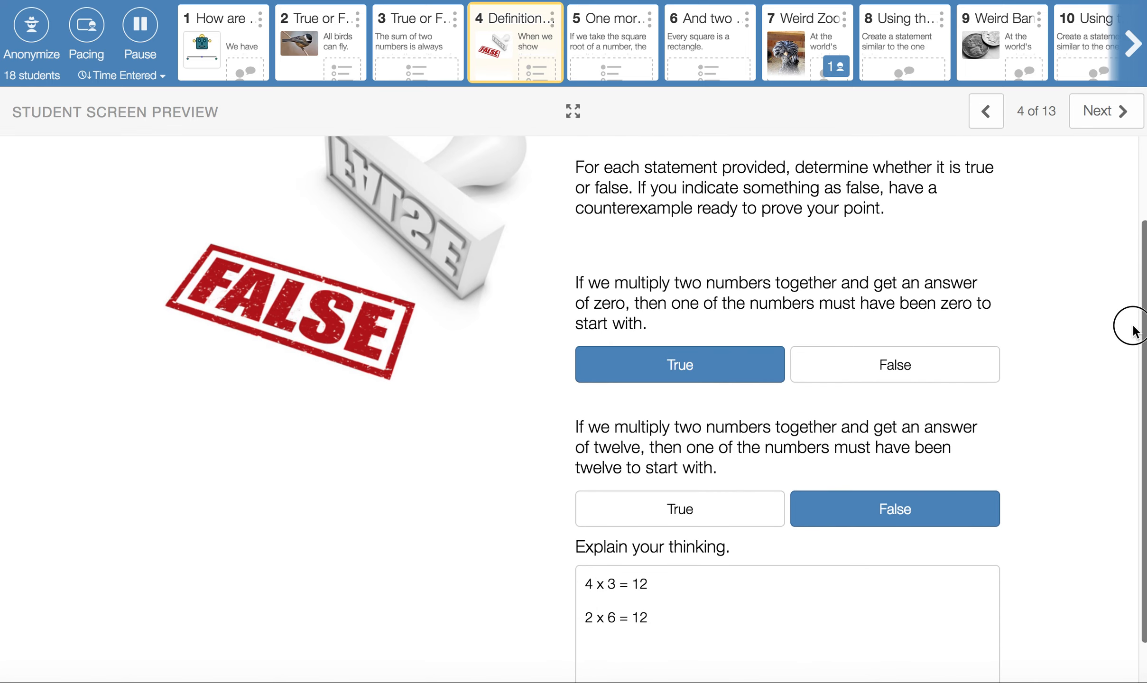
{"action": "scroll", "scroll_direction": "down", "scroll_amount": 3}
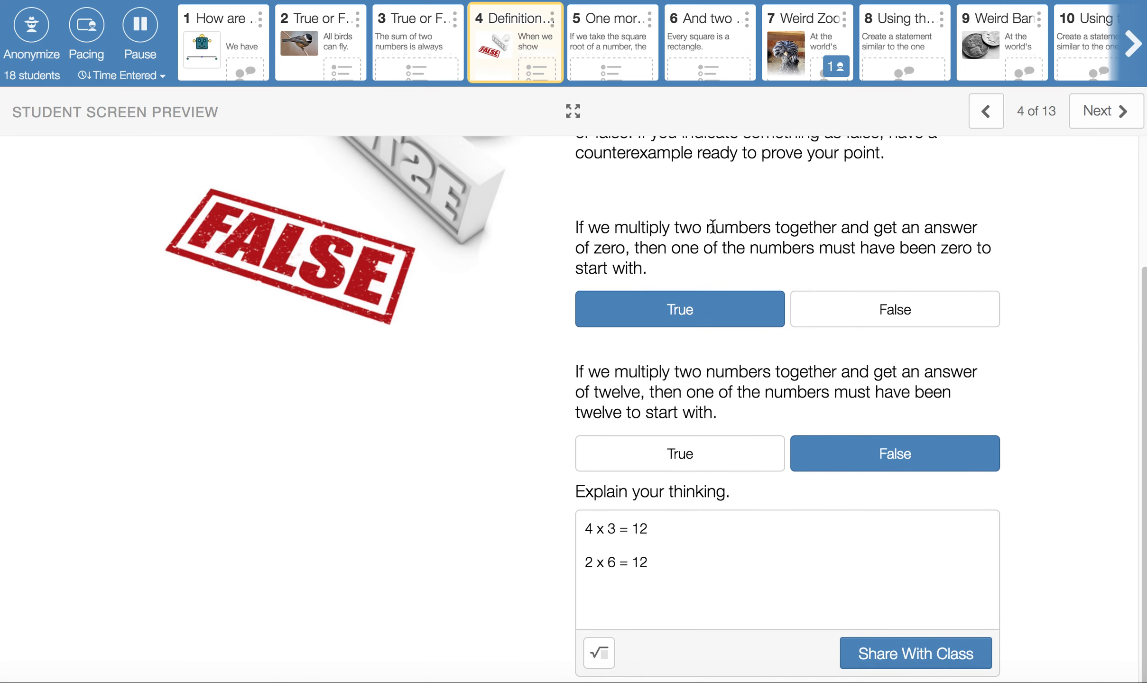
{"action": "mouse_move", "coordinate": [872, 233]}
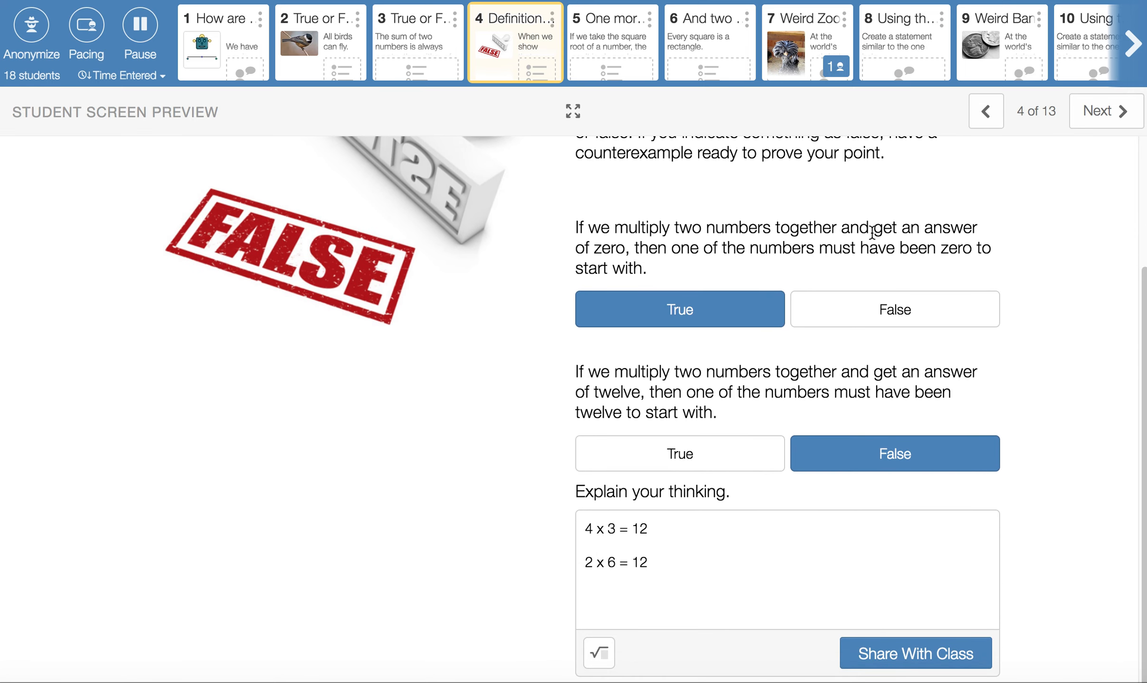
{"action": "mouse_move", "coordinate": [763, 253]}
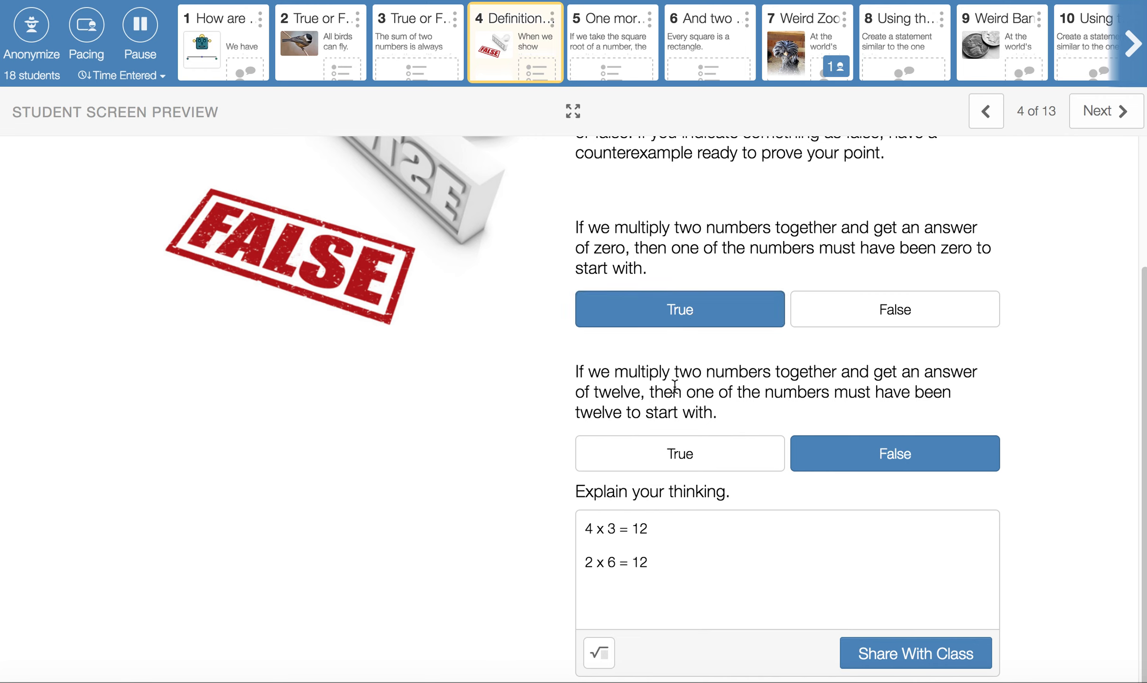
{"action": "mouse_move", "coordinate": [747, 411]}
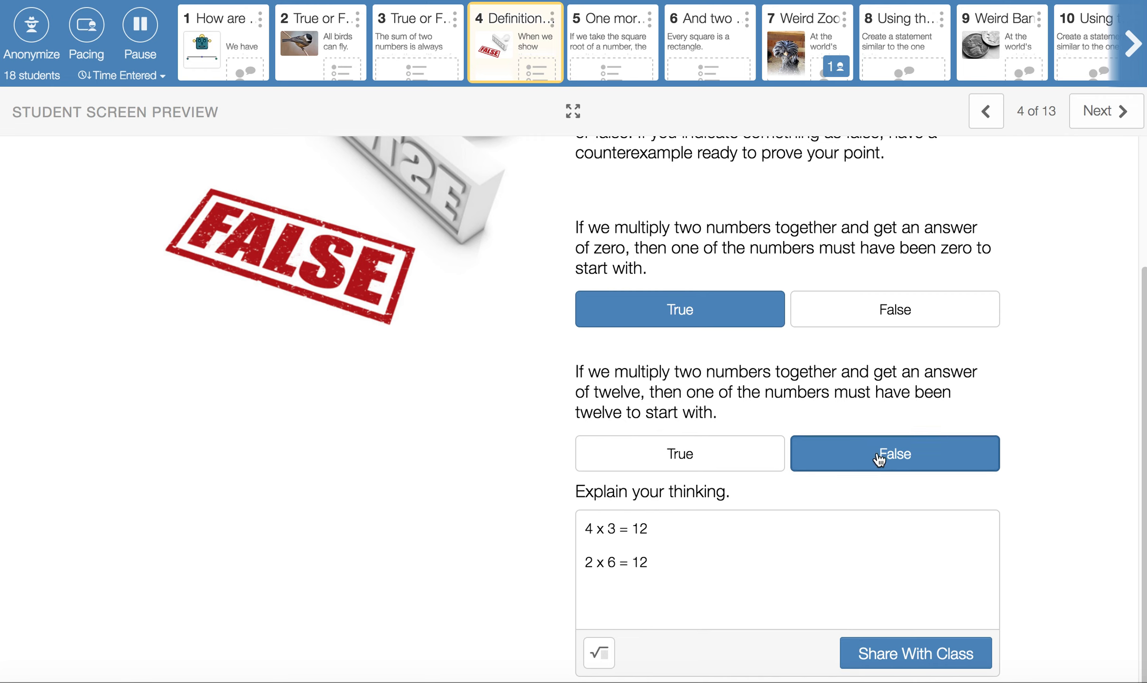
{"action": "mouse_move", "coordinate": [834, 388]}
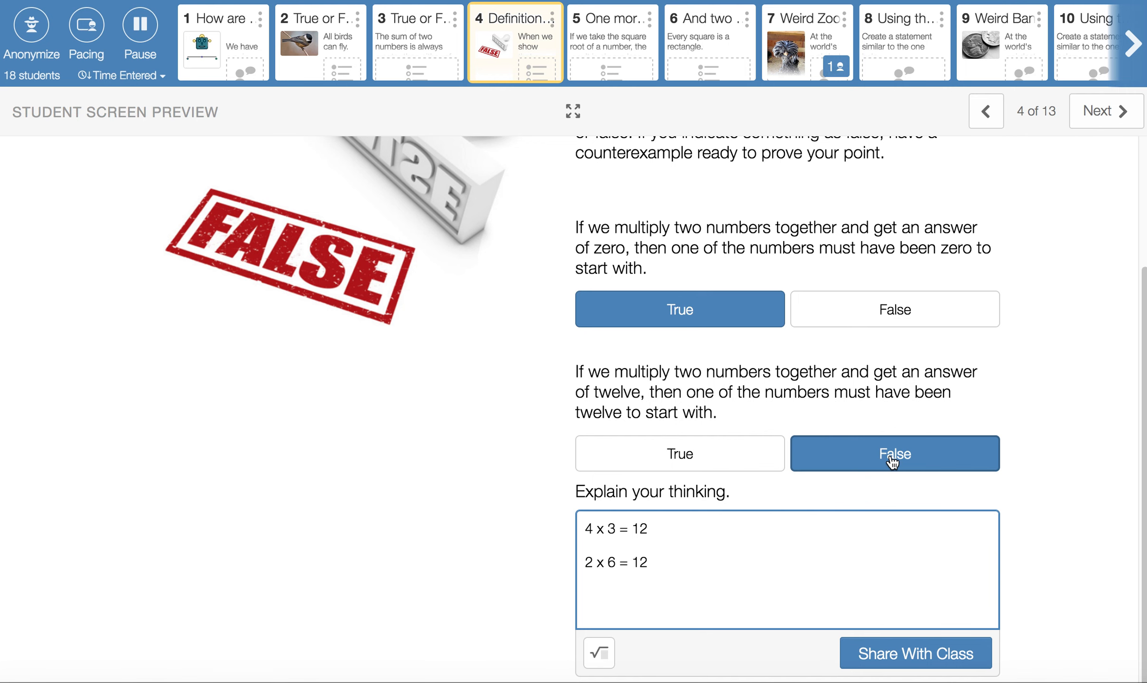
Step: Open screen 5 and inspect the square-root examples √1=1, √0=0 and √(1/4)=1/2
{"action": "left_click", "coordinate": [1103, 111]}
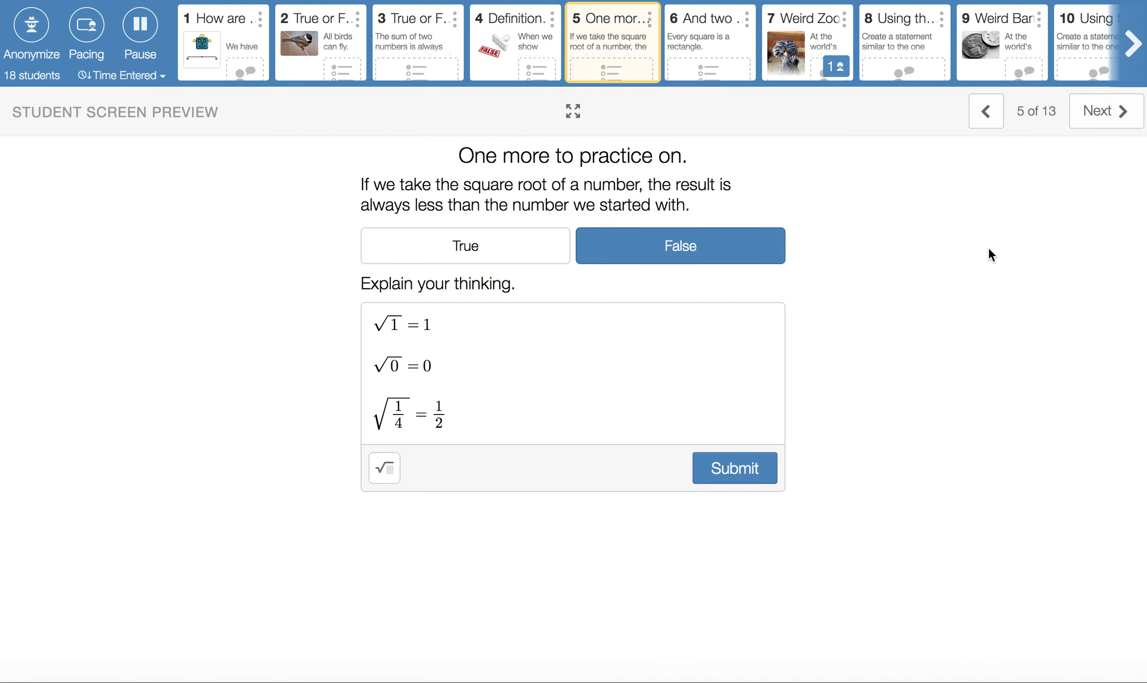
{"action": "mouse_move", "coordinate": [1019, 280]}
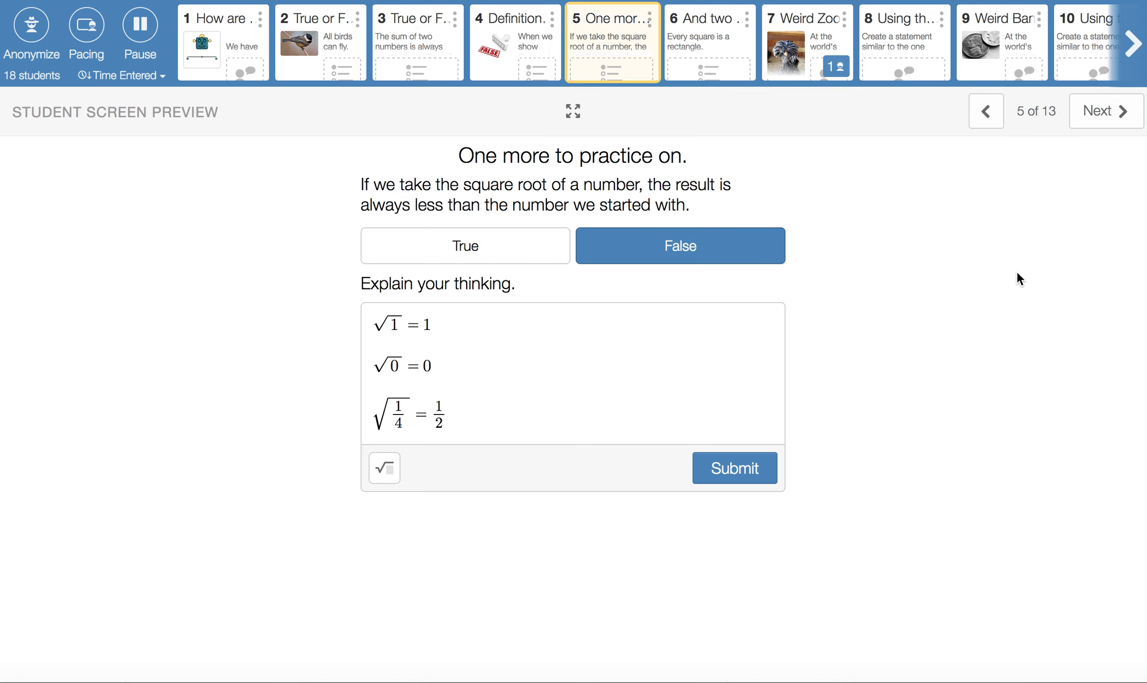
{"action": "mouse_move", "coordinate": [994, 173]}
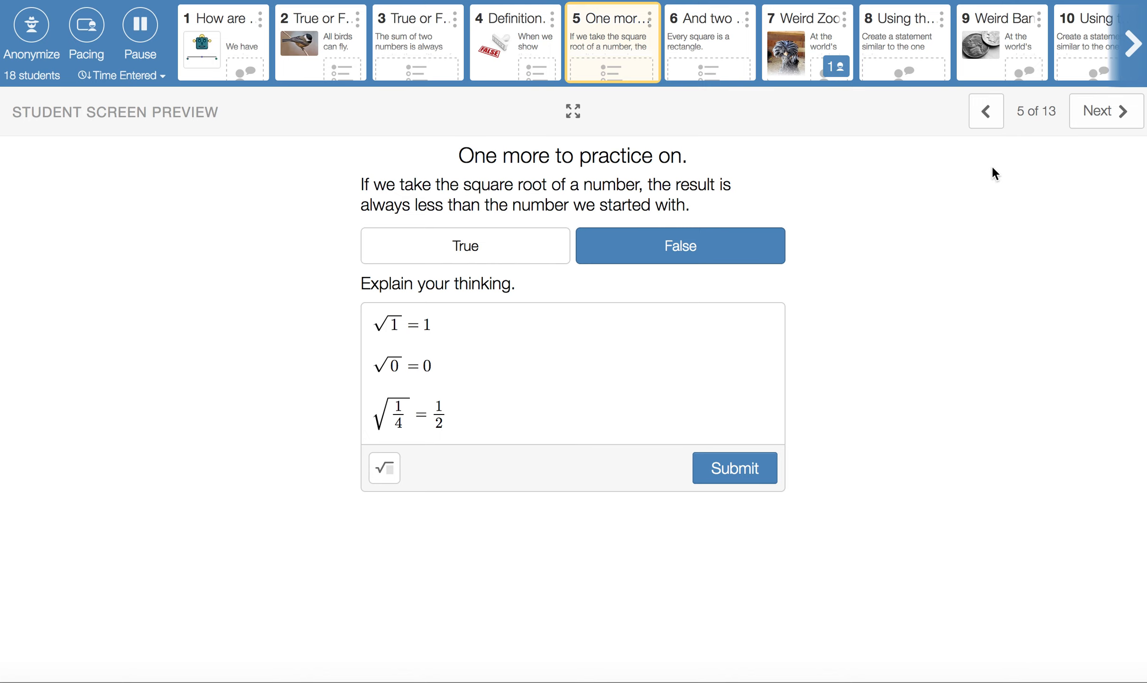
{"action": "mouse_move", "coordinate": [680, 244]}
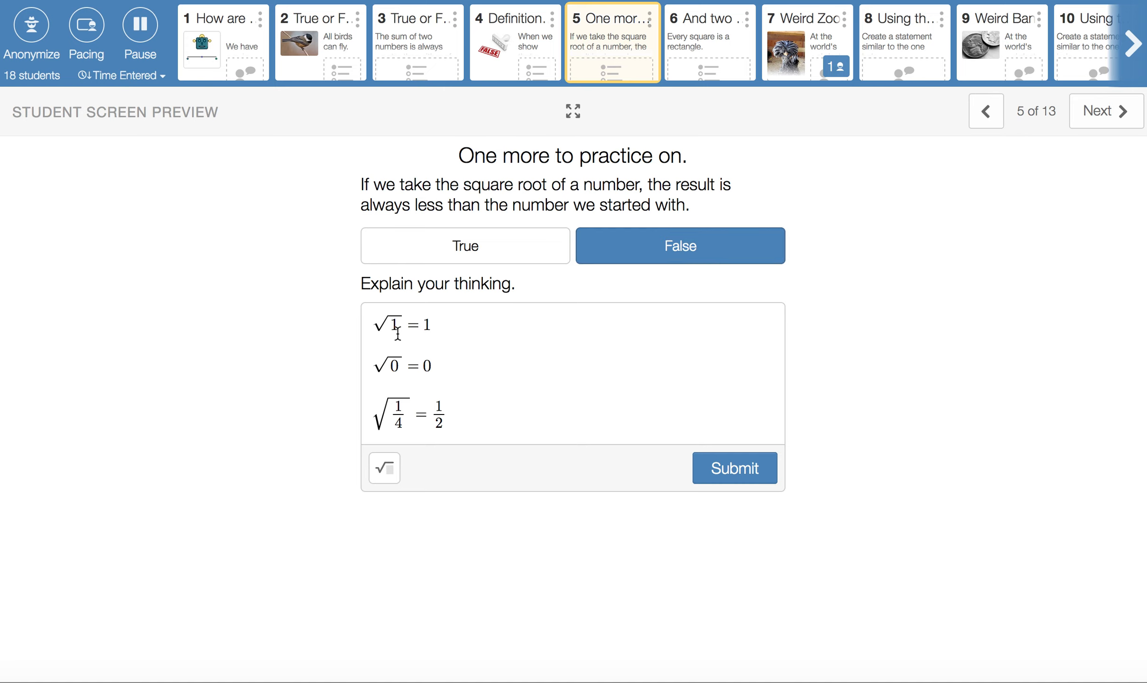
{"action": "left_click", "coordinate": [512, 366]}
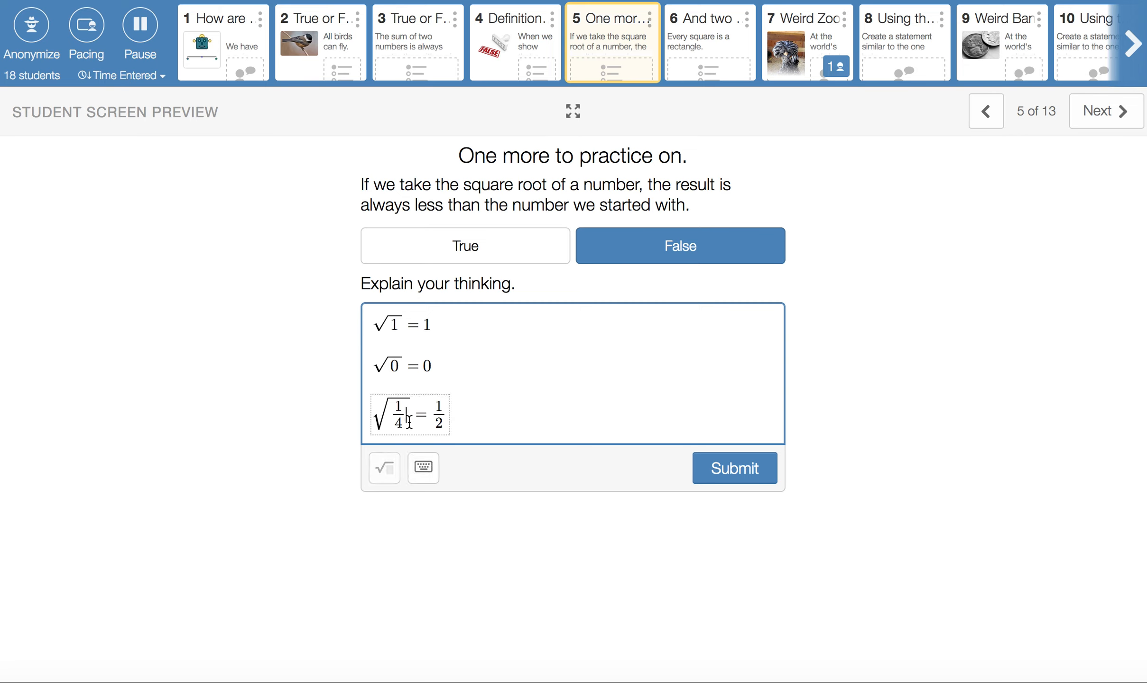
{"action": "left_click", "coordinate": [423, 468]}
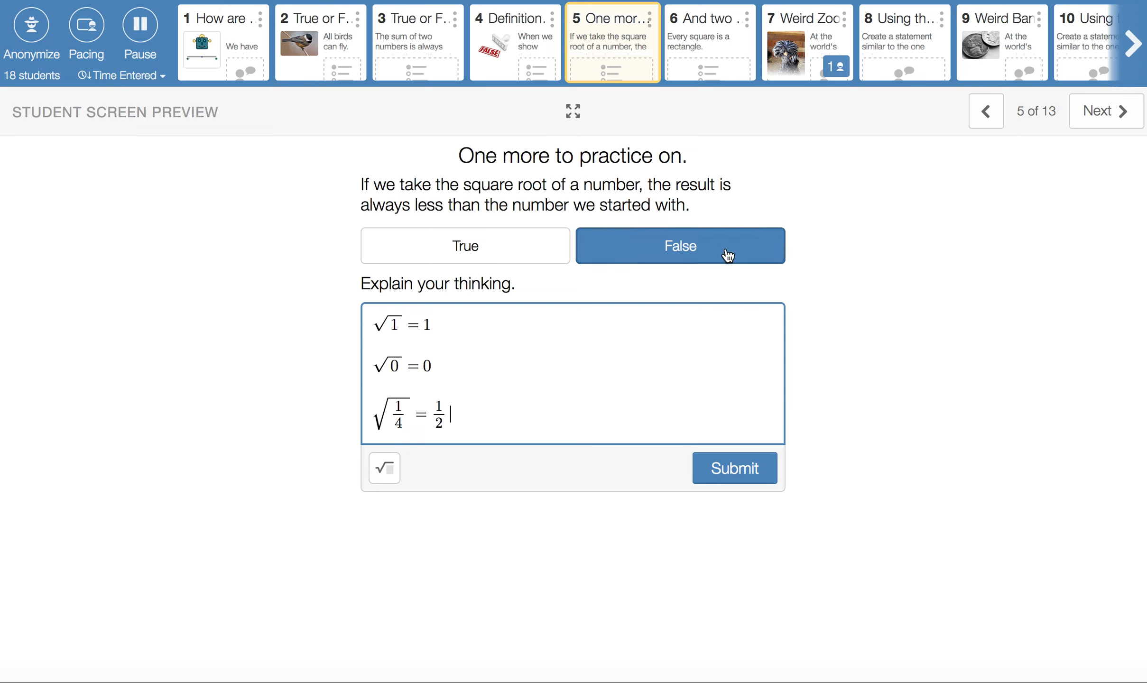
{"action": "left_click", "coordinate": [708, 42]}
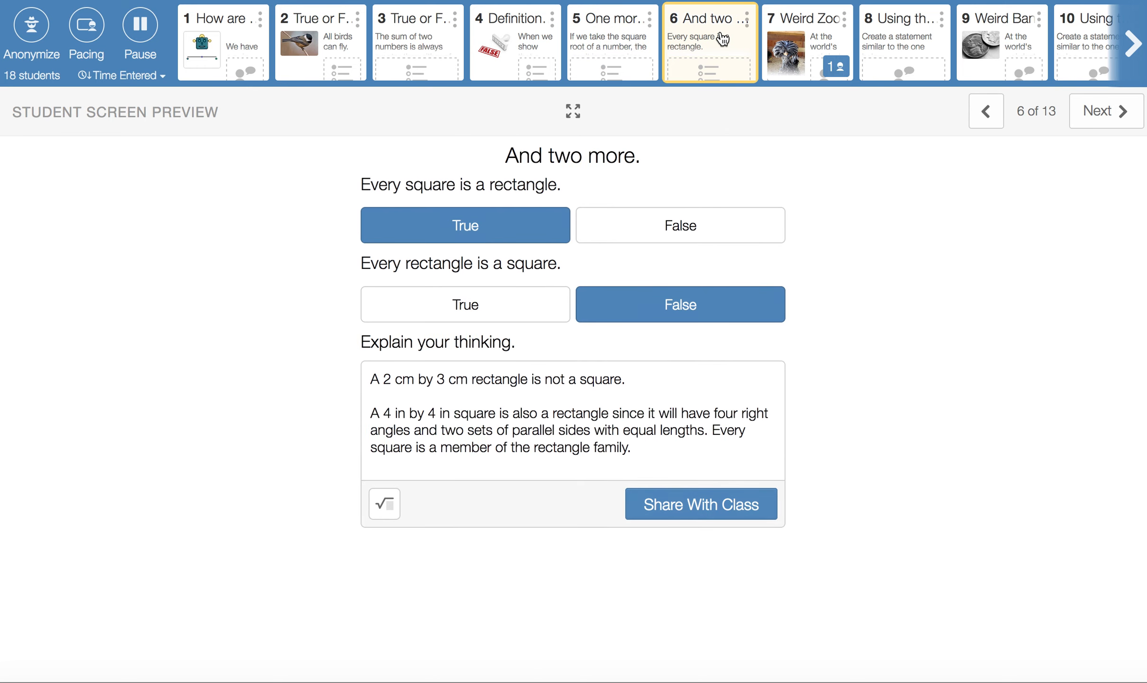
{"action": "mouse_move", "coordinate": [974, 366]}
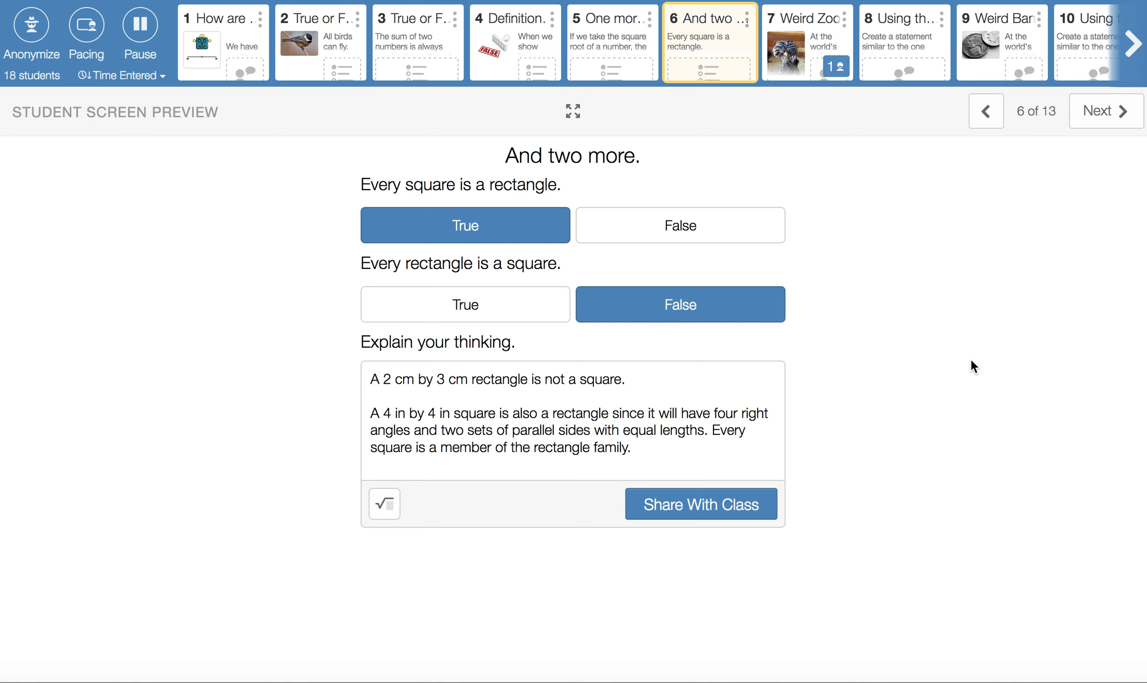
{"action": "mouse_move", "coordinate": [482, 161]}
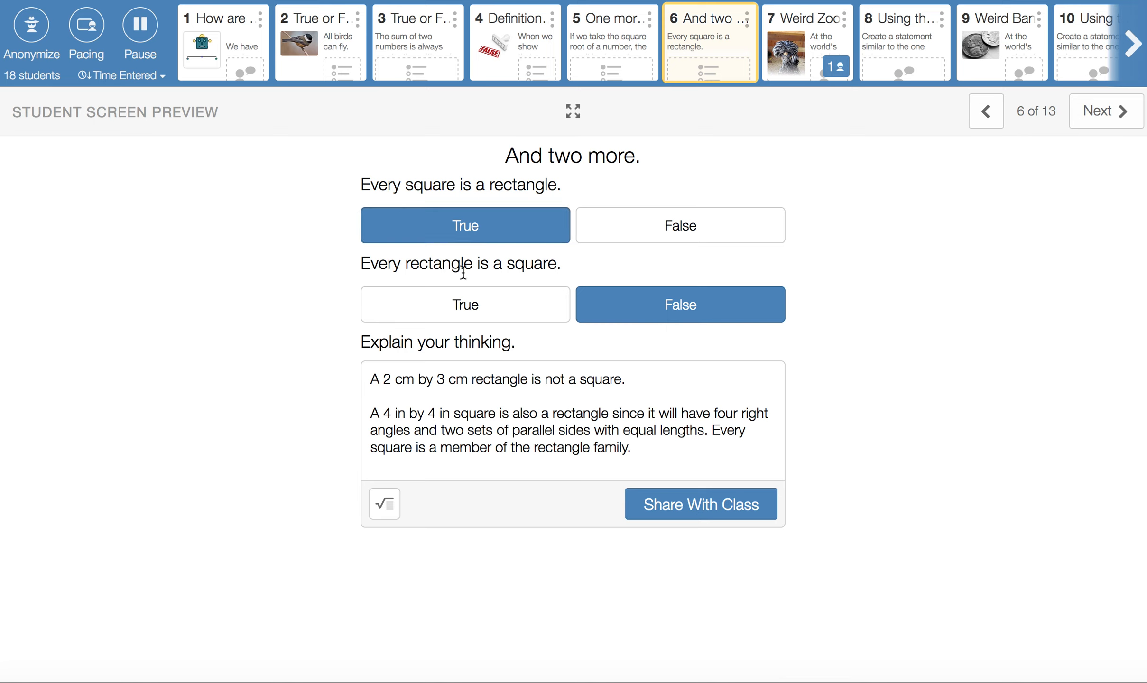
{"action": "mouse_move", "coordinate": [467, 281]}
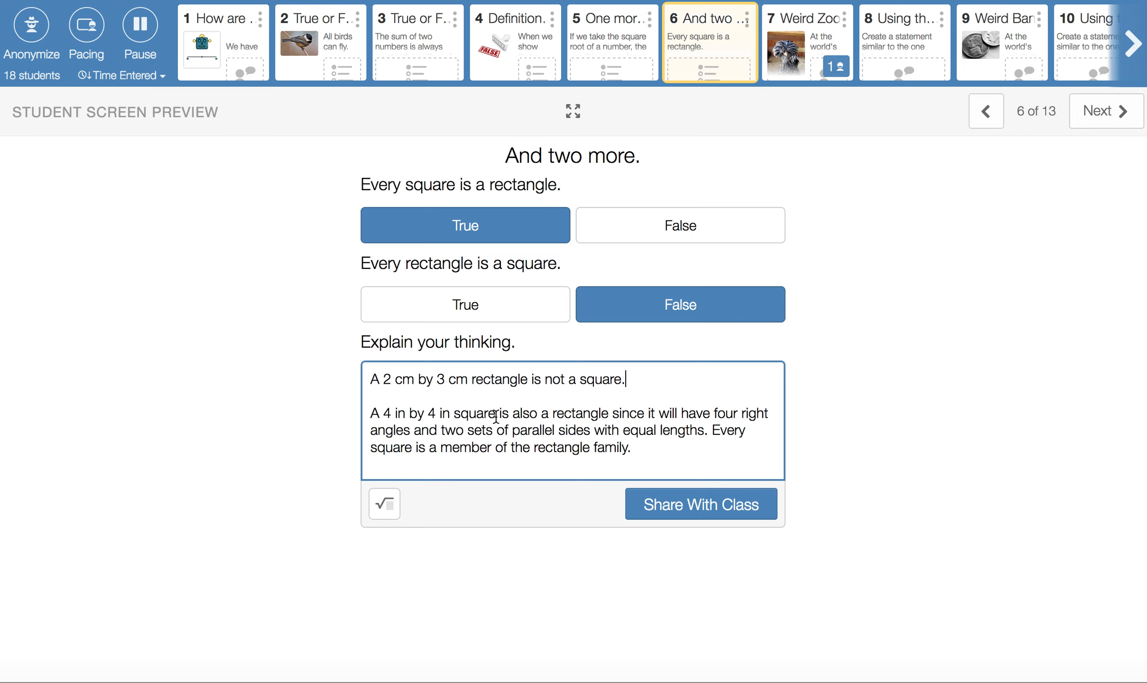
{"action": "mouse_move", "coordinate": [577, 421]}
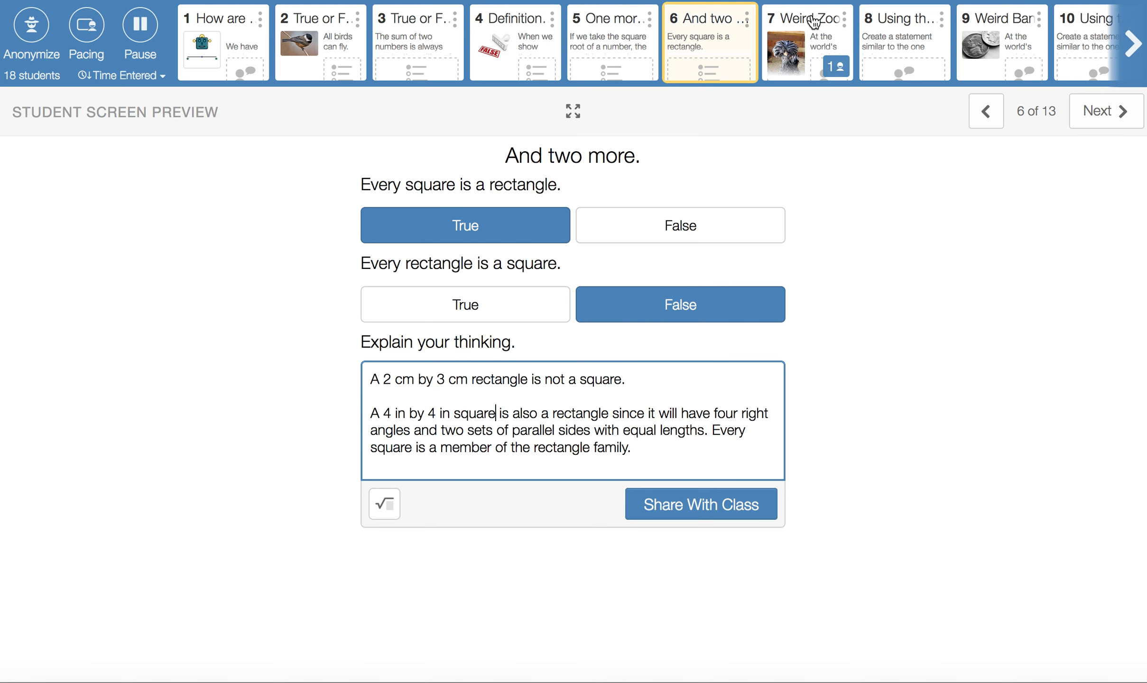
Step: Open the Weird Zoo screen 7 and scroll down to the algebra and guess table
{"action": "left_click", "coordinate": [806, 41]}
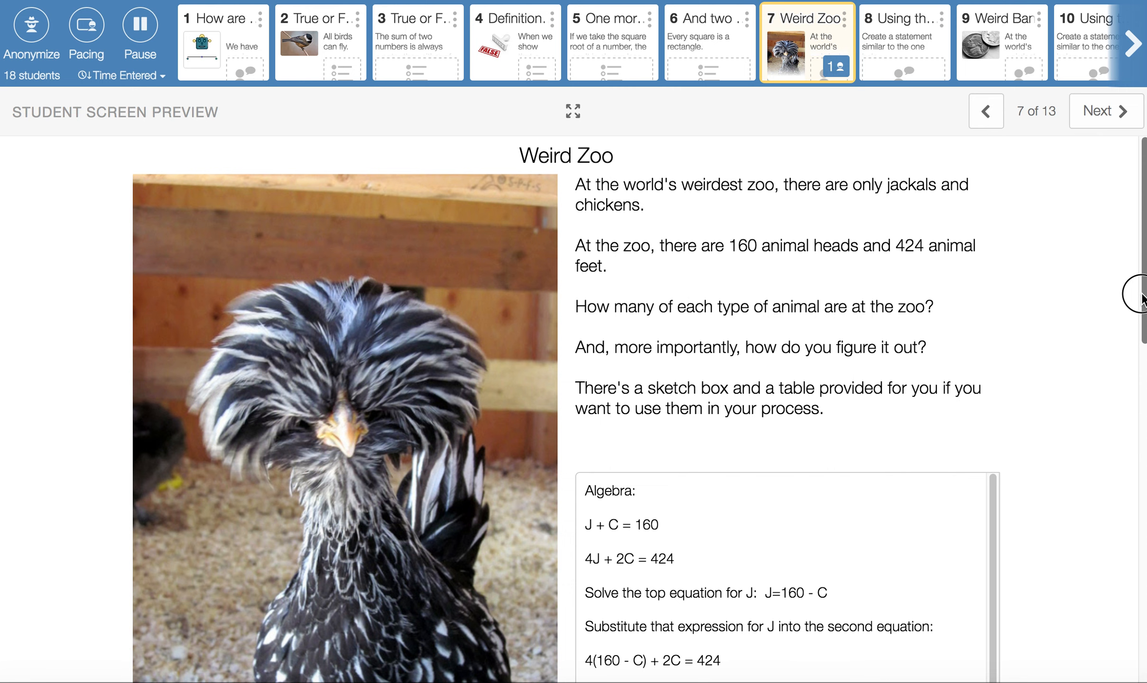
{"action": "mouse_move", "coordinate": [1141, 296]}
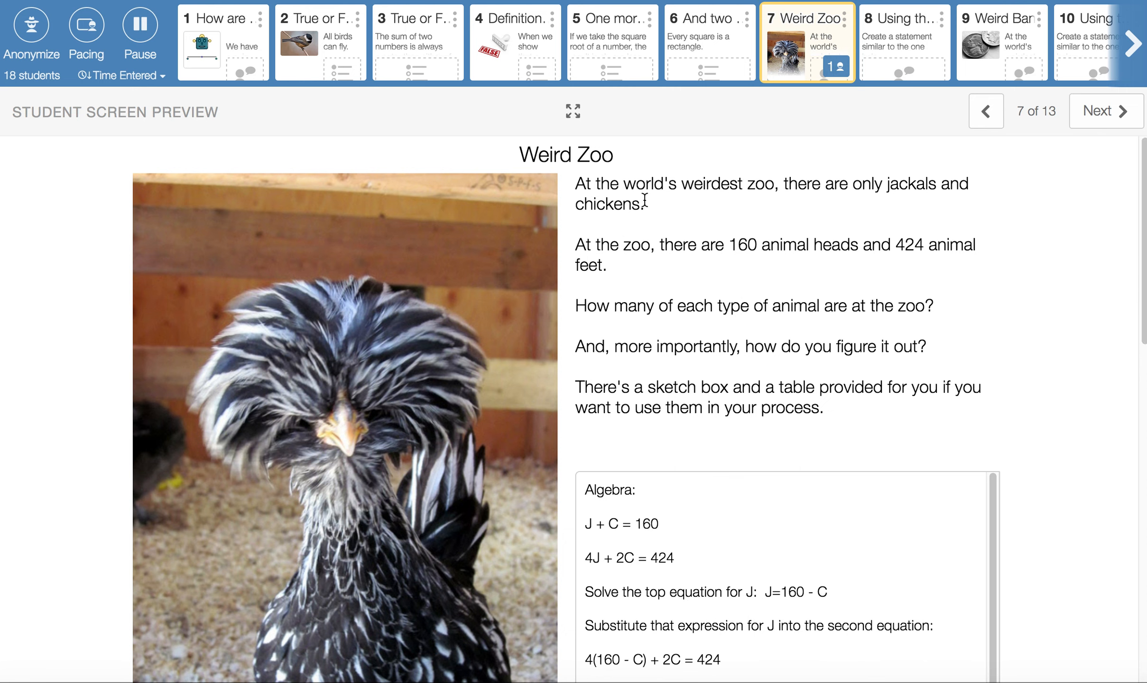
{"action": "mouse_move", "coordinate": [910, 191]}
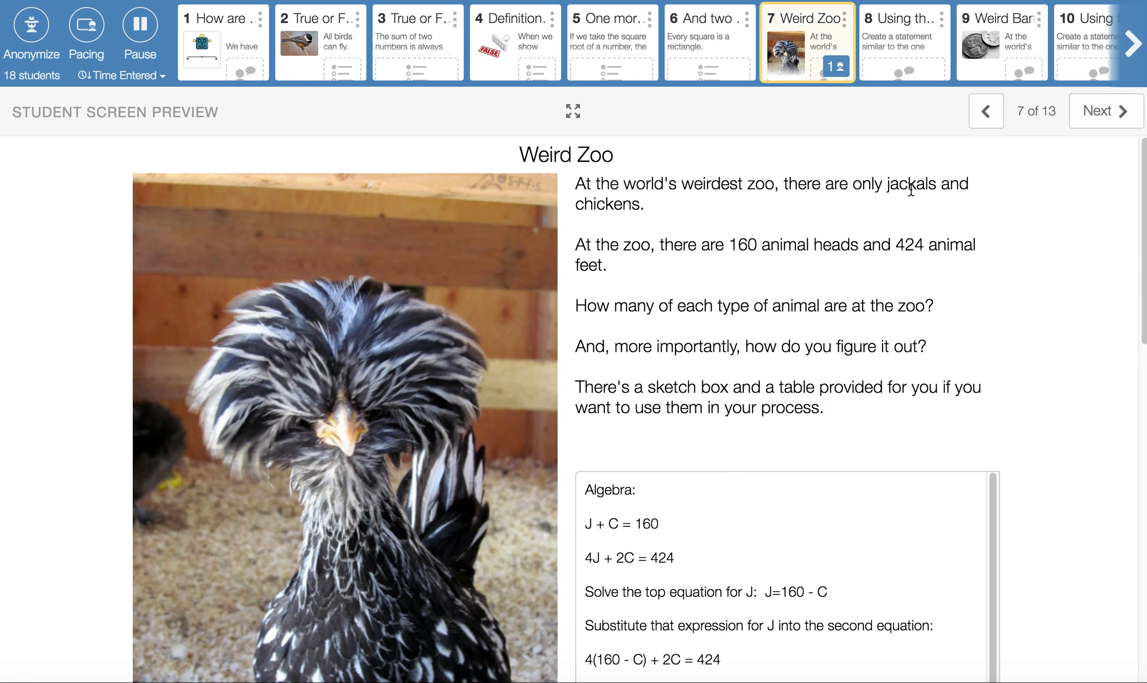
{"action": "mouse_move", "coordinate": [802, 249]}
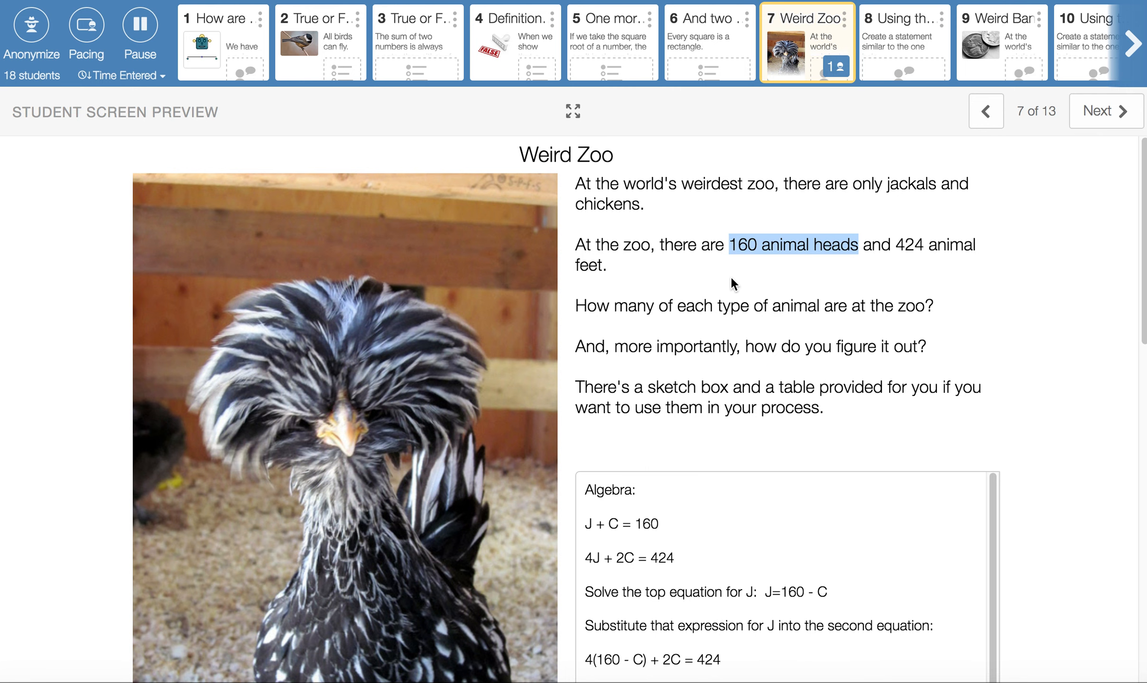
{"action": "mouse_move", "coordinate": [933, 247]}
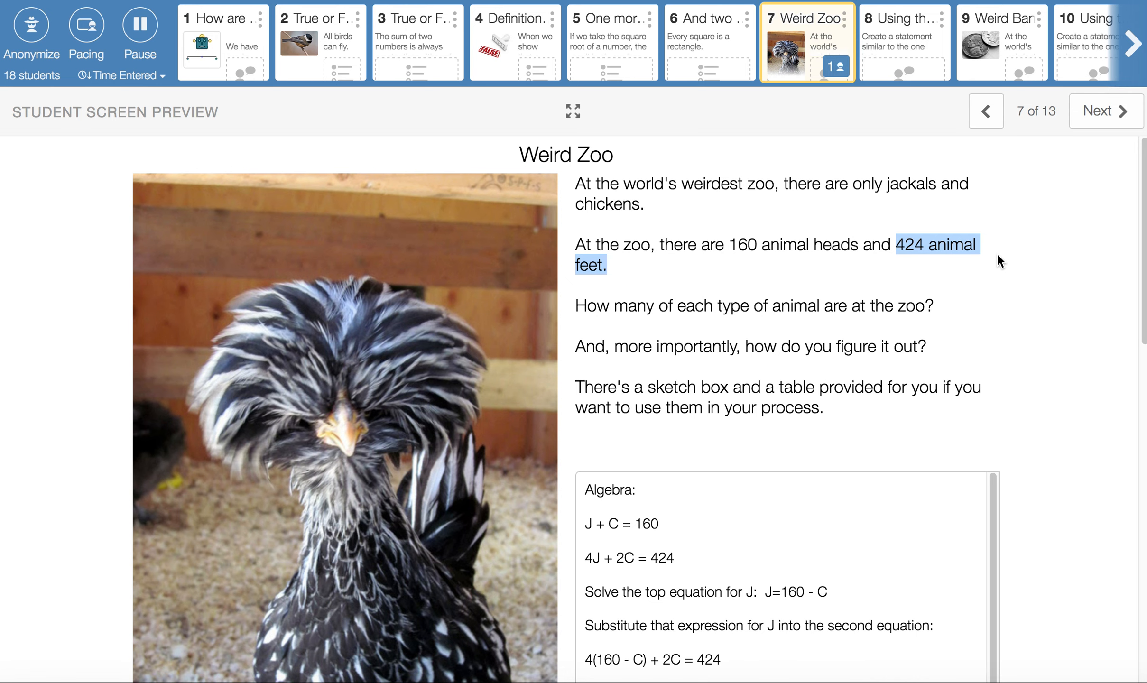
{"action": "mouse_move", "coordinate": [1143, 251]}
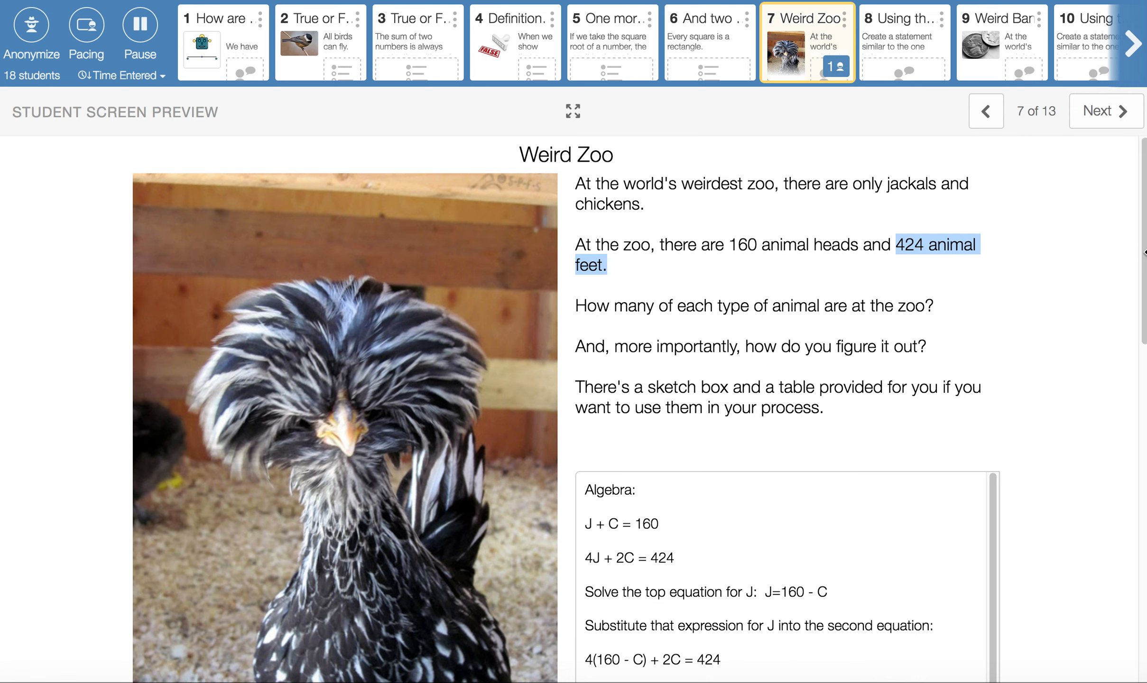
{"action": "scroll", "scroll_direction": "down", "scroll_amount": 3}
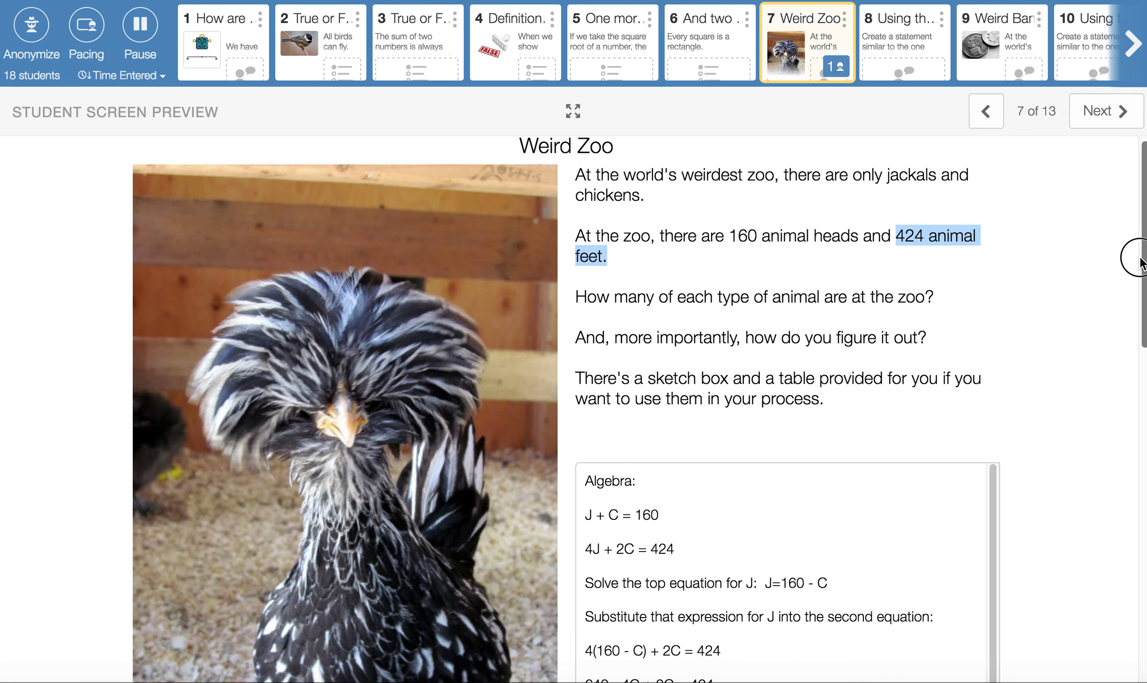
{"action": "scroll", "scroll_direction": "down", "scroll_amount": 3}
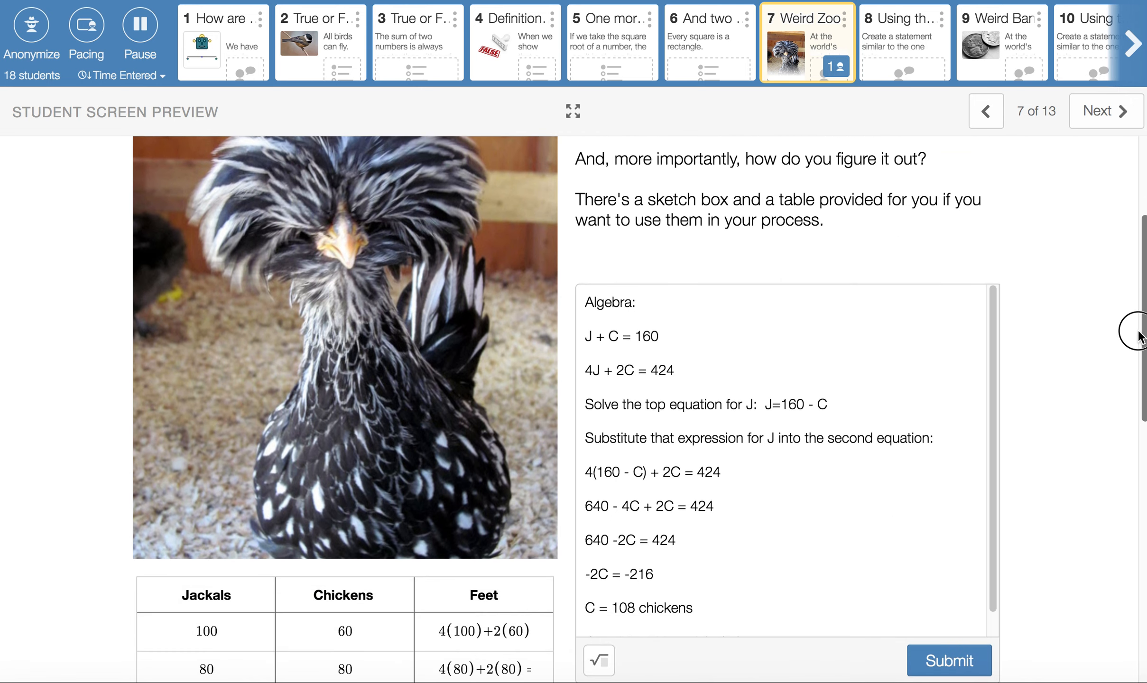
{"action": "scroll", "scroll_direction": "down", "scroll_amount": 3}
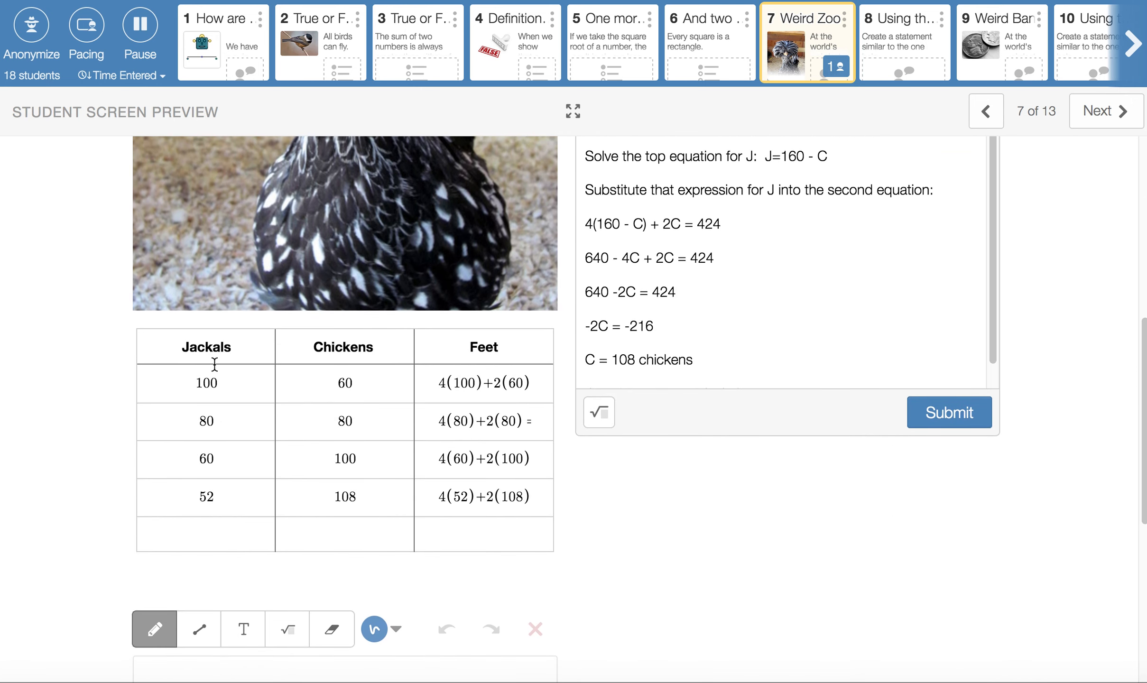
{"action": "mouse_move", "coordinate": [229, 358]}
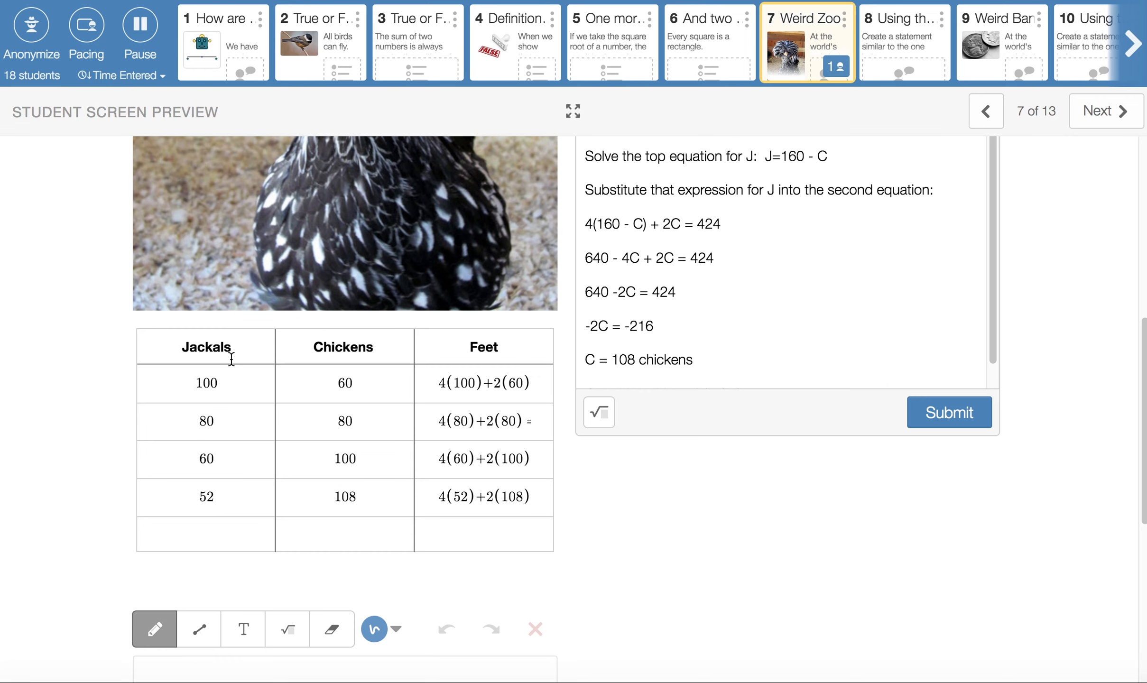
{"action": "mouse_move", "coordinate": [236, 355]}
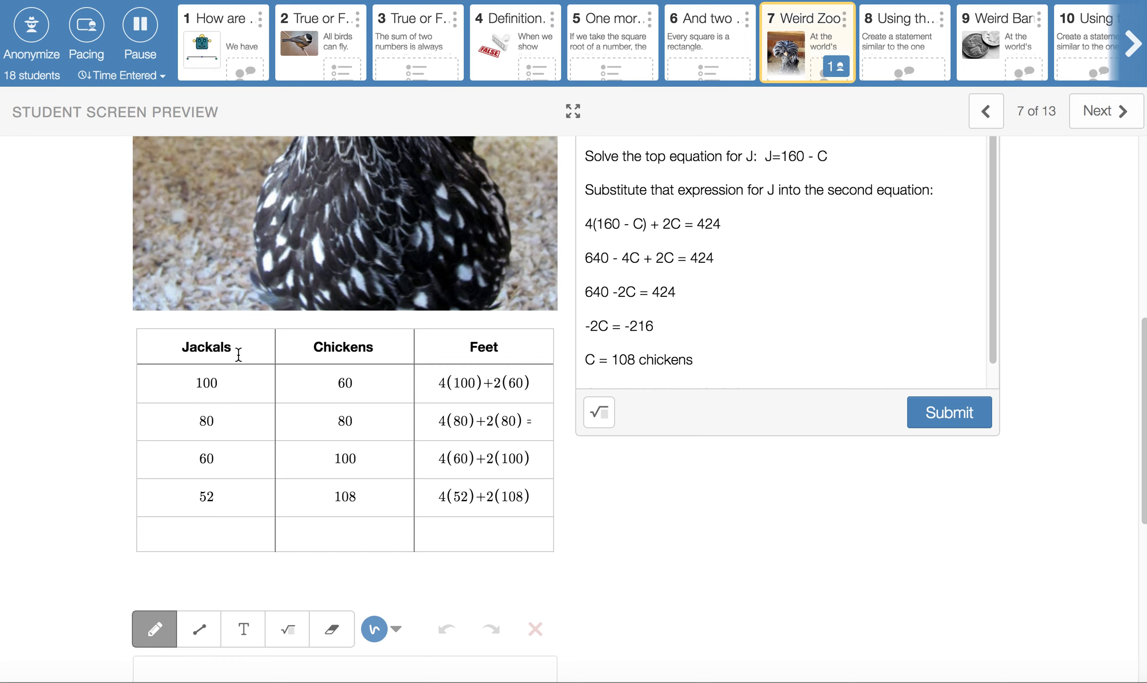
{"action": "mouse_move", "coordinate": [319, 355]}
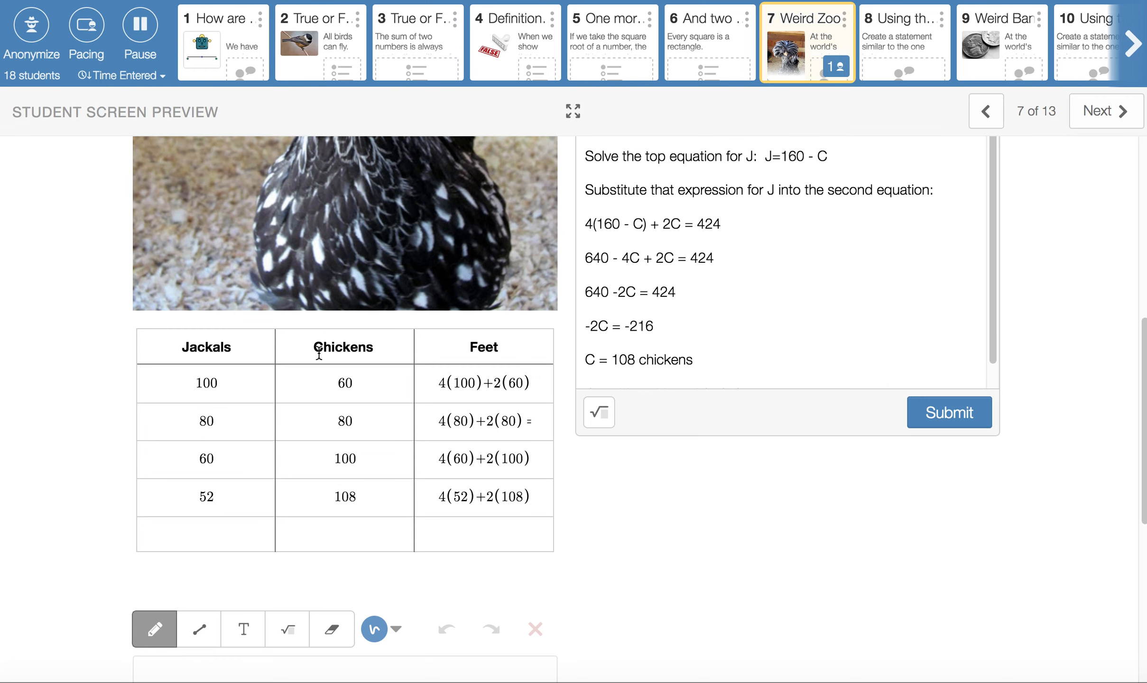
Step: Highlight the table's first trial row: 100 jackals and 60 chickens
{"action": "left_click", "coordinate": [205, 383]}
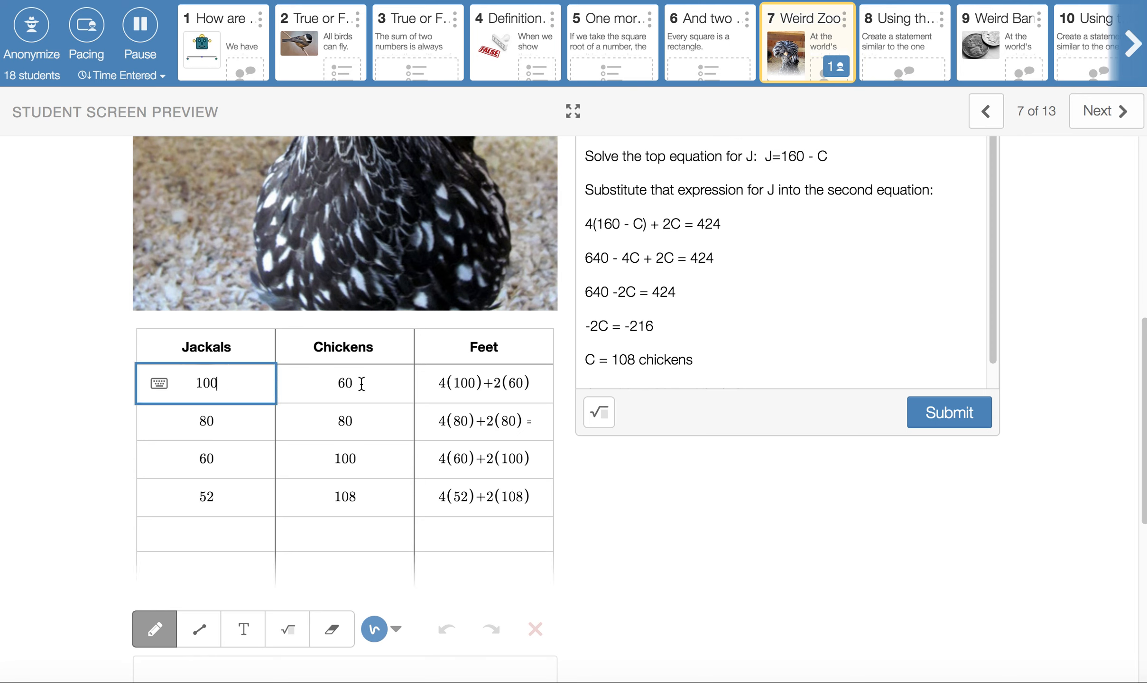
{"action": "left_click", "coordinate": [344, 383]}
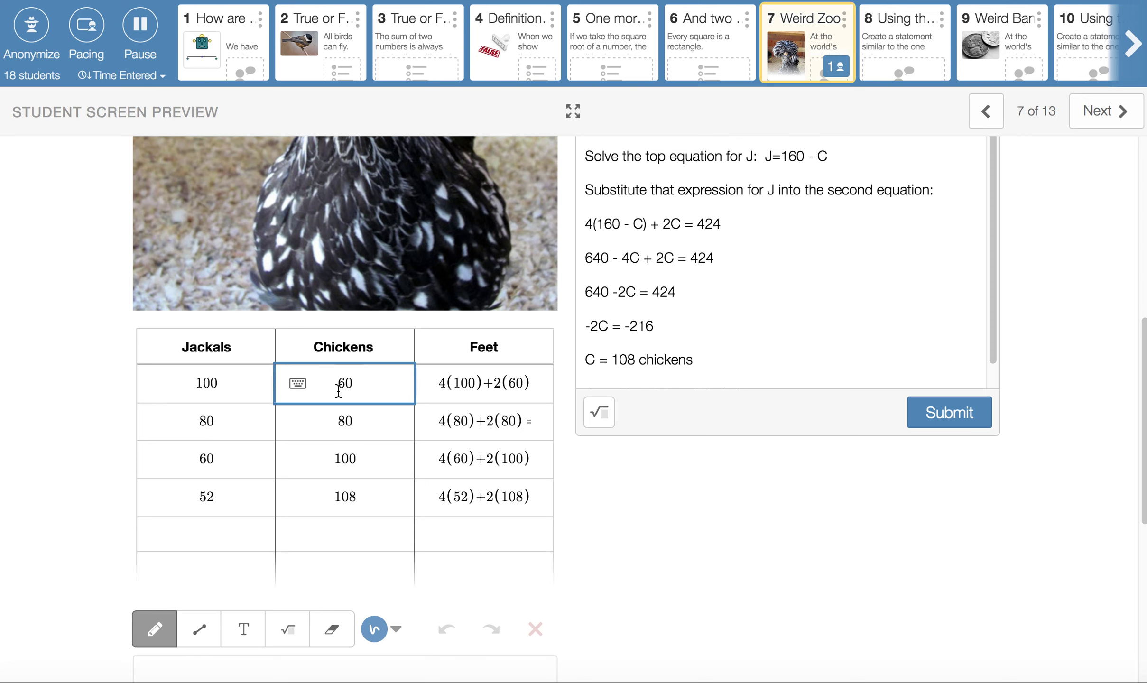
{"action": "left_click", "coordinate": [205, 384]}
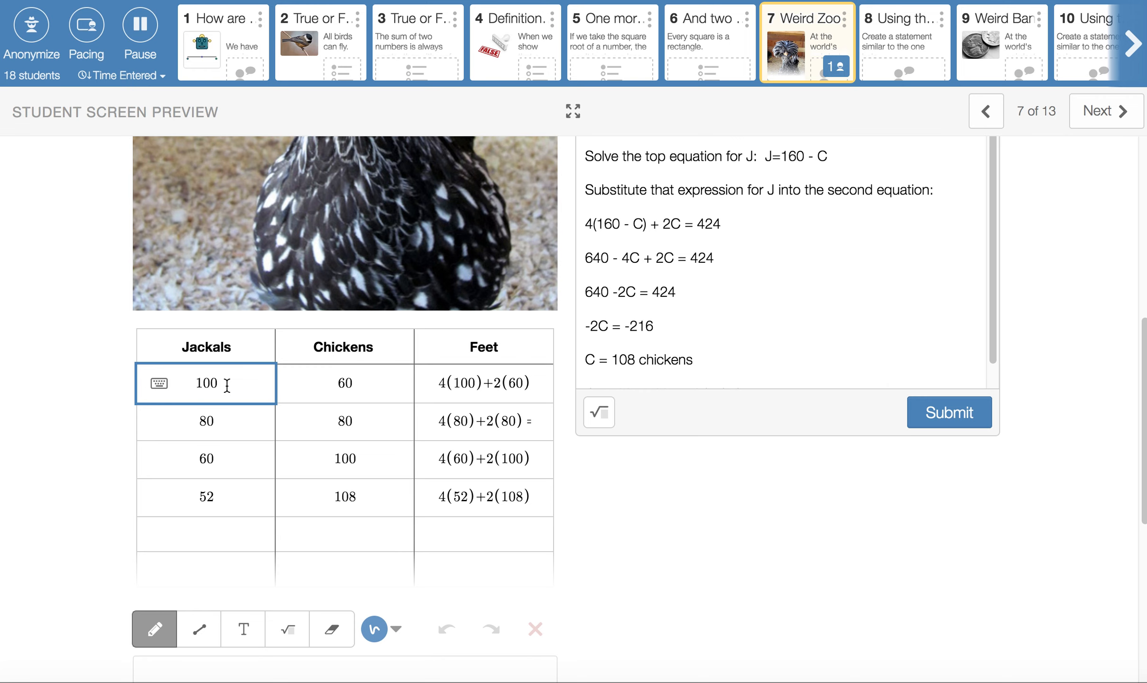
{"action": "left_click", "coordinate": [344, 384]}
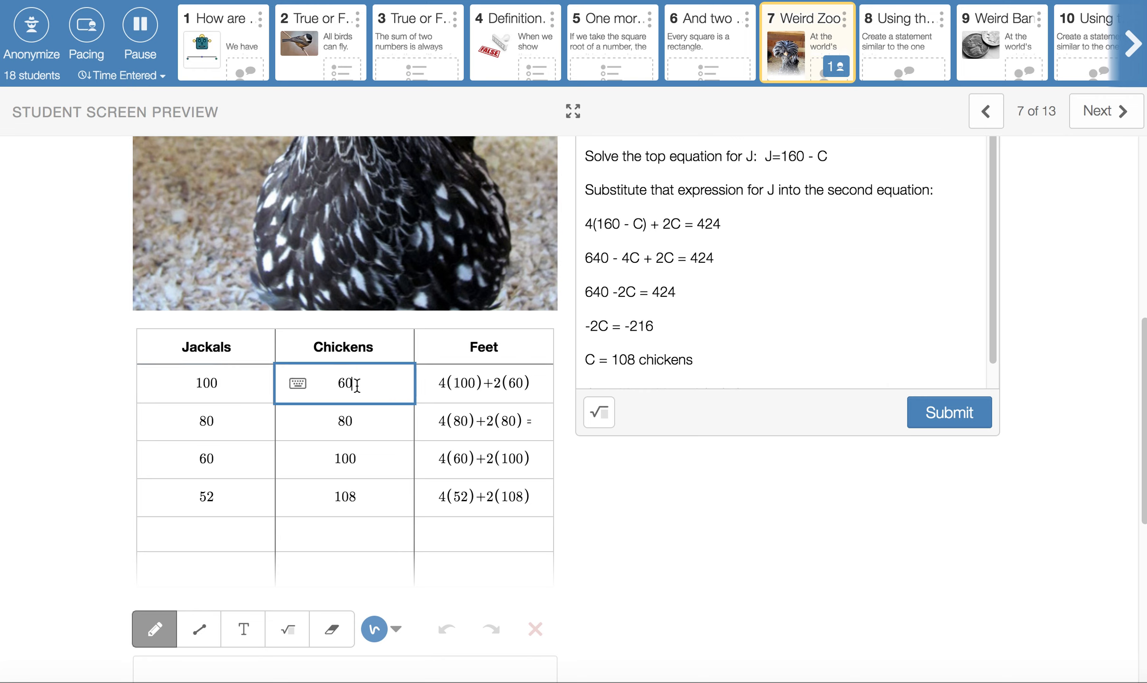
{"action": "left_click", "coordinate": [483, 383]}
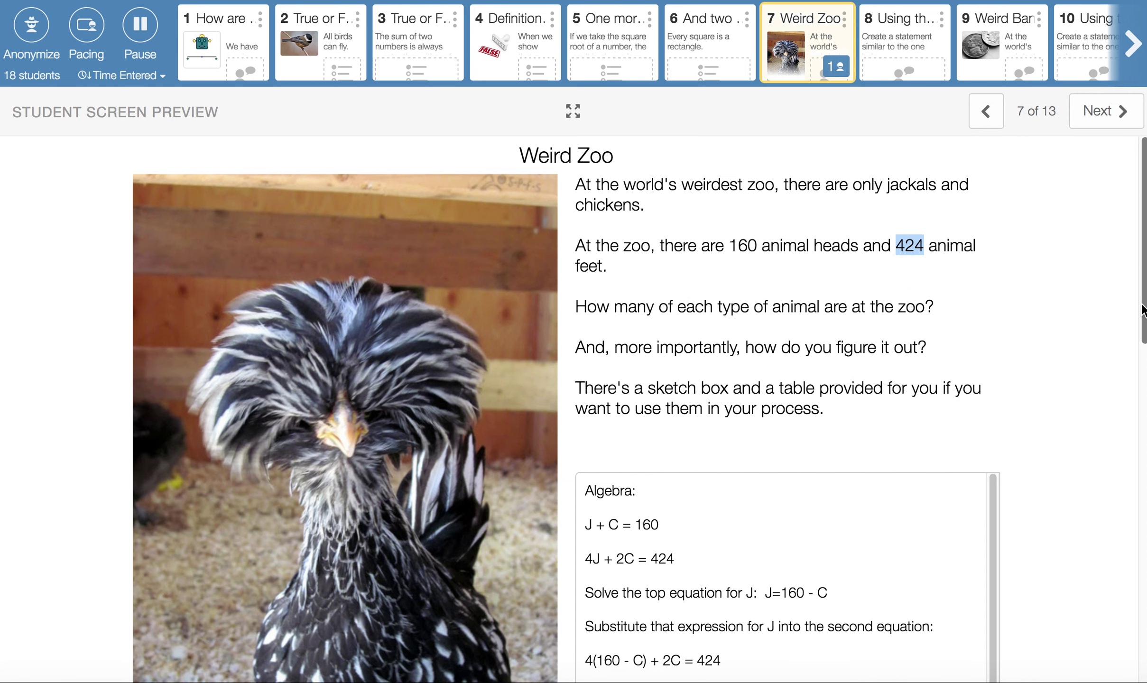
{"action": "scroll", "scroll_direction": "down", "scroll_amount": 3}
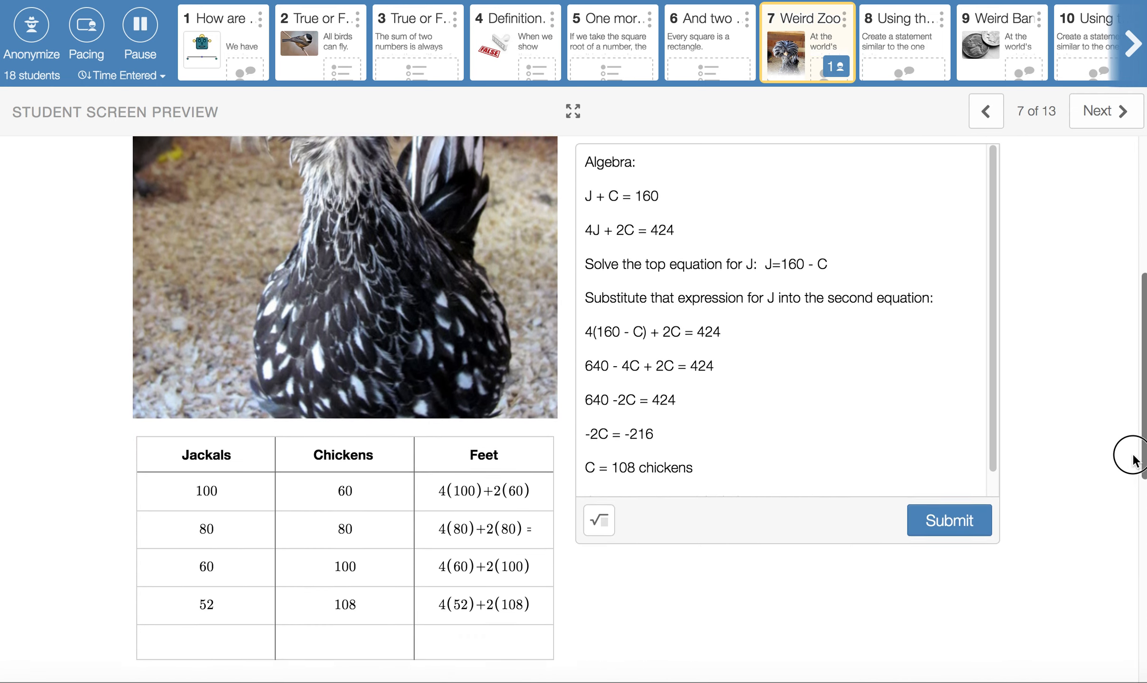
{"action": "scroll", "scroll_direction": "down", "scroll_amount": 3}
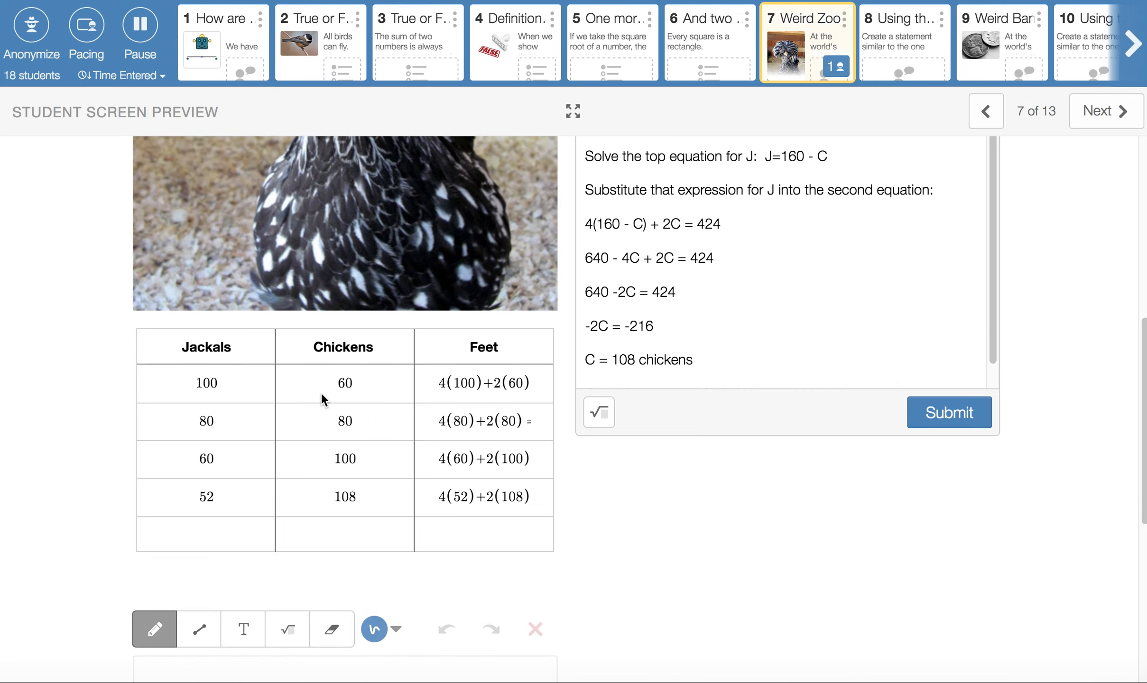
{"action": "left_click", "coordinate": [205, 420]}
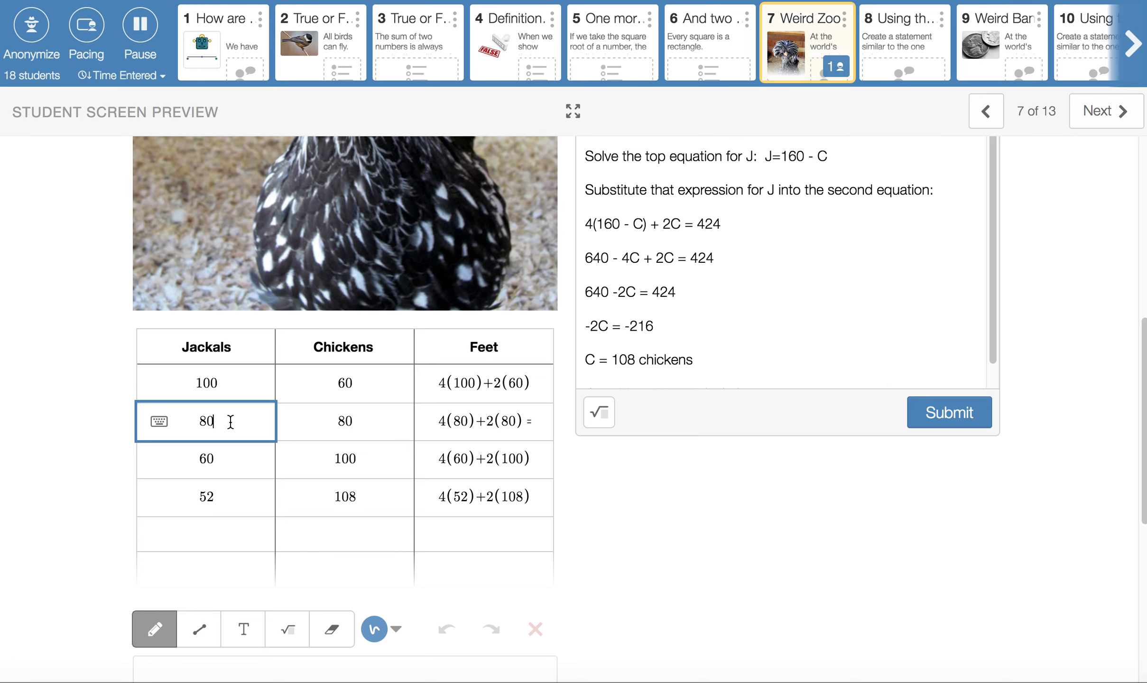
{"action": "left_click", "coordinate": [344, 421]}
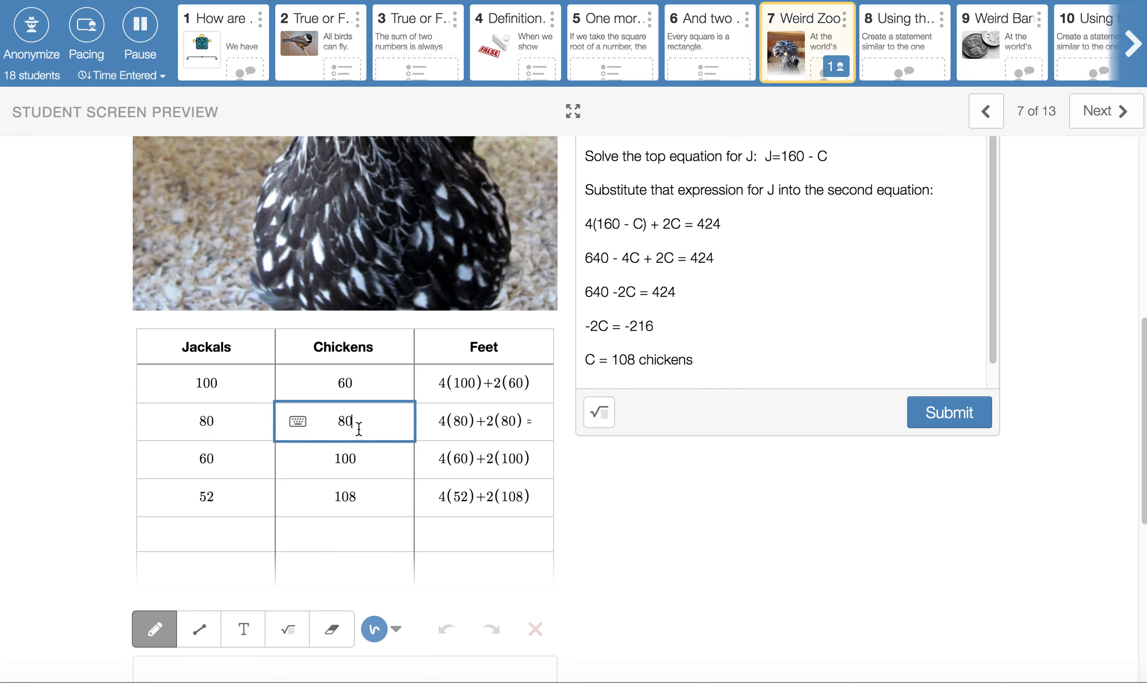
{"action": "mouse_move", "coordinate": [439, 434]}
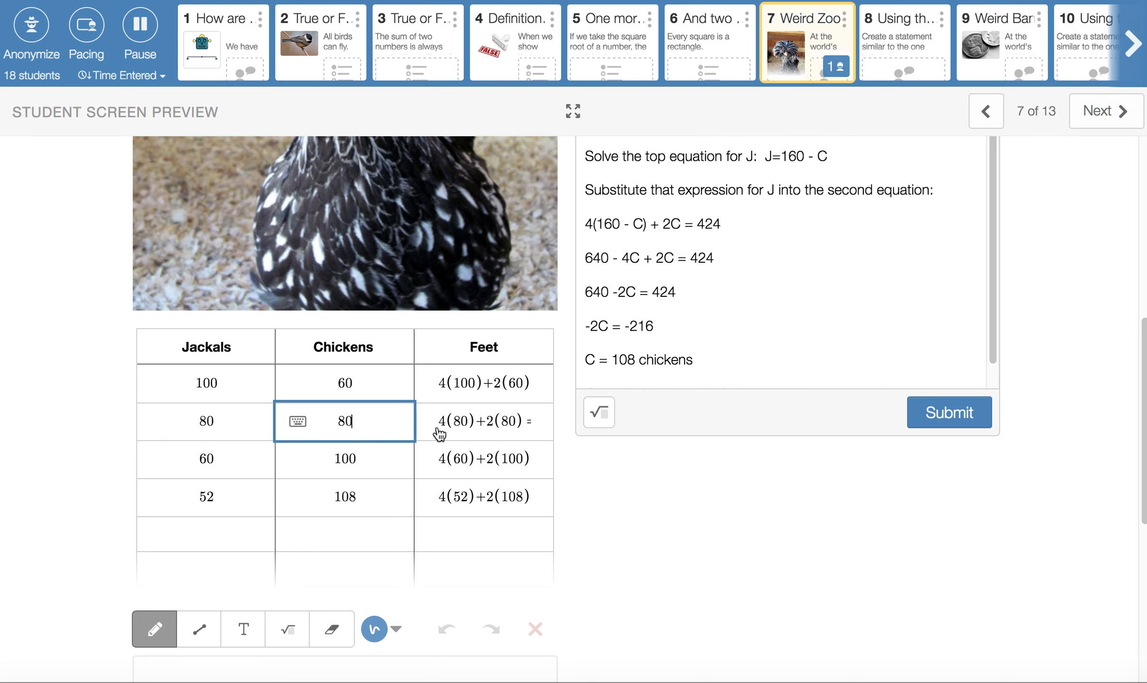
{"action": "left_click", "coordinate": [482, 421]}
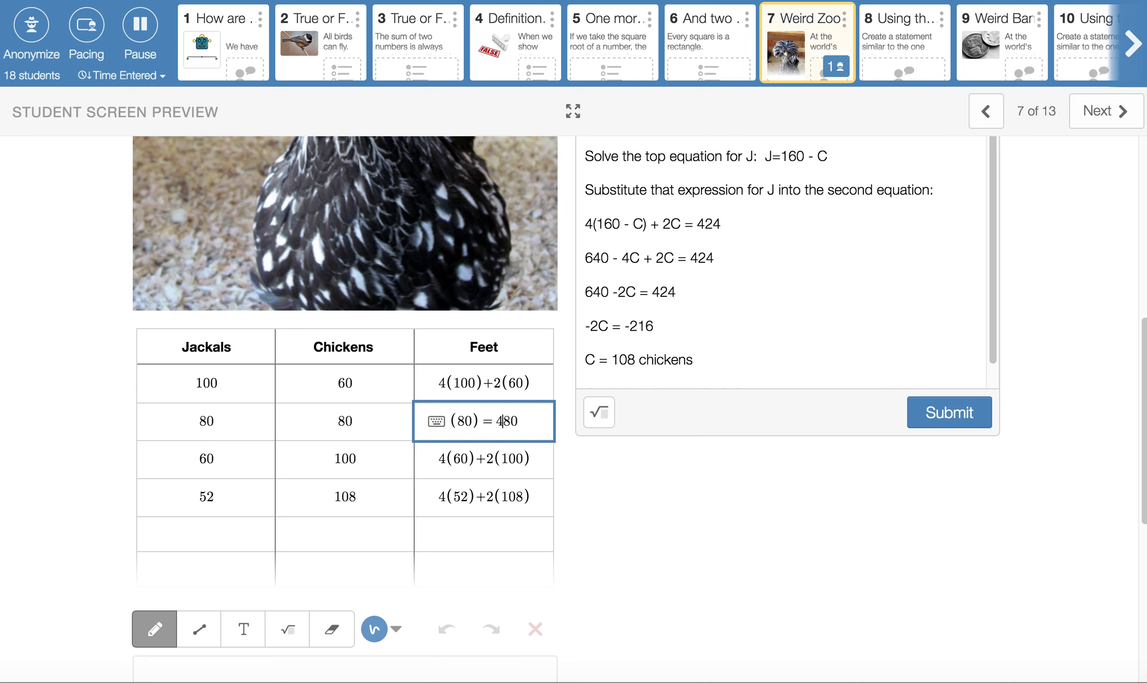
{"action": "left_click", "coordinate": [205, 459]}
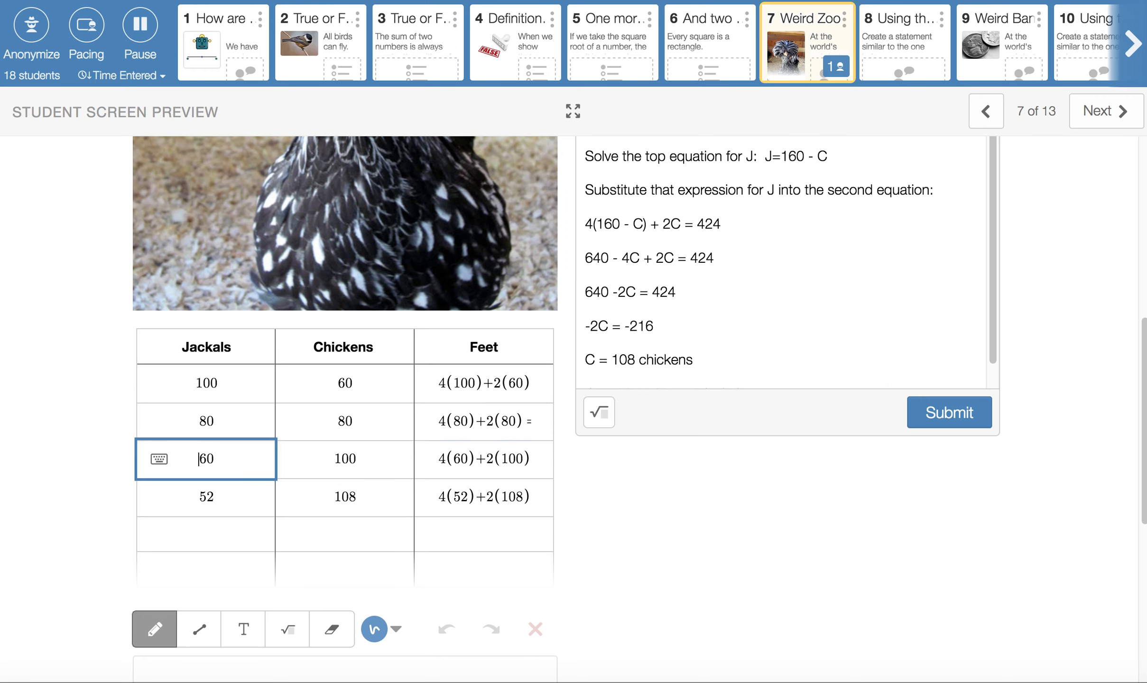
{"action": "left_click", "coordinate": [483, 421]}
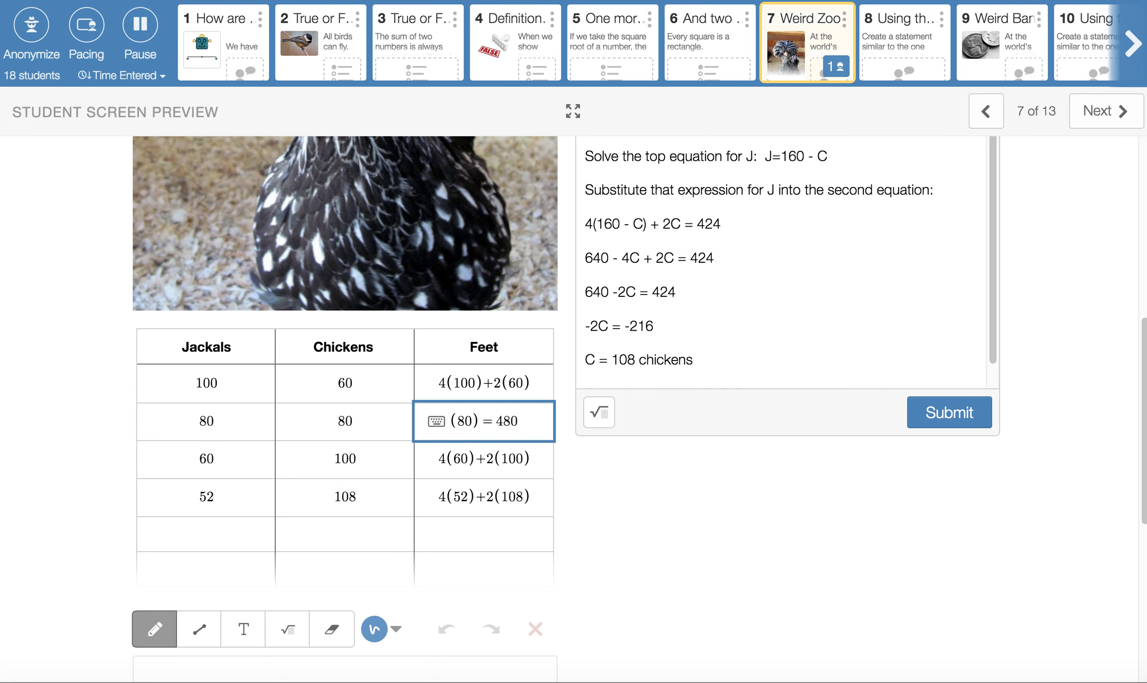
{"action": "mouse_move", "coordinate": [166, 419]}
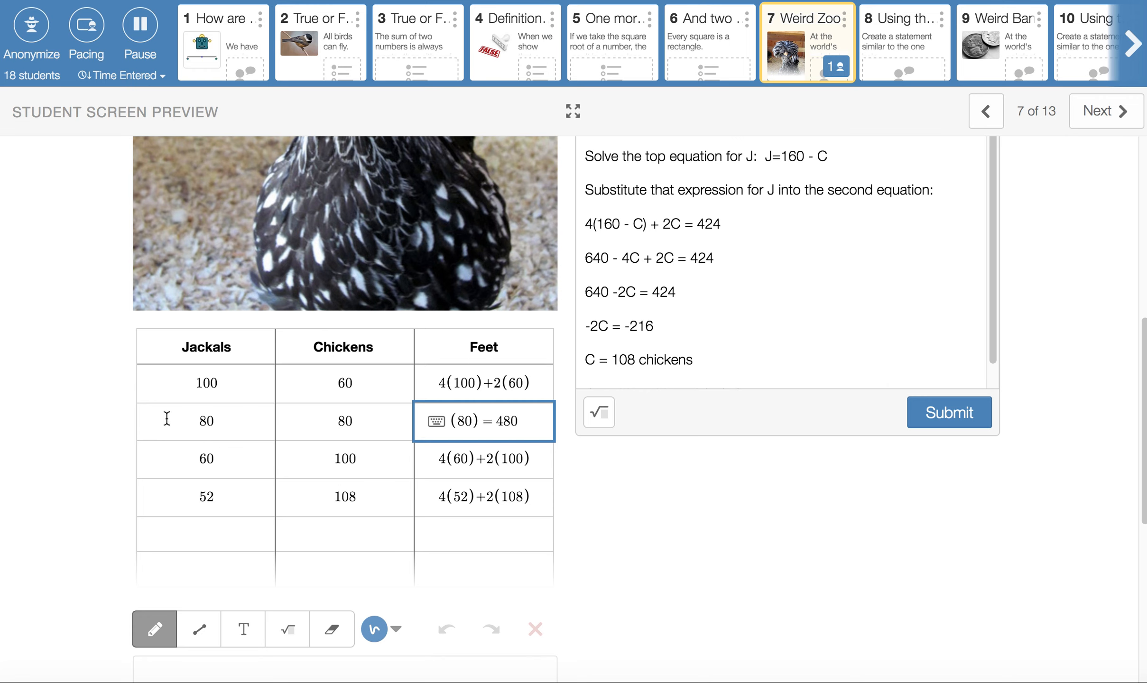
{"action": "left_click", "coordinate": [205, 459]}
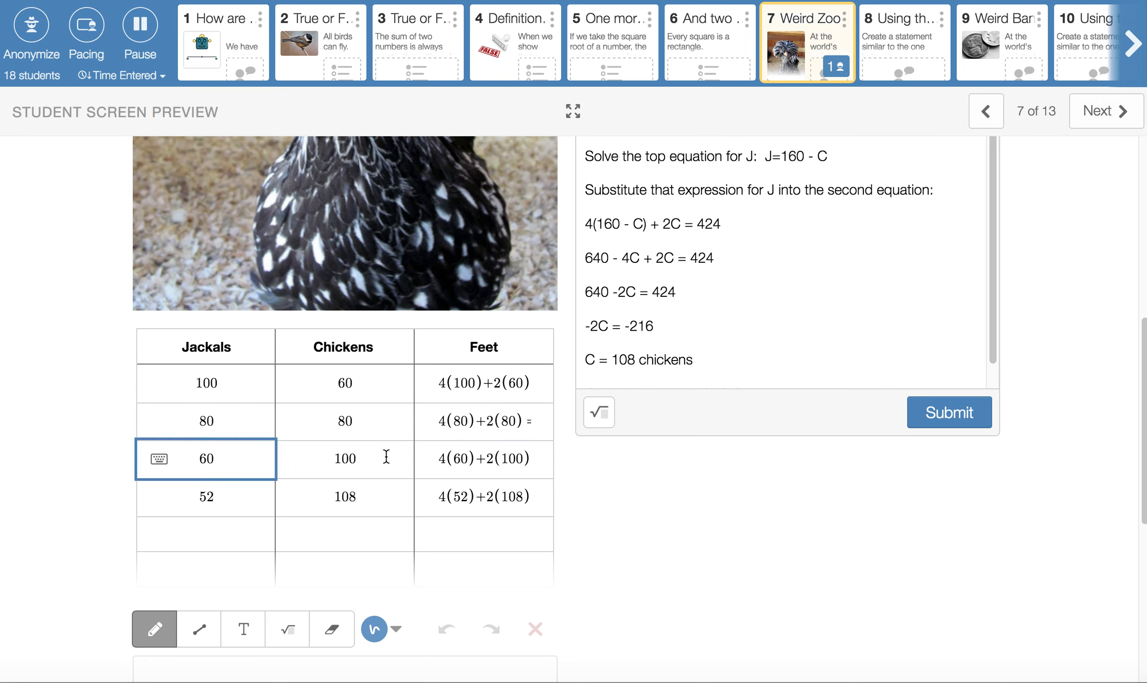
{"action": "left_click", "coordinate": [344, 458]}
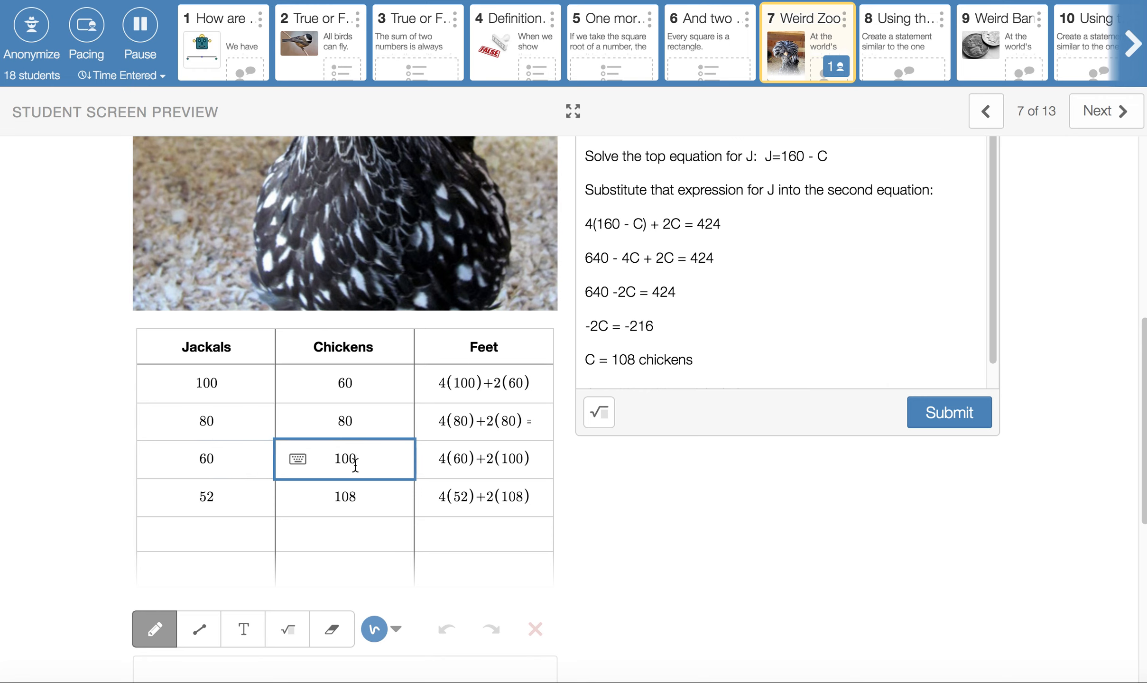
{"action": "left_click", "coordinate": [484, 459]}
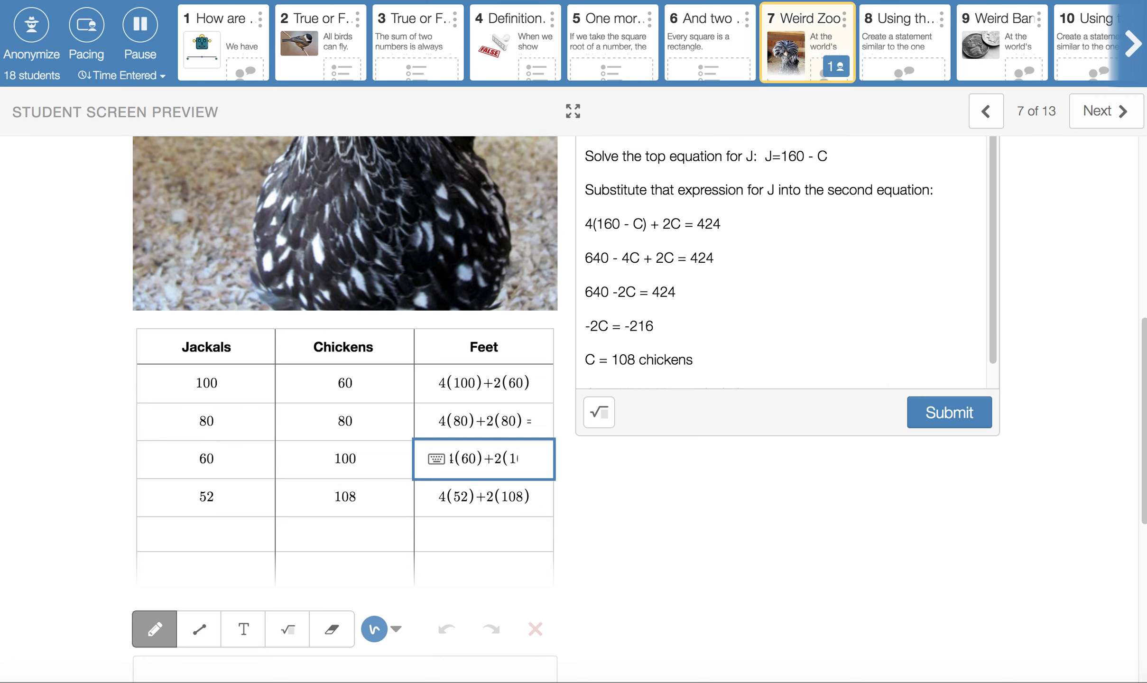
{"action": "type", "text": "100) = 440"}
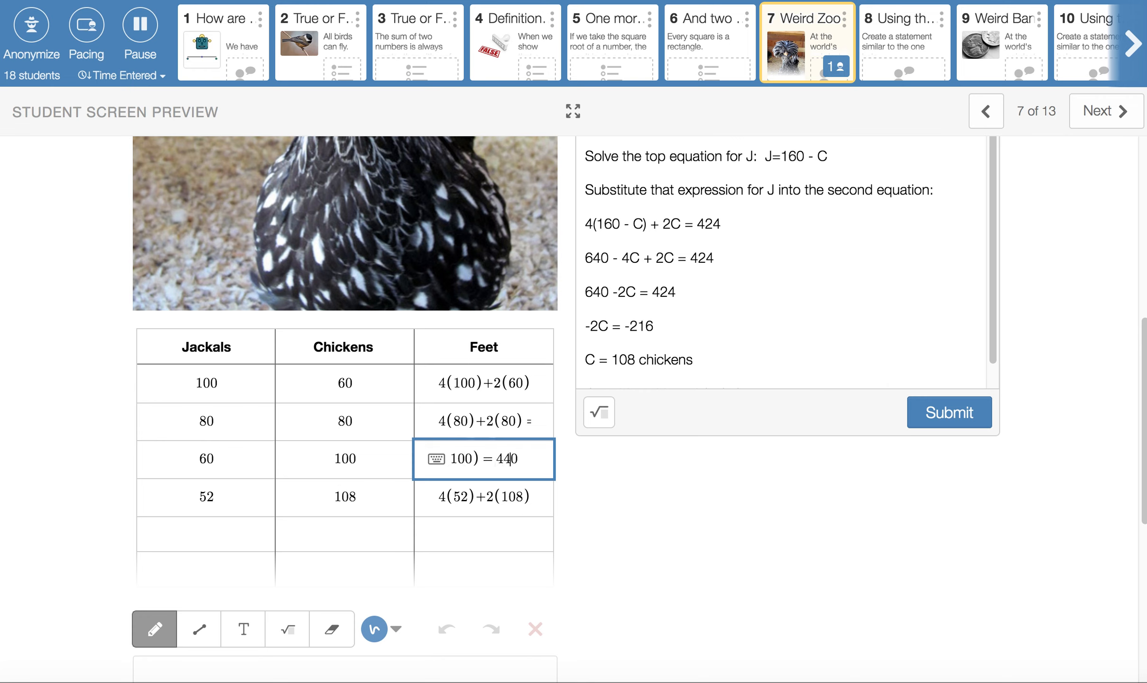
{"action": "left_click", "coordinate": [206, 497]}
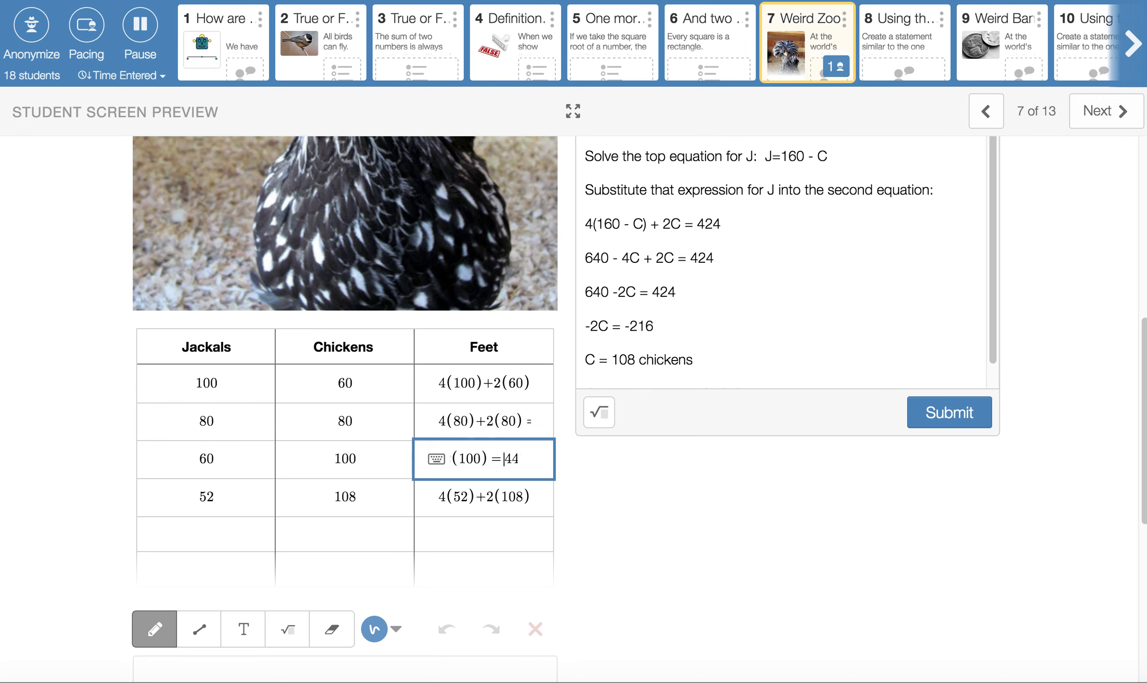
{"action": "type", "text": "0"}
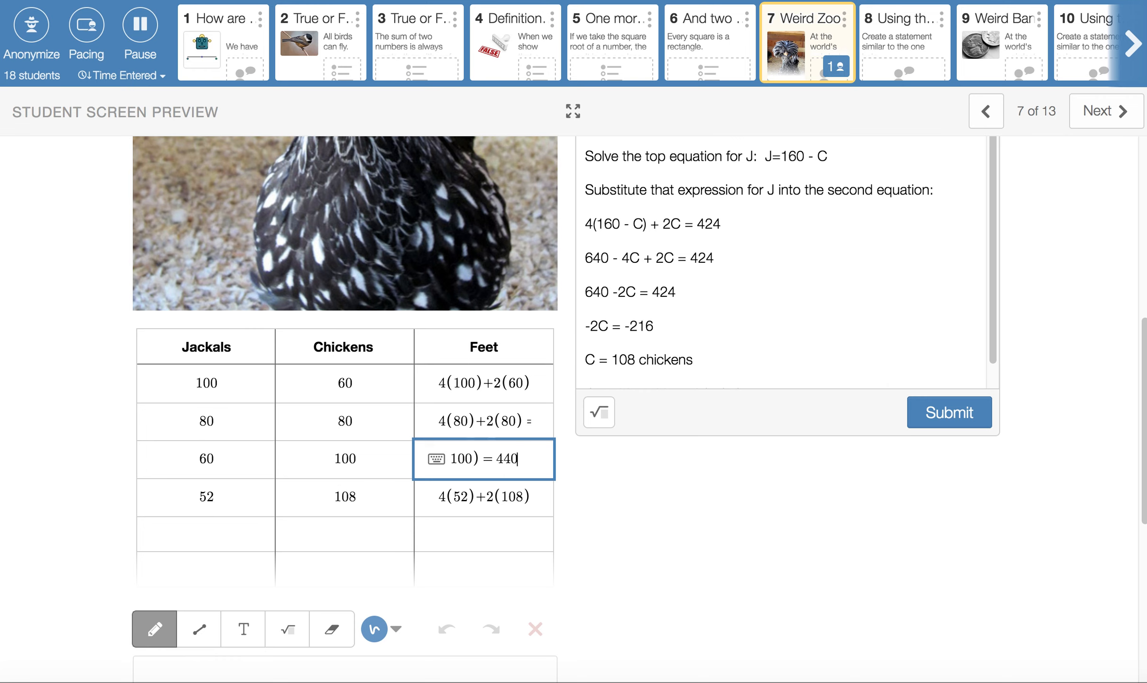
{"action": "left_click", "coordinate": [205, 497]}
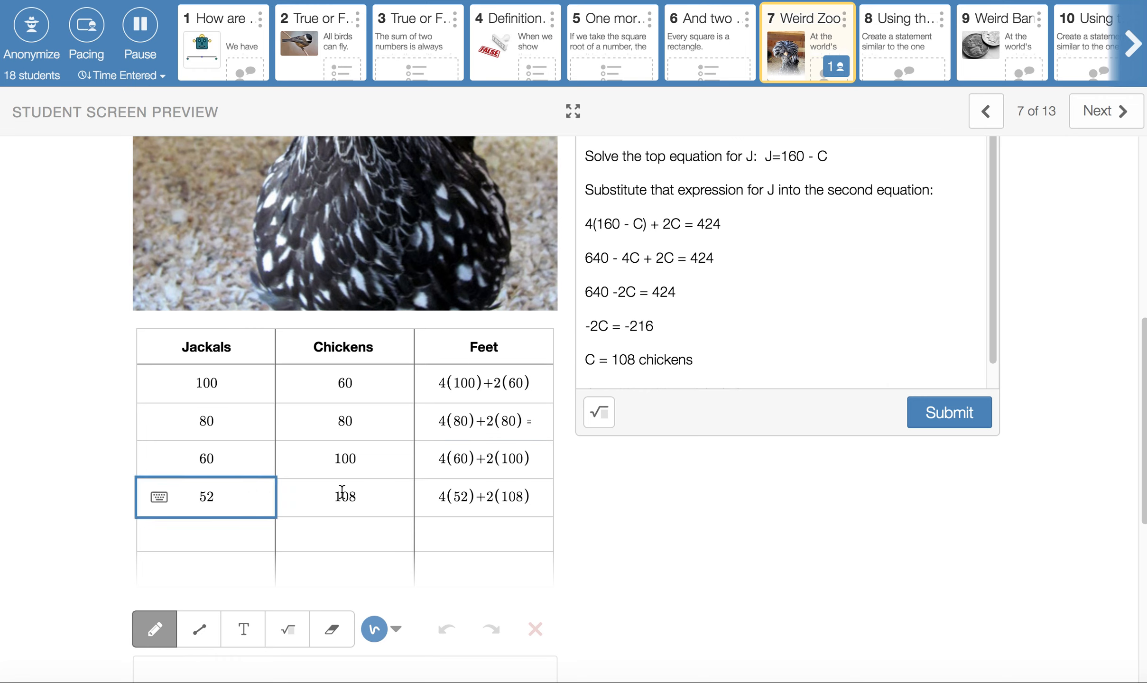
{"action": "left_click", "coordinate": [345, 497]}
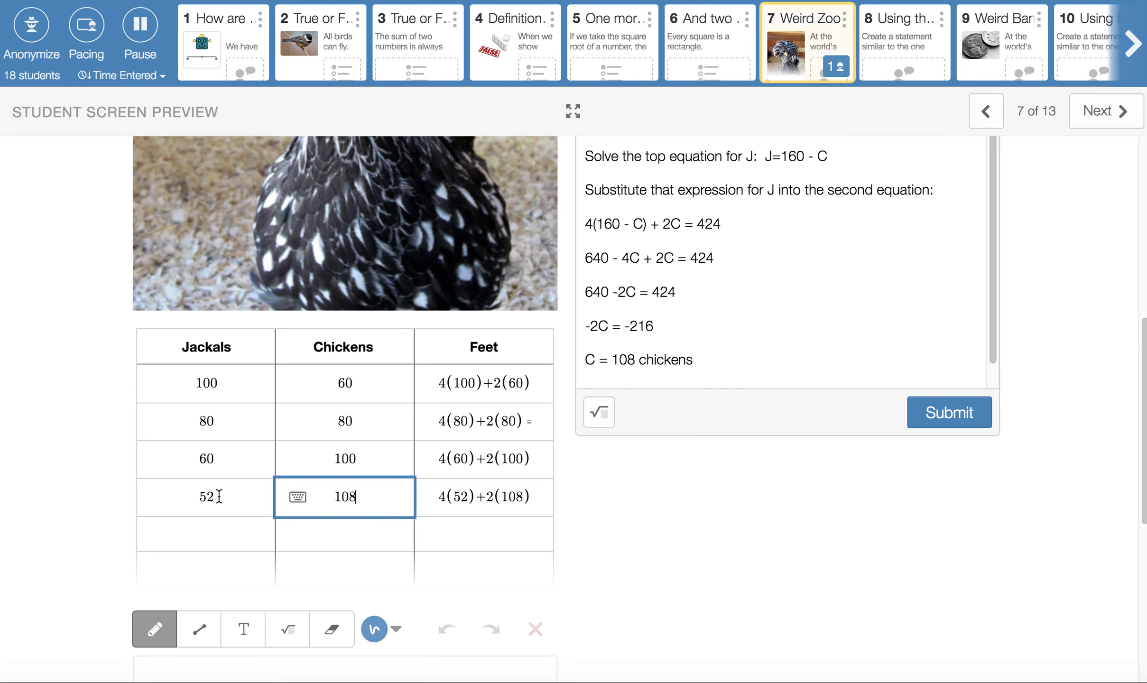
{"action": "left_click", "coordinate": [483, 497]}
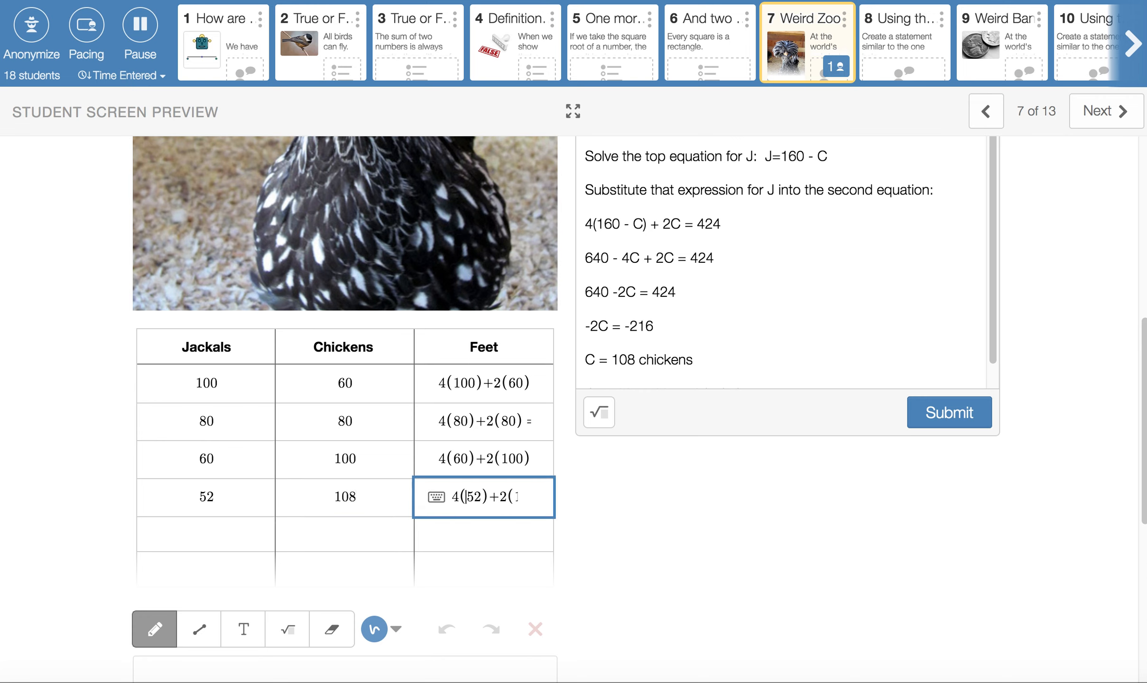
{"action": "key", "text": "Right"}
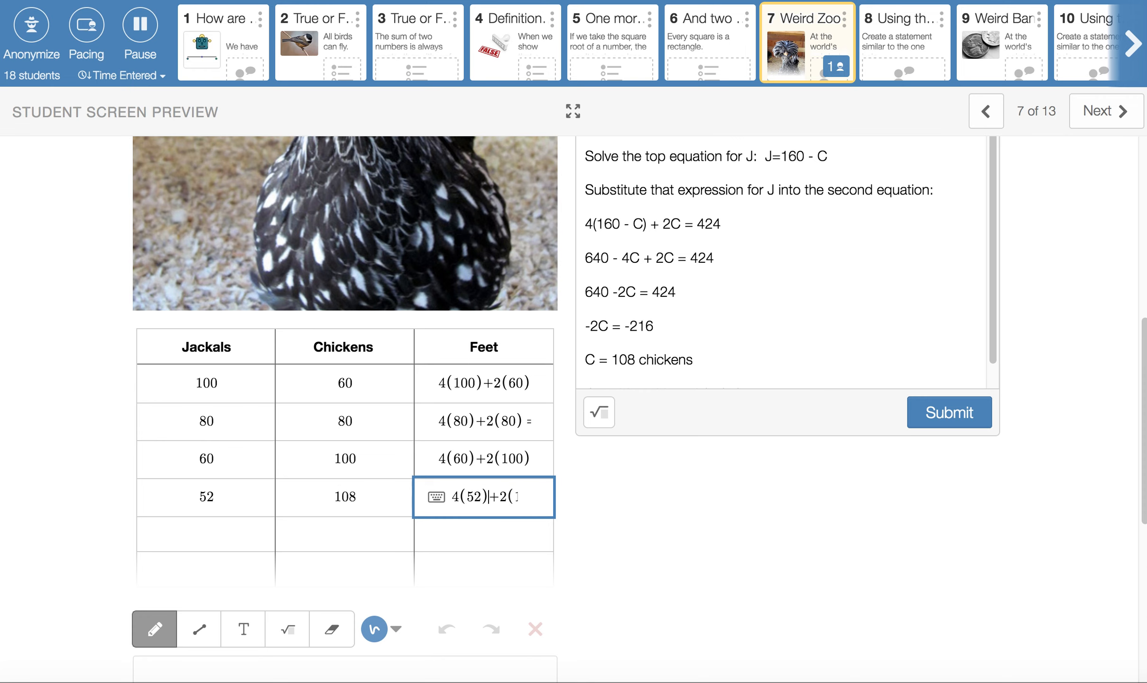
{"action": "type", "text": "108) = 424"}
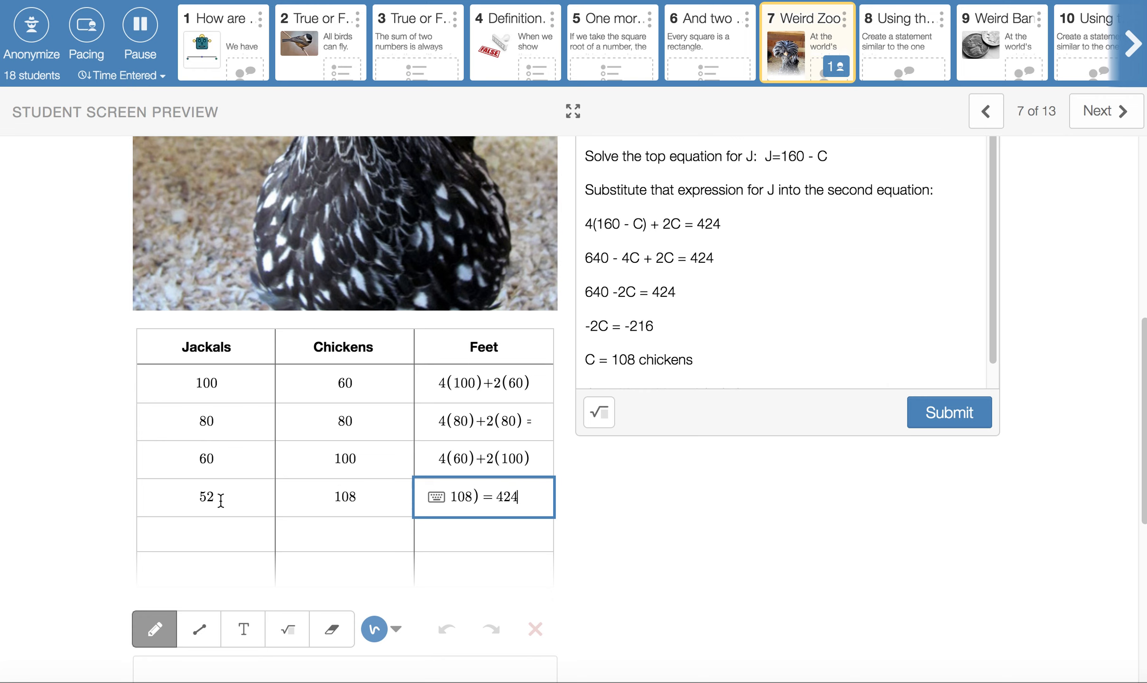
{"action": "left_click", "coordinate": [344, 496]}
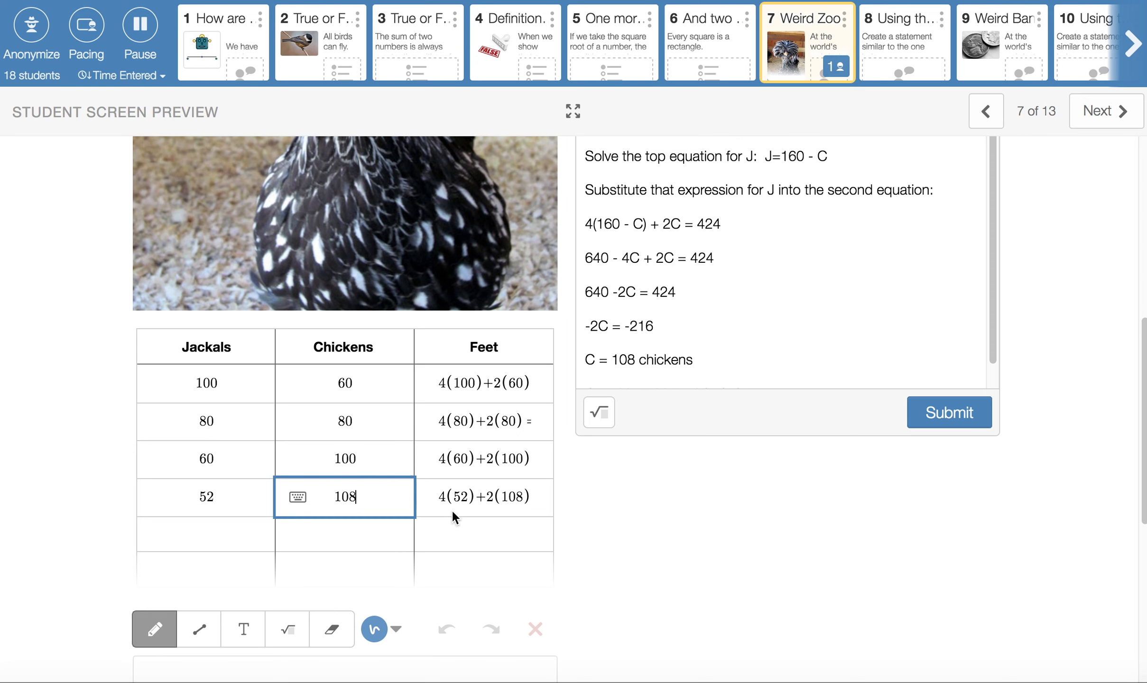
{"action": "mouse_move", "coordinate": [458, 492]}
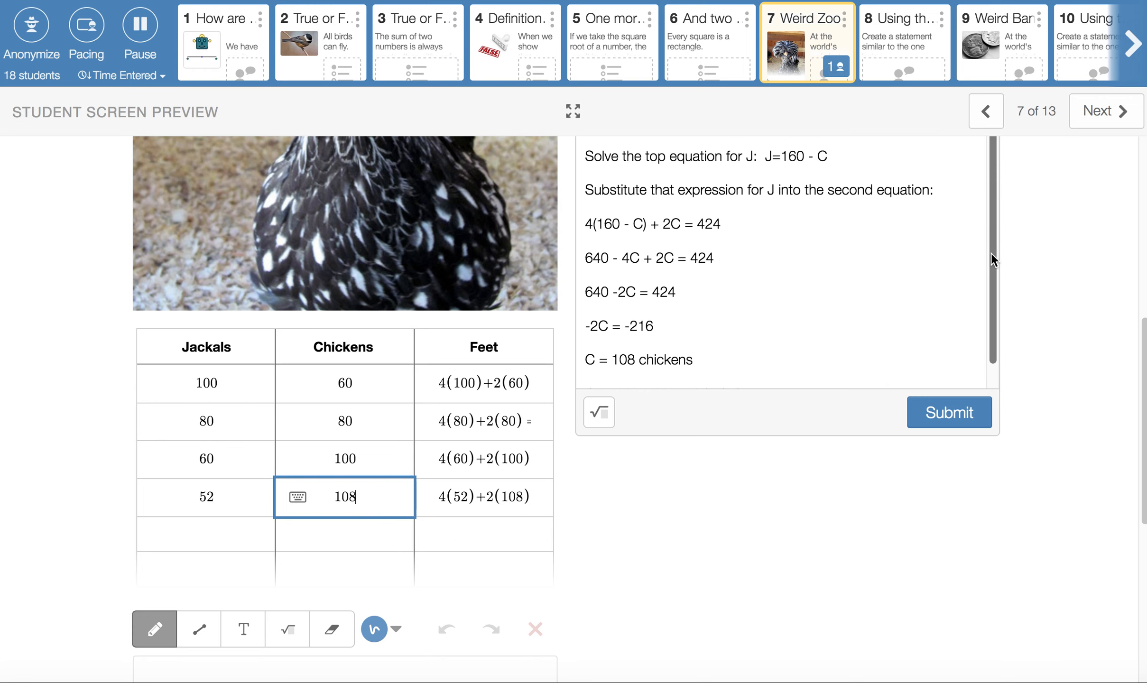
Step: Scroll through Weird Zoo's algebra and point out 52 jackals and 108 chickens in the table
{"action": "scroll", "scroll_direction": "down", "scroll_amount": 3}
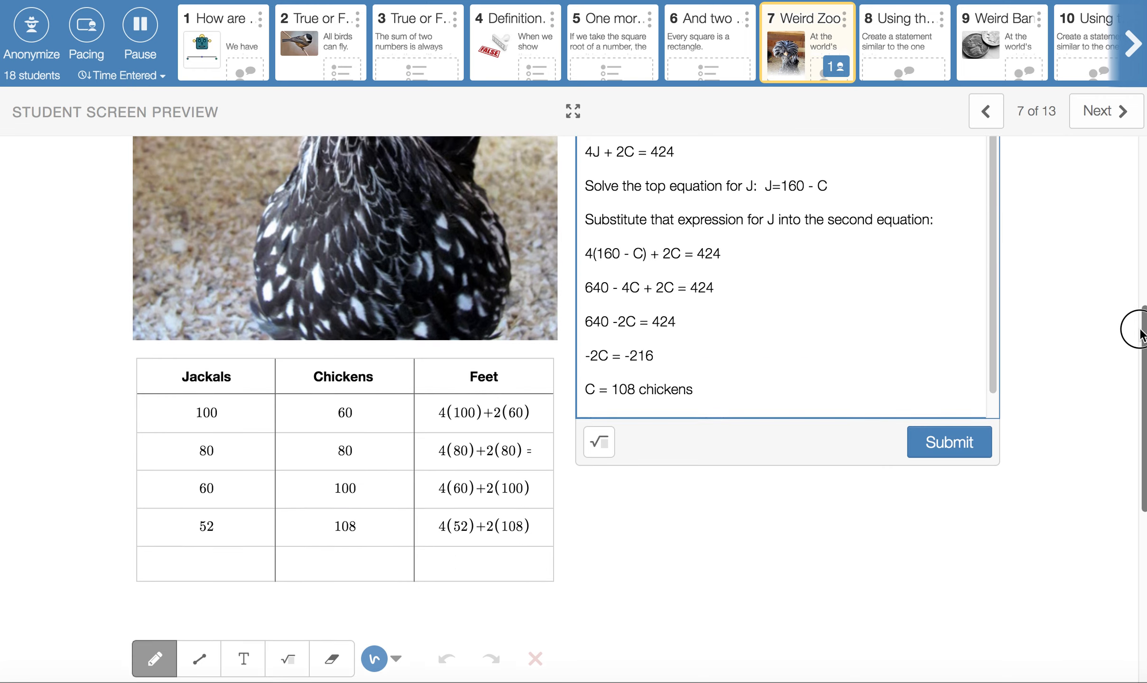
{"action": "scroll", "scroll_direction": "up", "scroll_amount": 3}
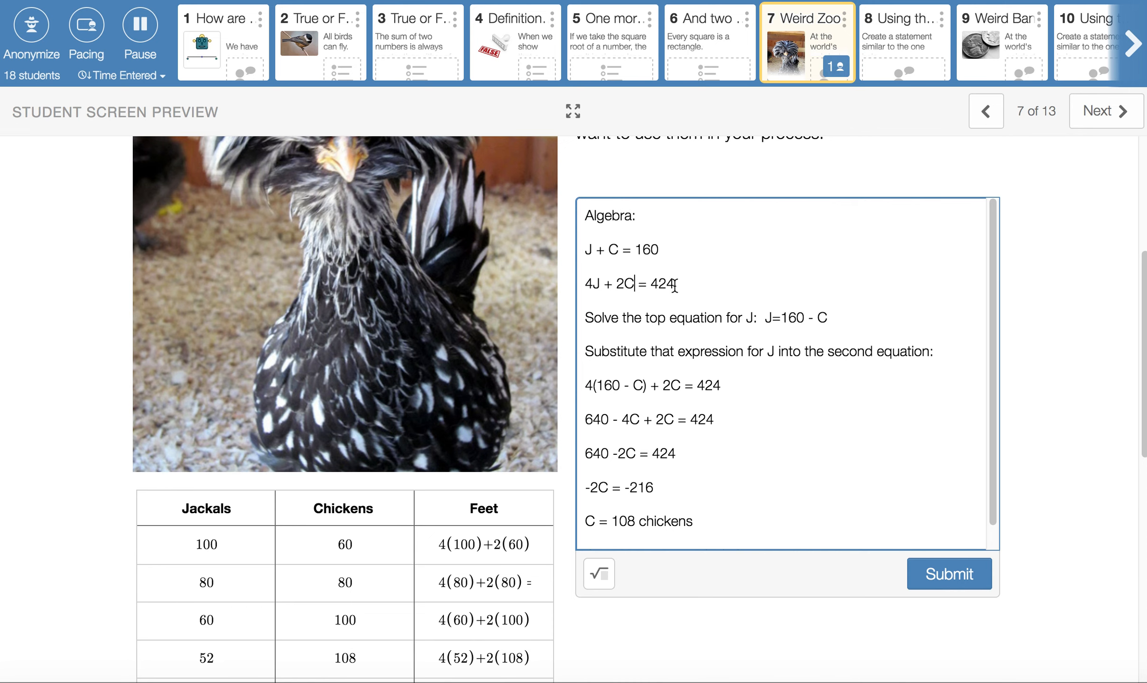
{"action": "mouse_move", "coordinate": [818, 266]}
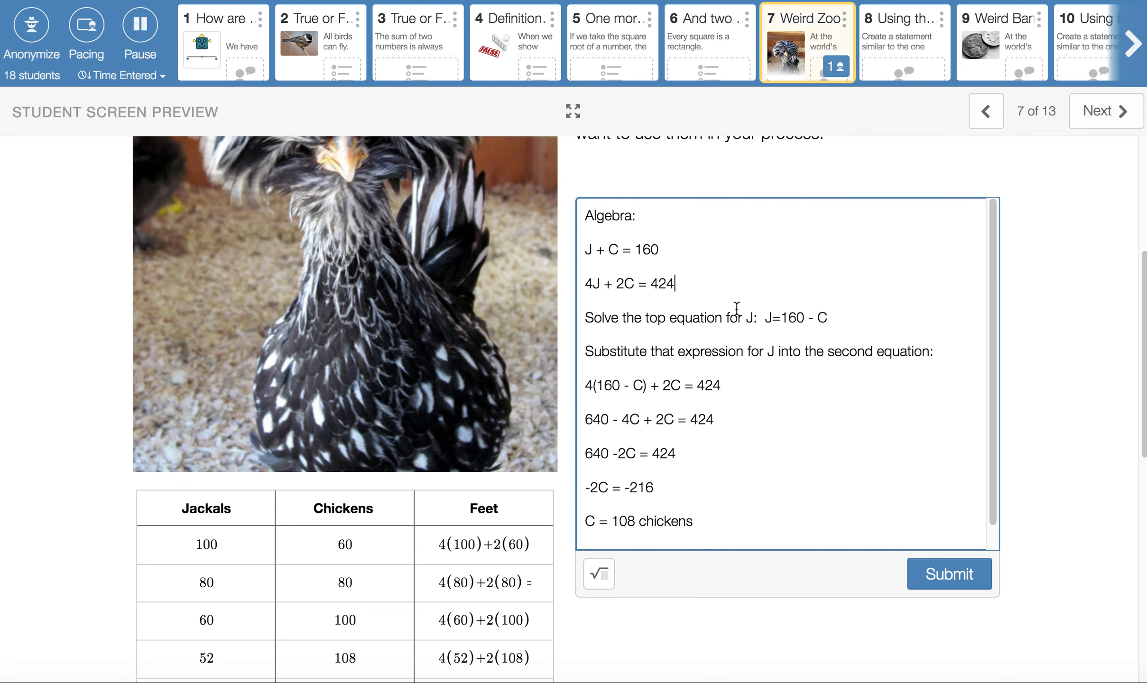
{"action": "mouse_move", "coordinate": [752, 320]}
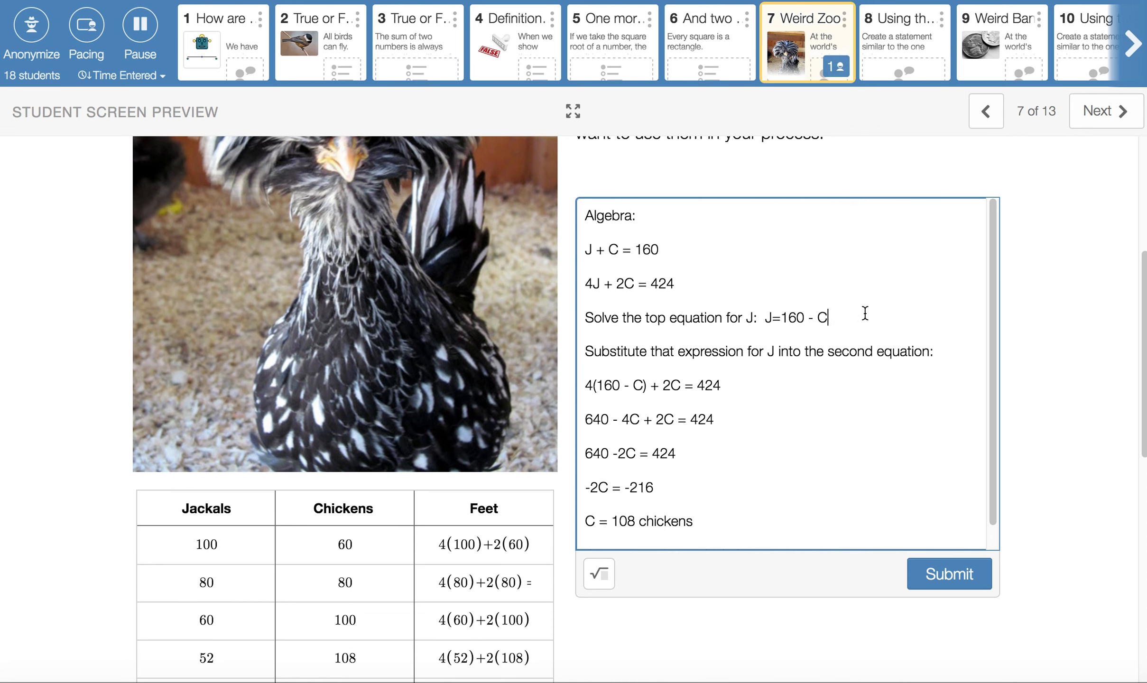
{"action": "mouse_move", "coordinate": [883, 311]}
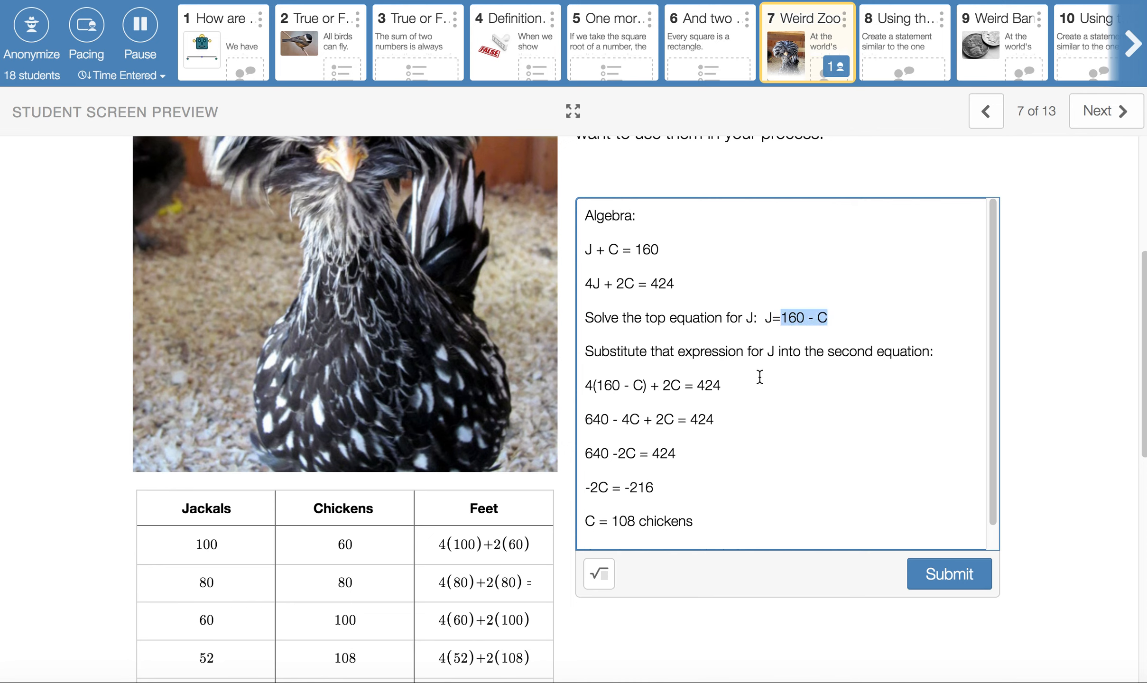
{"action": "mouse_move", "coordinate": [600, 284]}
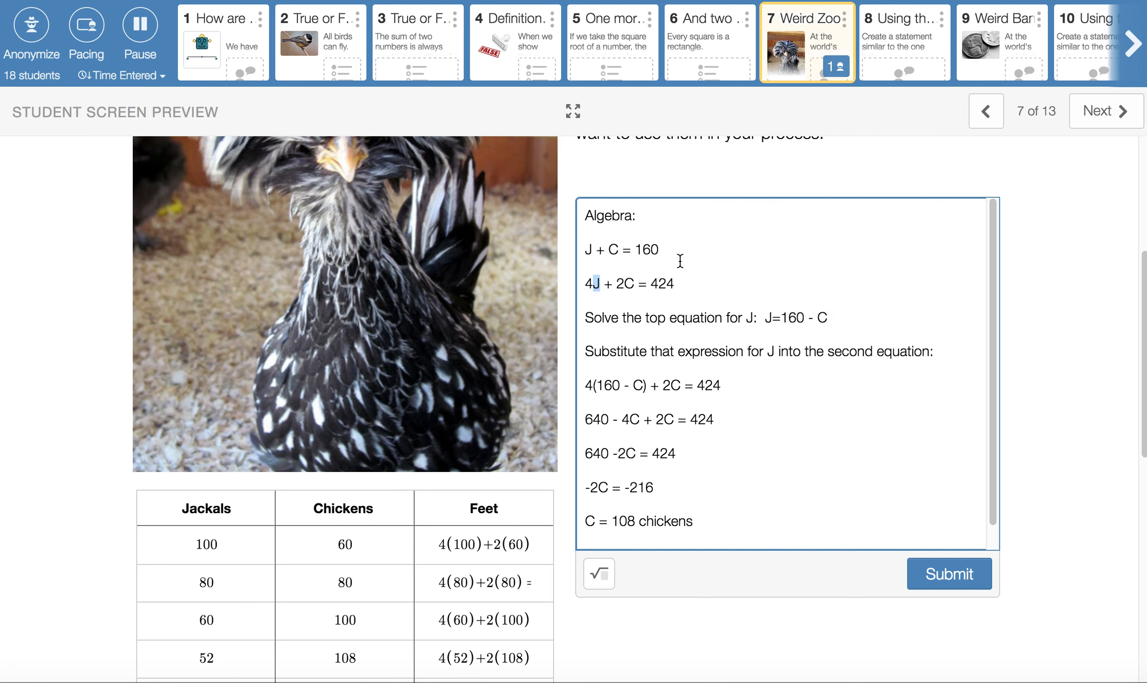
{"action": "mouse_move", "coordinate": [806, 247]}
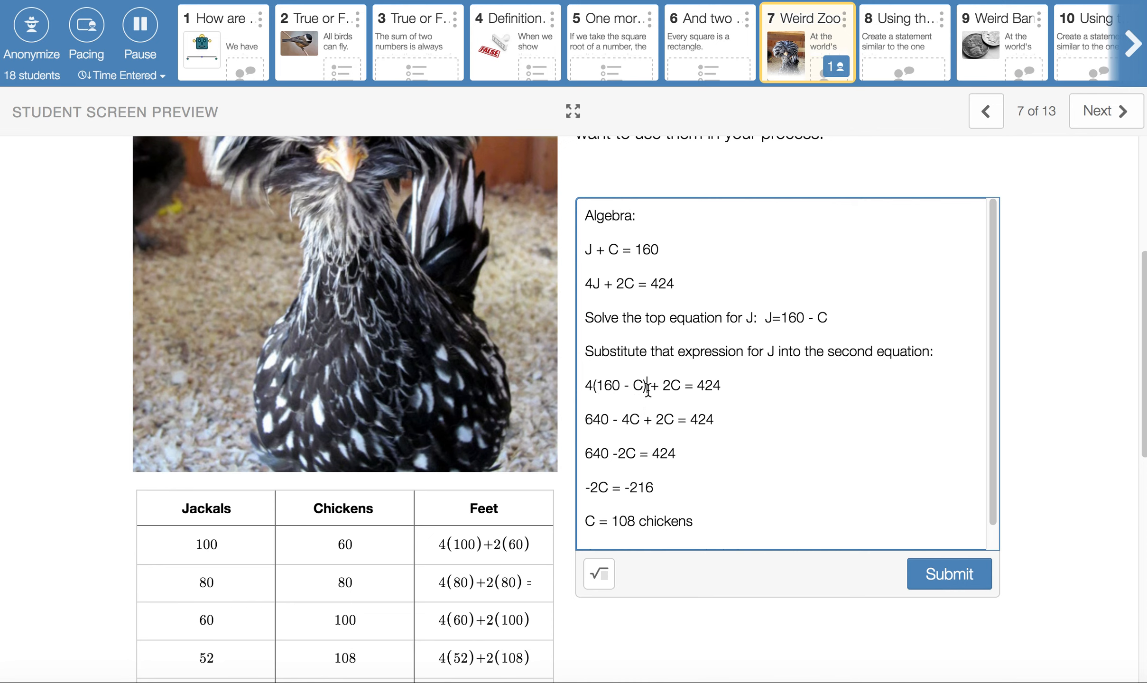
{"action": "mouse_move", "coordinate": [615, 284]}
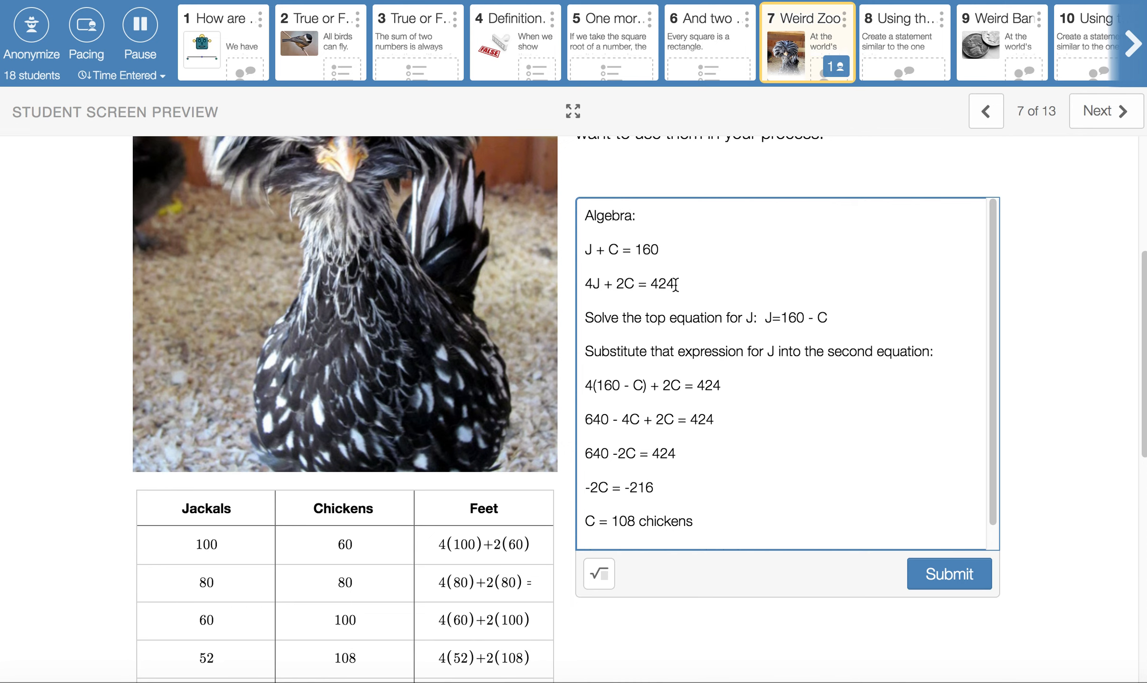
{"action": "mouse_move", "coordinate": [736, 401]}
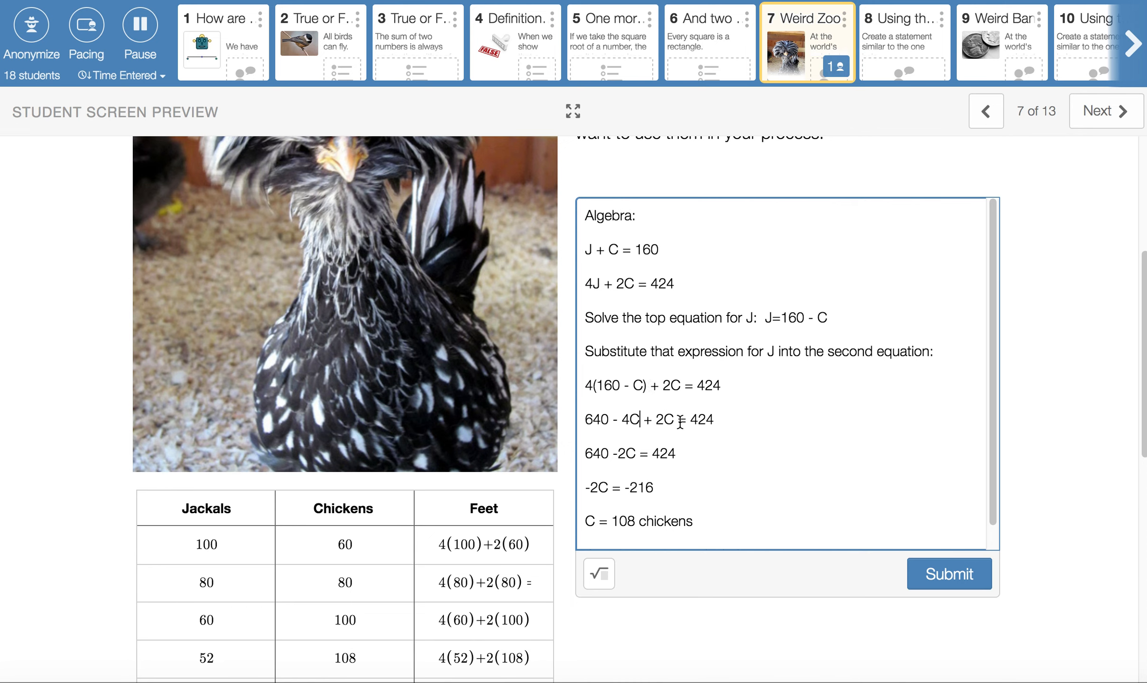
{"action": "mouse_move", "coordinate": [718, 421]}
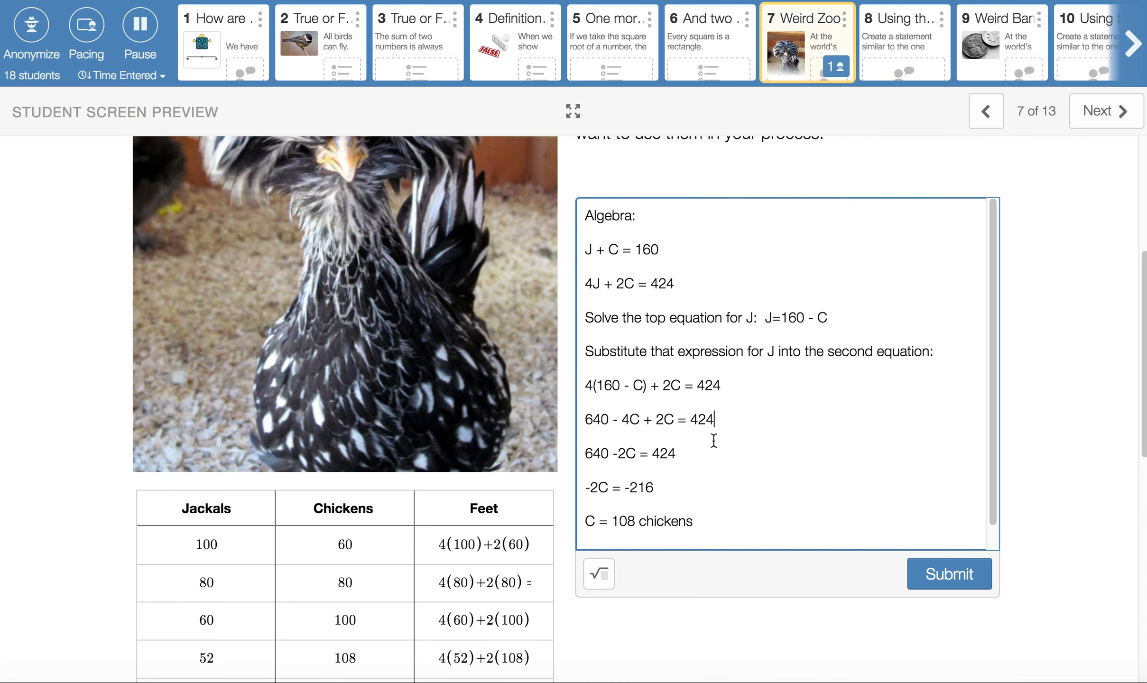
{"action": "mouse_move", "coordinate": [675, 474]}
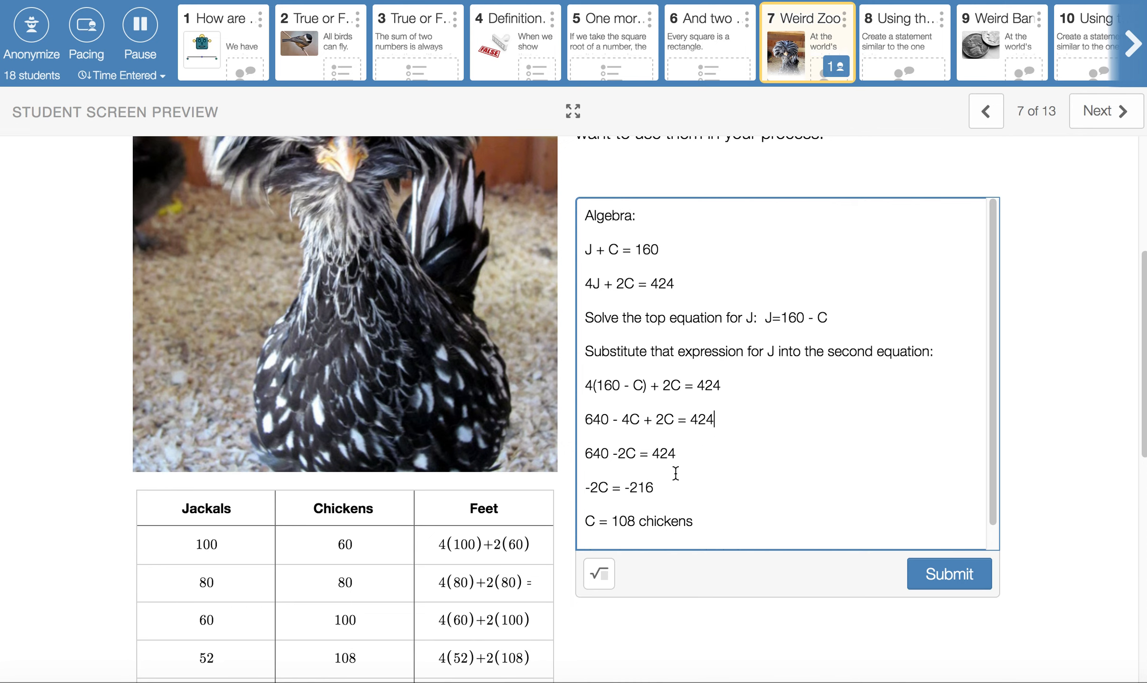
{"action": "mouse_move", "coordinate": [828, 464]}
{"action": "type", "text": "J = 160 - 108 = 52 jackals"}
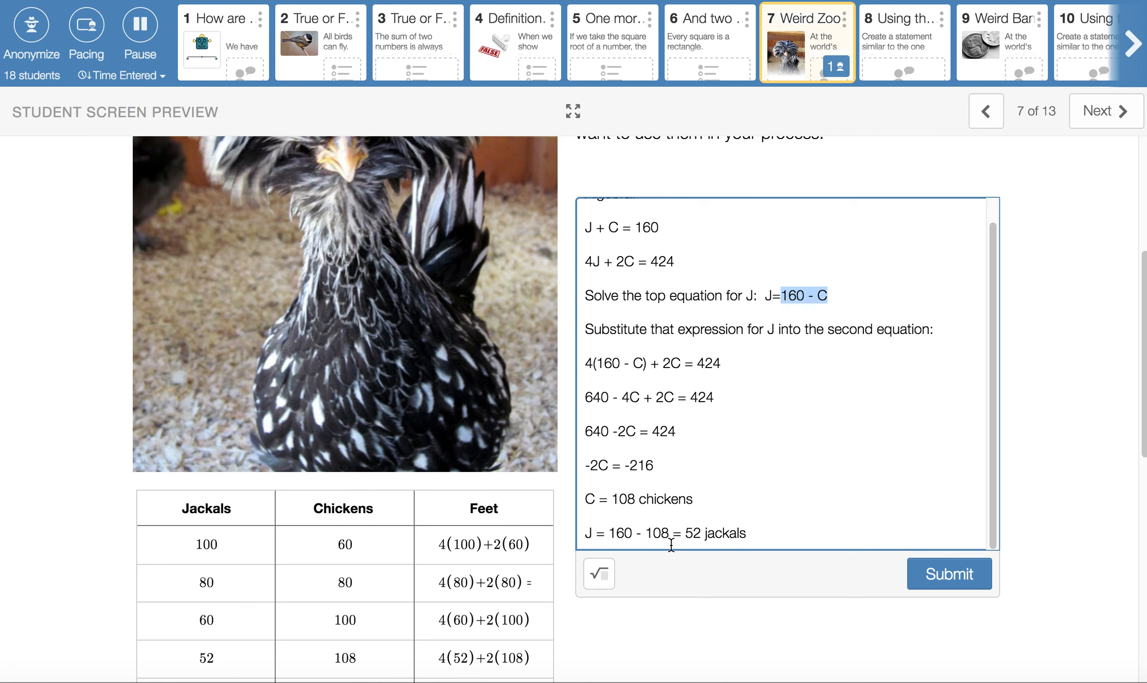
{"action": "mouse_move", "coordinate": [779, 527]}
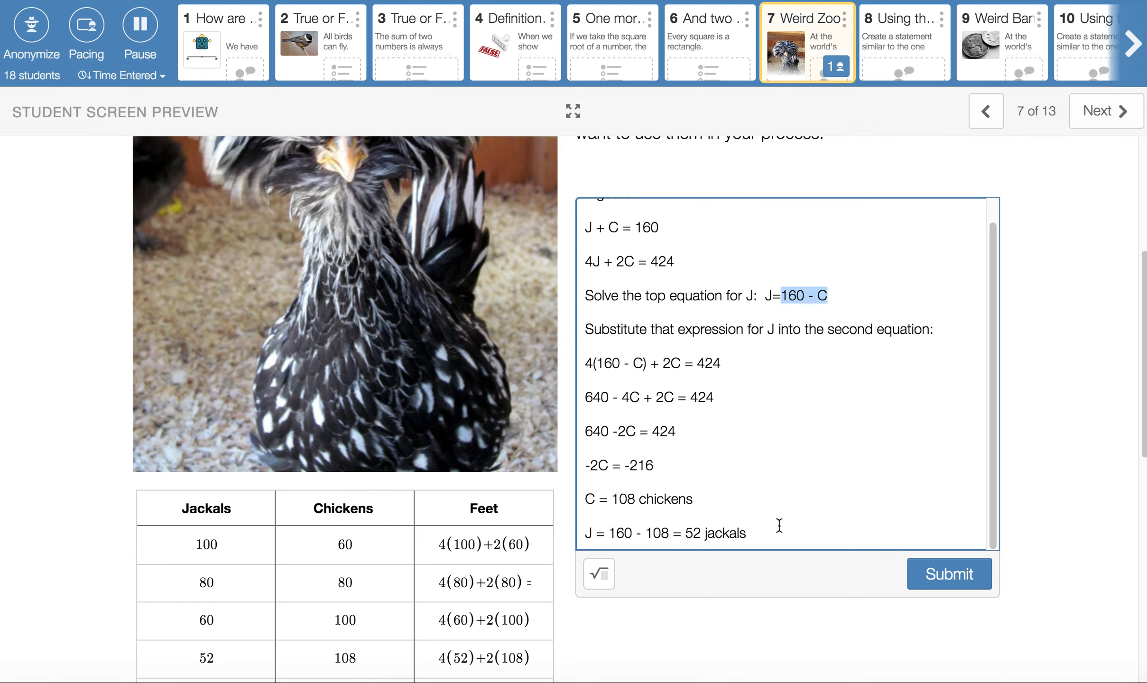
{"action": "mouse_move", "coordinate": [757, 534]}
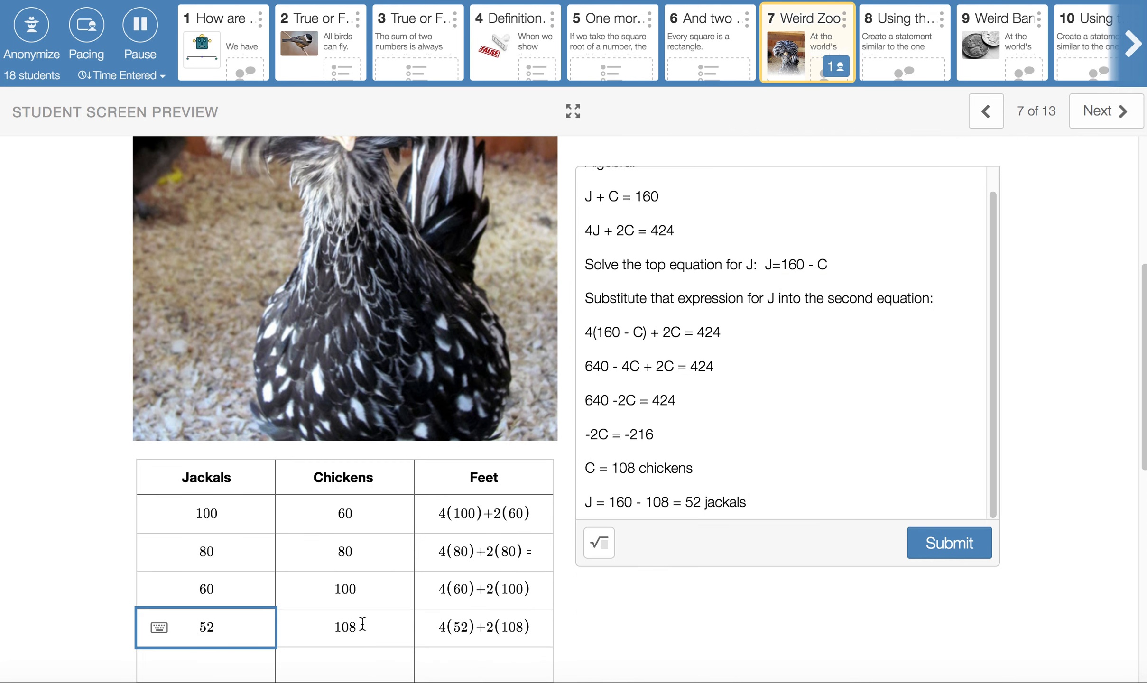
{"action": "left_click", "coordinate": [344, 628]}
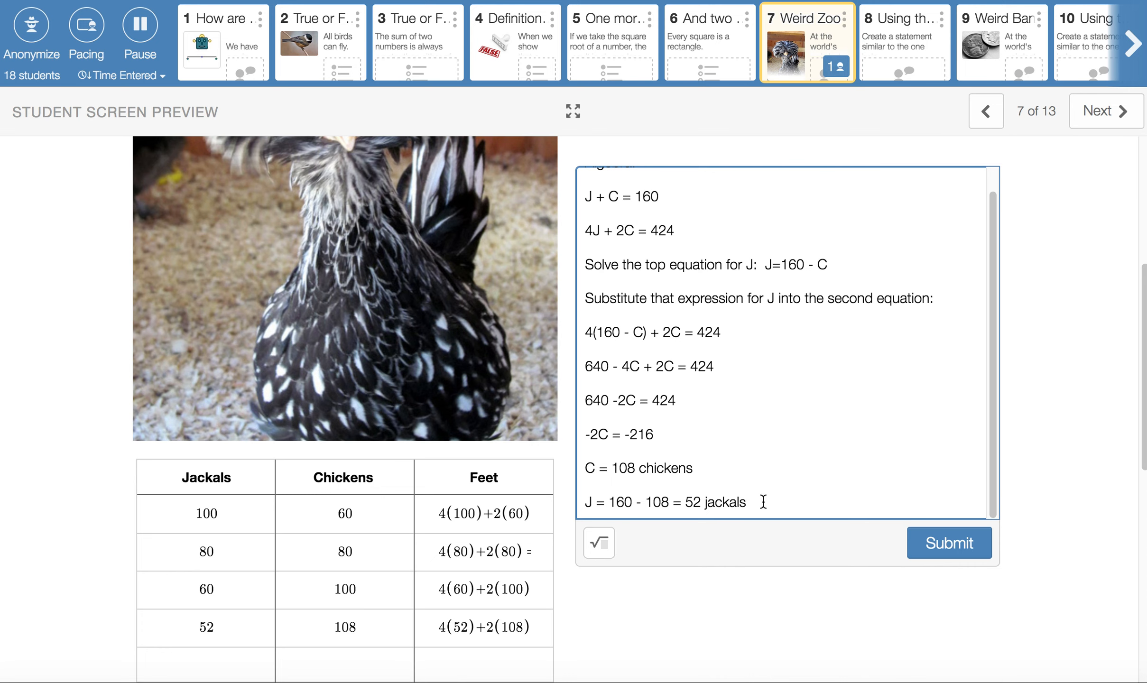
{"action": "mouse_move", "coordinate": [1008, 353]}
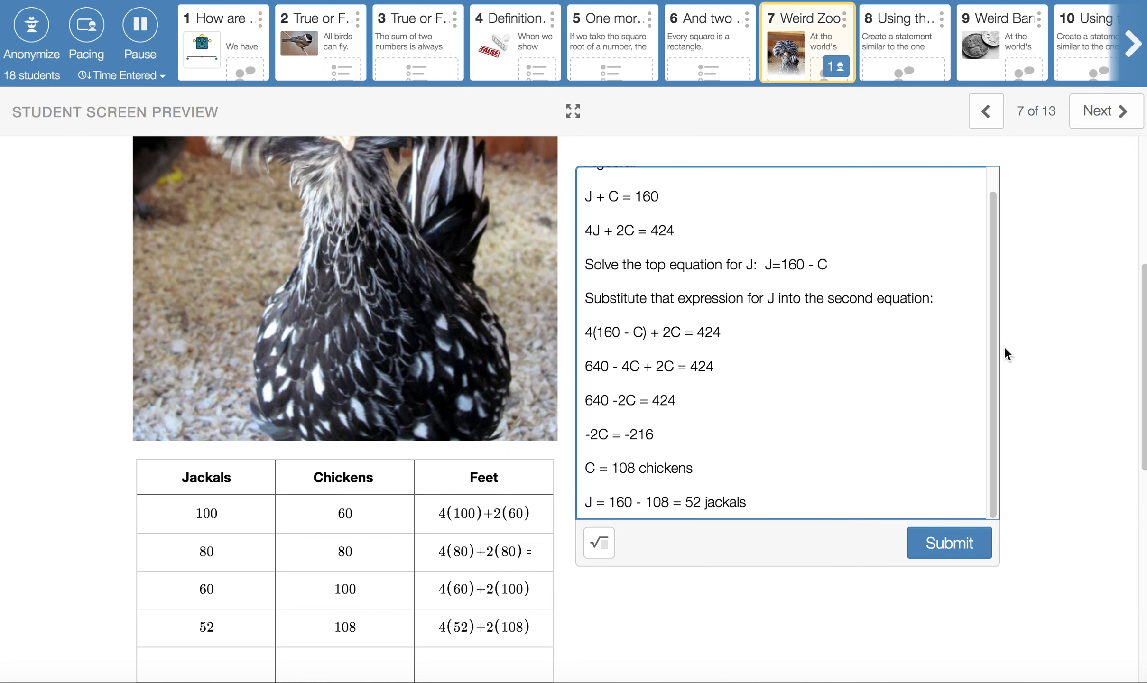
{"action": "scroll", "scroll_direction": "up", "scroll_amount": 3}
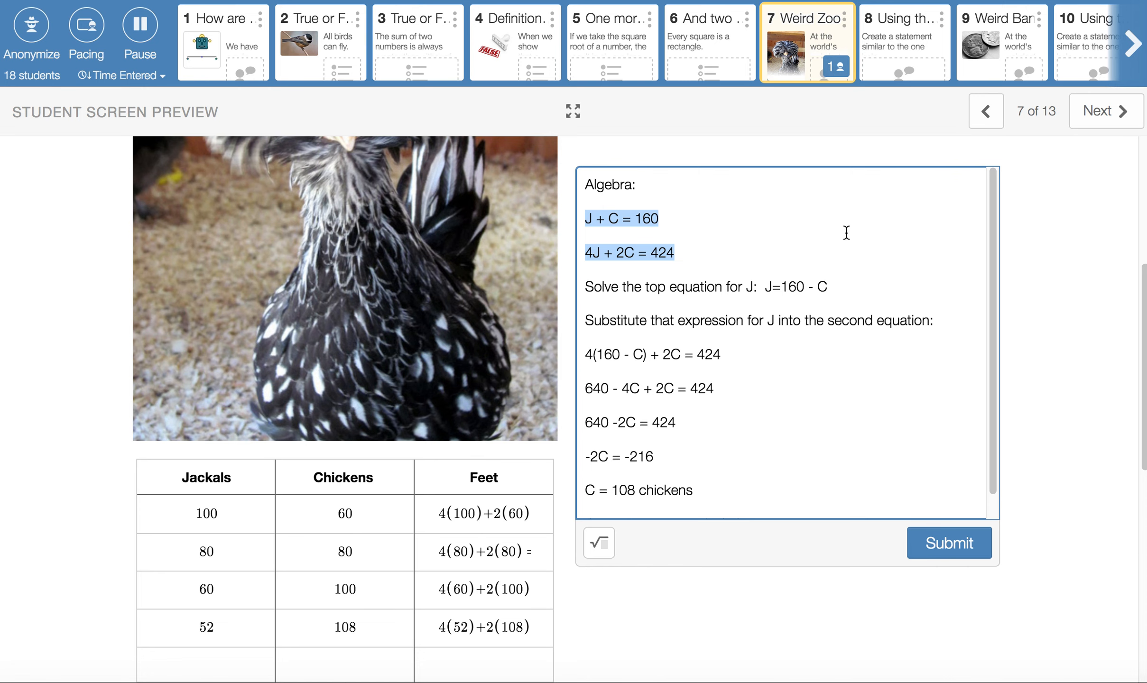
{"action": "mouse_move", "coordinate": [989, 441]}
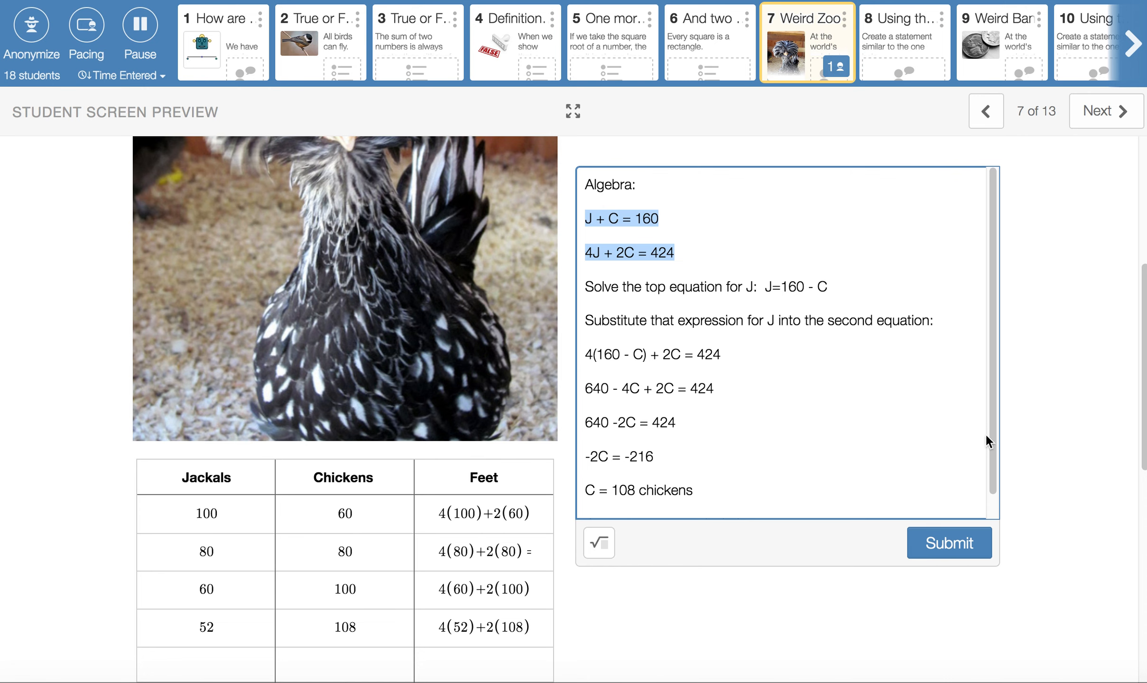
{"action": "scroll", "scroll_direction": "down", "scroll_amount": 3}
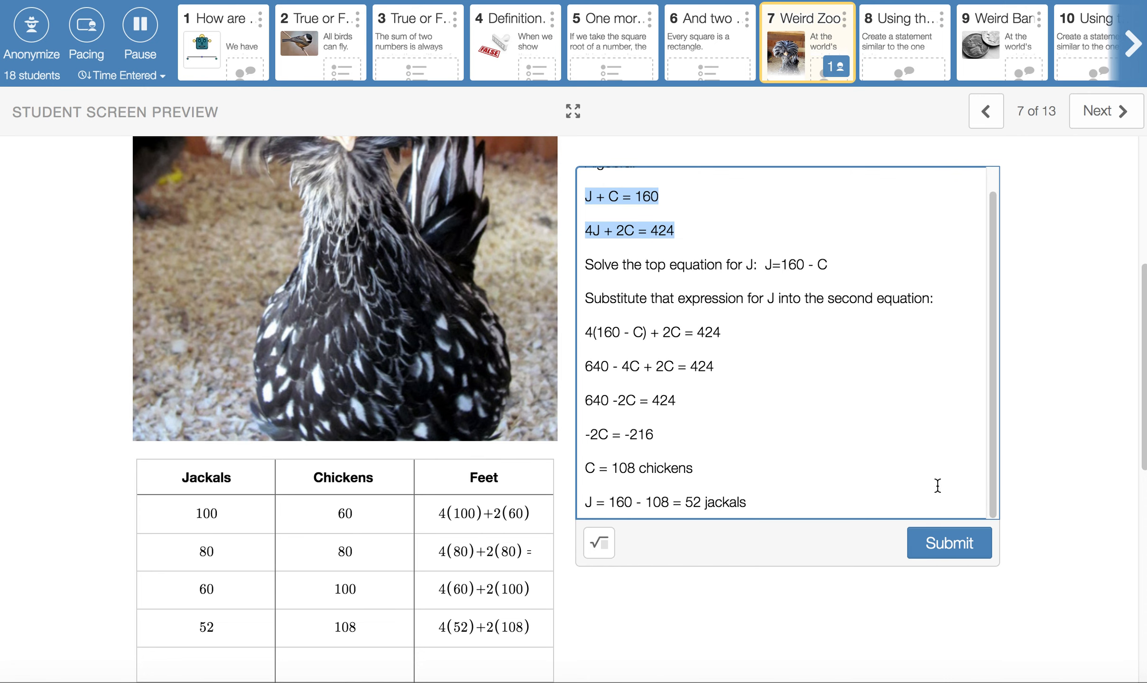
{"action": "mouse_move", "coordinate": [380, 669]}
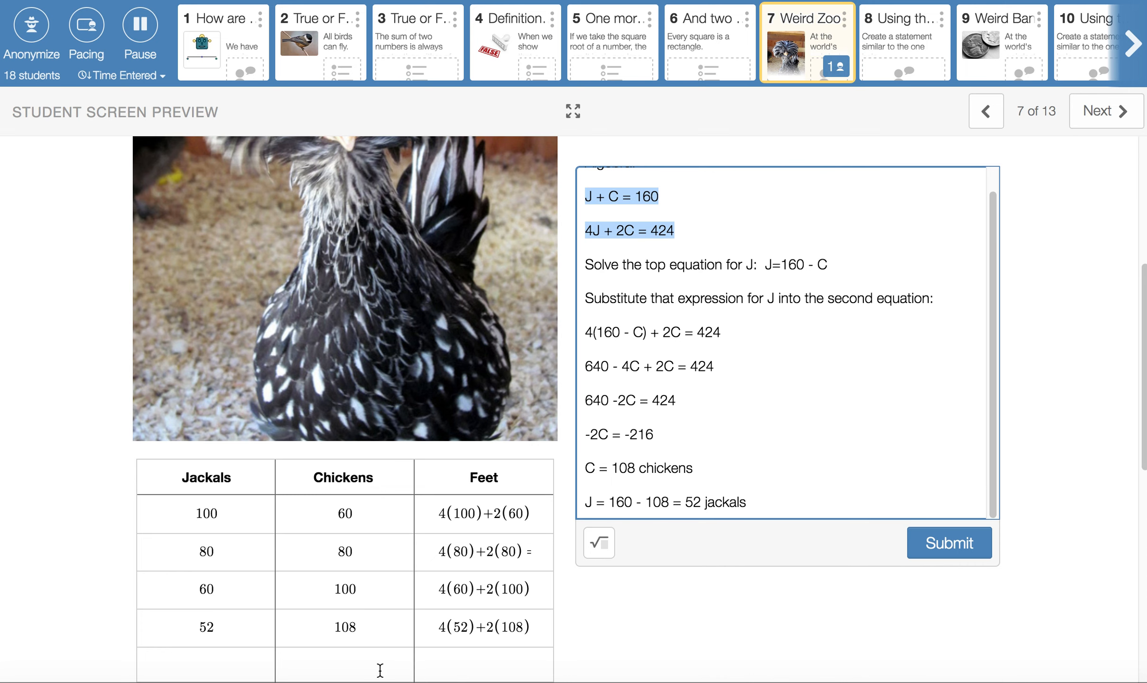
{"action": "mouse_move", "coordinate": [368, 631]}
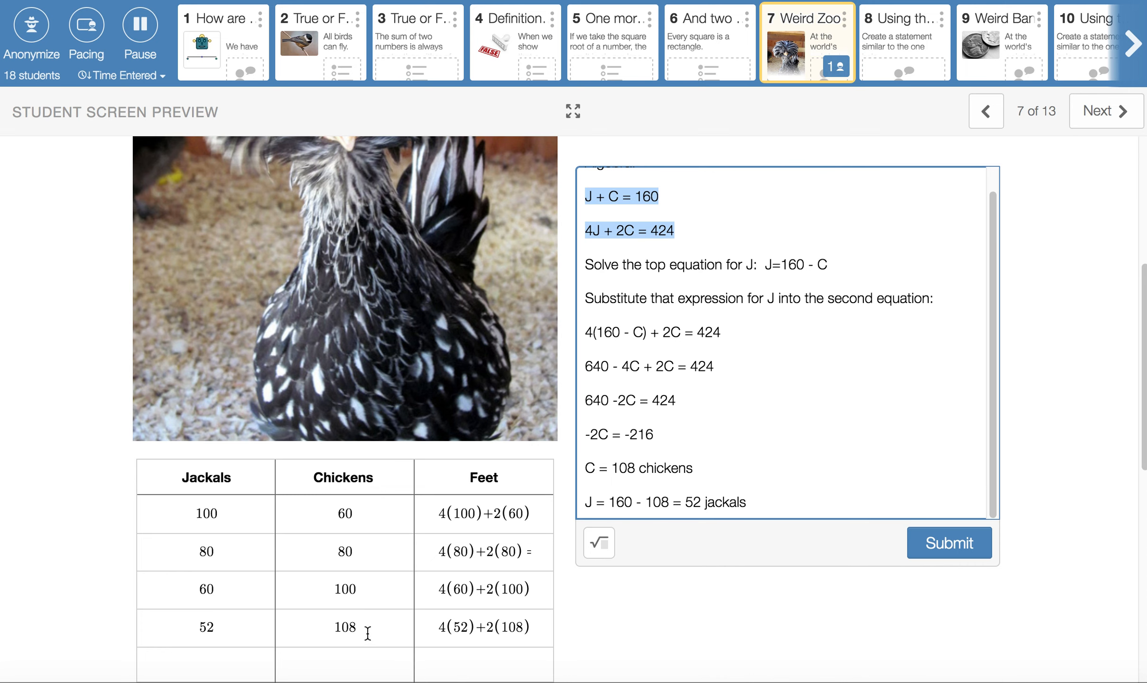
{"action": "mouse_move", "coordinate": [905, 52]}
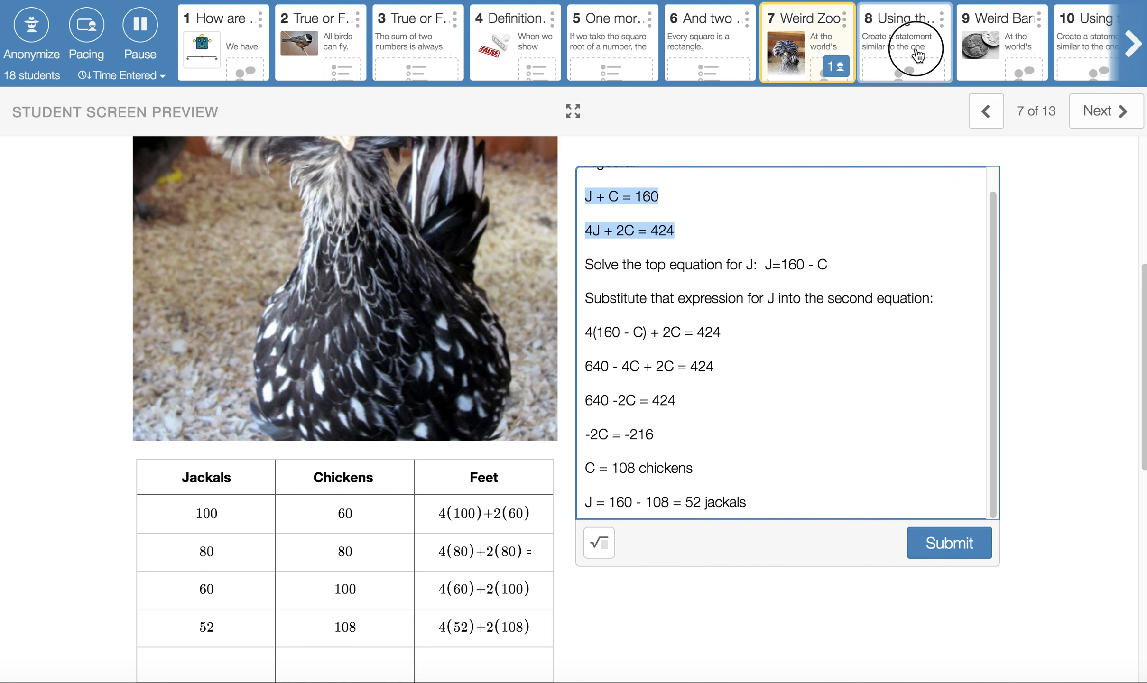
Step: Open screen 8 and highlight 56 in the 'fewer jackals than chickens' answer
{"action": "left_click", "coordinate": [905, 41]}
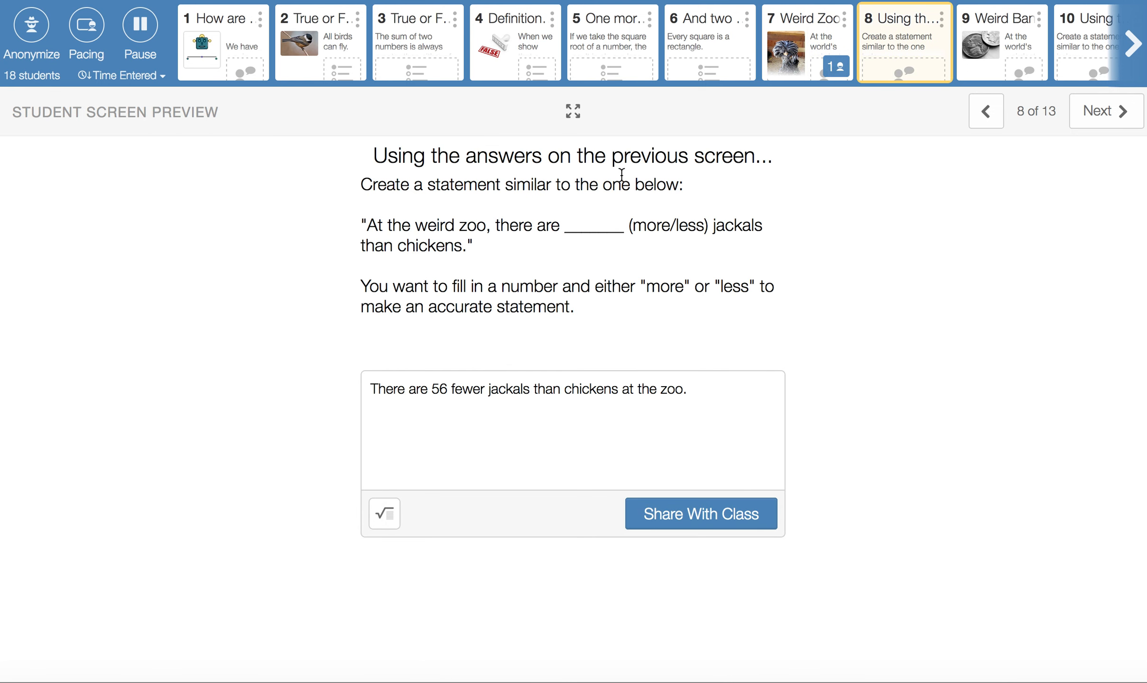
{"action": "mouse_move", "coordinate": [551, 248]}
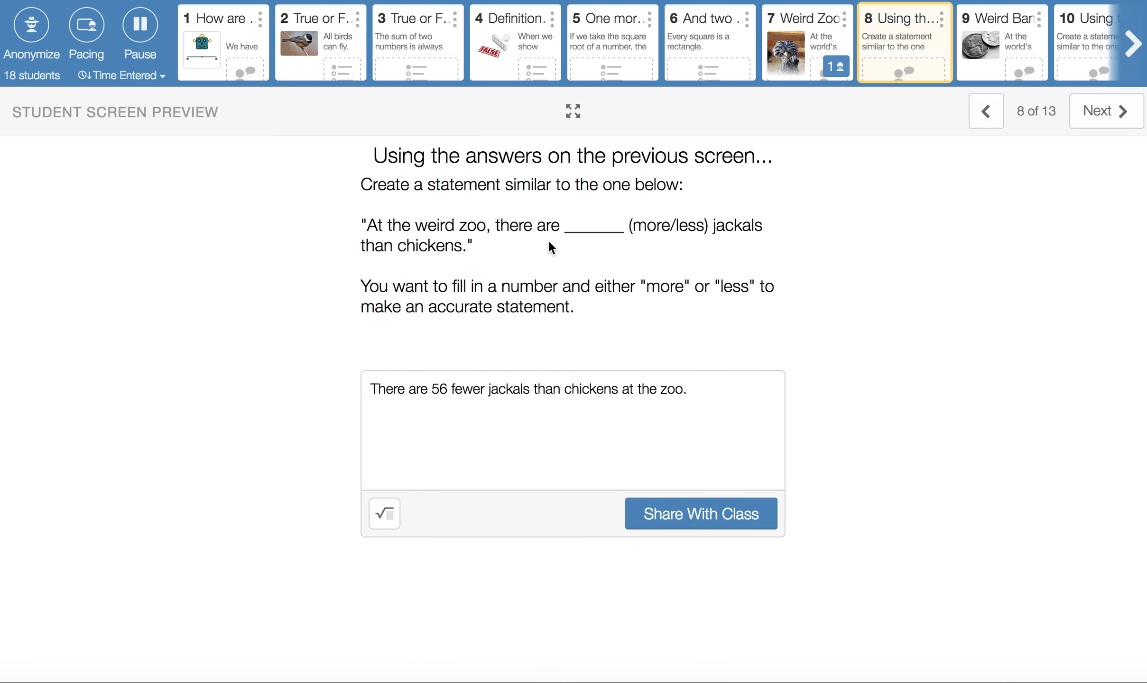
{"action": "mouse_move", "coordinate": [675, 228]}
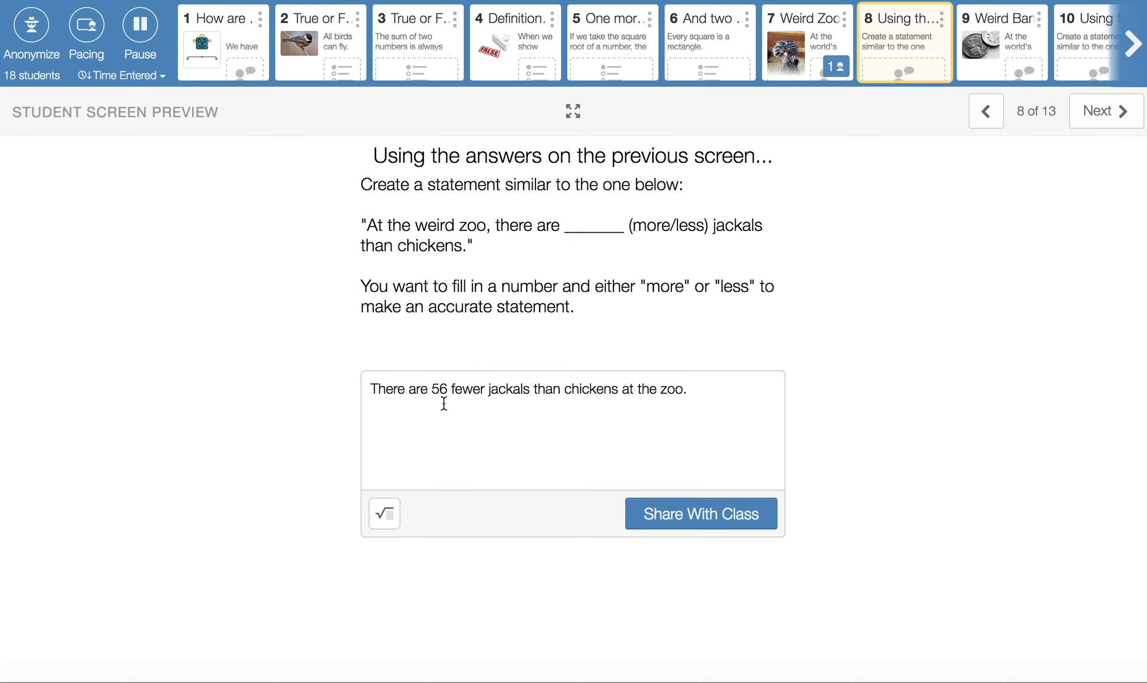
{"action": "double_click", "coordinate": [440, 389]}
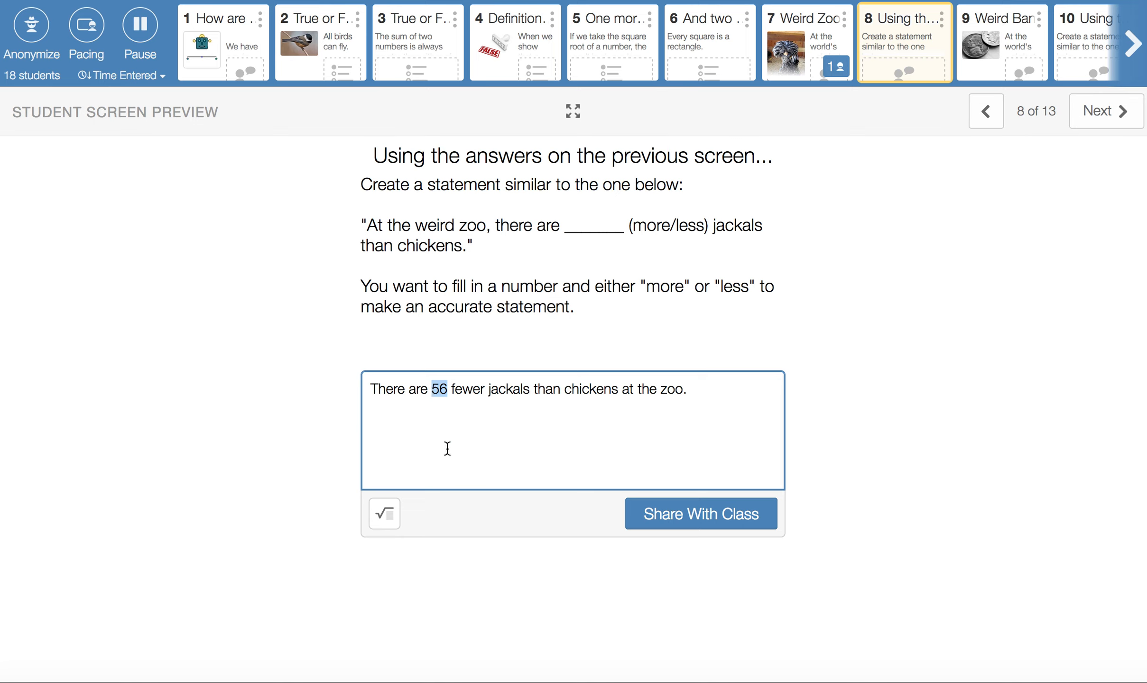
{"action": "mouse_move", "coordinate": [472, 443]}
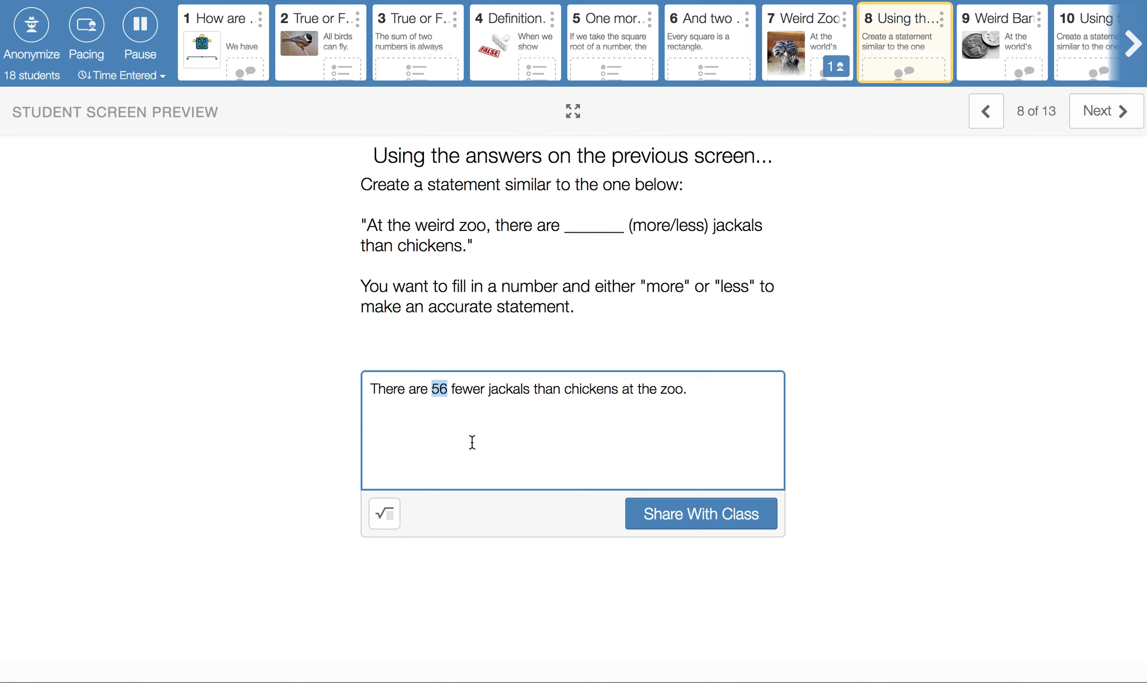
{"action": "mouse_move", "coordinate": [522, 406]}
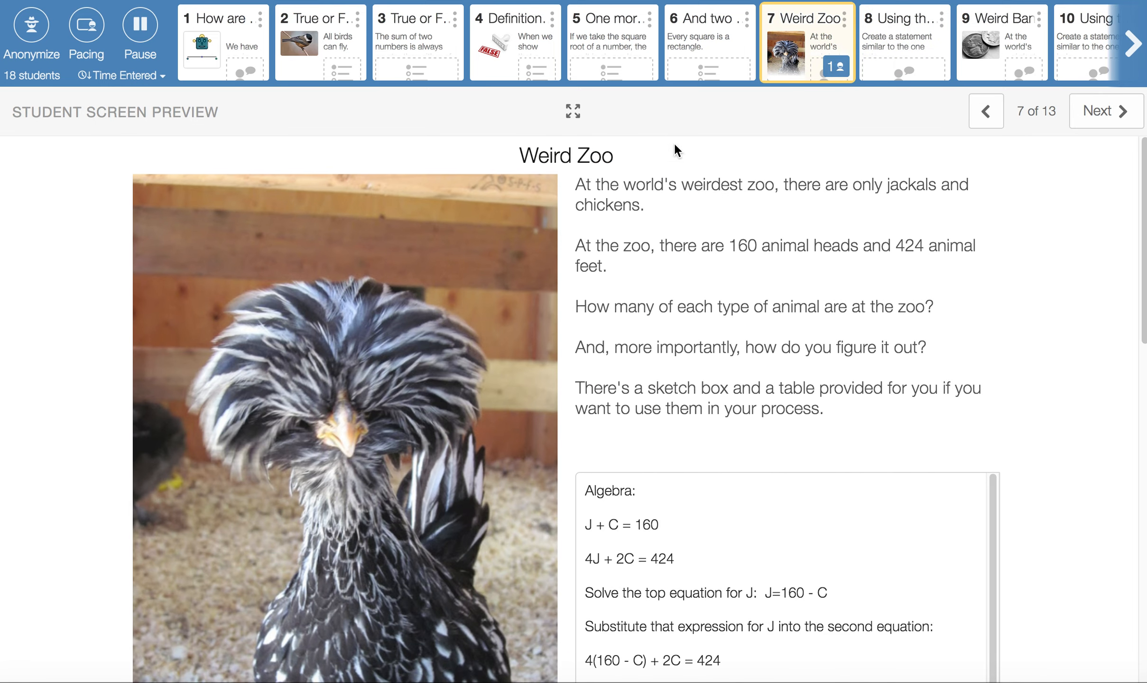
Step: Recheck the 52 jackals and 108 chickens table, then advance past screen 8
{"action": "scroll", "scroll_direction": "down", "scroll_amount": 3}
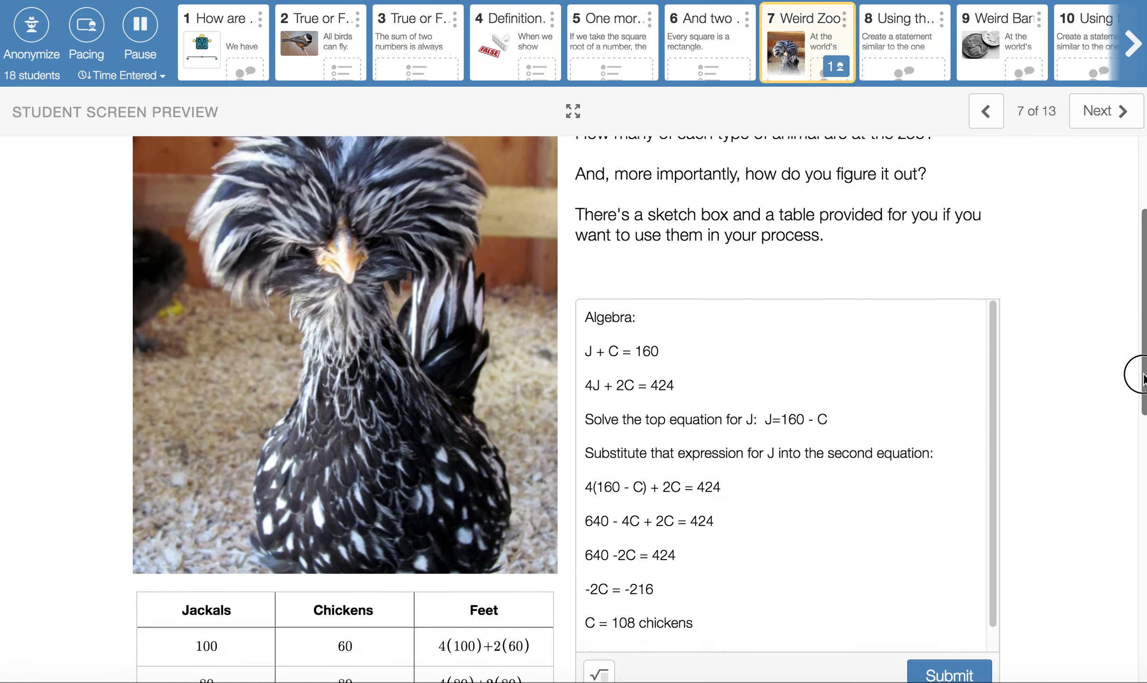
{"action": "scroll", "scroll_direction": "down", "scroll_amount": 3}
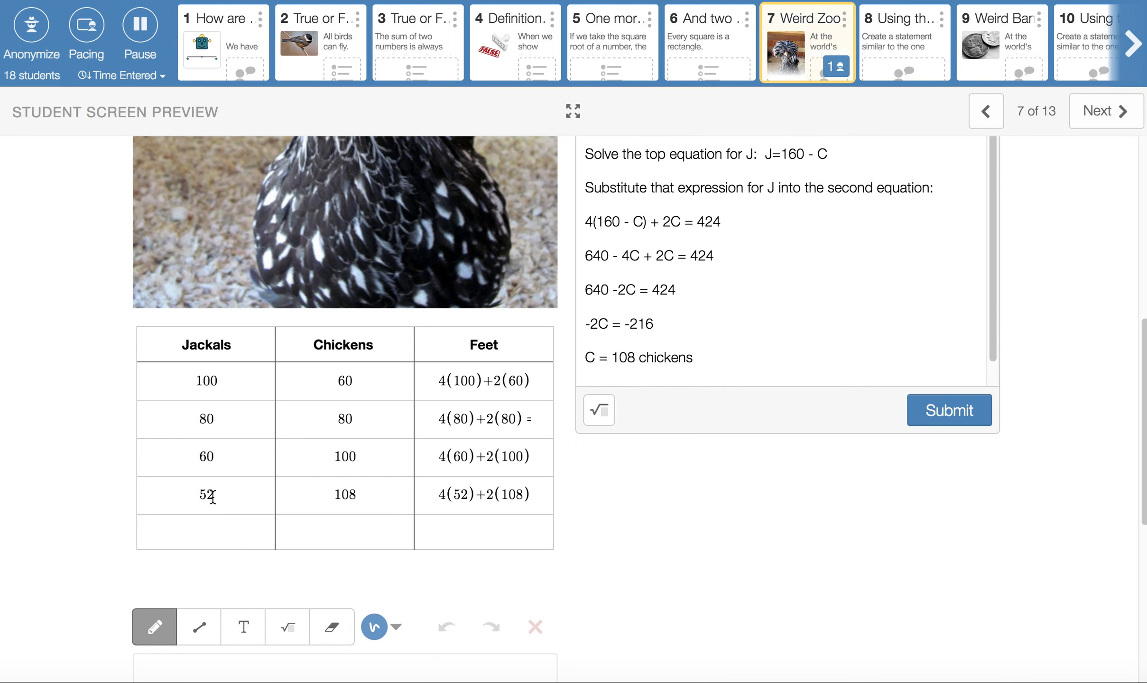
{"action": "mouse_move", "coordinate": [353, 495]}
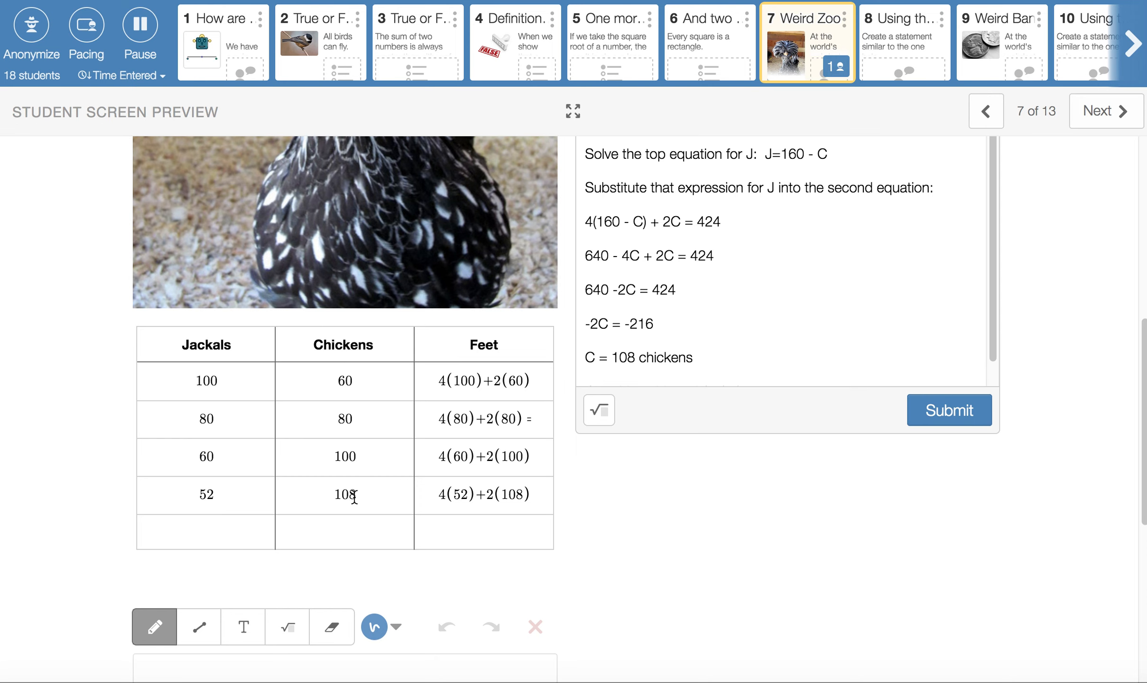
{"action": "mouse_move", "coordinate": [909, 39]}
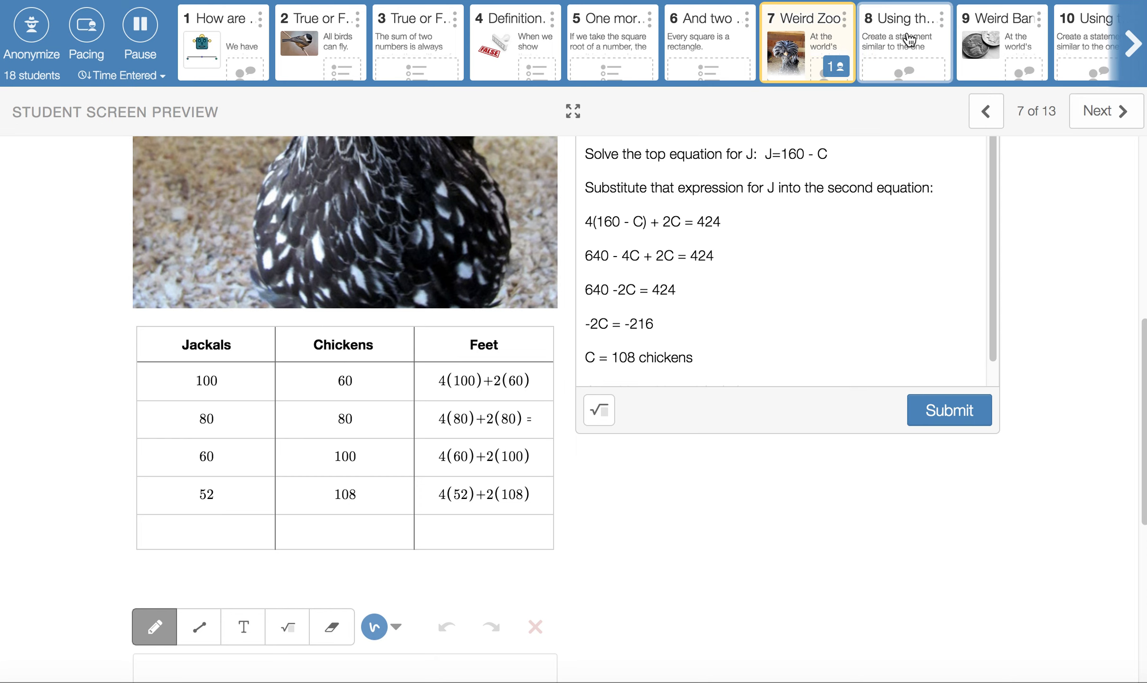
{"action": "left_click", "coordinate": [903, 41]}
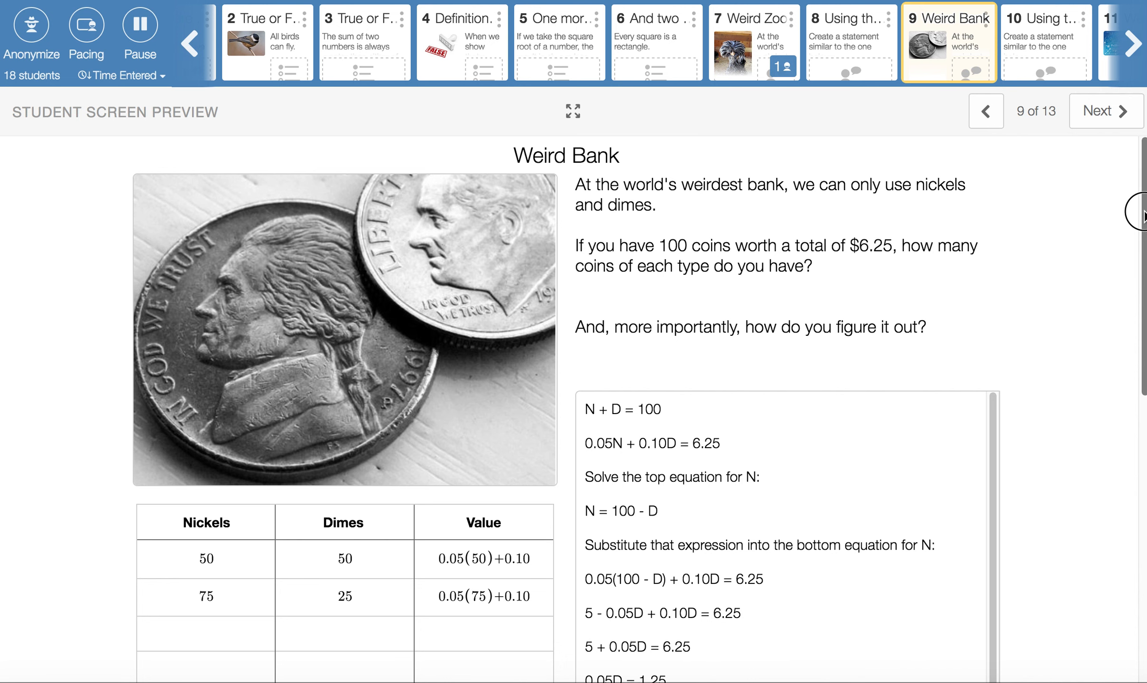
{"action": "mouse_move", "coordinate": [1133, 211]}
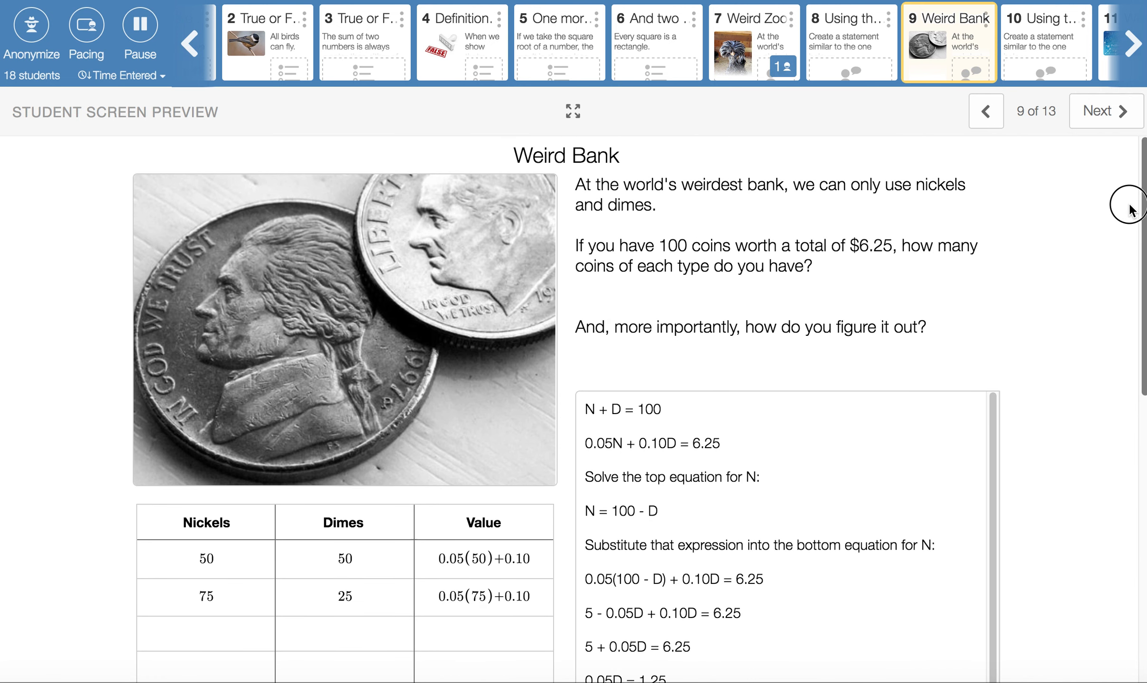
{"action": "mouse_move", "coordinate": [916, 217]}
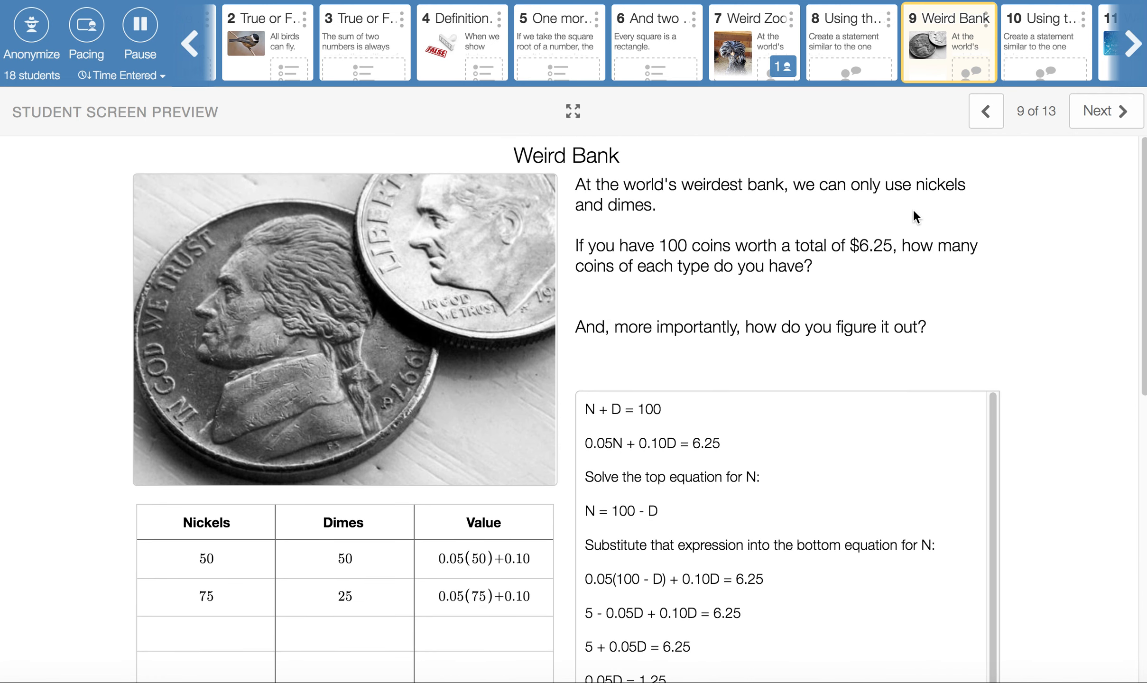
{"action": "mouse_move", "coordinate": [689, 250]}
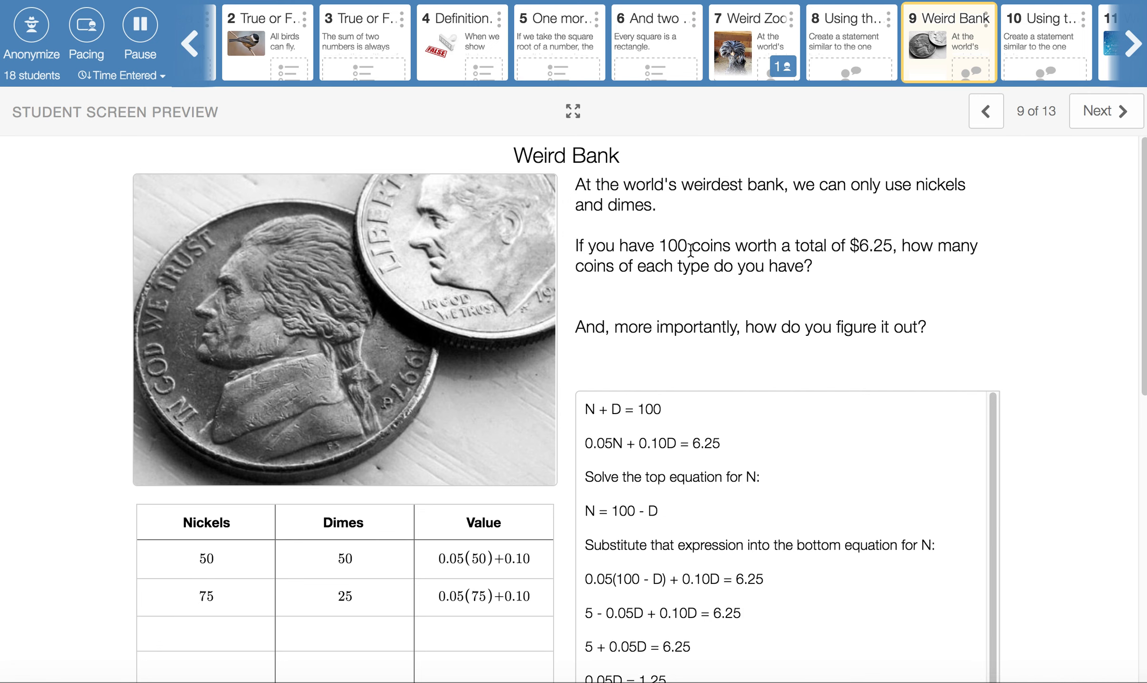
Step: Highlight the $6.25 total and the first guess of 50 nickels with its computed value
{"action": "double_click", "coordinate": [670, 246]}
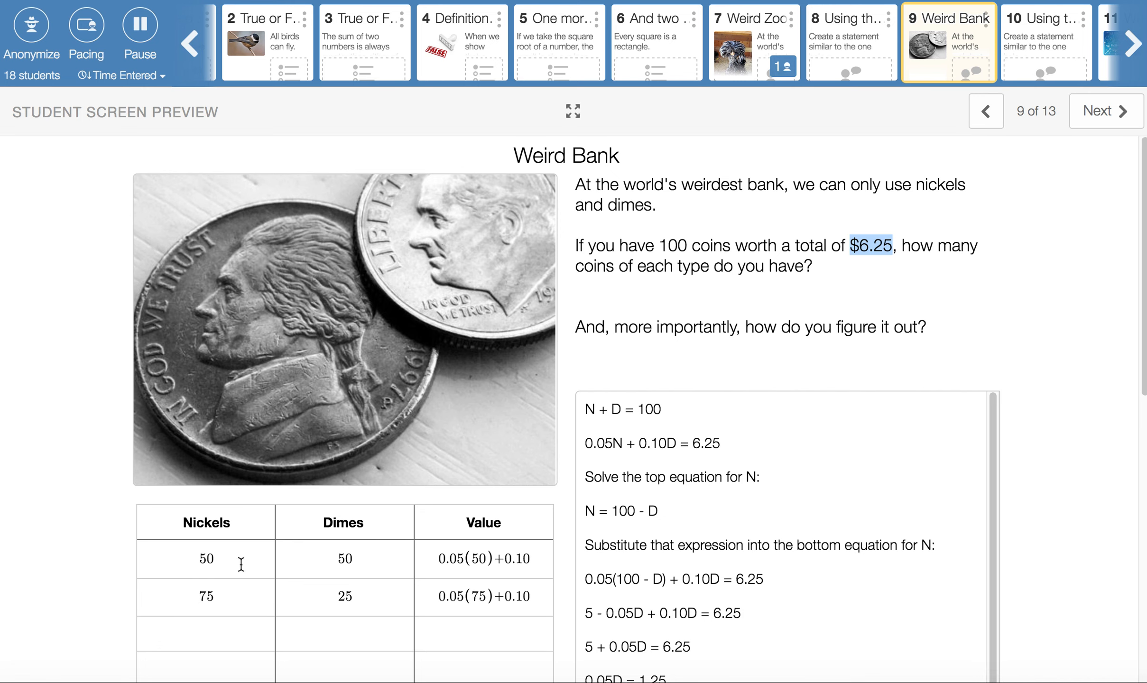
{"action": "left_click", "coordinate": [206, 558]}
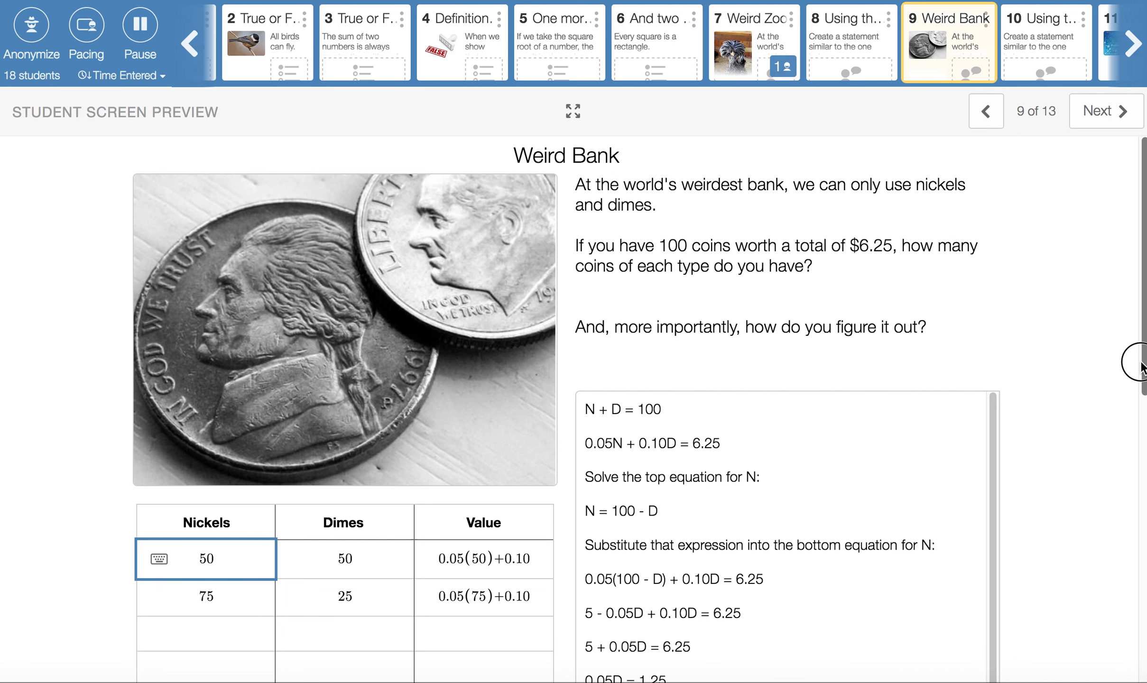
{"action": "scroll", "scroll_direction": "down", "scroll_amount": 3}
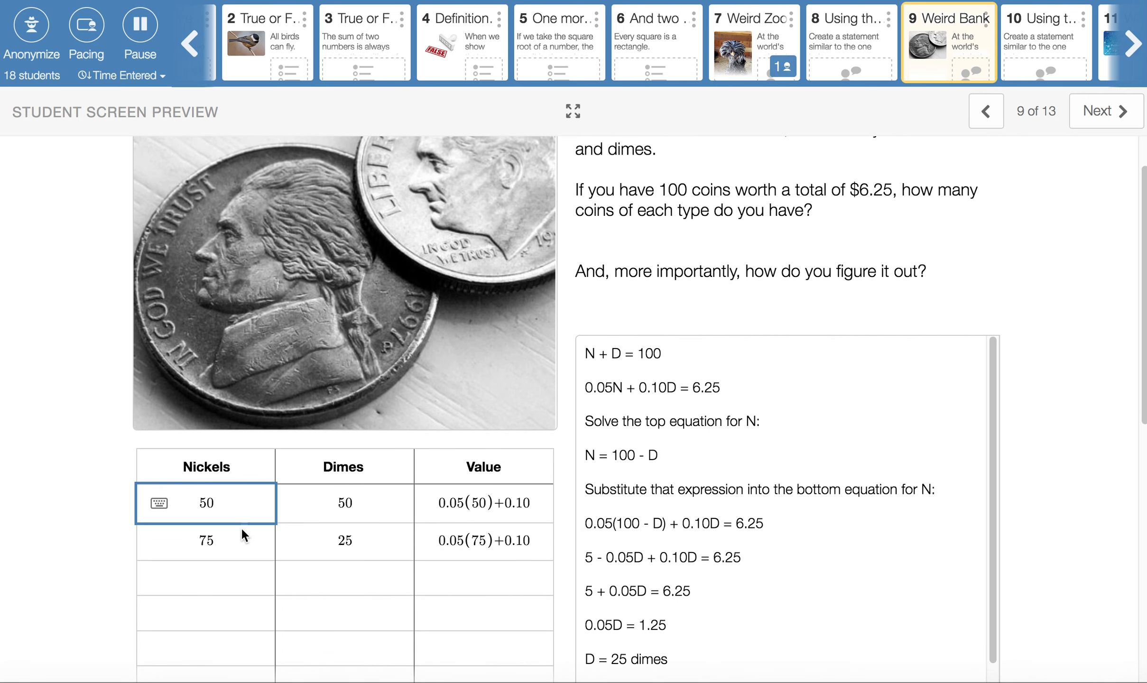
{"action": "mouse_move", "coordinate": [357, 510]}
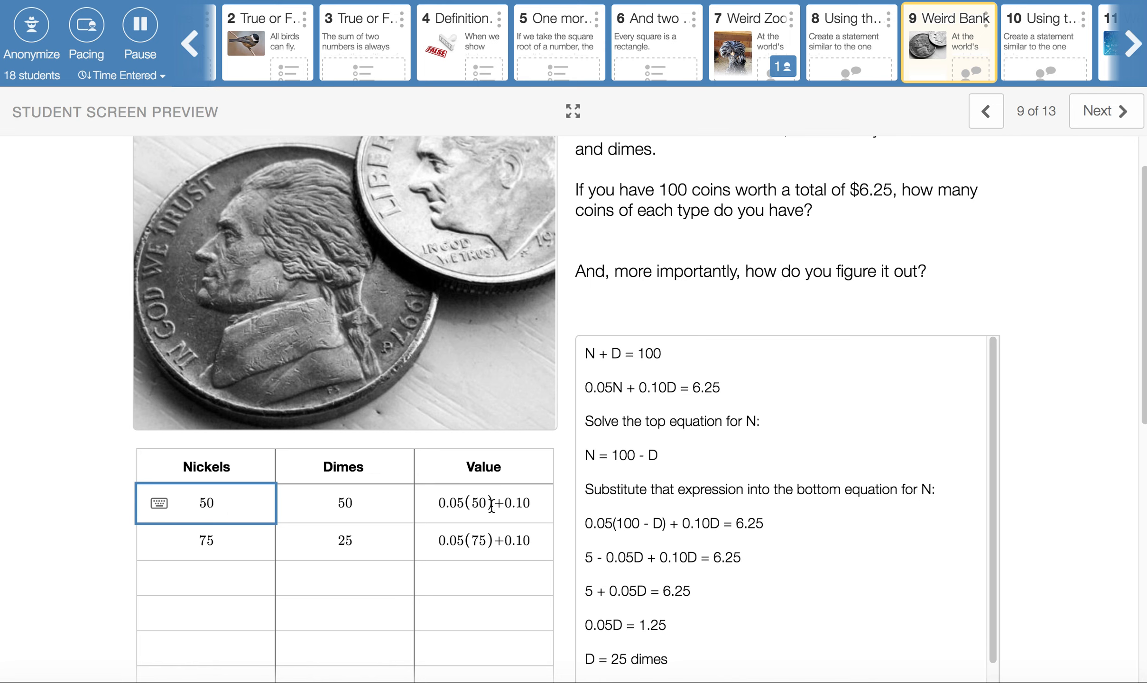
{"action": "left_click", "coordinate": [483, 503]}
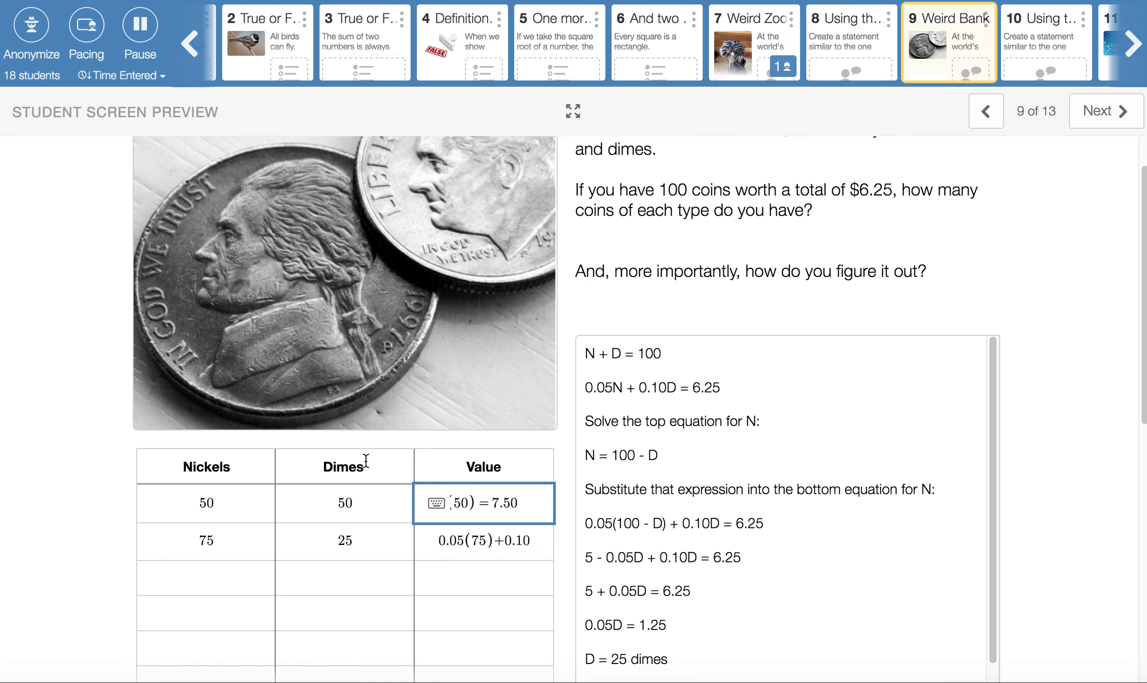
{"action": "mouse_move", "coordinate": [262, 550]}
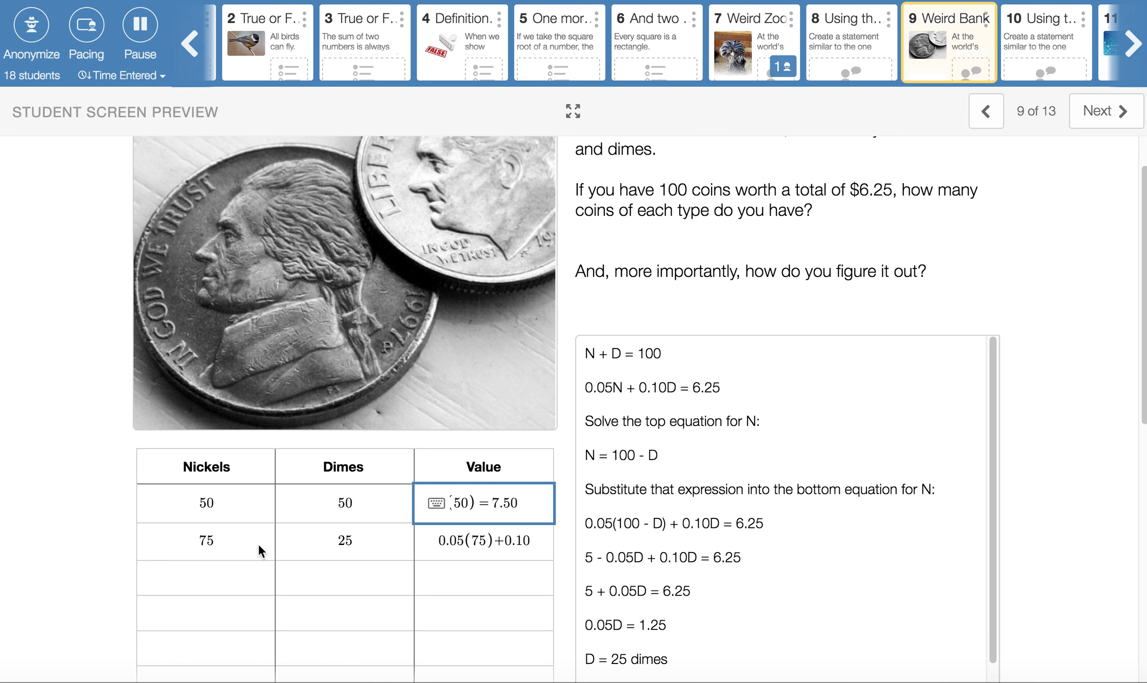
{"action": "mouse_move", "coordinate": [310, 541]}
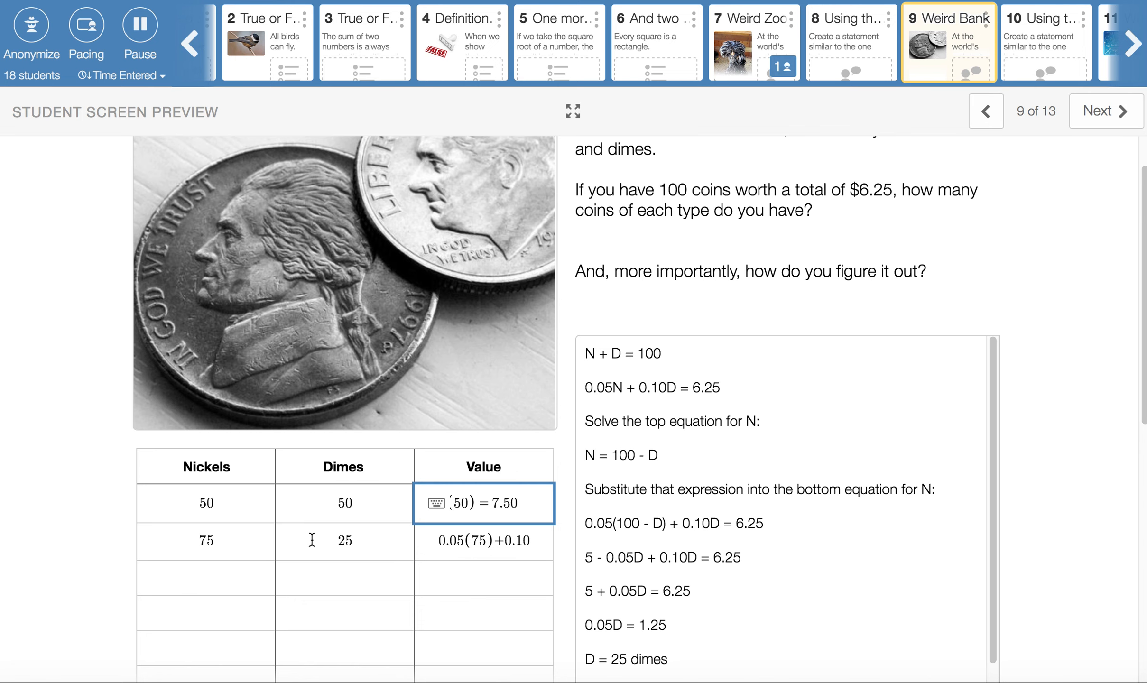
Step: Point to the 75 nickels, 25 dimes guess and complete its value expression equalling 6.25
{"action": "left_click", "coordinate": [206, 541]}
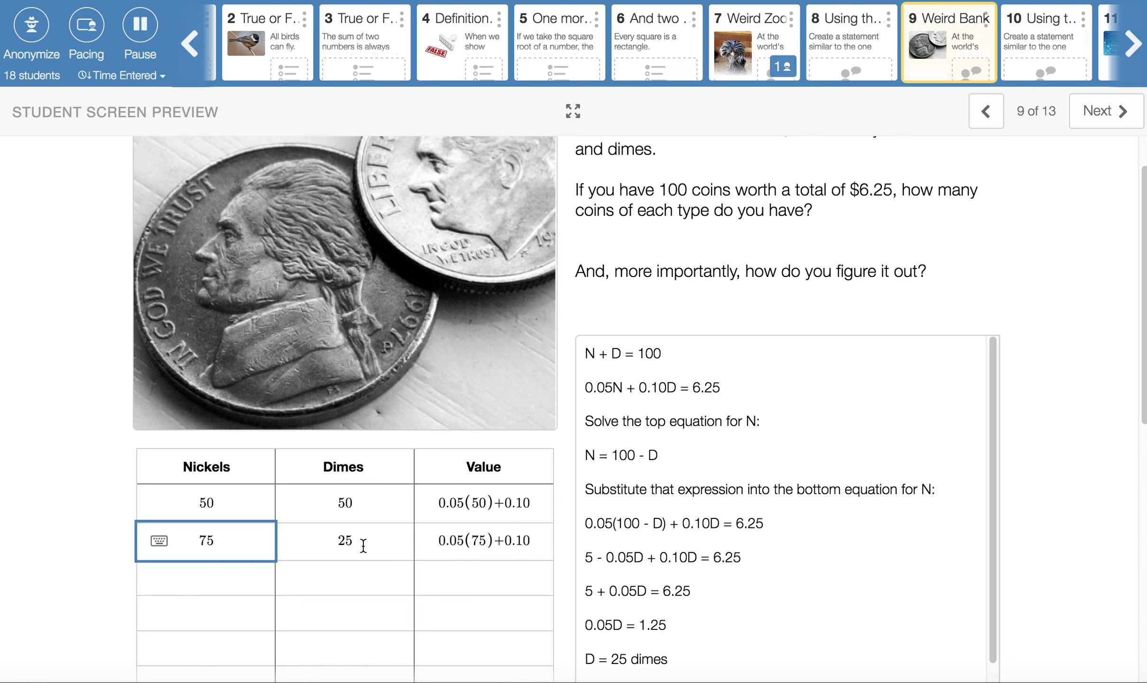
{"action": "left_click", "coordinate": [344, 541]}
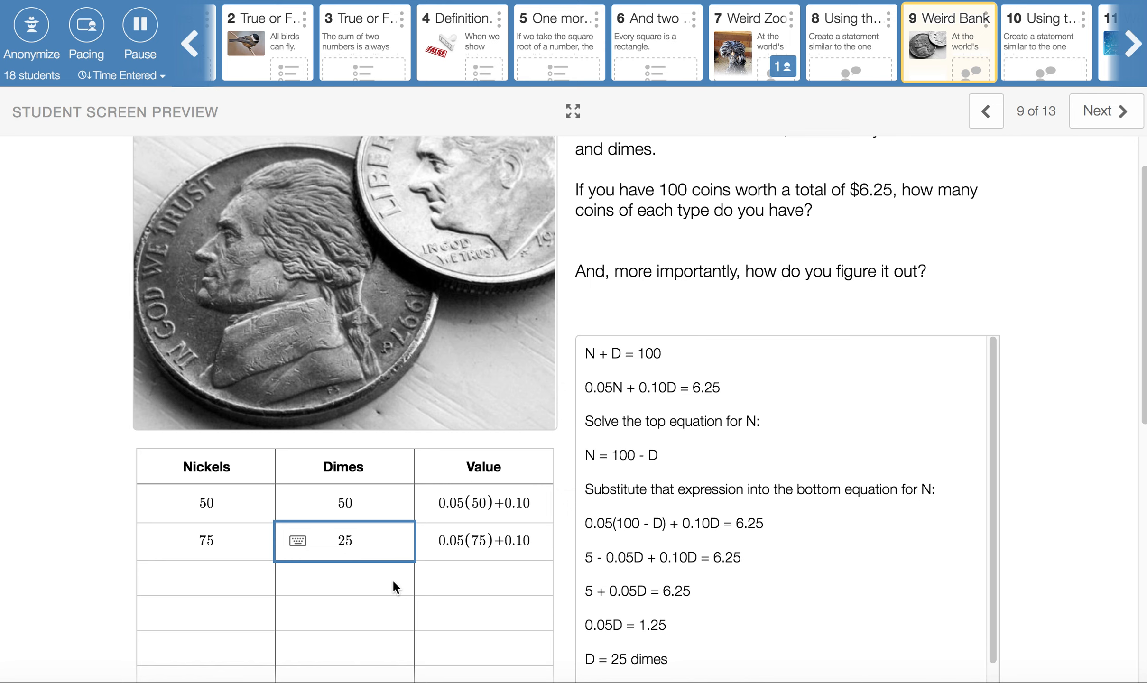
{"action": "mouse_move", "coordinate": [247, 541]}
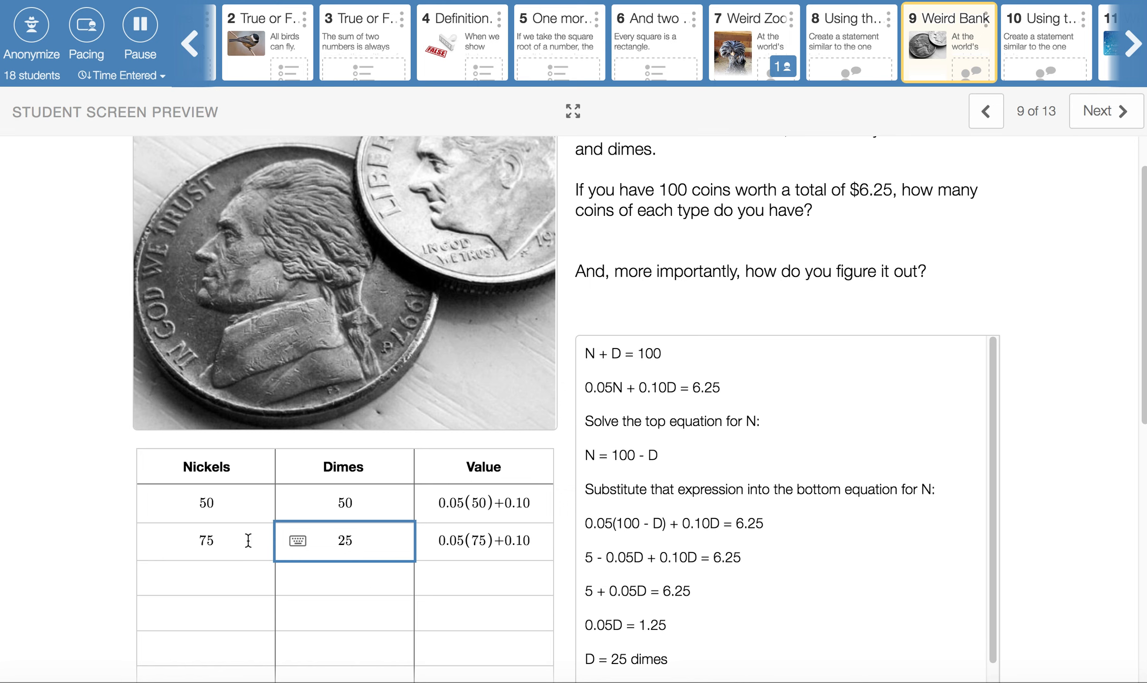
{"action": "mouse_move", "coordinate": [464, 545]}
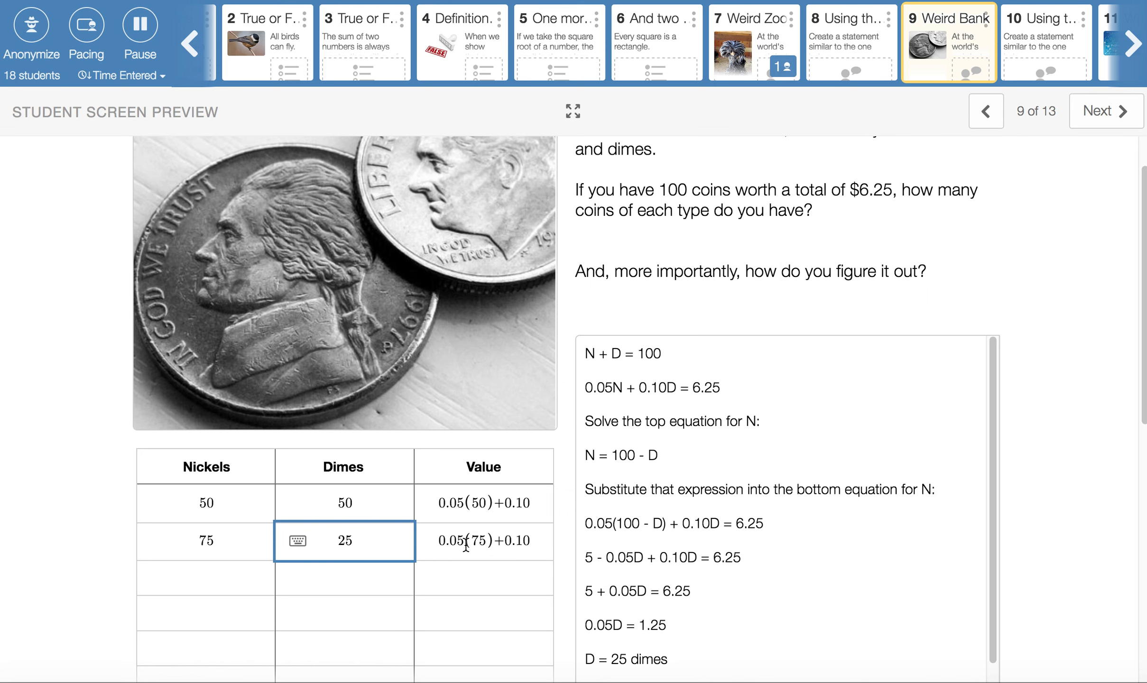
{"action": "mouse_move", "coordinate": [459, 576]}
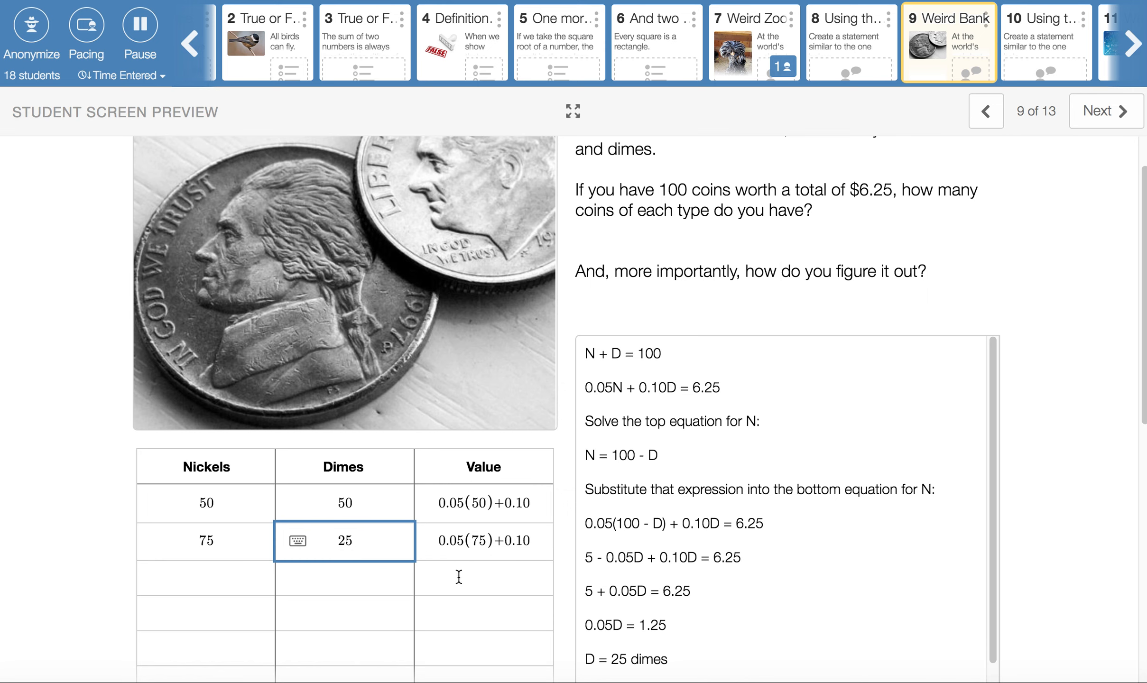
{"action": "mouse_move", "coordinate": [476, 563]}
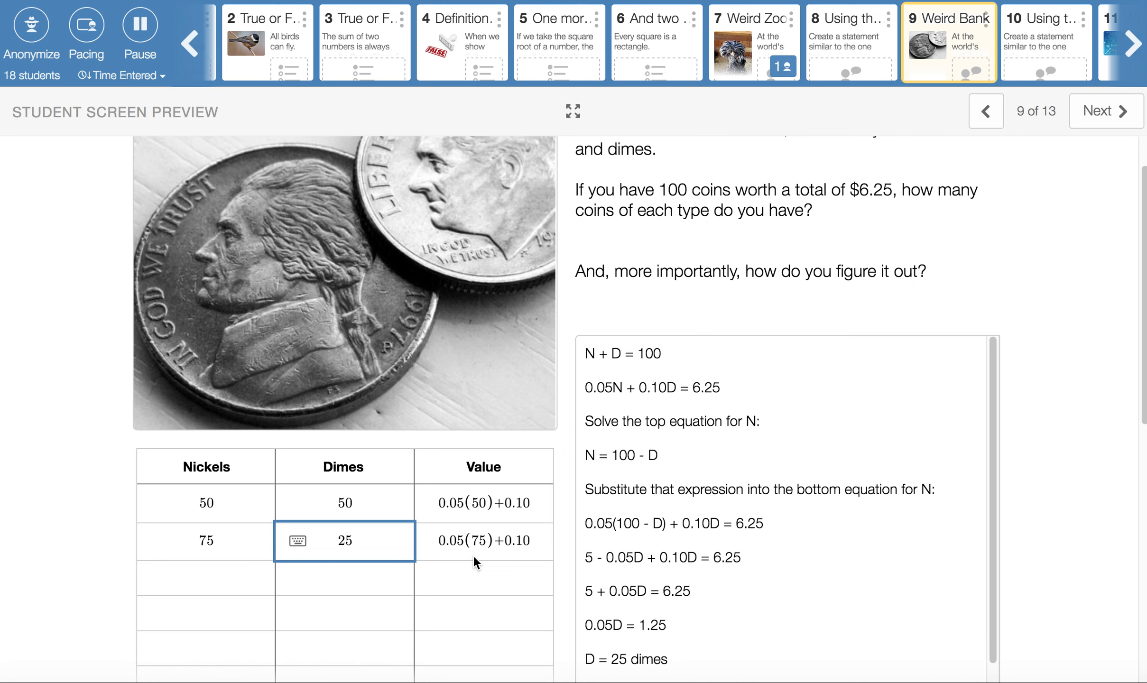
{"action": "mouse_move", "coordinate": [357, 545]}
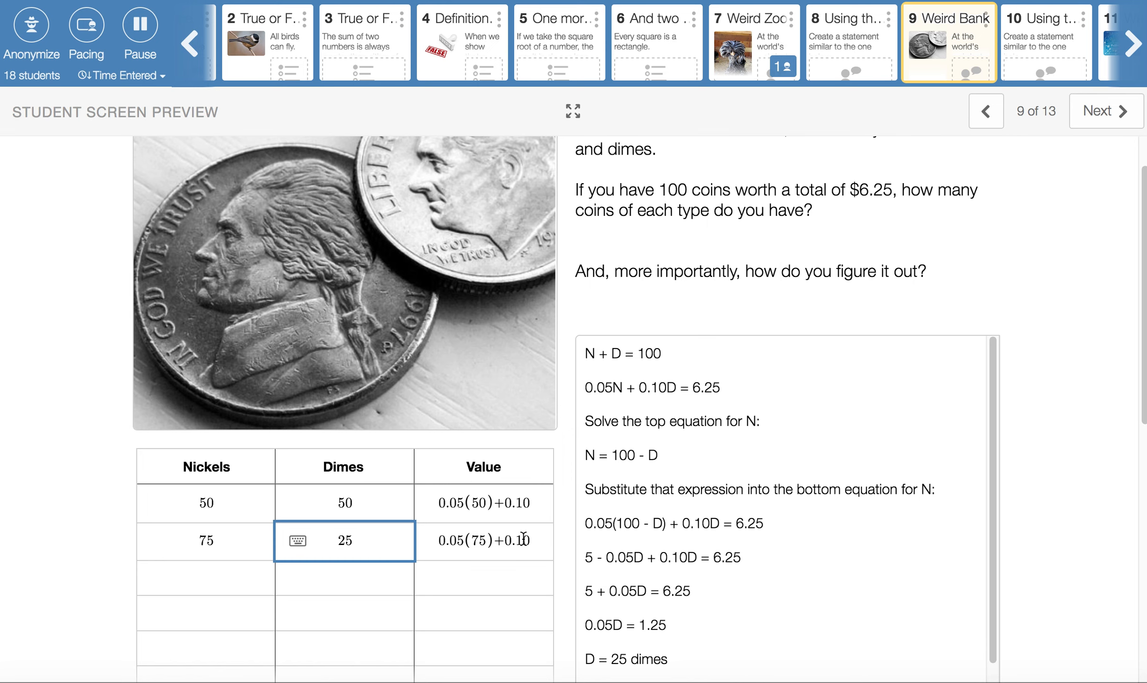
{"action": "left_click", "coordinate": [483, 541]}
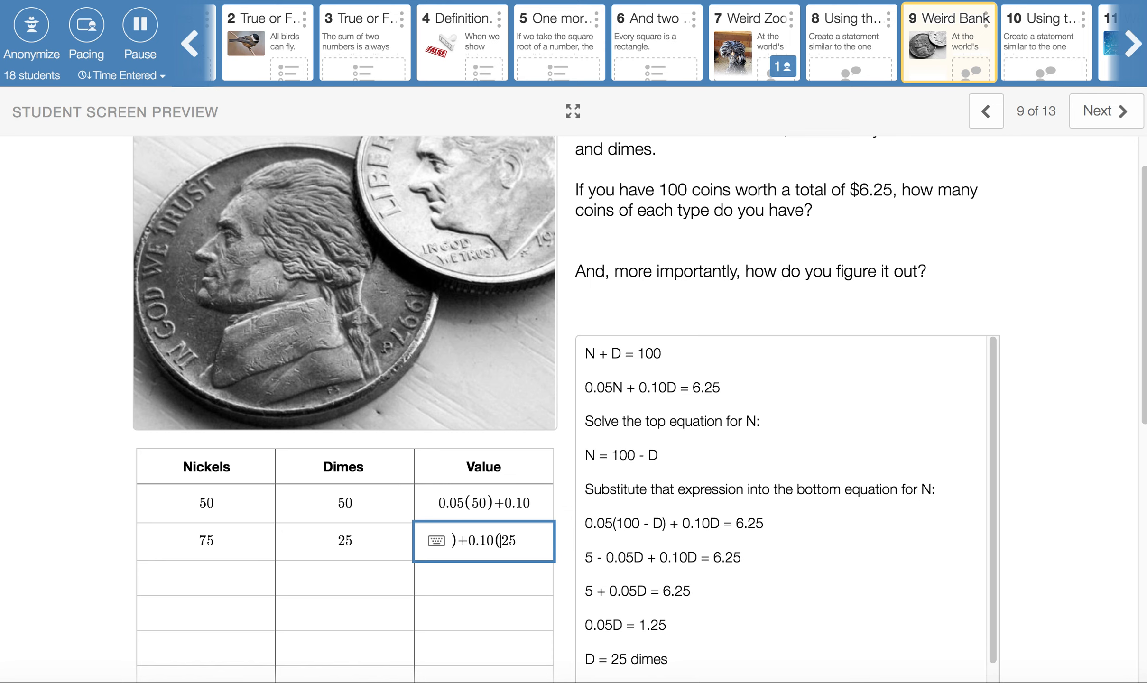
{"action": "type", "text": "25) = 6.25"}
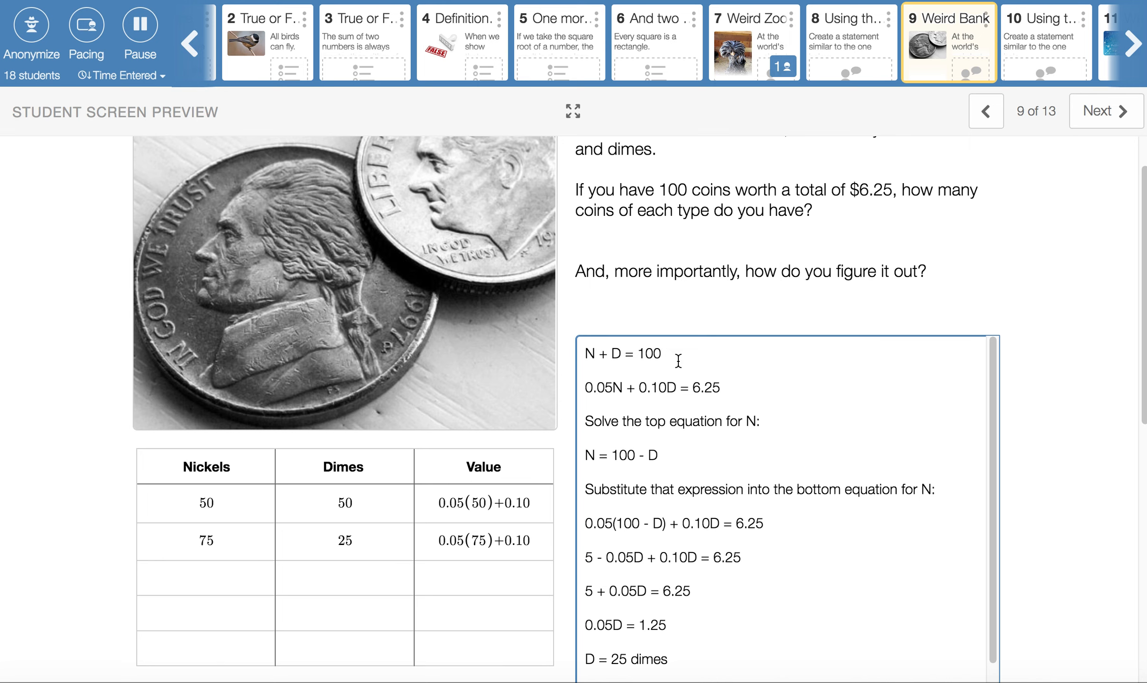
{"action": "mouse_move", "coordinate": [598, 357]}
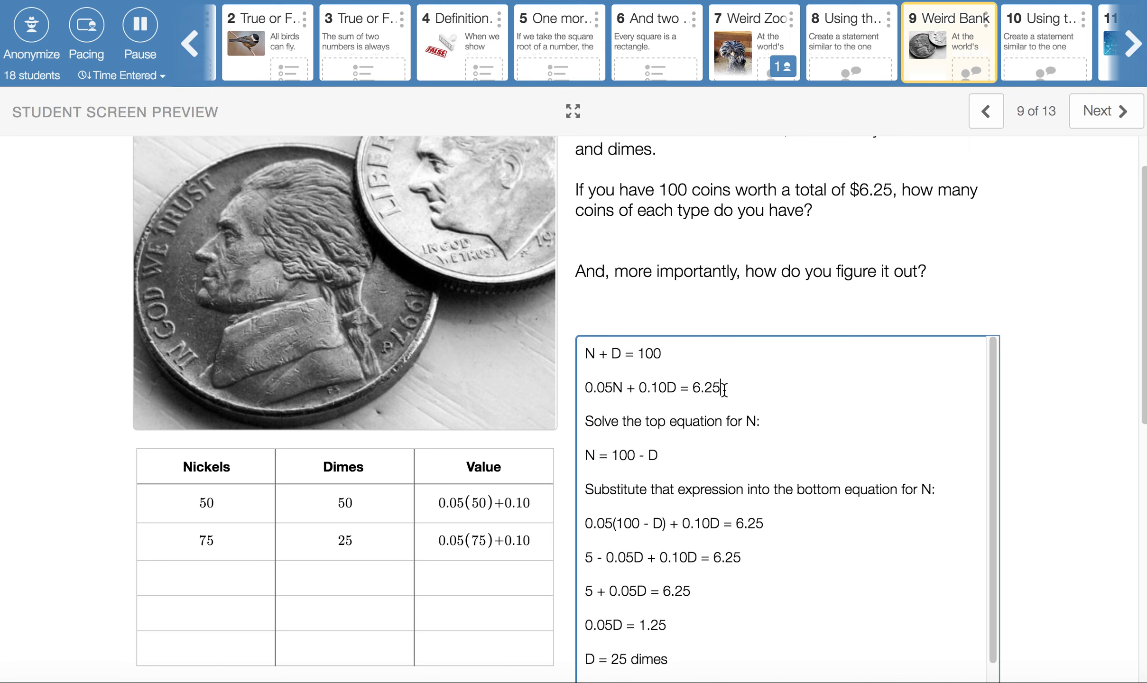
{"action": "mouse_move", "coordinate": [820, 406]}
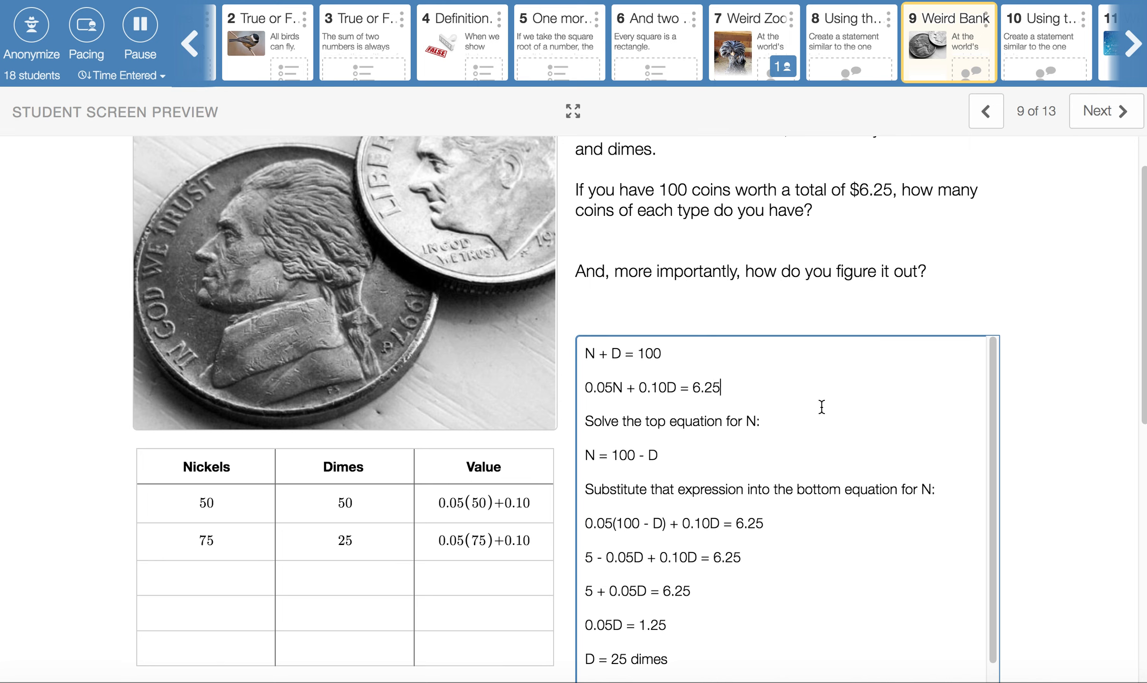
{"action": "mouse_move", "coordinate": [700, 452]}
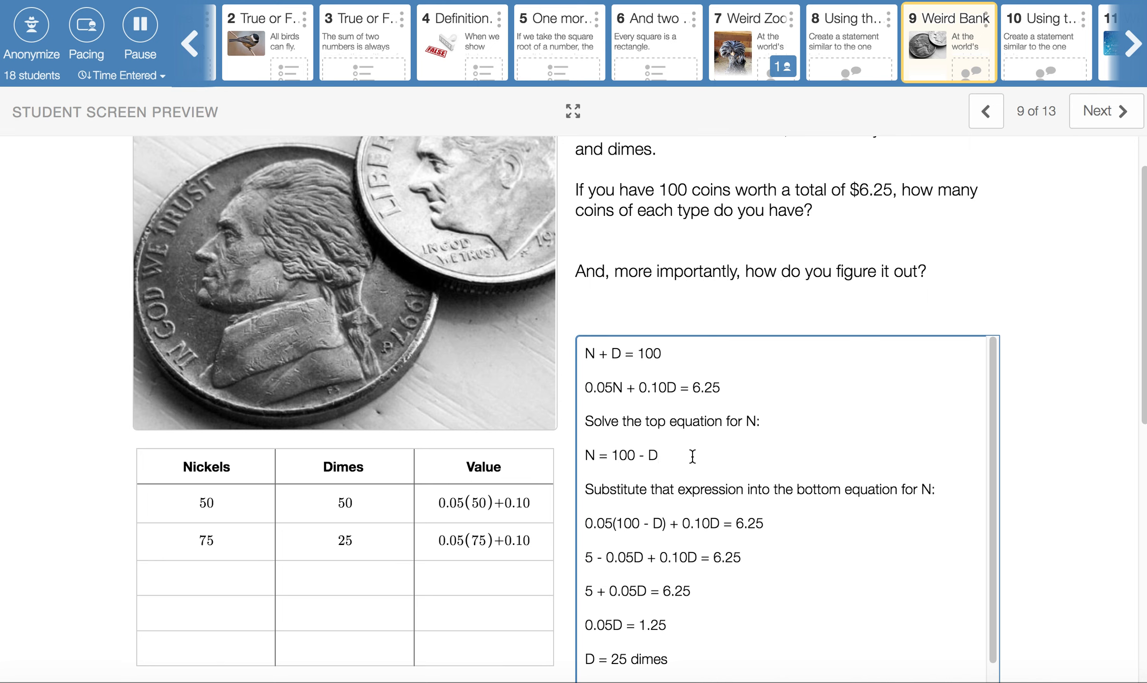
{"action": "mouse_move", "coordinate": [664, 456]}
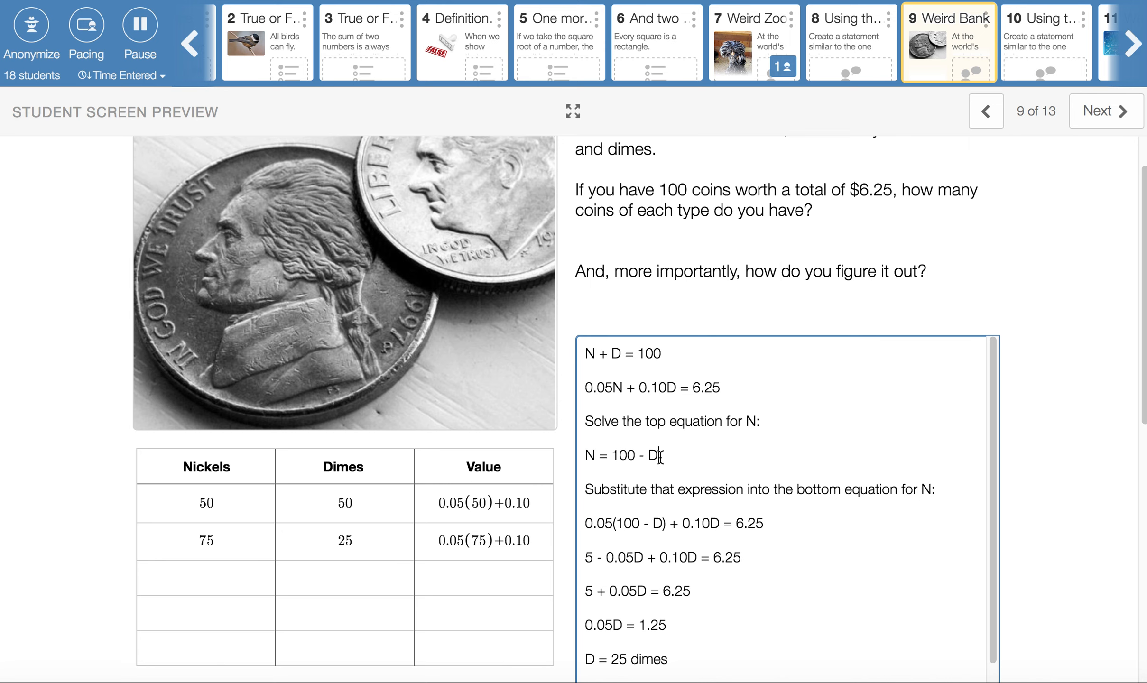
{"action": "mouse_move", "coordinate": [623, 392]}
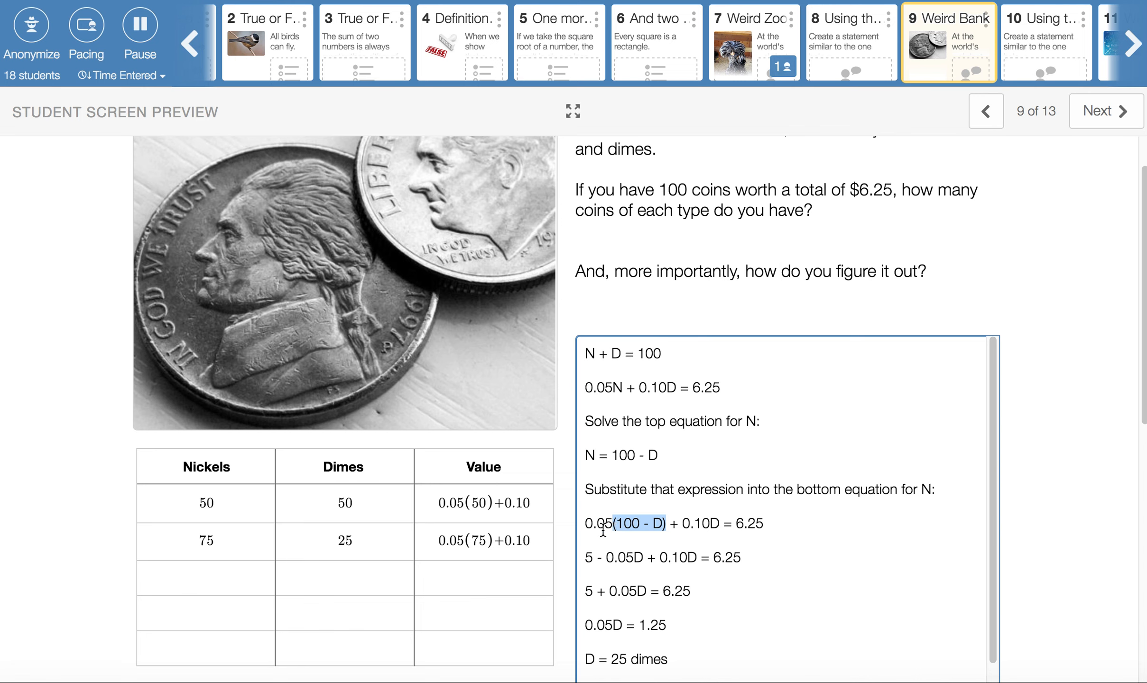
{"action": "mouse_move", "coordinate": [679, 528]}
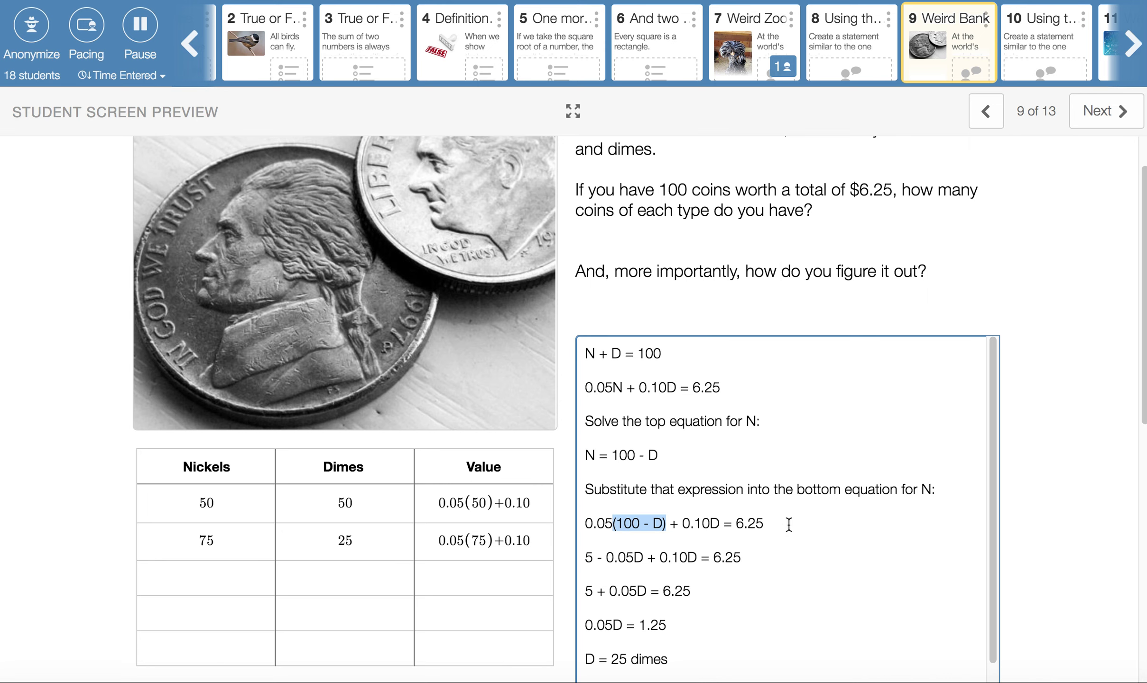
{"action": "mouse_move", "coordinate": [762, 540]}
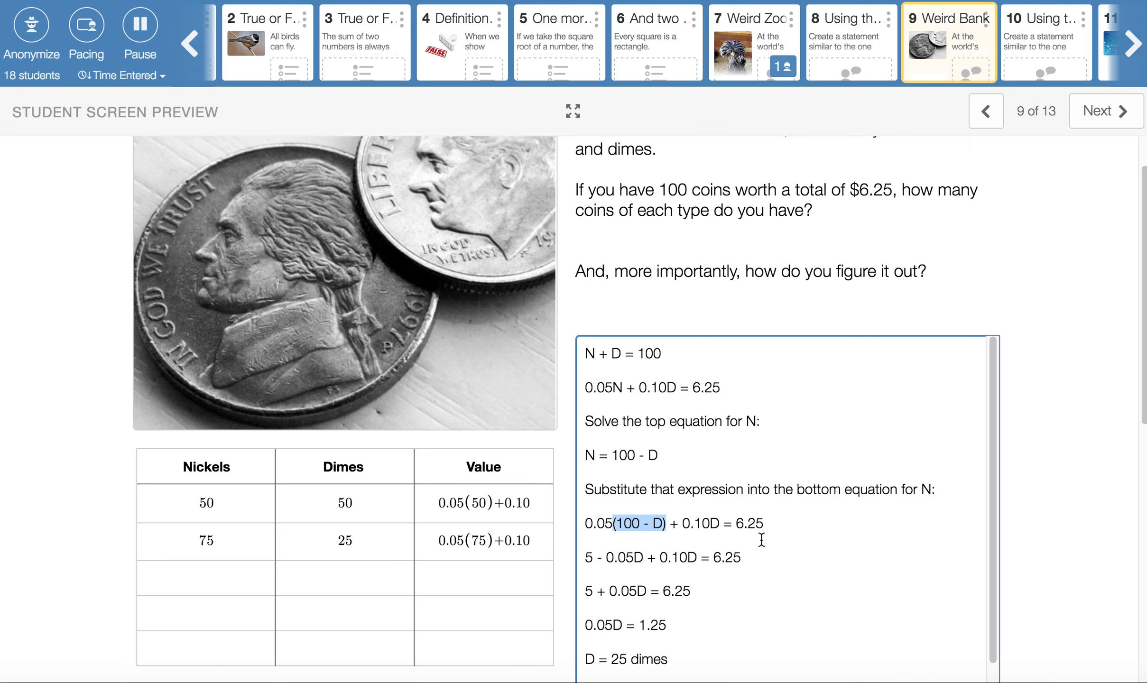
{"action": "left_click", "coordinate": [739, 557]}
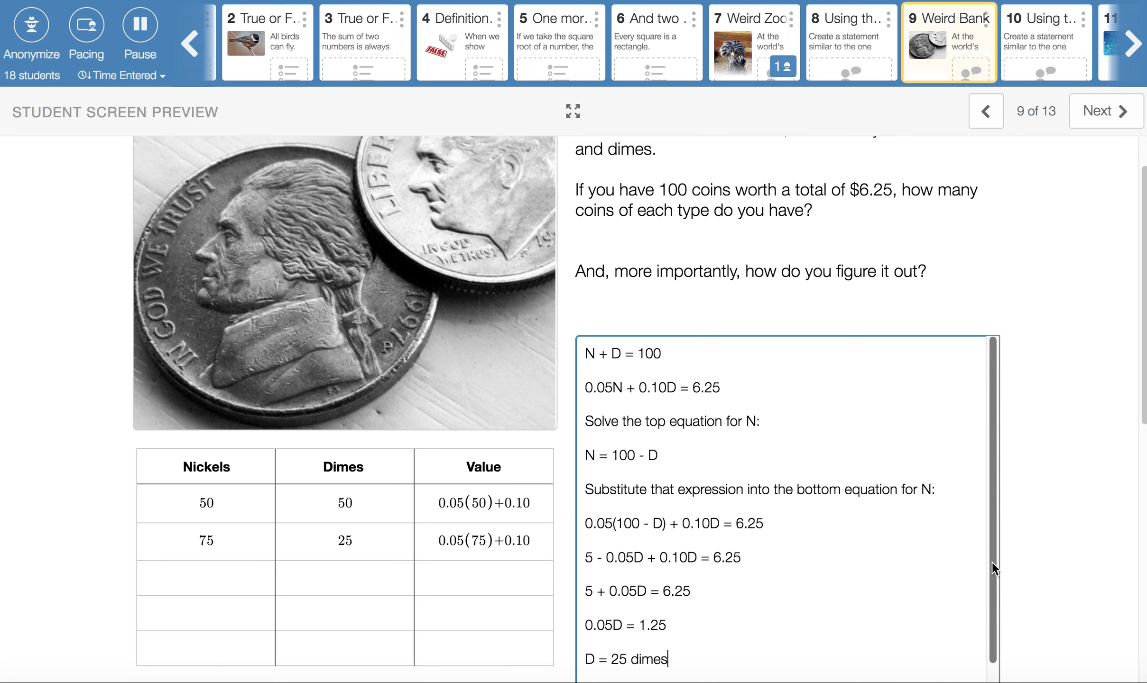
{"action": "scroll", "scroll_direction": "down", "scroll_amount": 3}
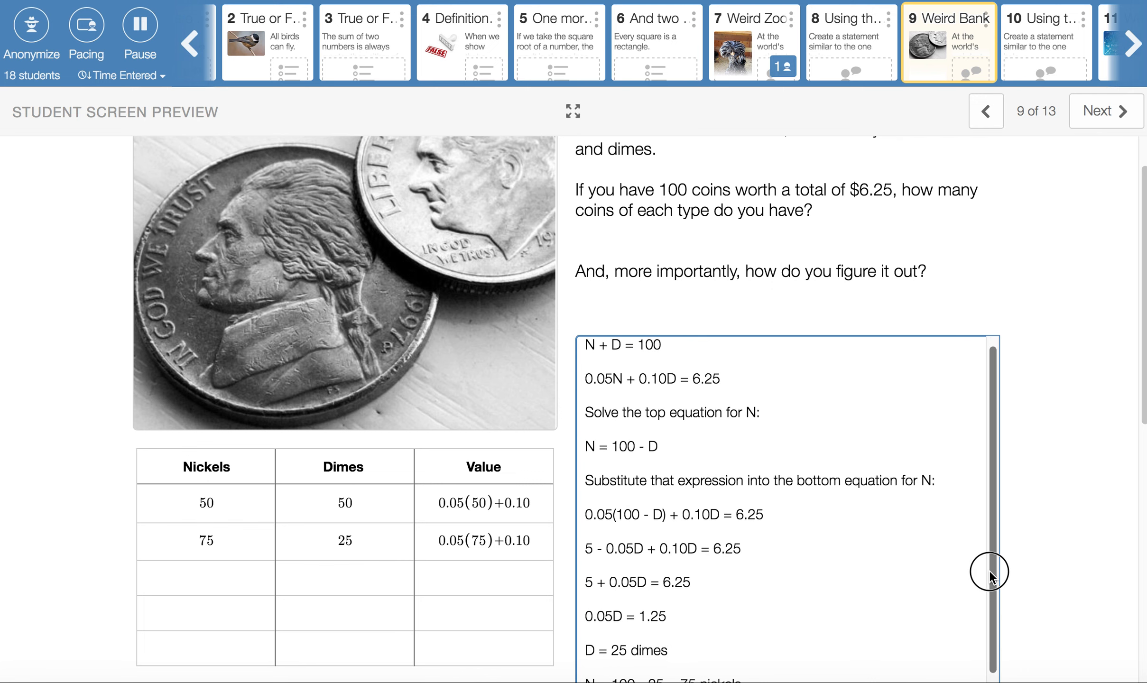
{"action": "scroll", "scroll_direction": "down", "scroll_amount": 3}
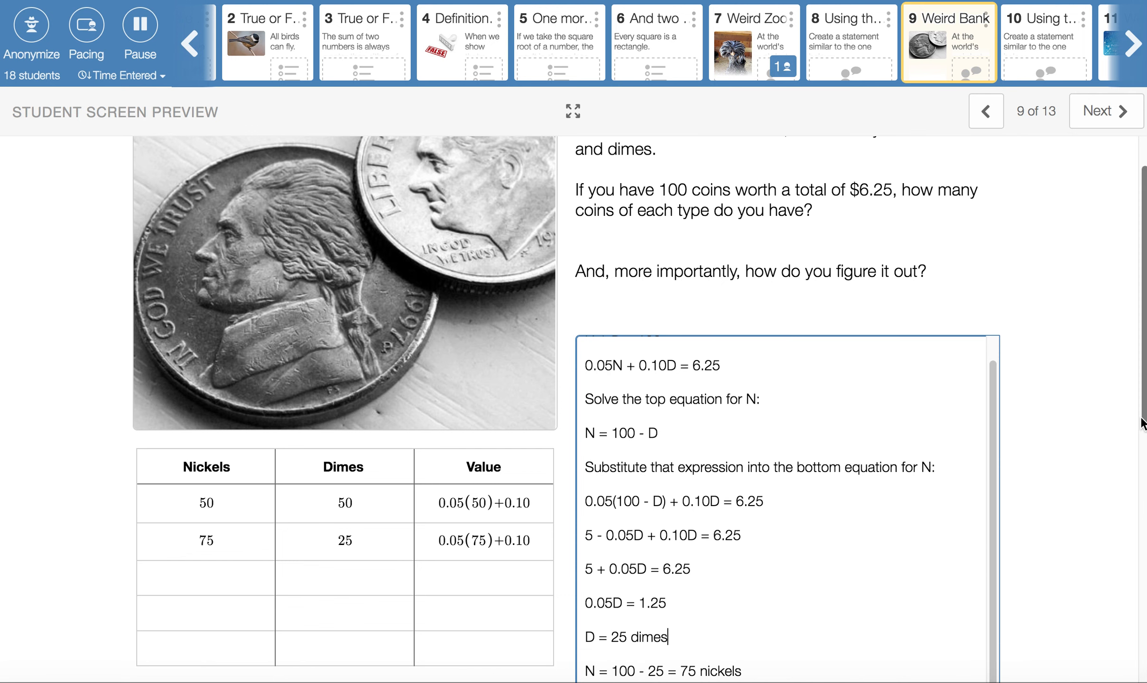
{"action": "scroll", "scroll_direction": "down", "scroll_amount": 3}
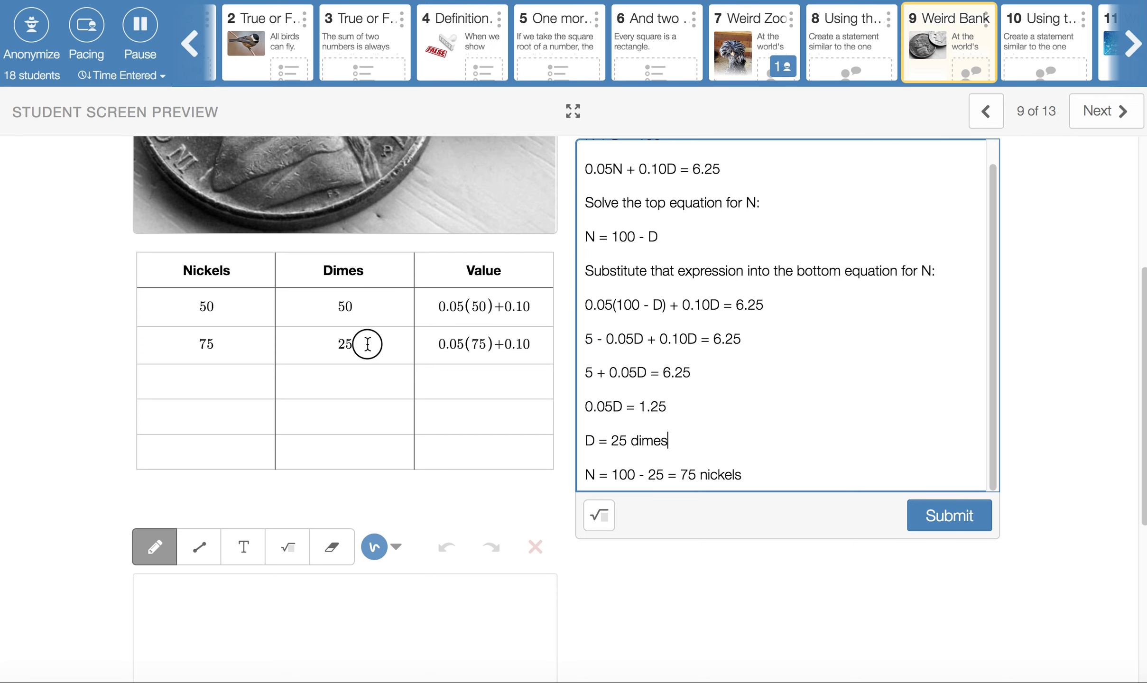
{"action": "left_click", "coordinate": [205, 344]}
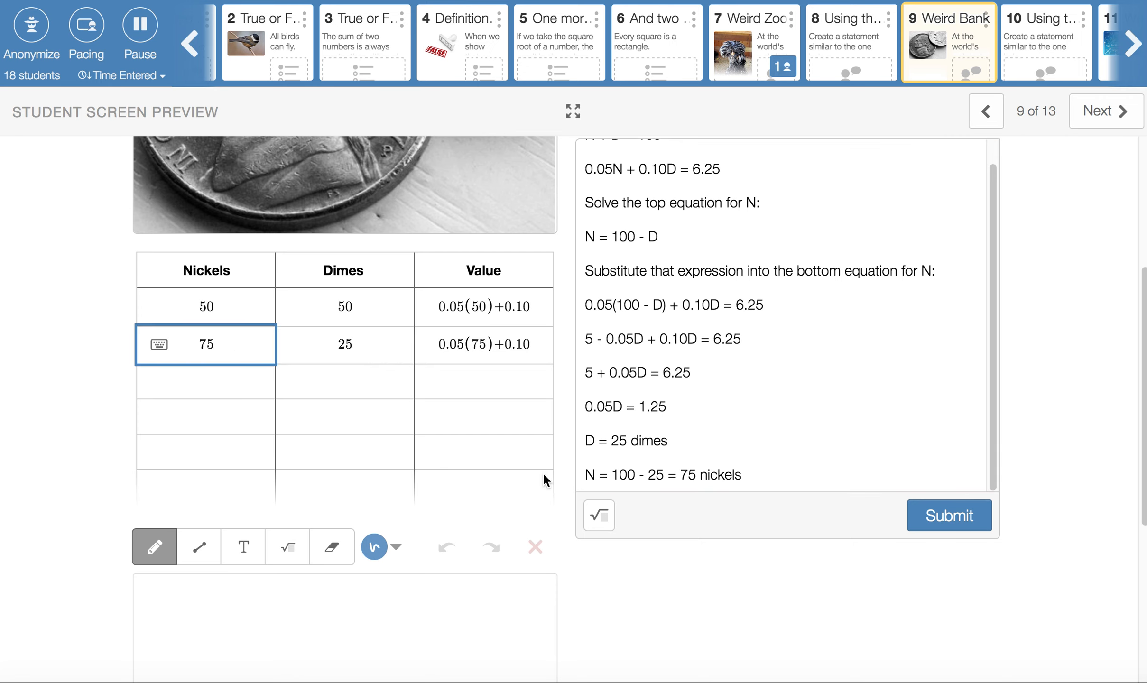
{"action": "left_click", "coordinate": [782, 475]}
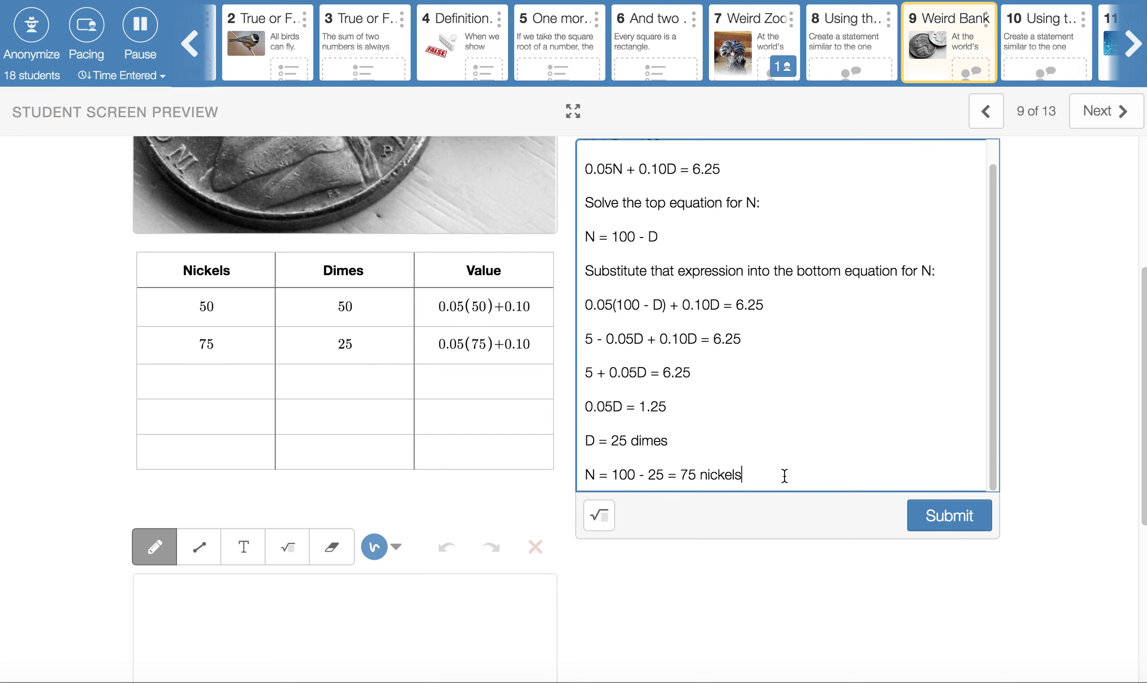
{"action": "mouse_move", "coordinate": [959, 57]}
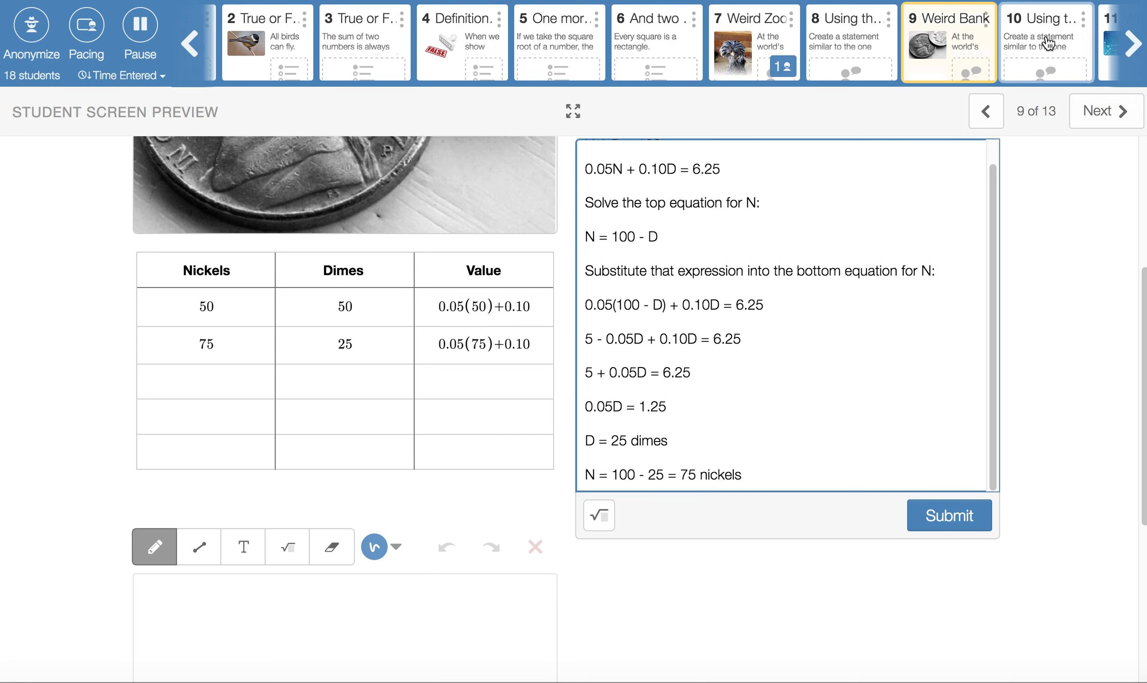
Step: Go to screen 10, briefly revisit Weird Bank, and return to the 50-more-nickels answer
{"action": "left_click", "coordinate": [741, 474]}
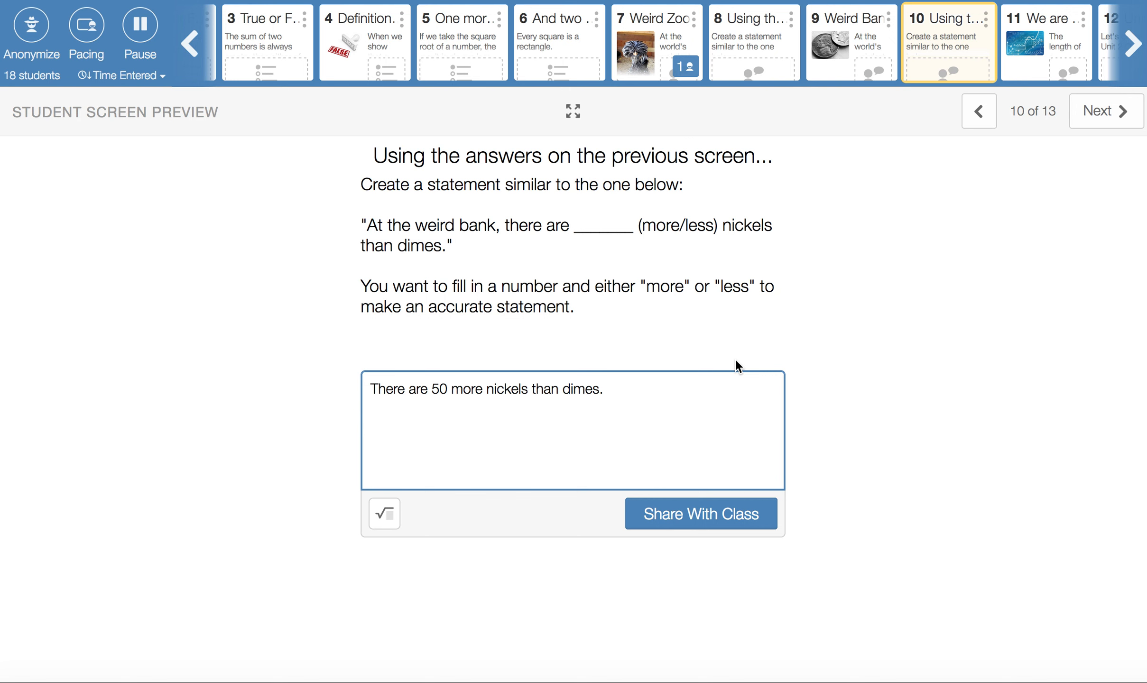
{"action": "mouse_move", "coordinate": [851, 41]}
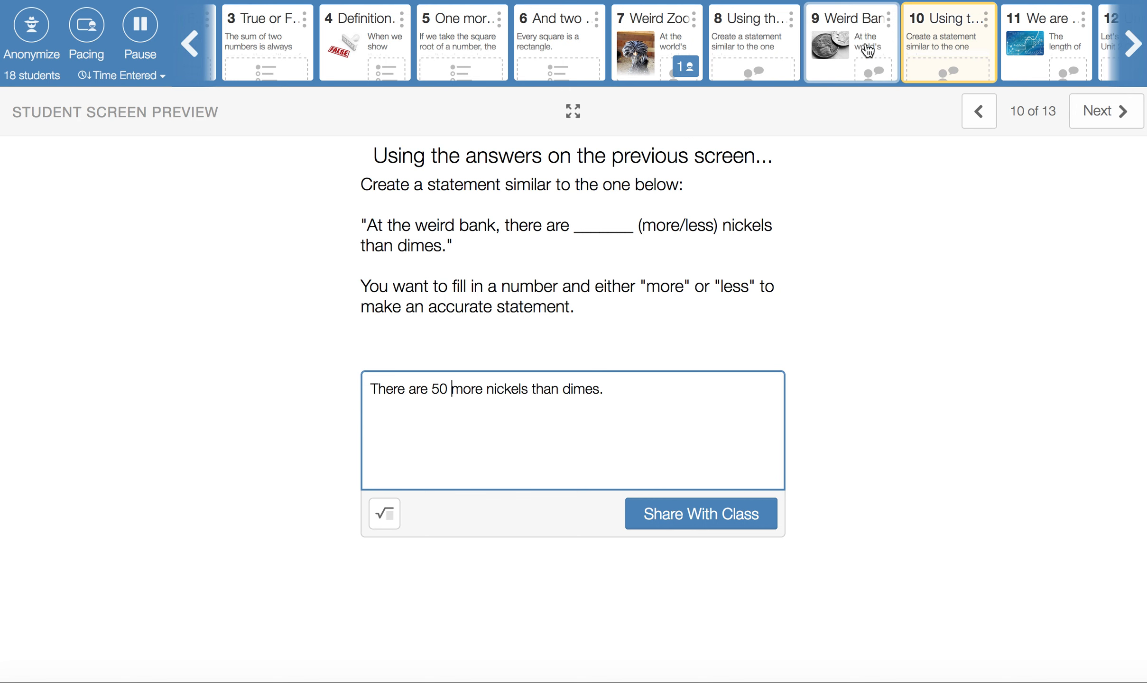
{"action": "left_click", "coordinate": [850, 42]}
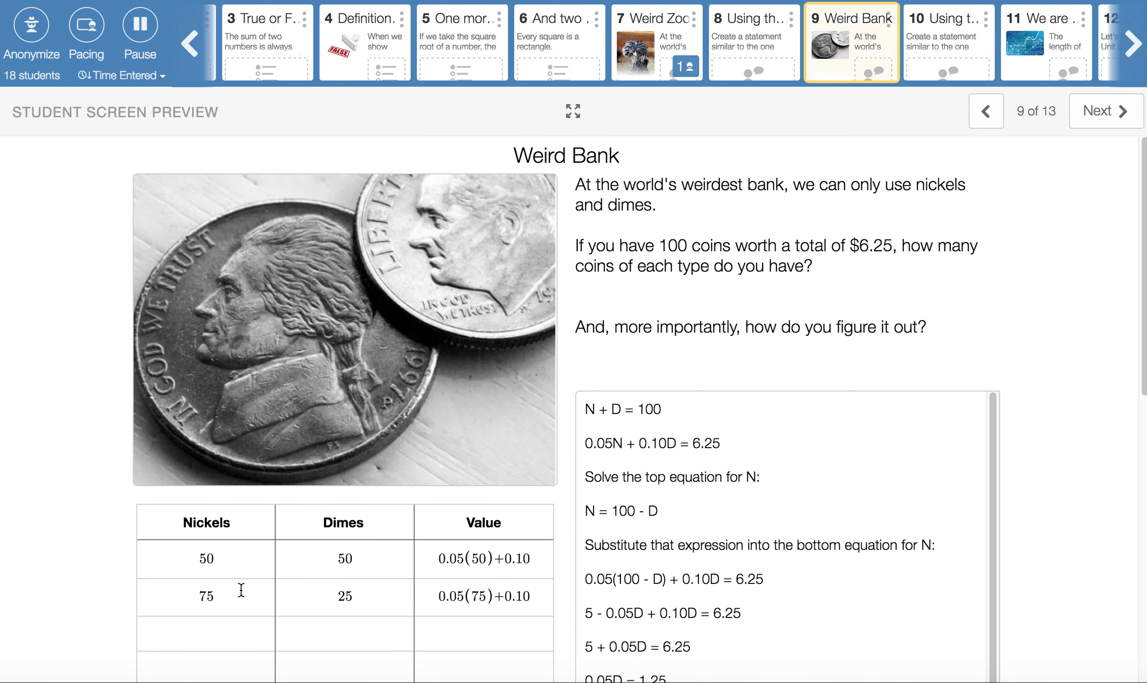
{"action": "mouse_move", "coordinate": [287, 596]}
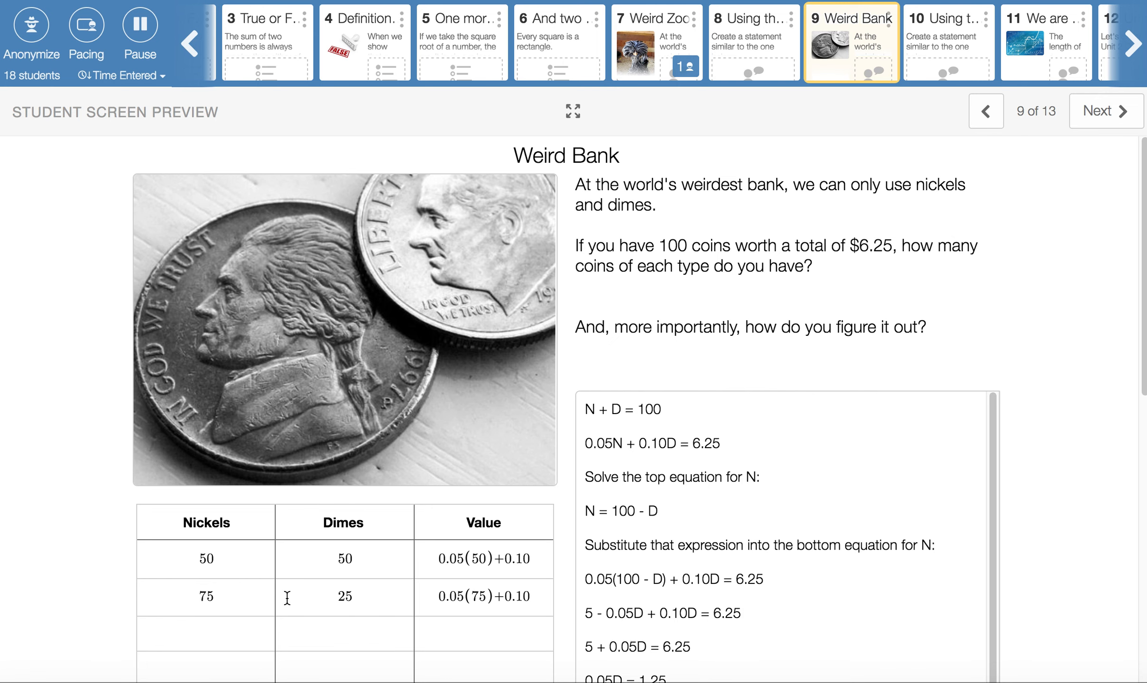
{"action": "mouse_move", "coordinate": [970, 42]}
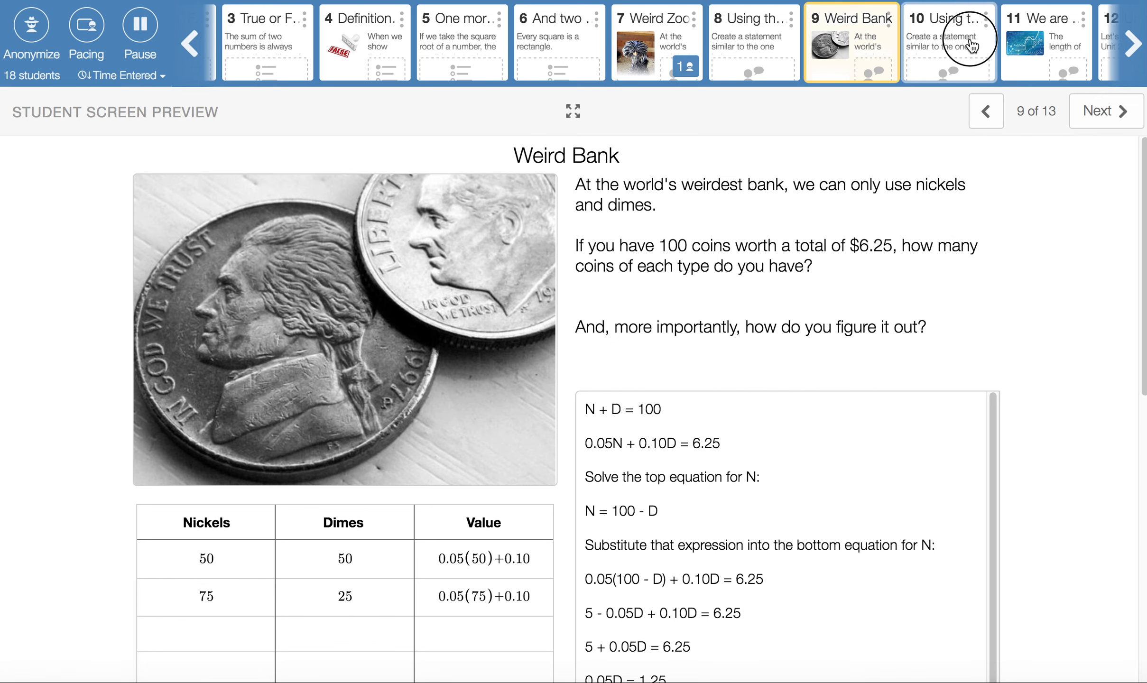
{"action": "left_click", "coordinate": [949, 40]}
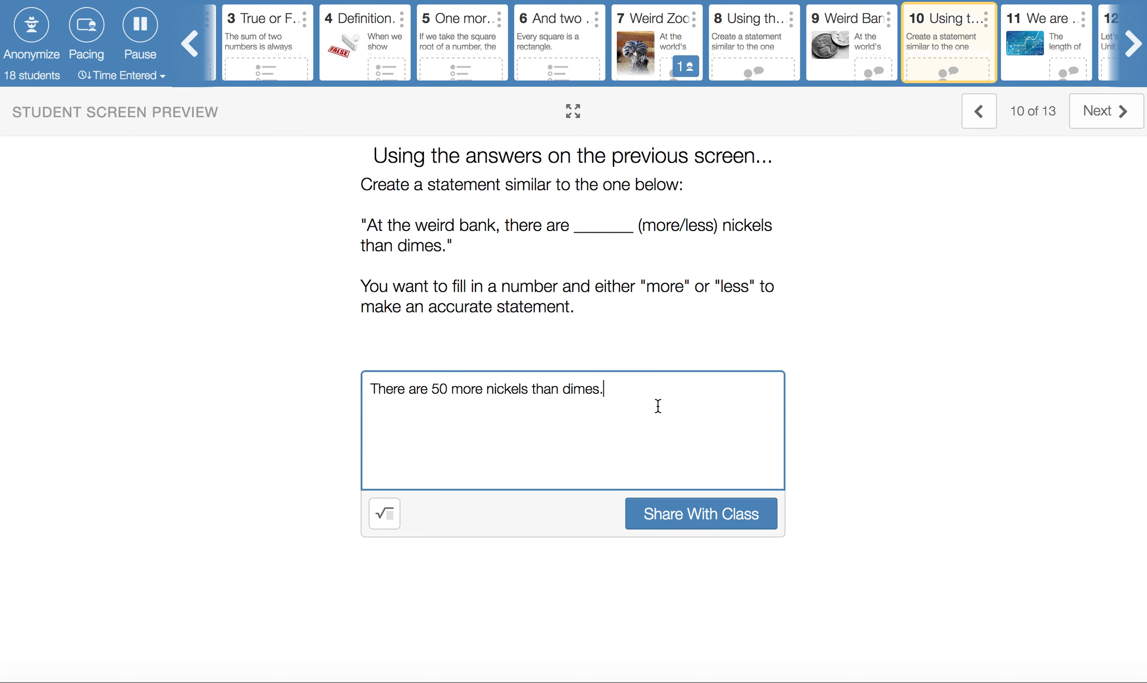
{"action": "mouse_move", "coordinate": [1135, 43]}
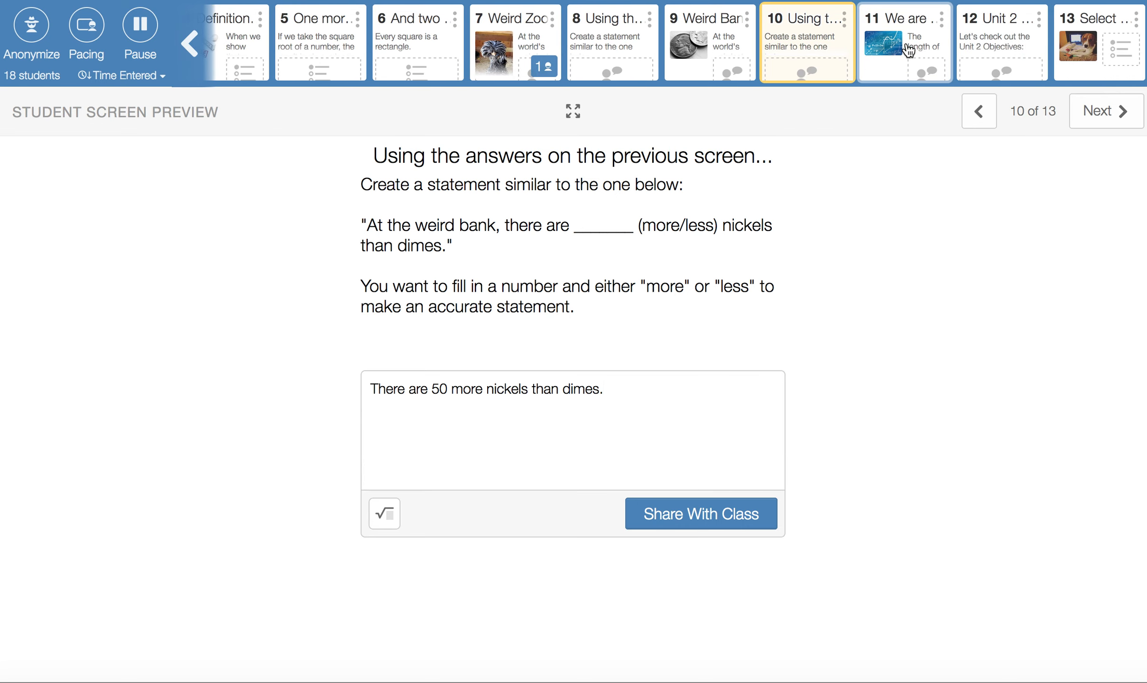
Step: Open screen 11 and scroll to the rectangle perimeter problem and its trial table
{"action": "left_click", "coordinate": [903, 42]}
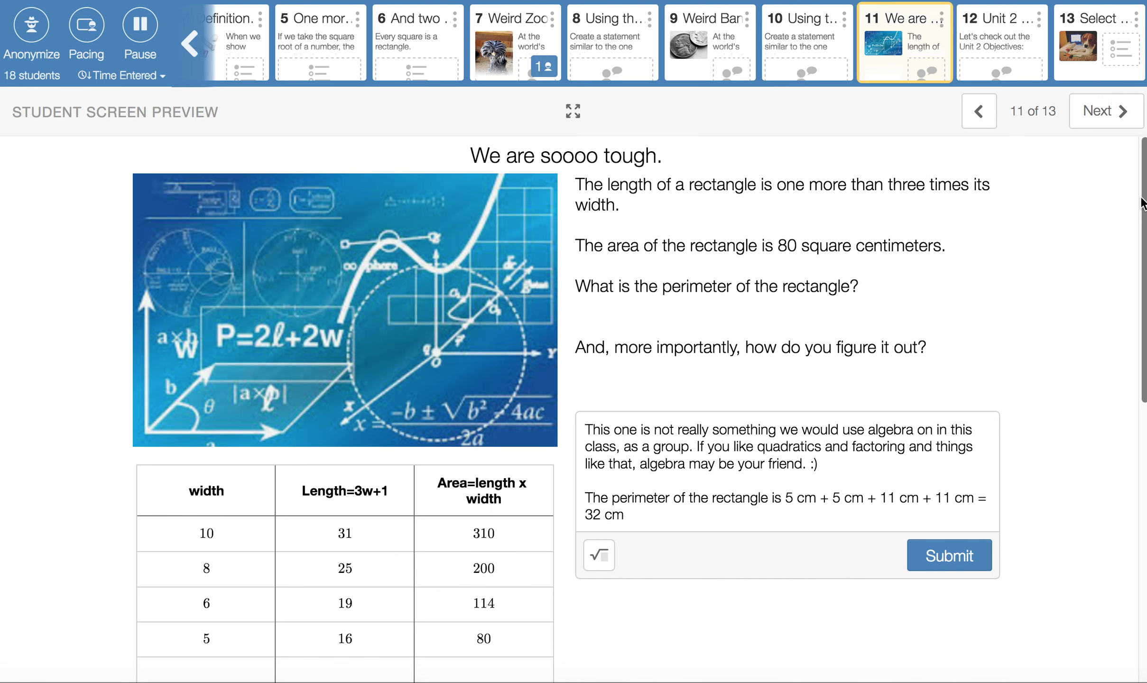
{"action": "scroll", "scroll_direction": "down", "scroll_amount": 3}
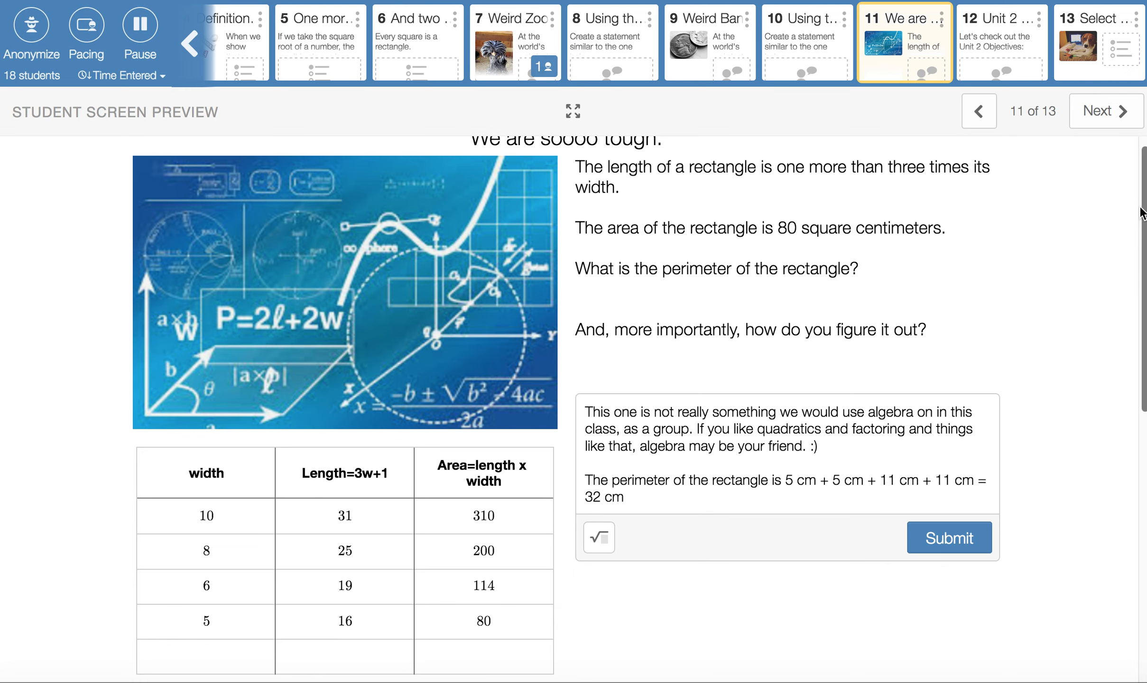
{"action": "mouse_move", "coordinate": [680, 204]}
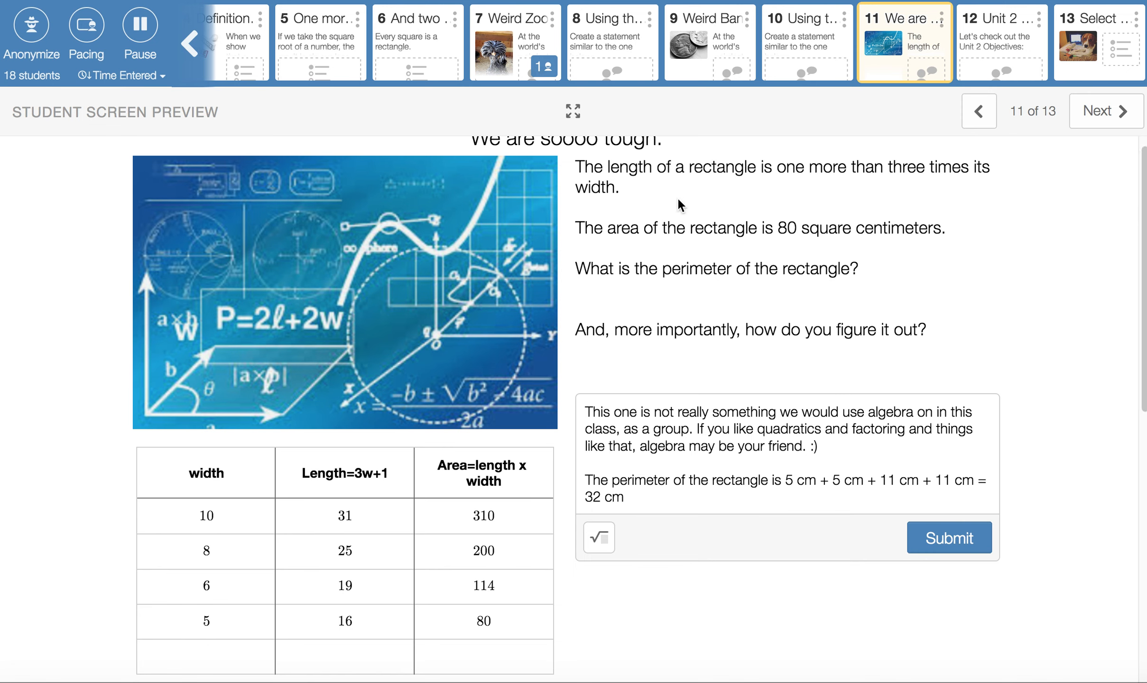
{"action": "mouse_move", "coordinate": [816, 172]}
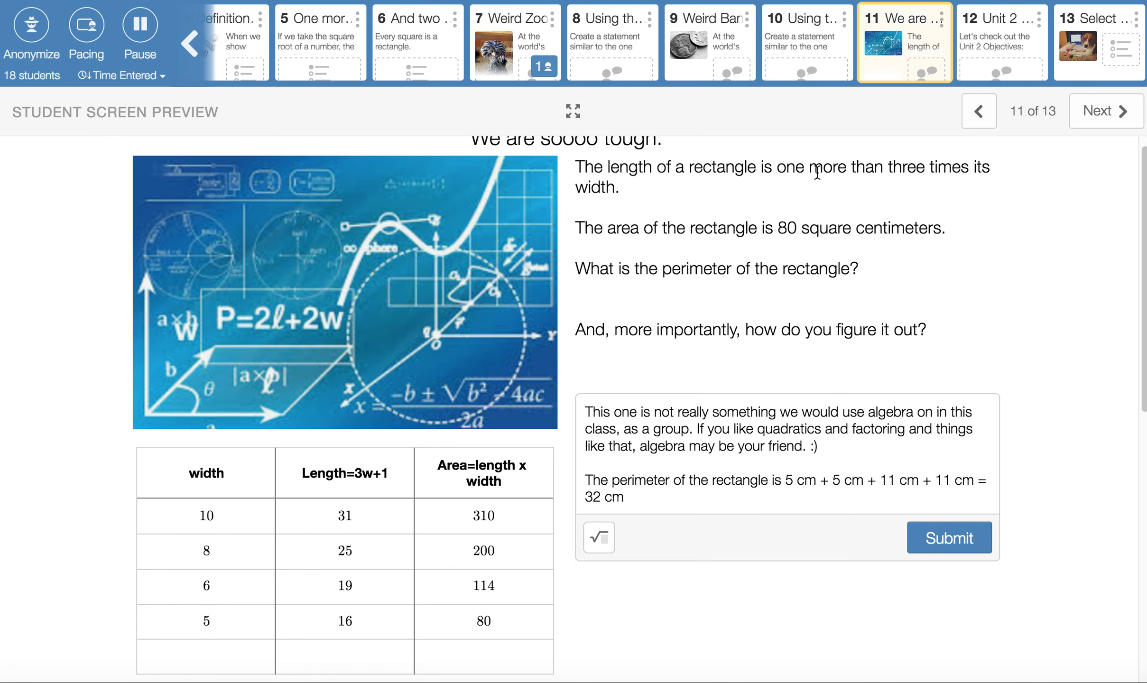
{"action": "mouse_move", "coordinate": [892, 170]}
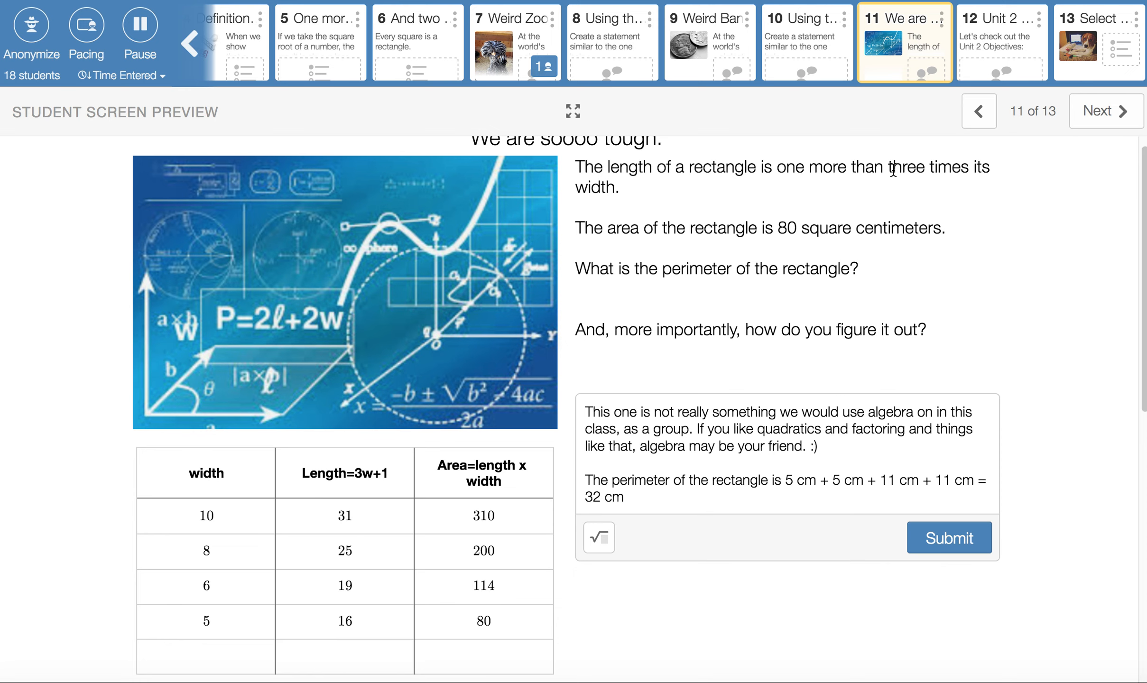
{"action": "mouse_move", "coordinate": [880, 228]}
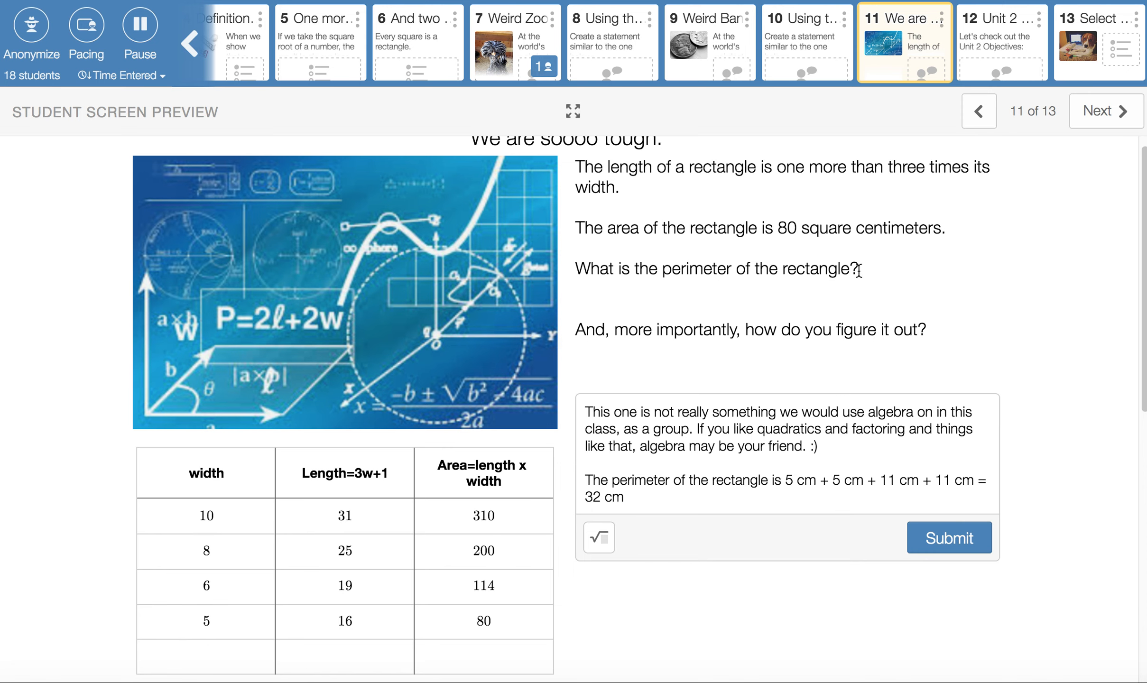
{"action": "mouse_move", "coordinate": [839, 292]}
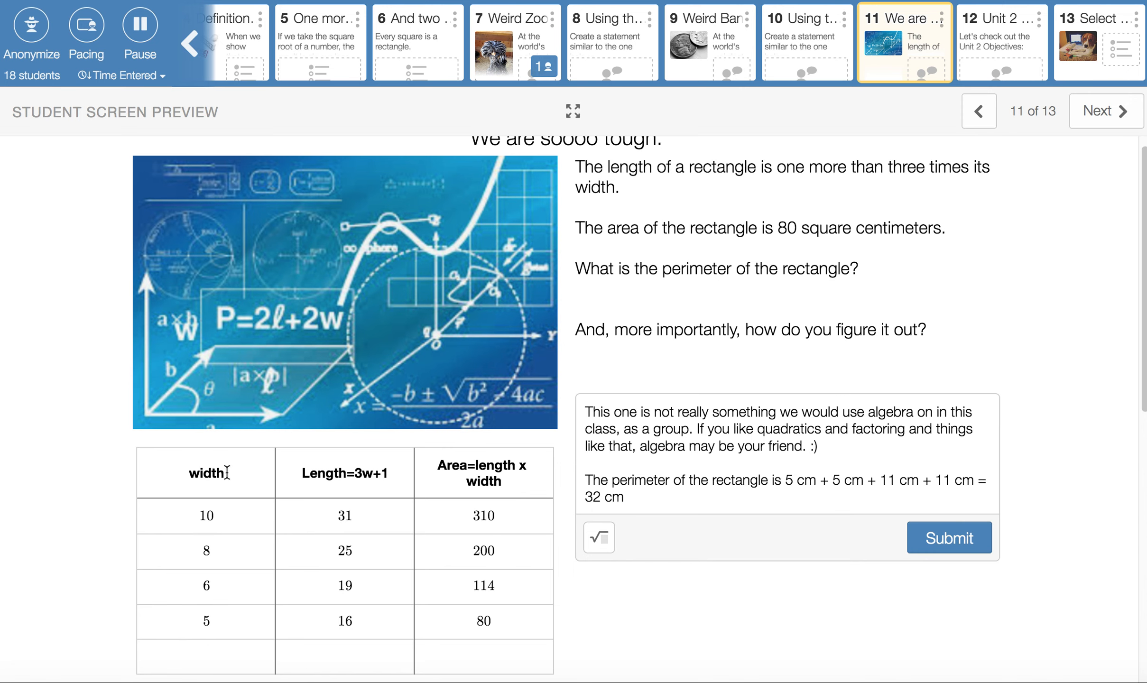
{"action": "mouse_move", "coordinate": [348, 480]}
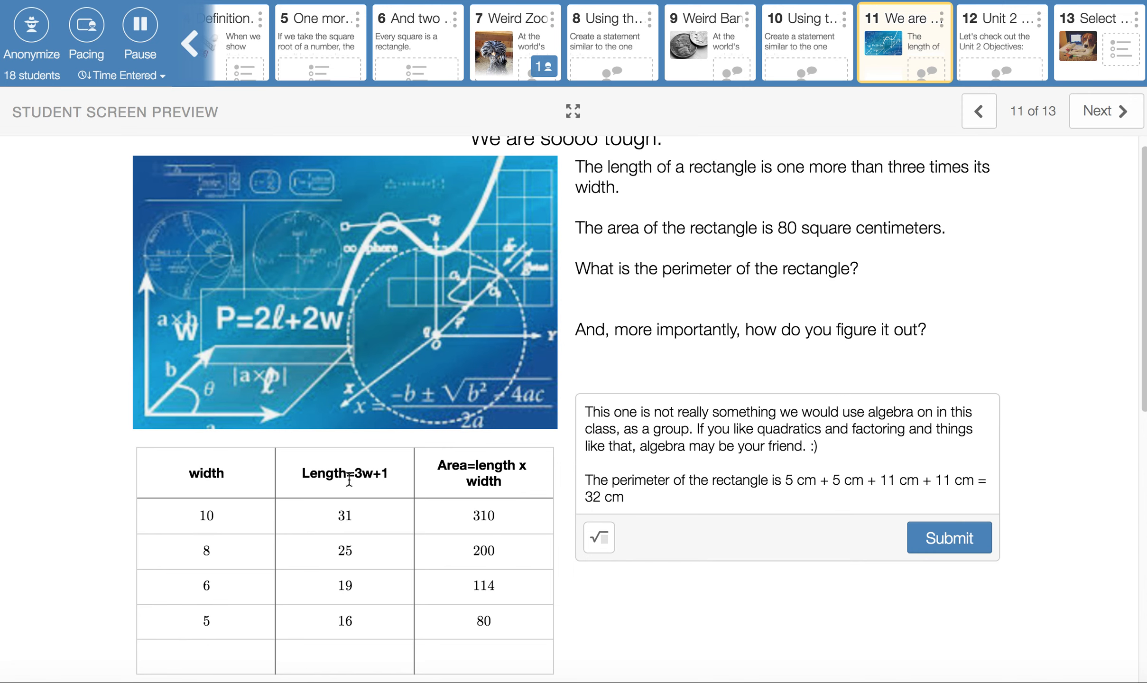
Step: Point out the Area=length x width heading and the first trial: width 10, length 31, area 310
{"action": "left_click", "coordinate": [344, 473]}
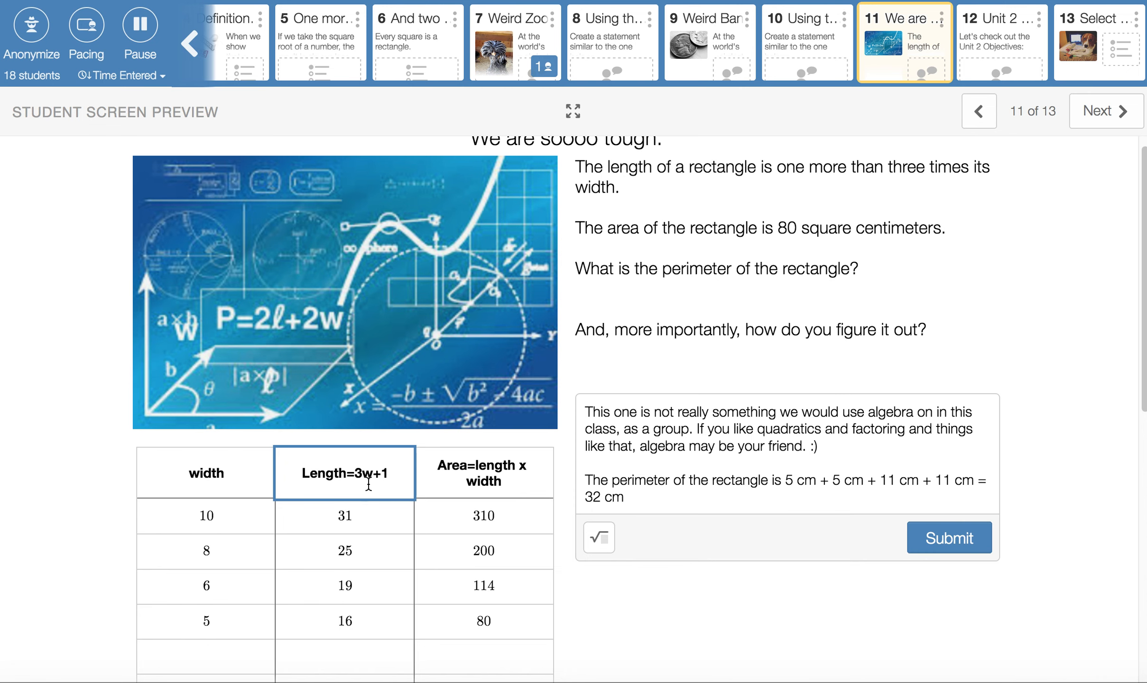
{"action": "left_click", "coordinate": [483, 473]}
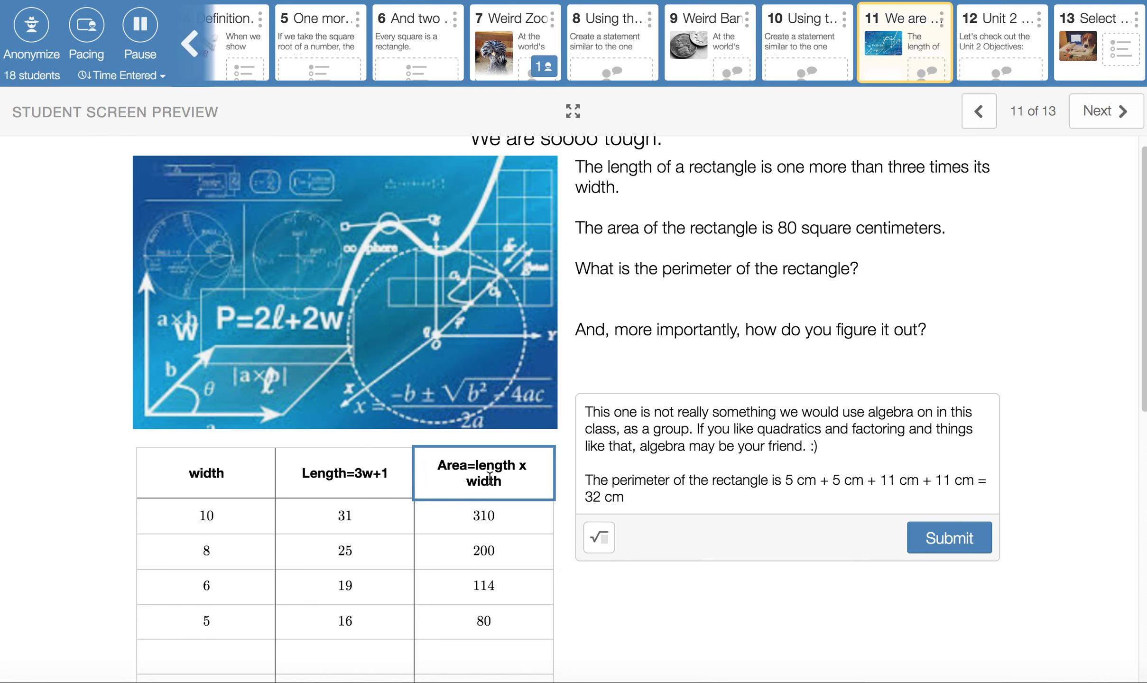
{"action": "mouse_move", "coordinate": [458, 478]}
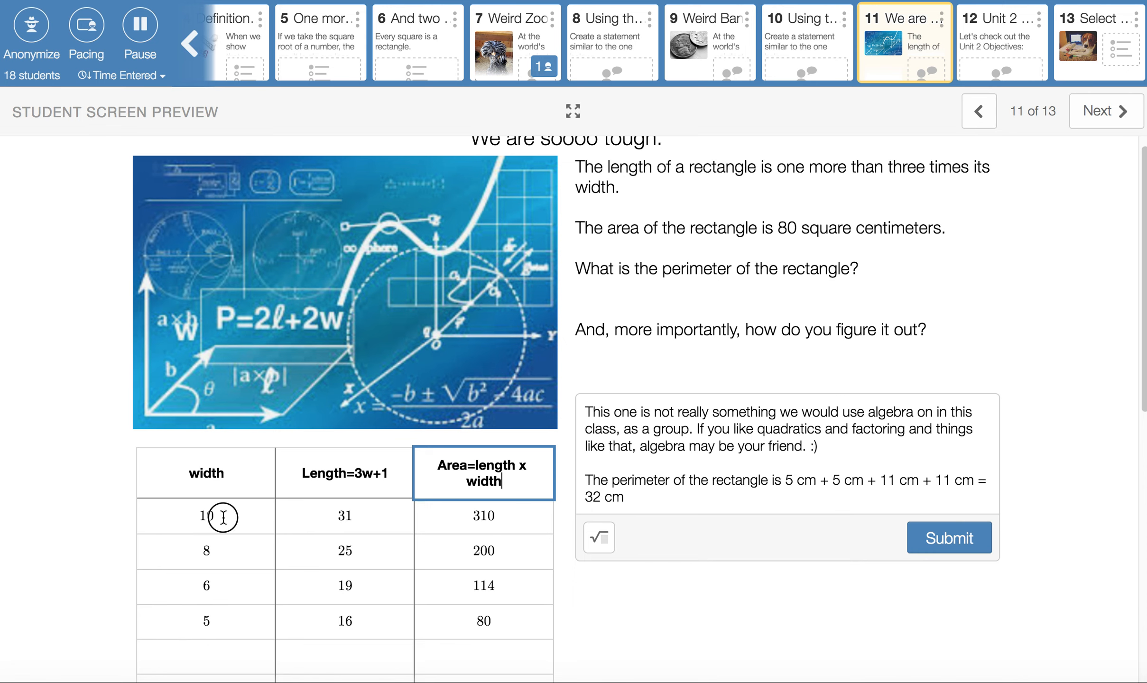
{"action": "left_click", "coordinate": [205, 515]}
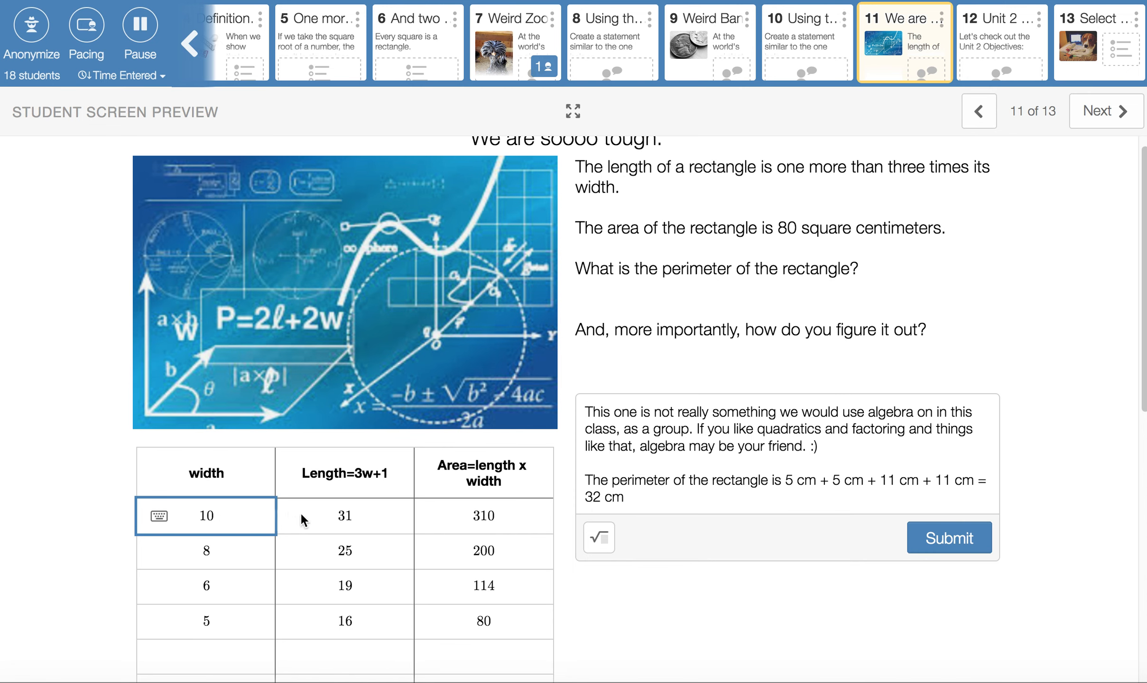
{"action": "mouse_move", "coordinate": [378, 478]}
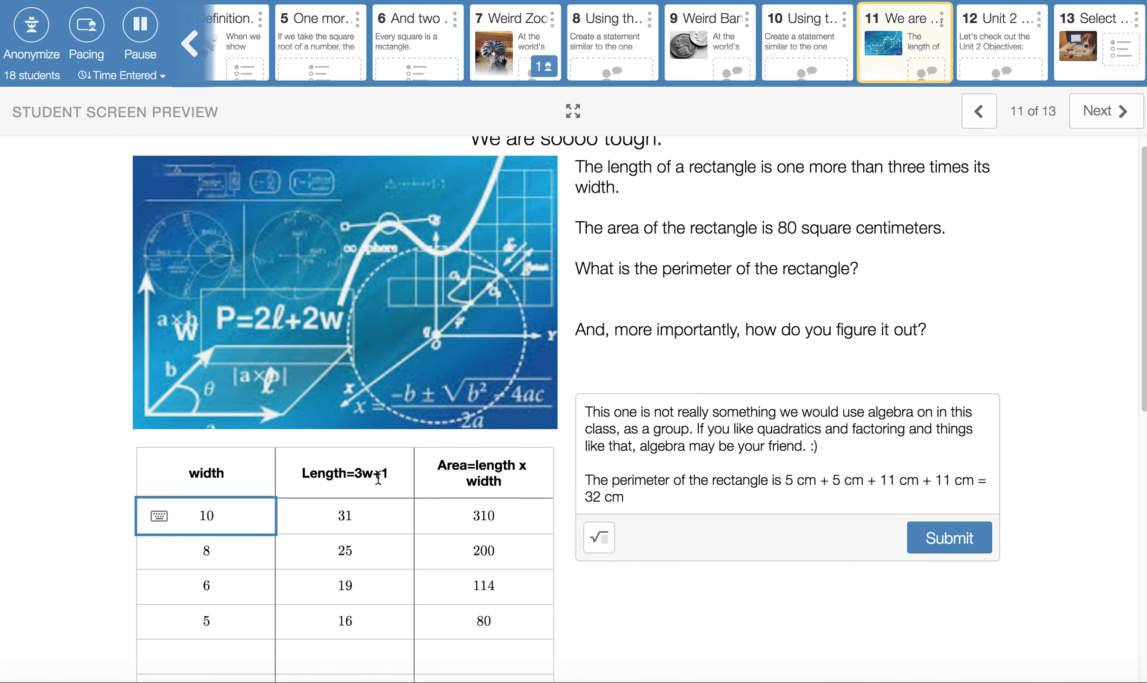
{"action": "left_click", "coordinate": [345, 515]}
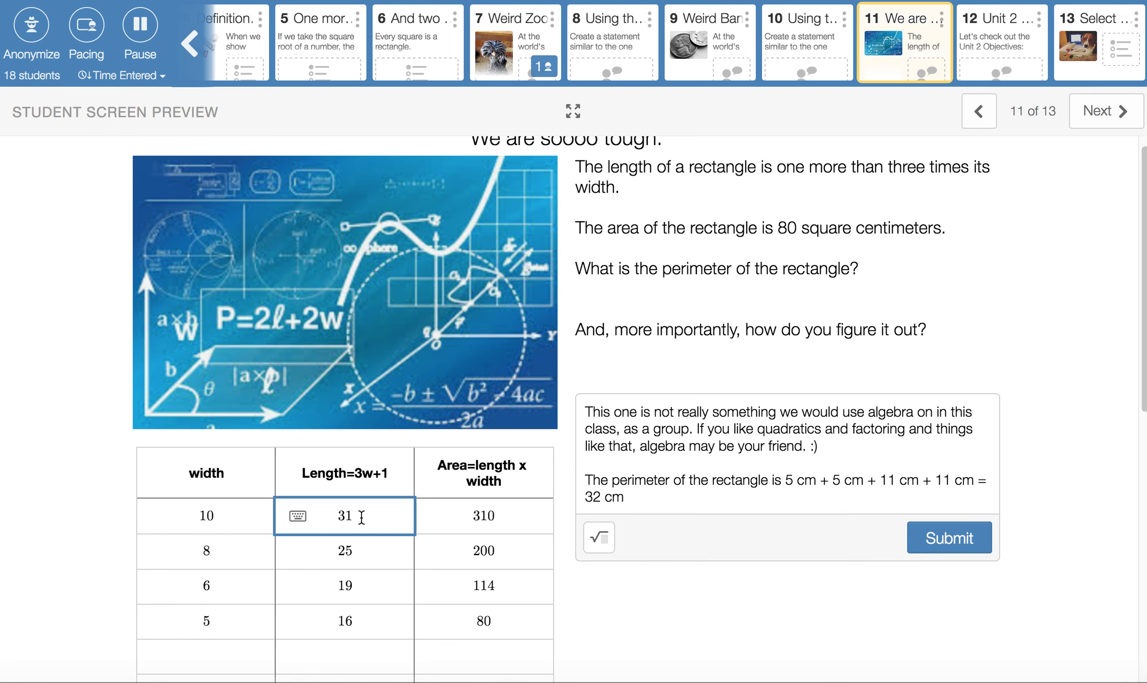
{"action": "left_click", "coordinate": [483, 516]}
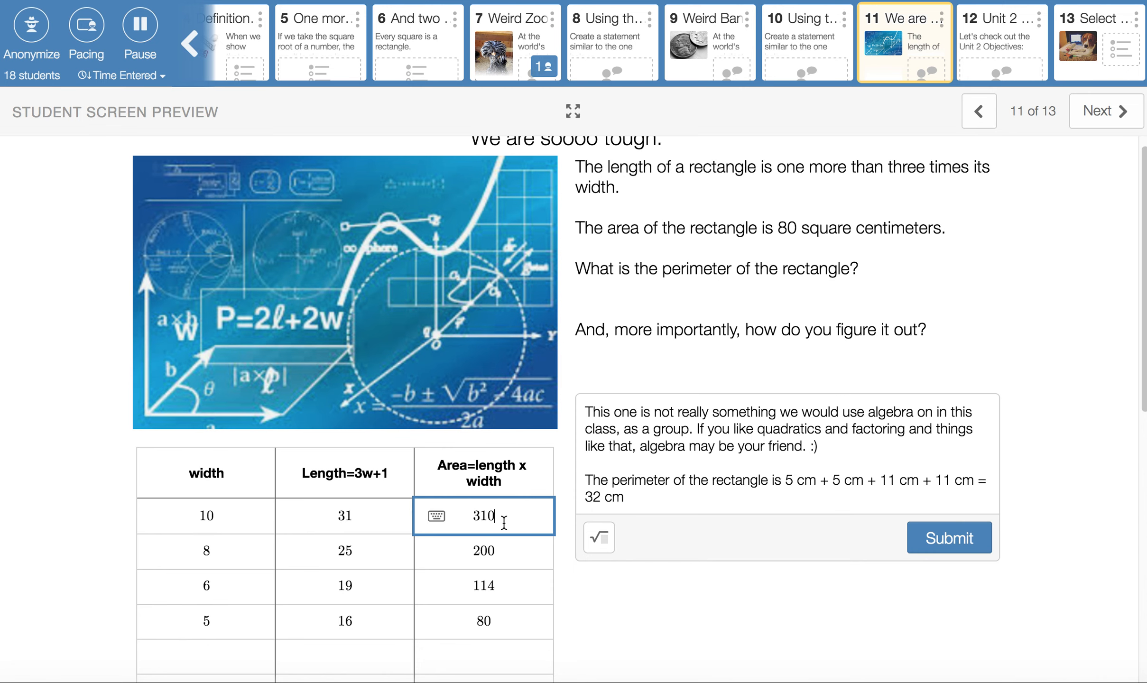
{"action": "mouse_move", "coordinate": [229, 550]}
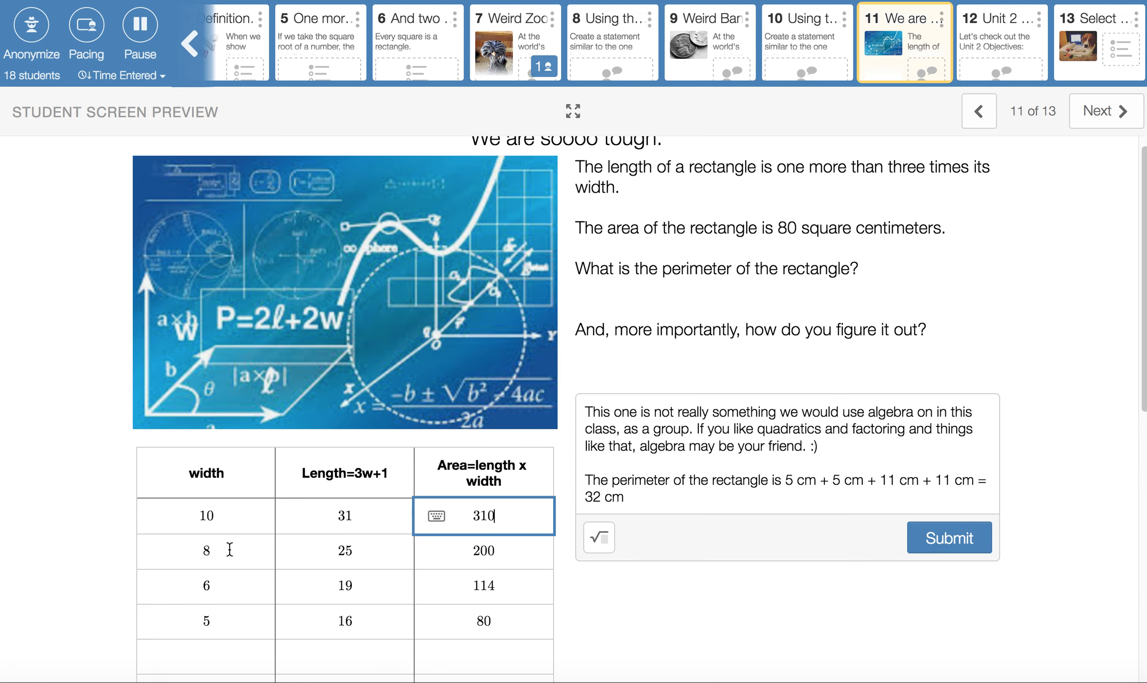
Step: Point out the next trials: width 8, length 25, area 200 and width 6, length 19, area 114
{"action": "left_click", "coordinate": [205, 551]}
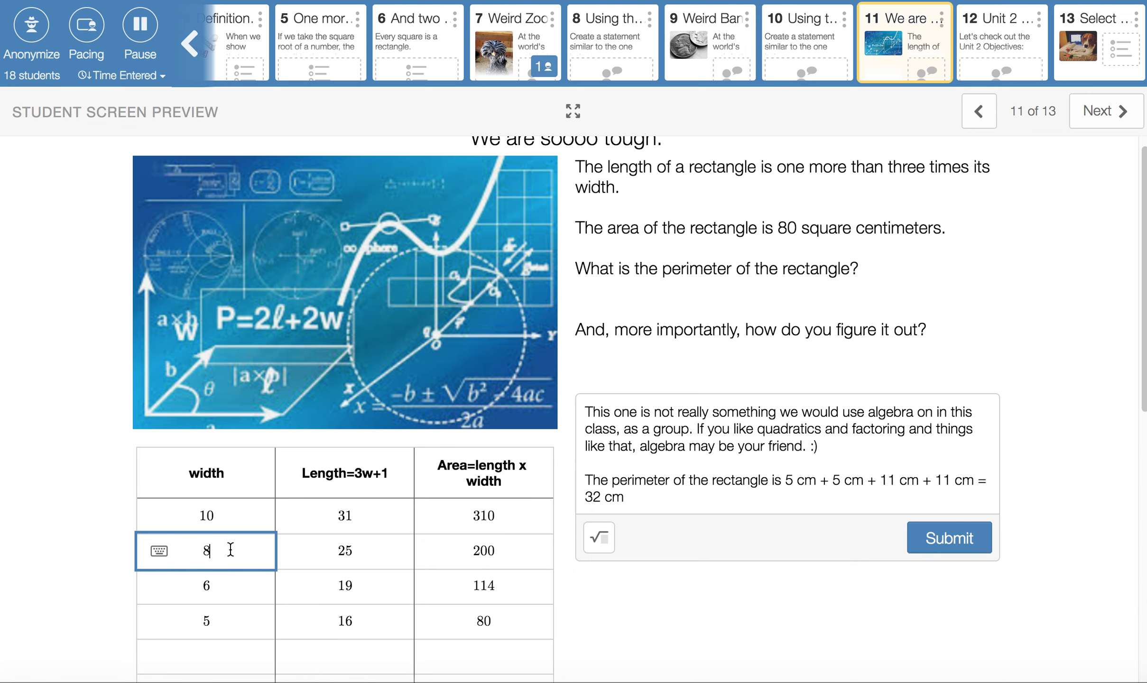
{"action": "mouse_move", "coordinate": [371, 545]}
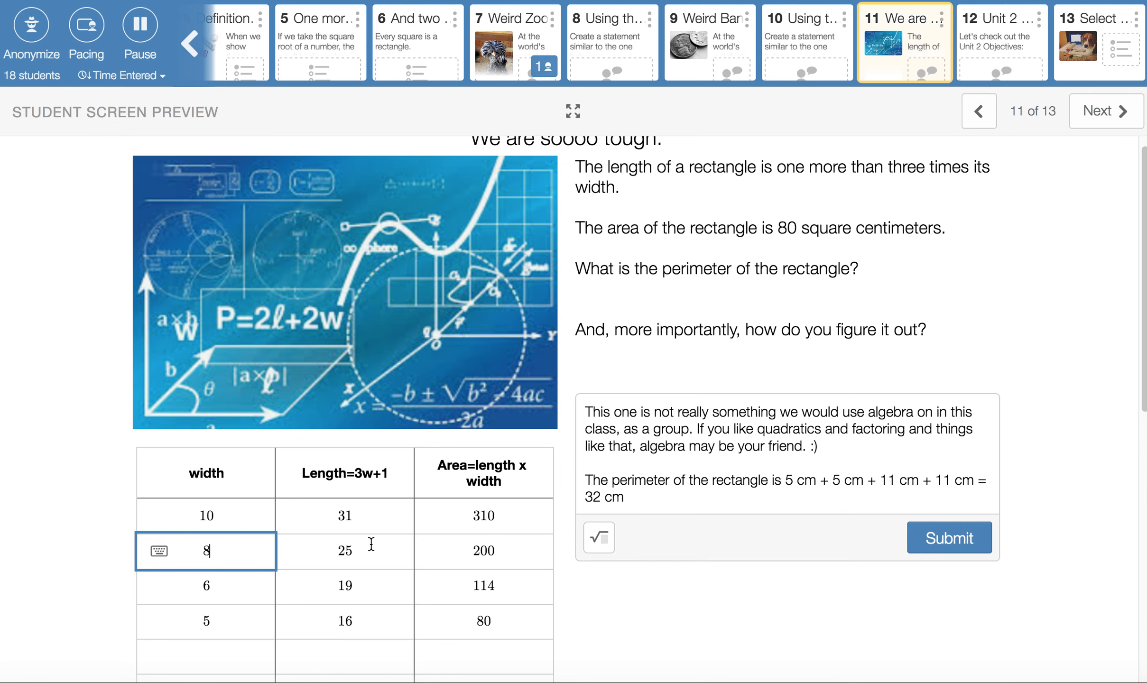
{"action": "left_click", "coordinate": [344, 550]}
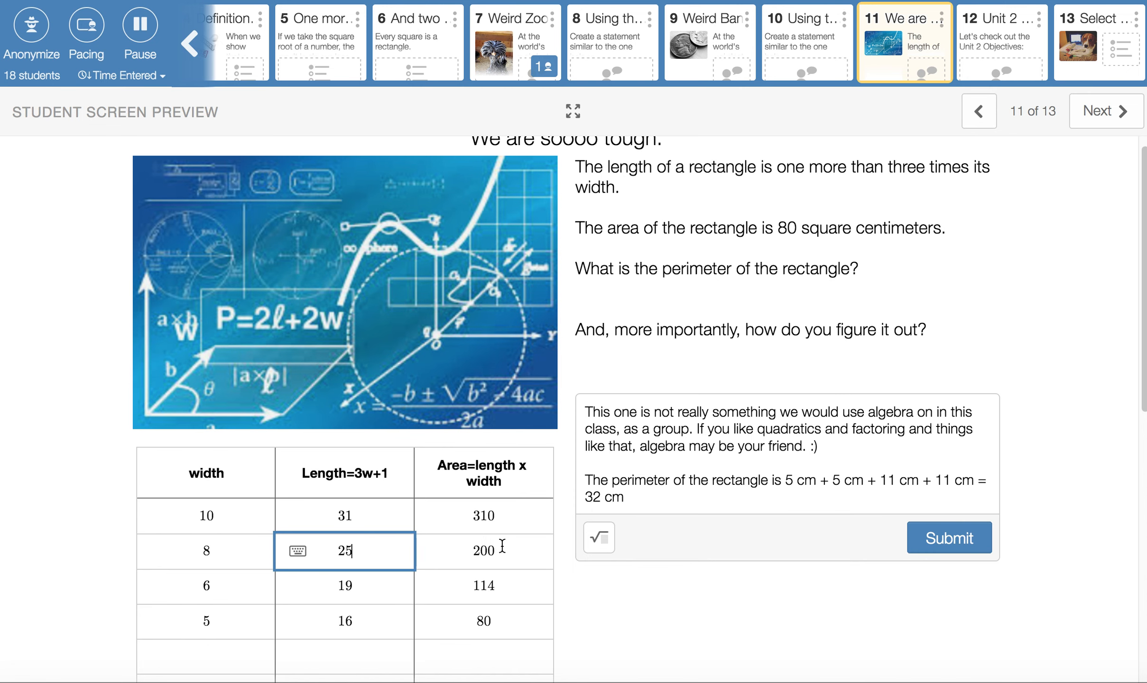
{"action": "left_click", "coordinate": [483, 551]}
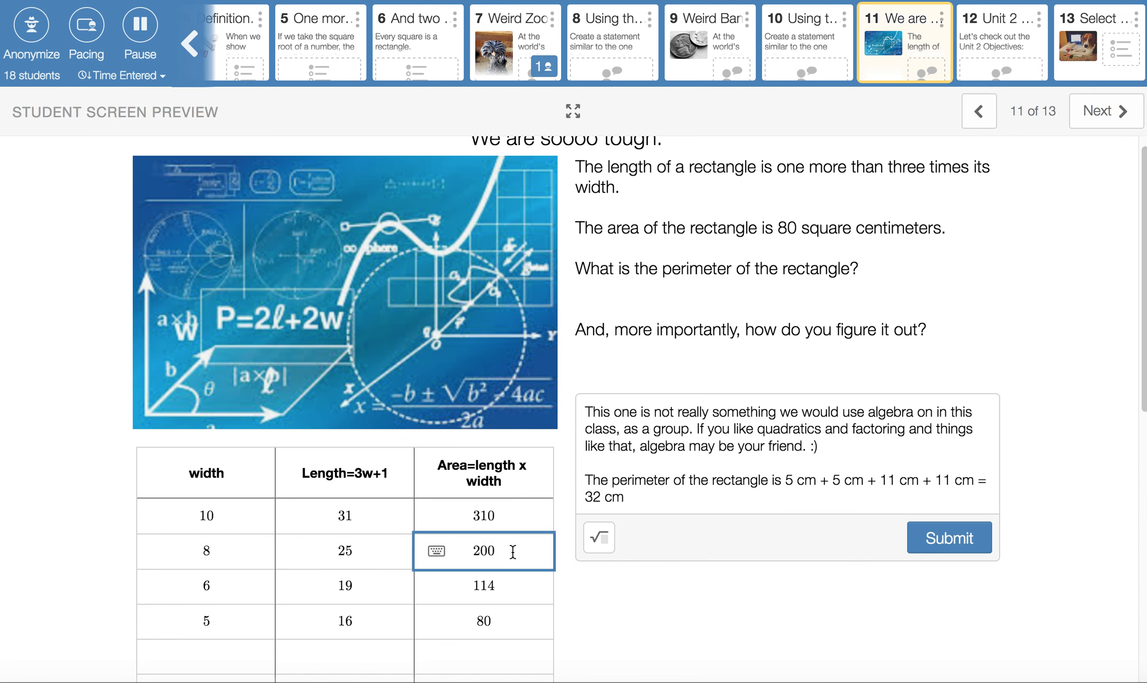
{"action": "left_click", "coordinate": [206, 586]}
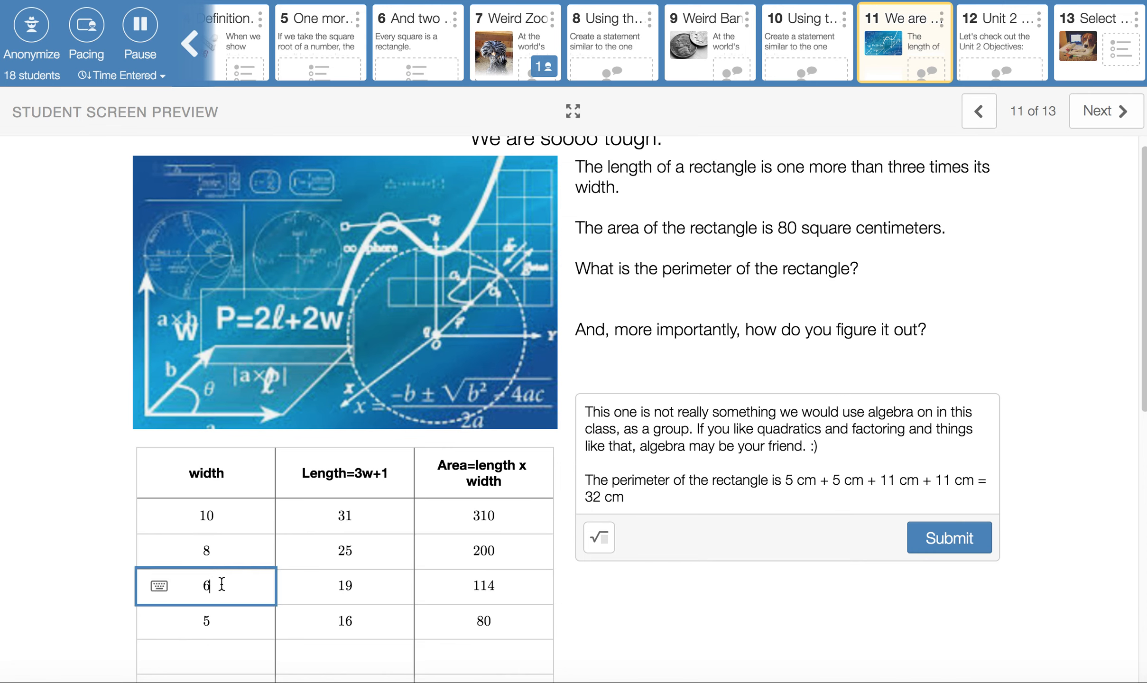
{"action": "left_click", "coordinate": [345, 586]}
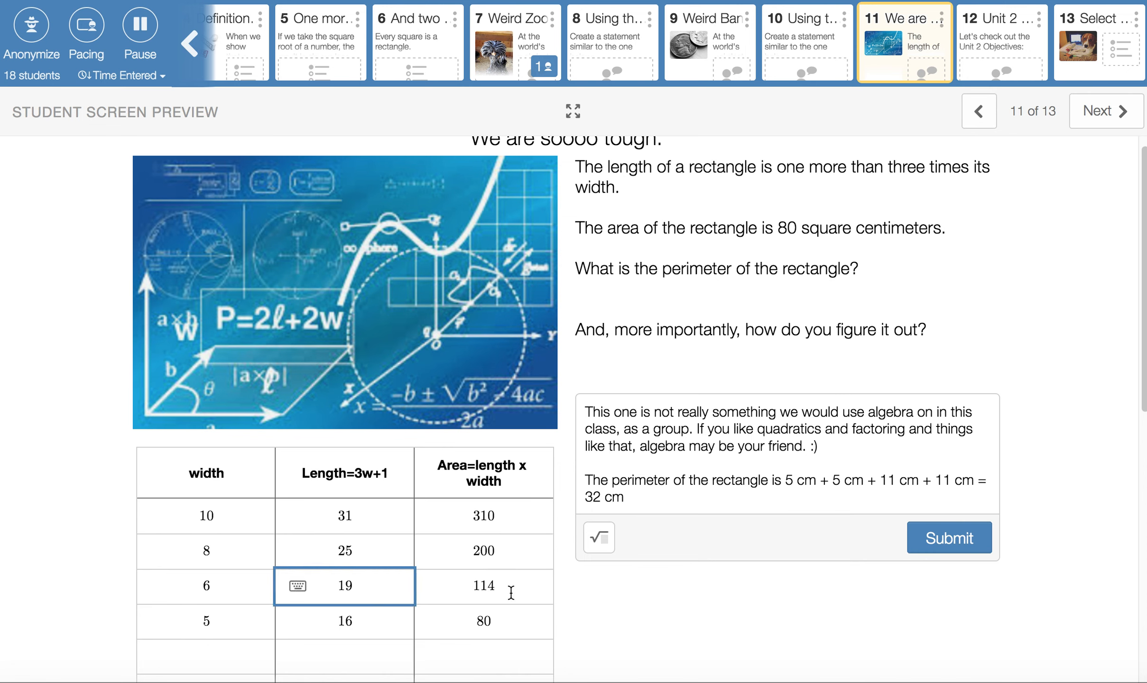
{"action": "left_click", "coordinate": [483, 586]}
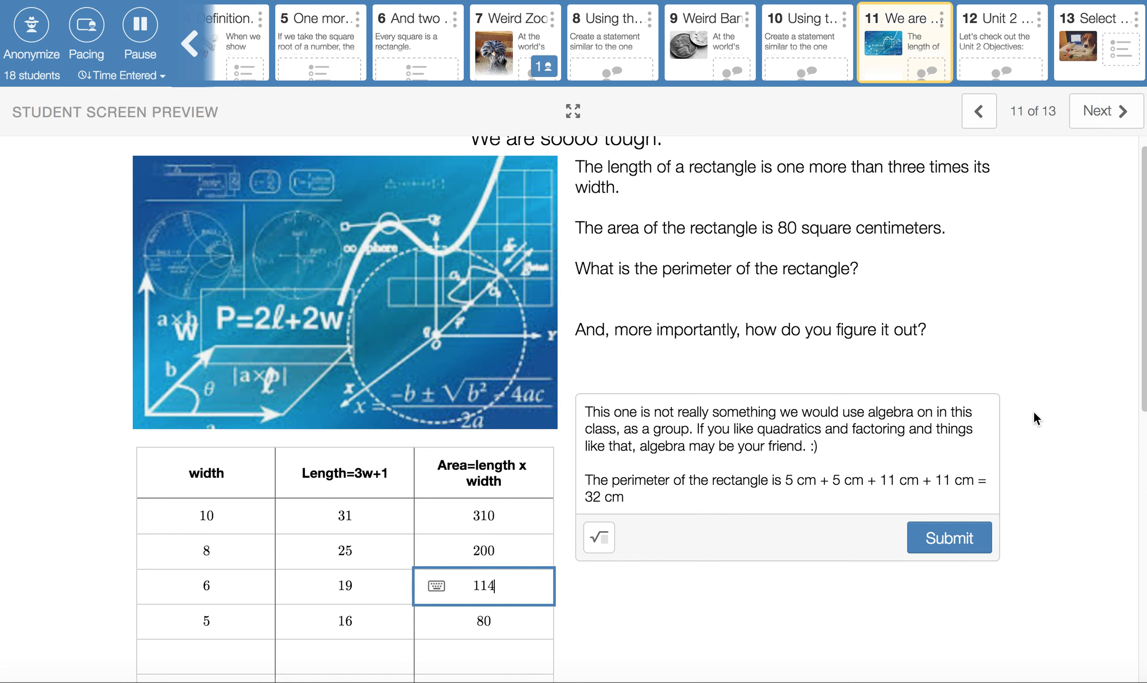
Step: Scroll down and point out the final trial: width 5, length 16, area 80
{"action": "scroll", "scroll_direction": "down", "scroll_amount": 3}
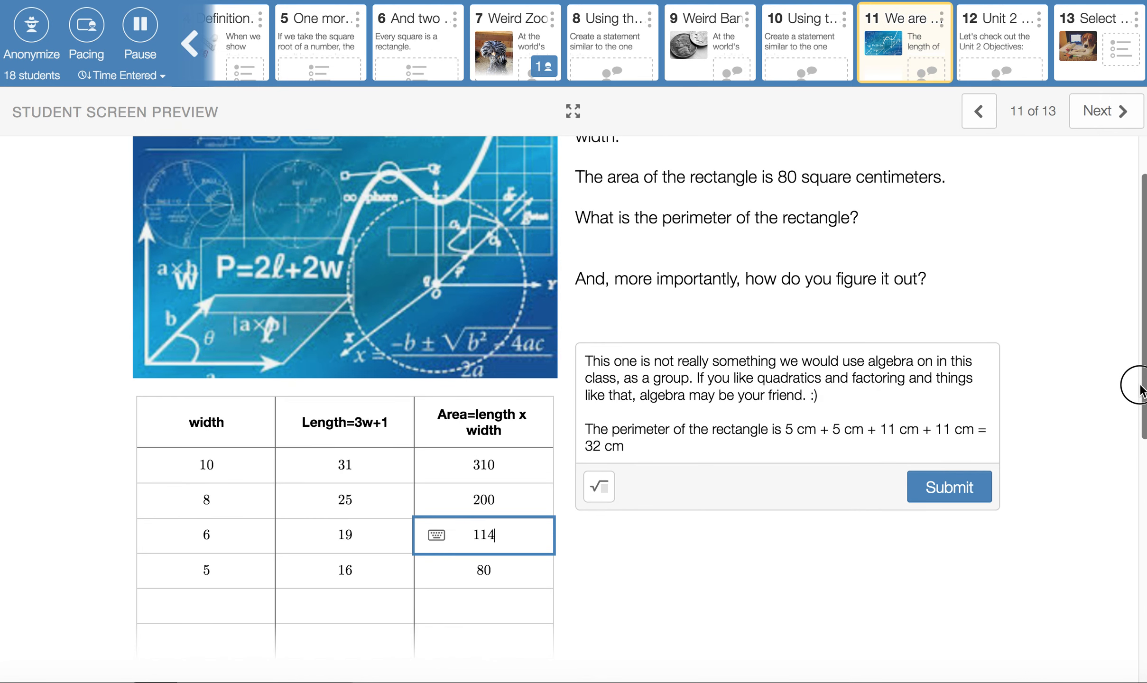
{"action": "scroll", "scroll_direction": "down", "scroll_amount": 3}
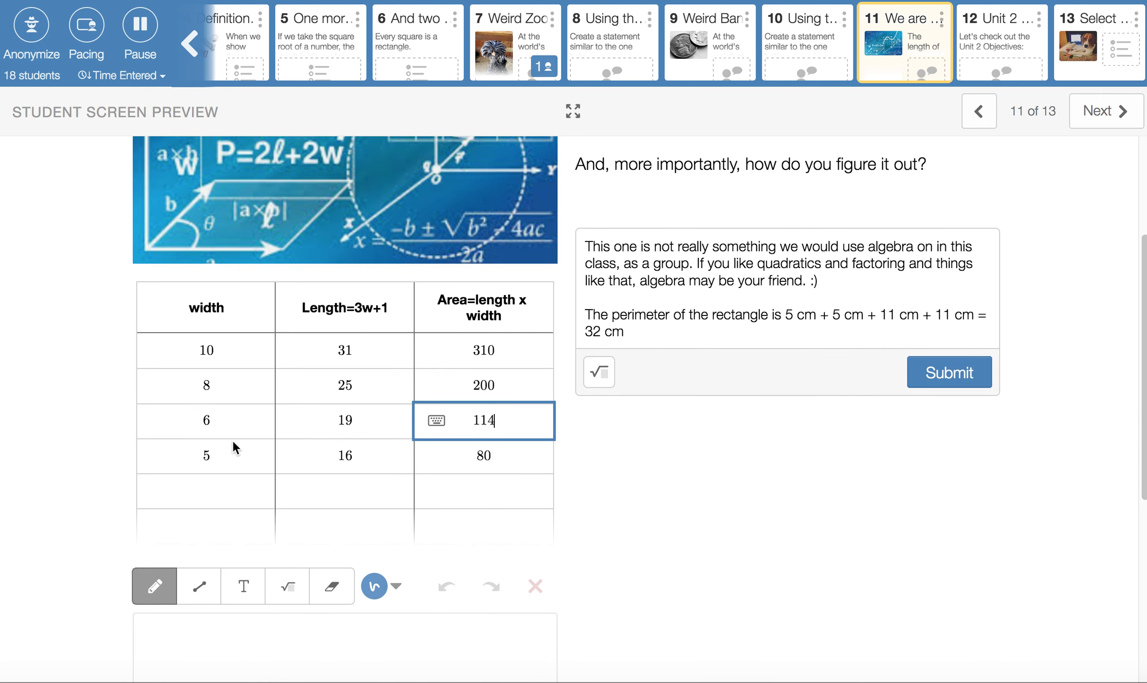
{"action": "left_click", "coordinate": [205, 456]}
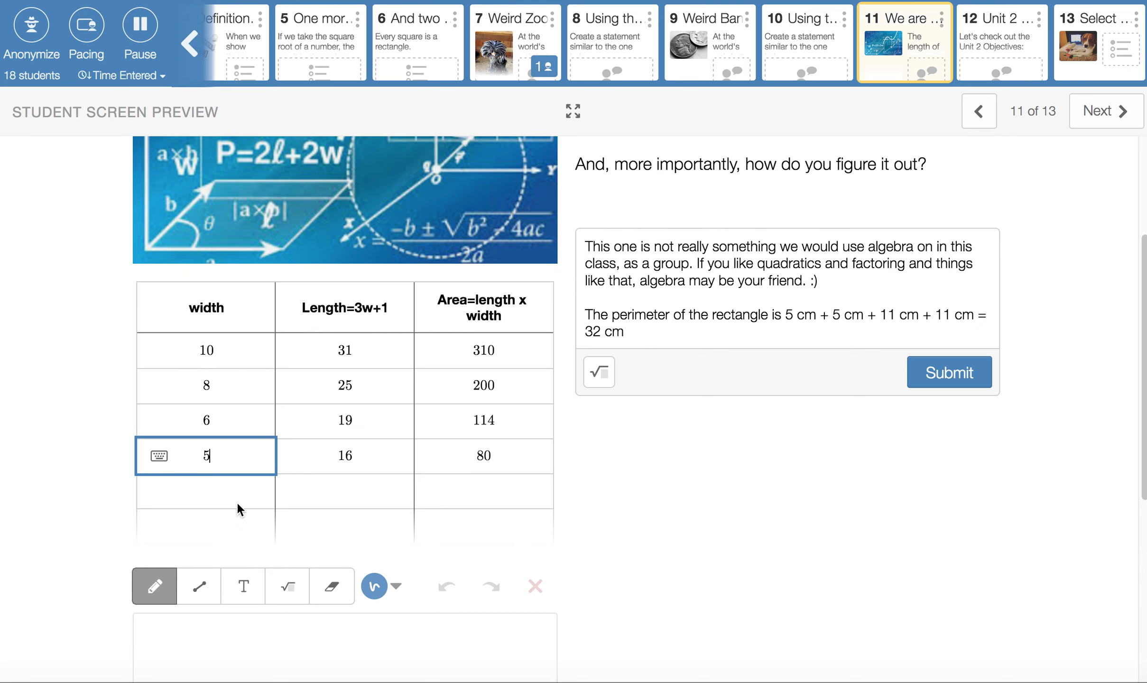
{"action": "left_click", "coordinate": [345, 455]}
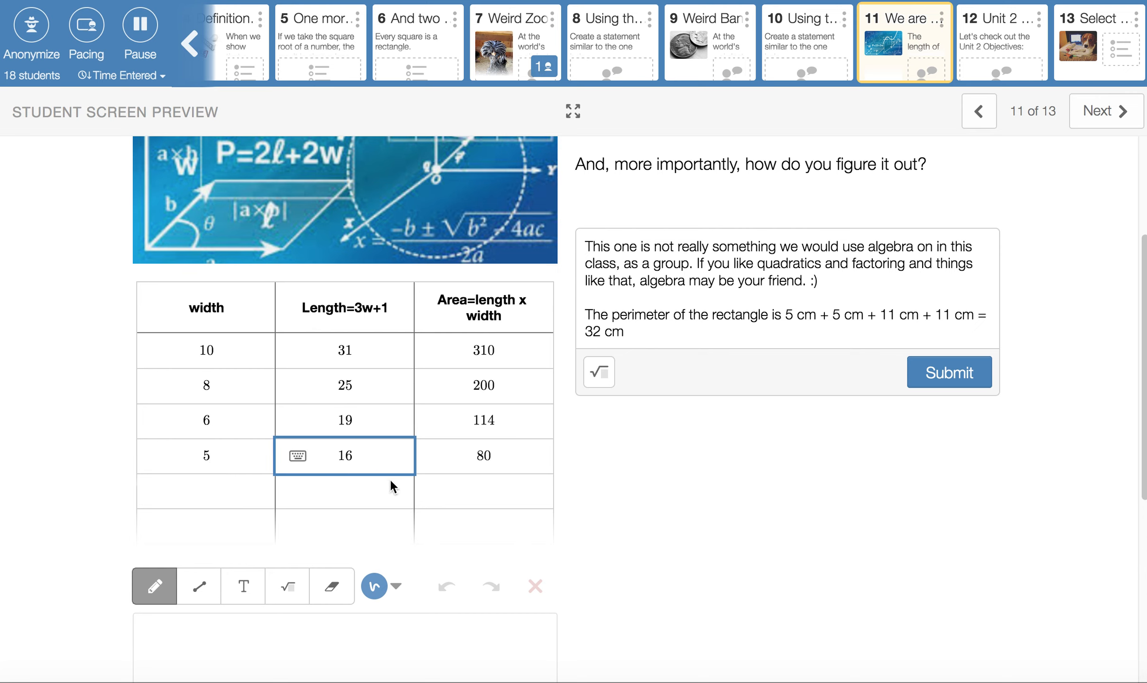
{"action": "mouse_move", "coordinate": [464, 468]}
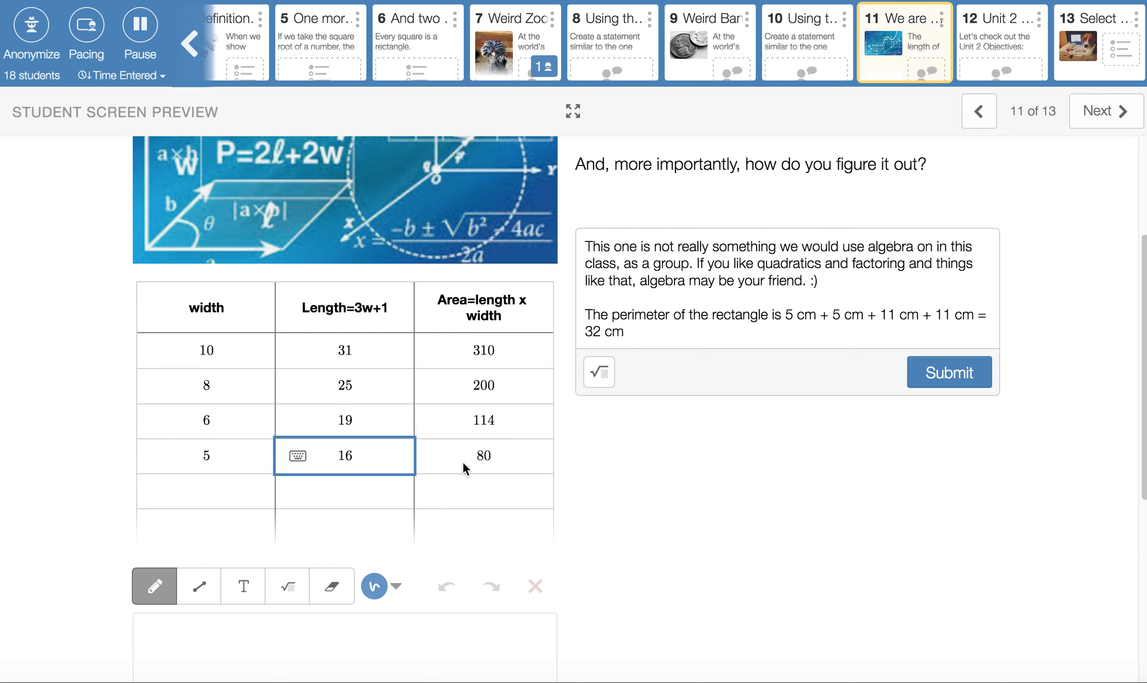
{"action": "left_click", "coordinate": [483, 456]}
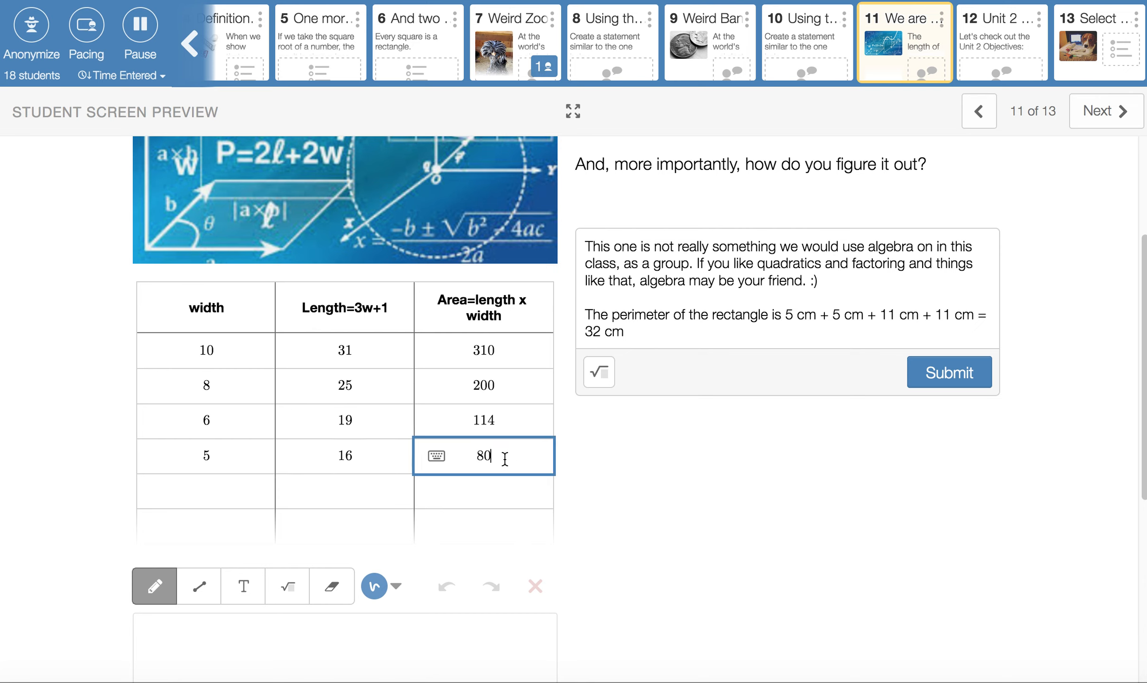
{"action": "mouse_move", "coordinate": [230, 455]}
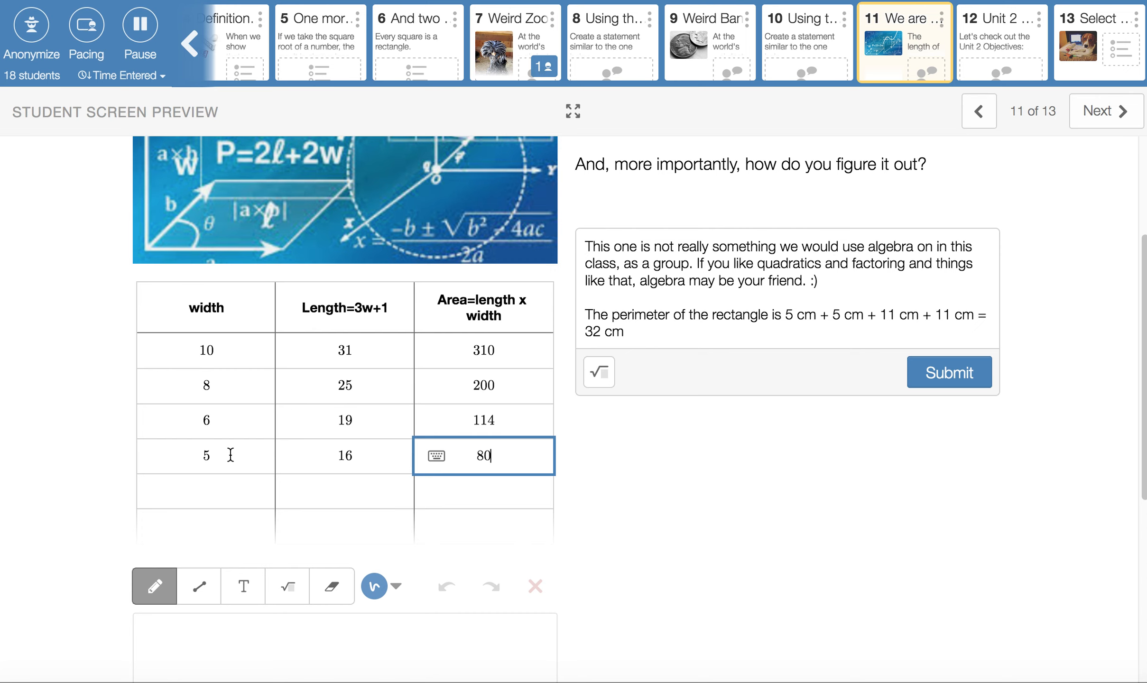
{"action": "left_click", "coordinate": [345, 456]}
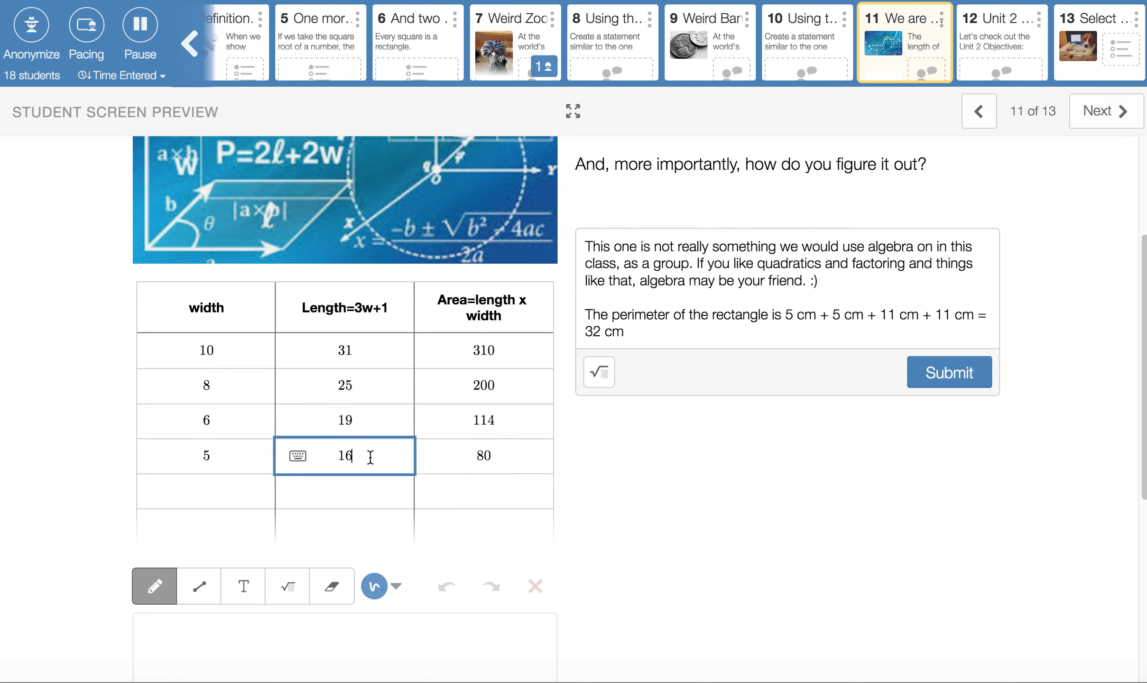
{"action": "mouse_move", "coordinate": [742, 335]}
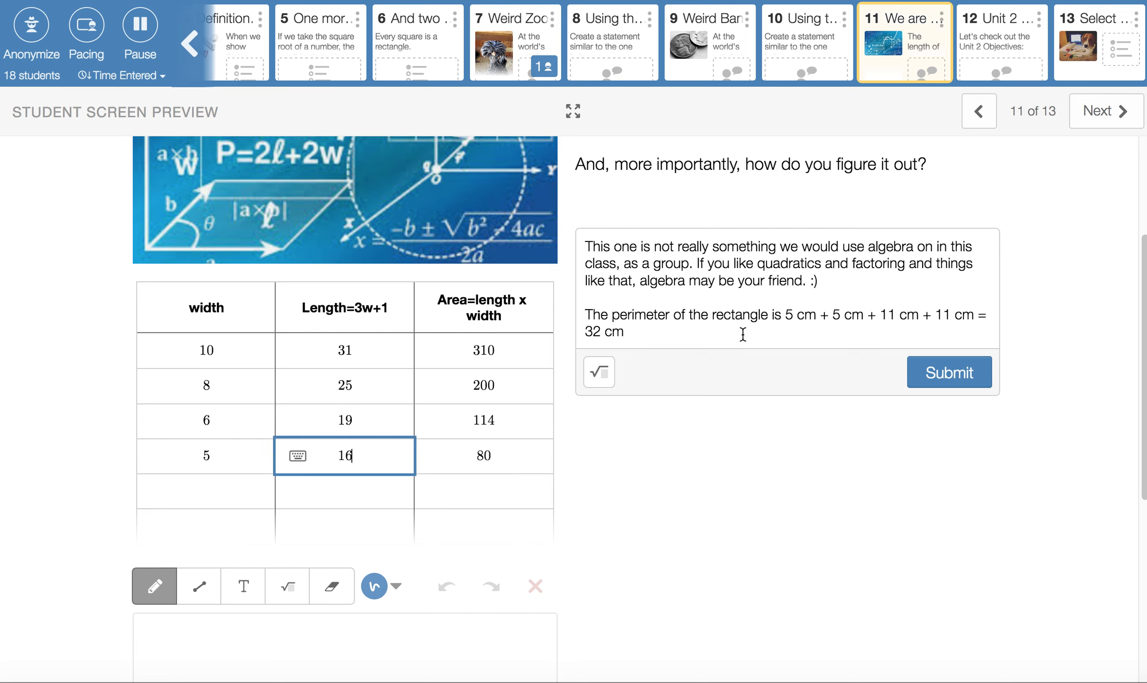
Step: Emphasize 'perimeter' in the worked answer, then go to screen 12, Unit 2 Objectives
{"action": "left_click", "coordinate": [669, 317]}
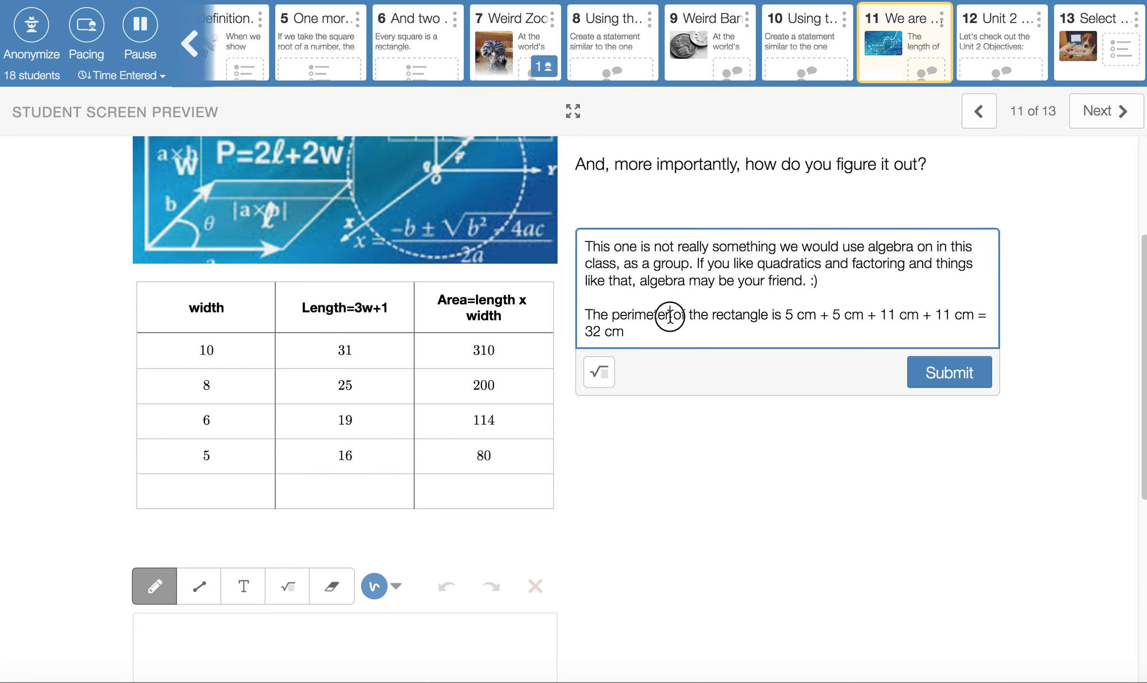
{"action": "double_click", "coordinate": [639, 315]}
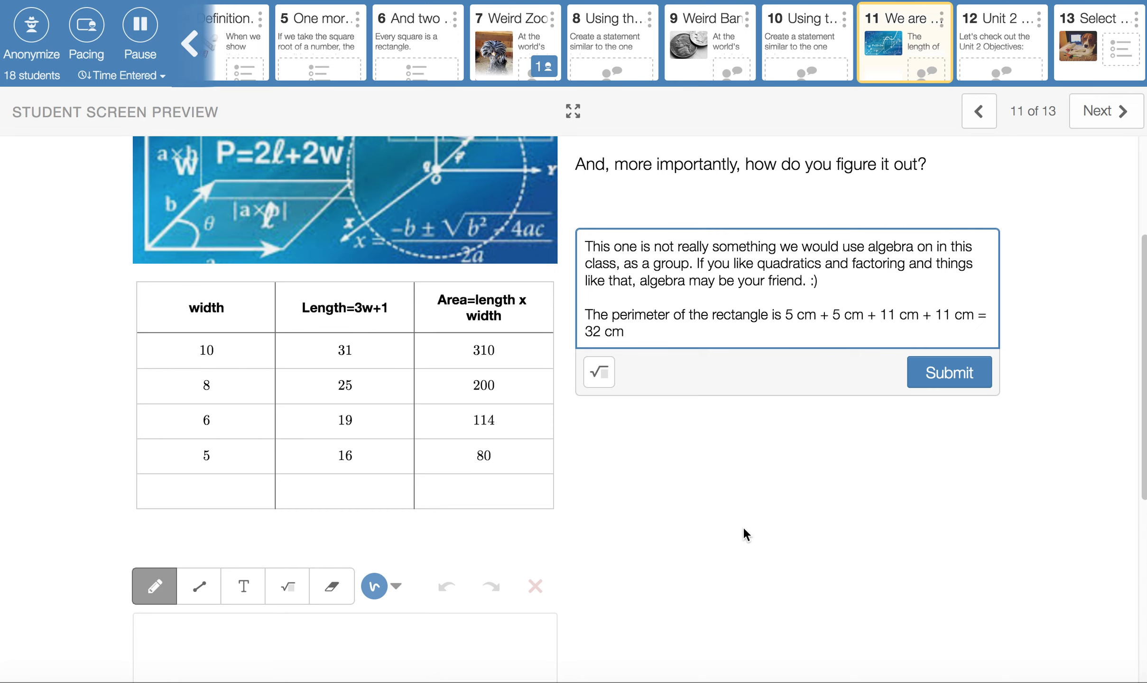
{"action": "scroll", "scroll_direction": "up", "scroll_amount": 3}
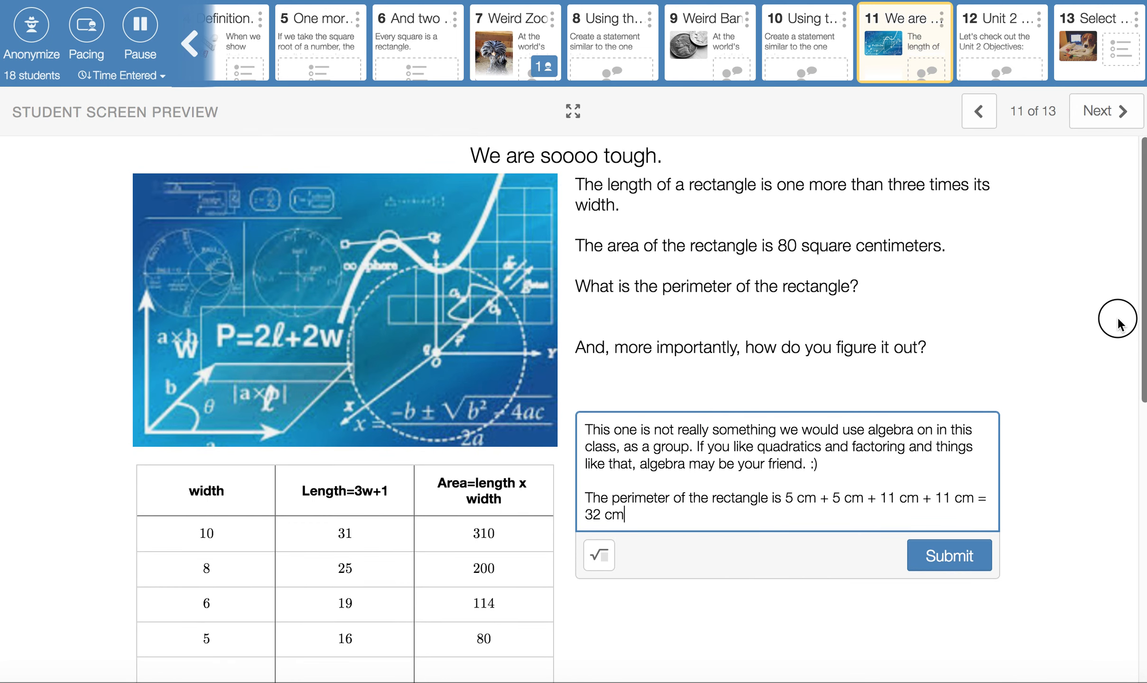
{"action": "scroll", "scroll_direction": "down", "scroll_amount": 3}
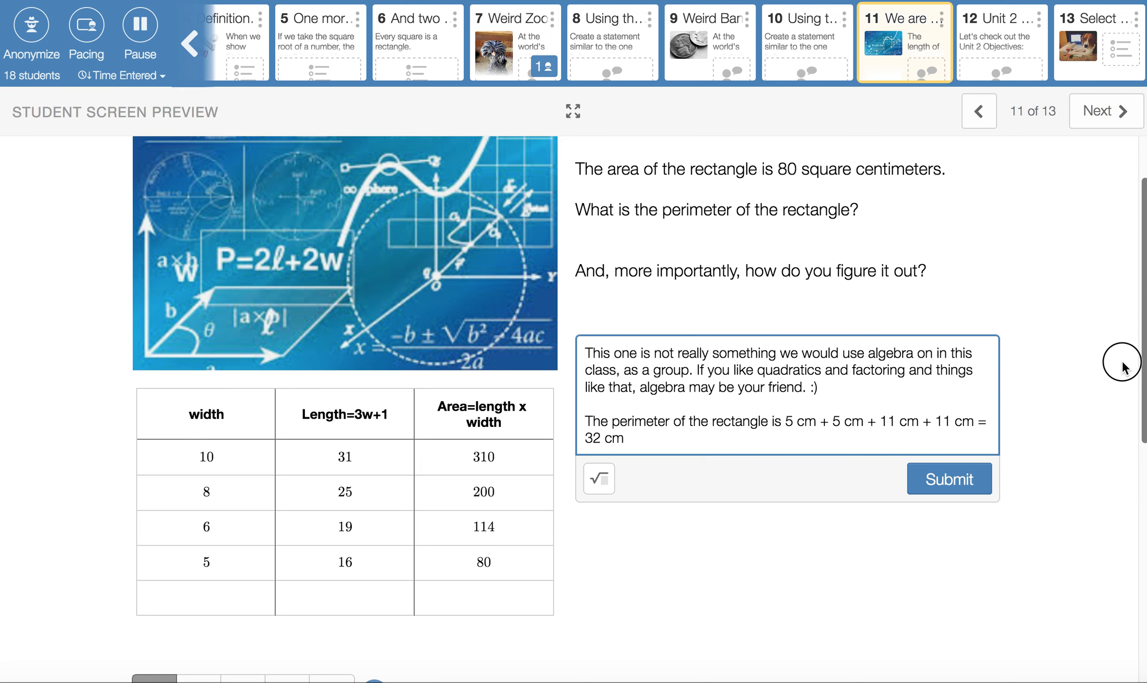
{"action": "mouse_move", "coordinate": [1058, 248]}
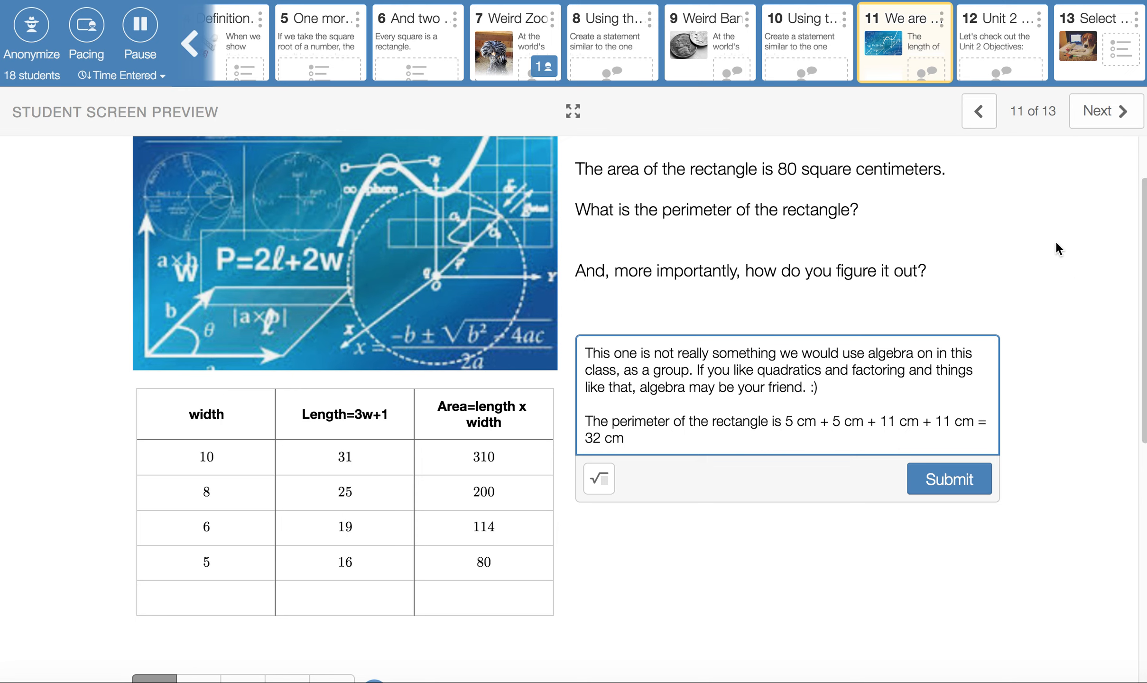
{"action": "left_click", "coordinate": [1001, 42]}
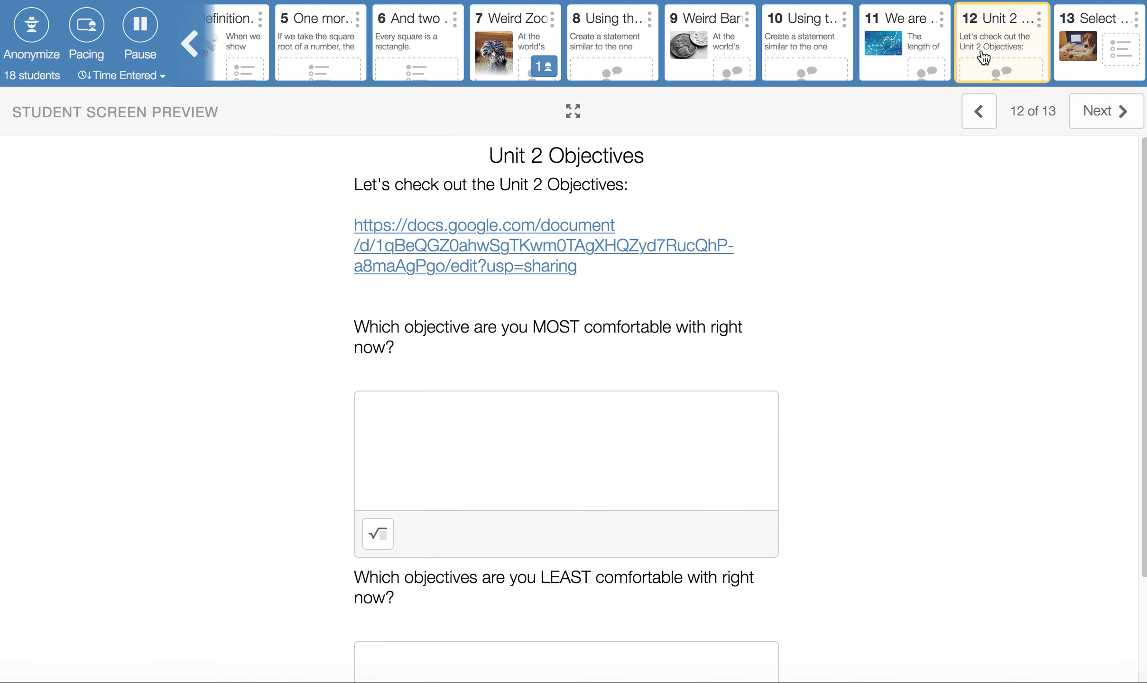
{"action": "mouse_move", "coordinate": [838, 308]}
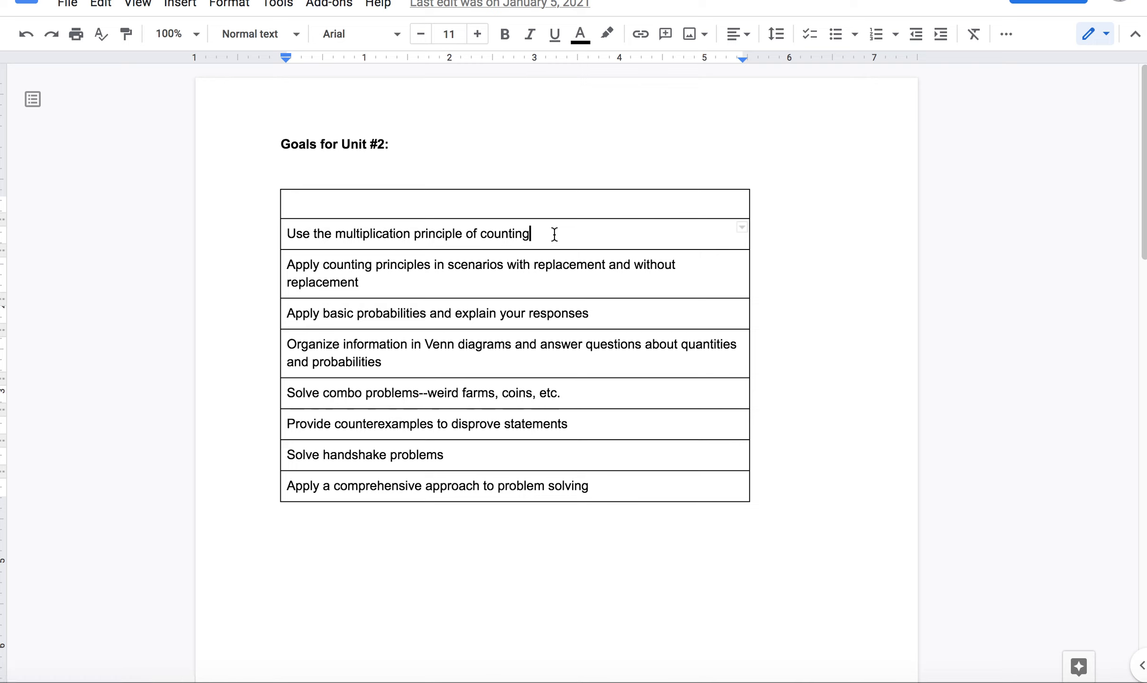
{"action": "mouse_move", "coordinate": [619, 281]}
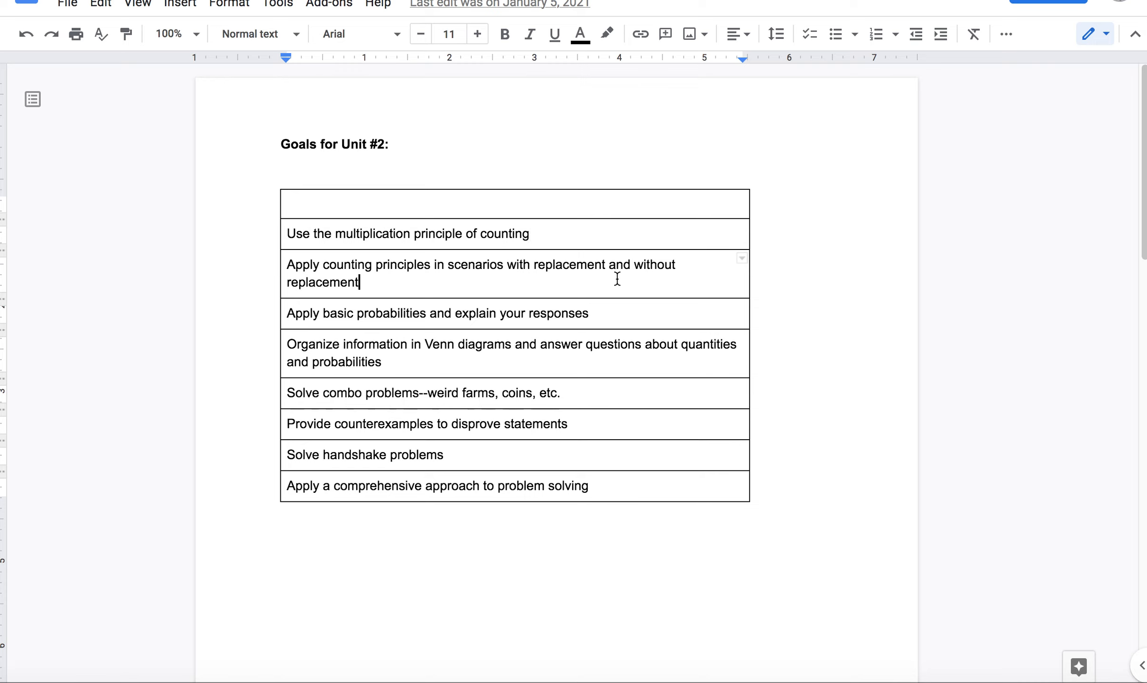
{"action": "mouse_move", "coordinate": [551, 265]}
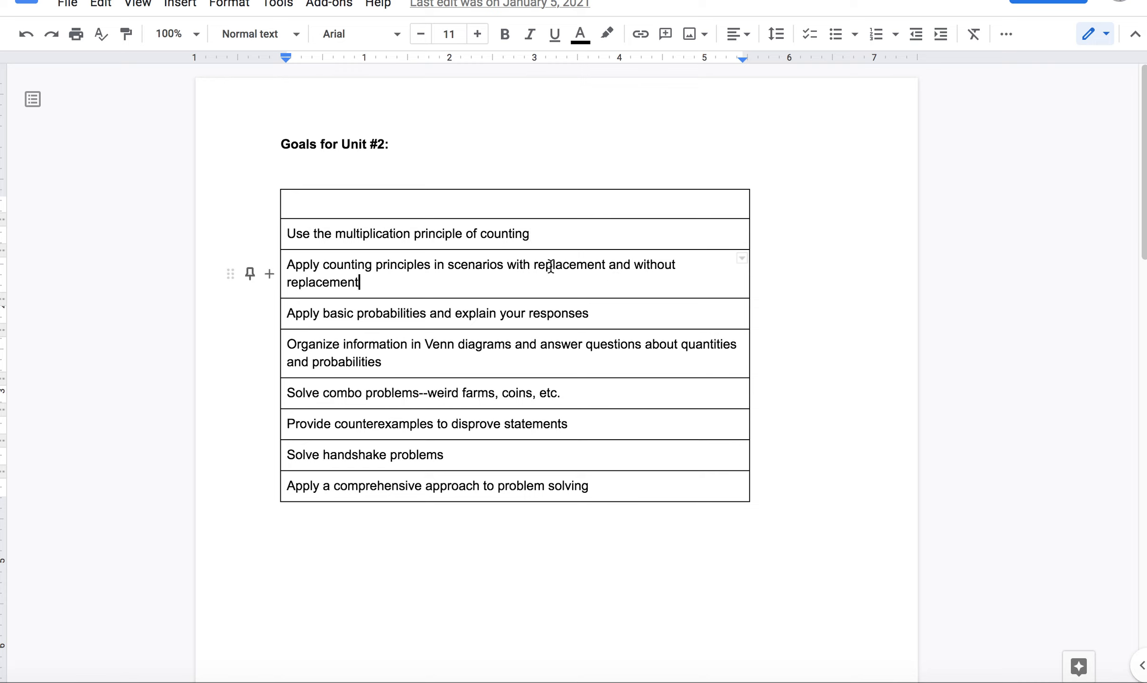
{"action": "left_click", "coordinate": [589, 313]}
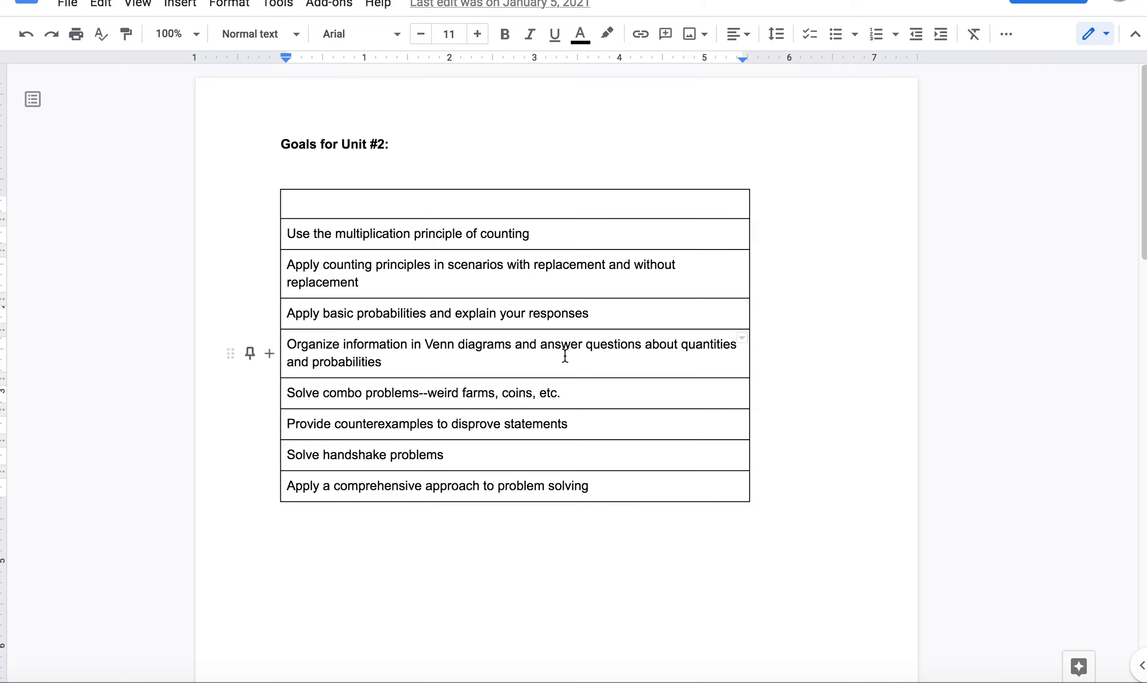
{"action": "mouse_move", "coordinate": [633, 356]}
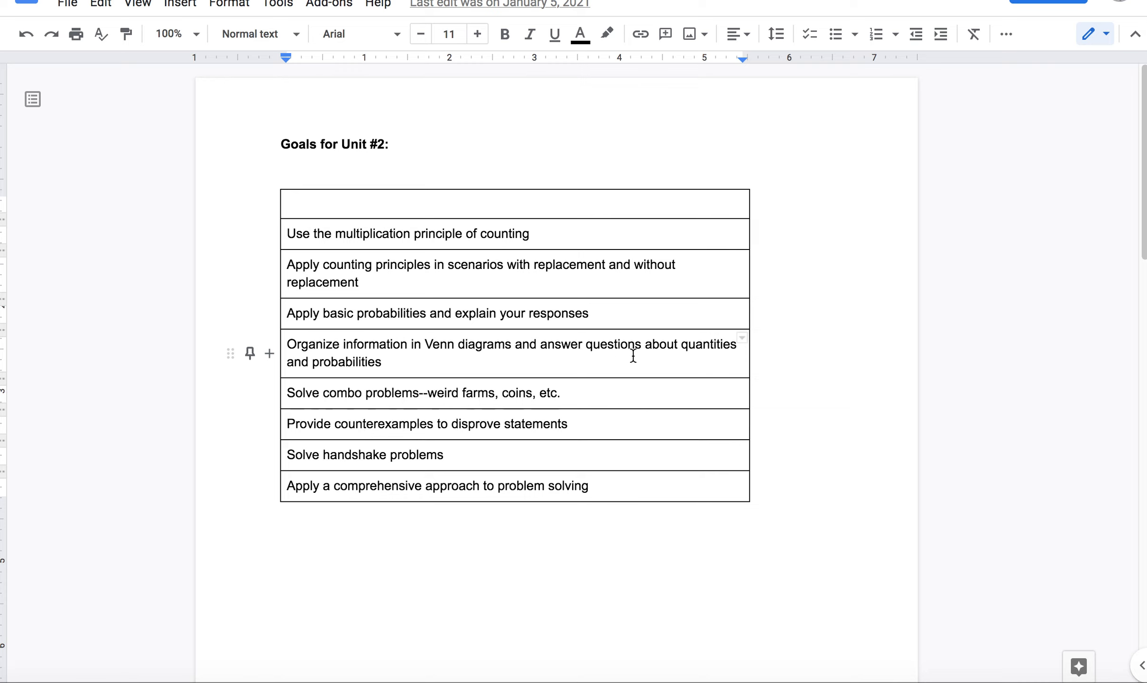
{"action": "mouse_move", "coordinate": [662, 357]}
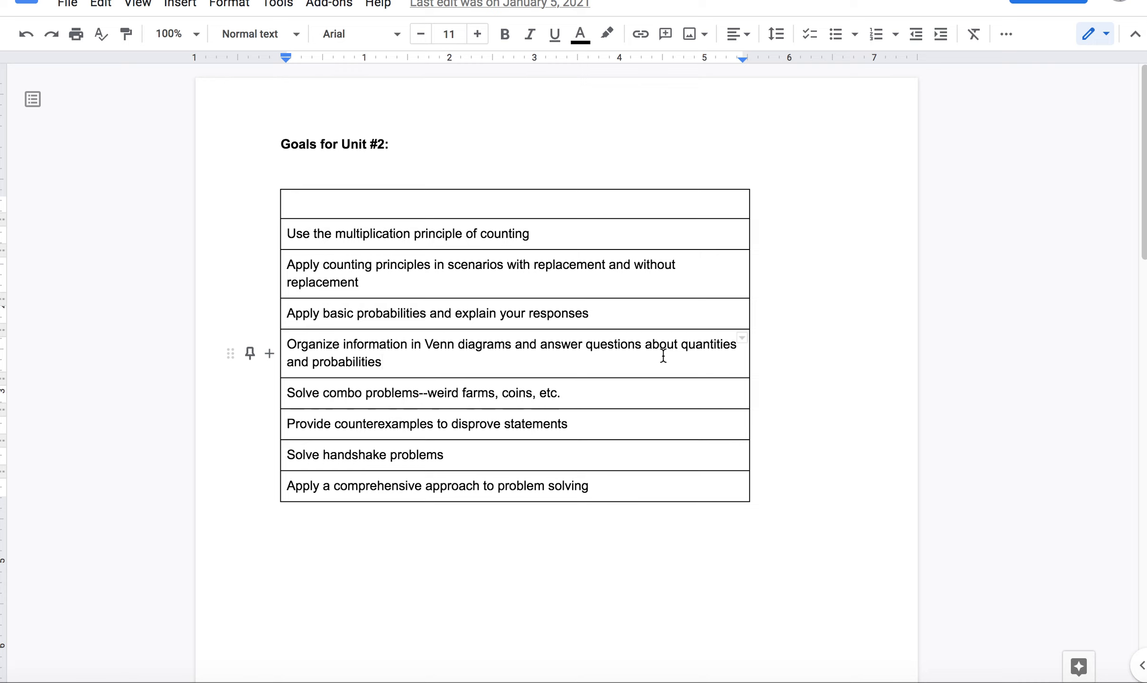
{"action": "mouse_move", "coordinate": [686, 361]}
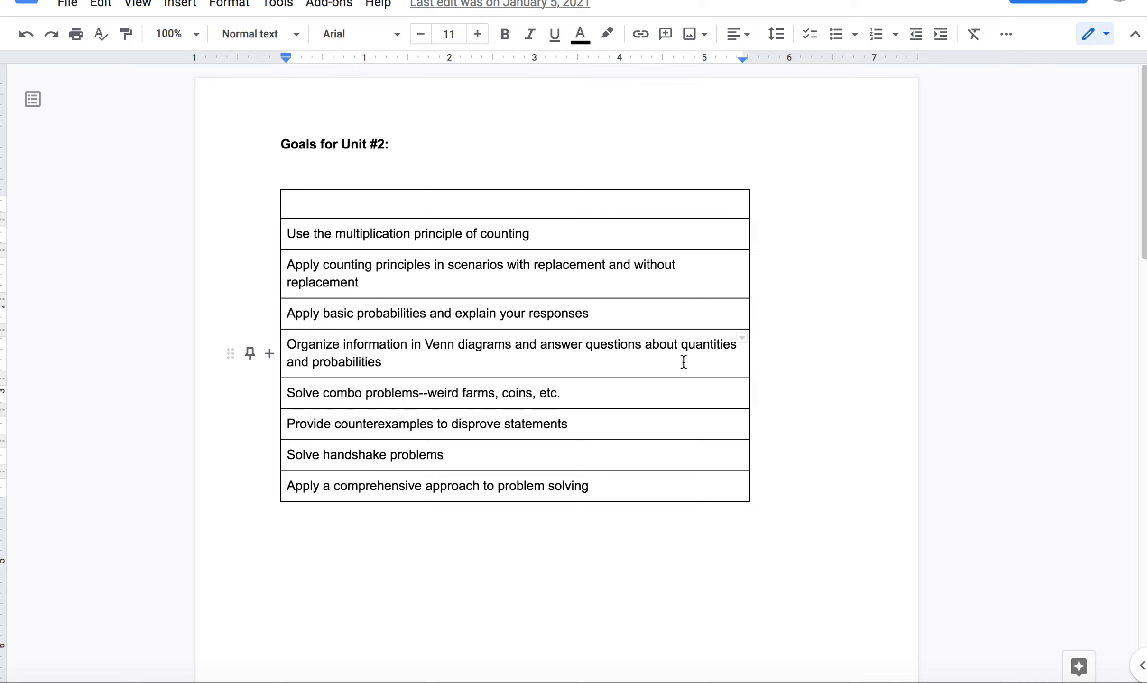
{"action": "mouse_move", "coordinate": [390, 363]}
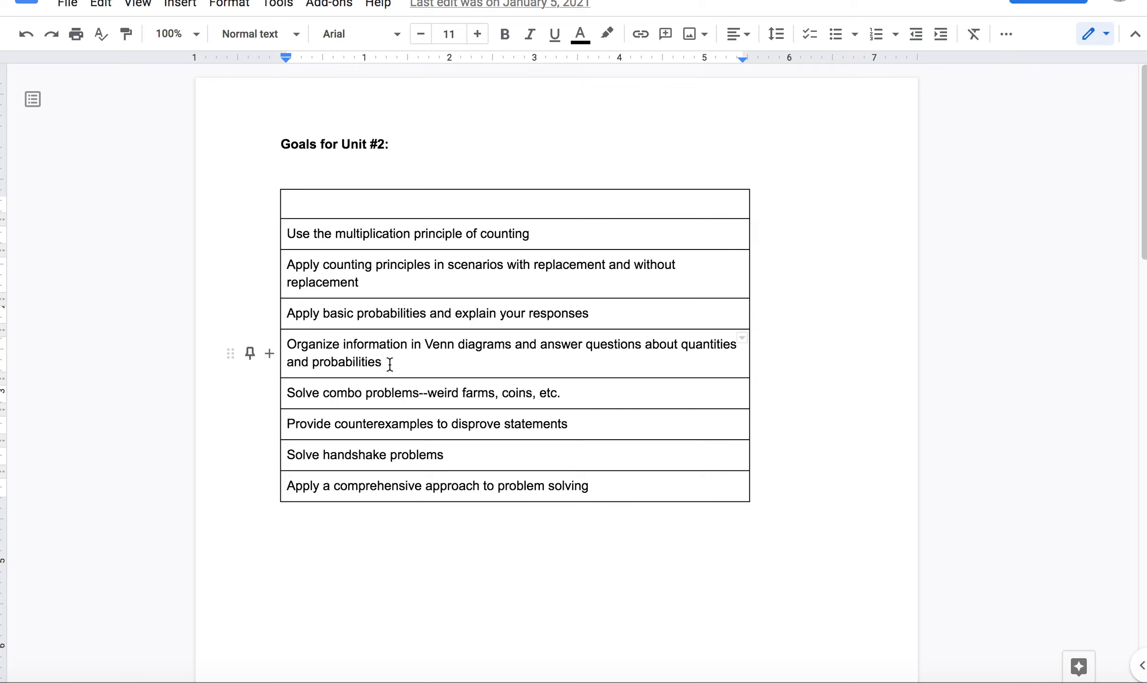
{"action": "mouse_move", "coordinate": [571, 400]}
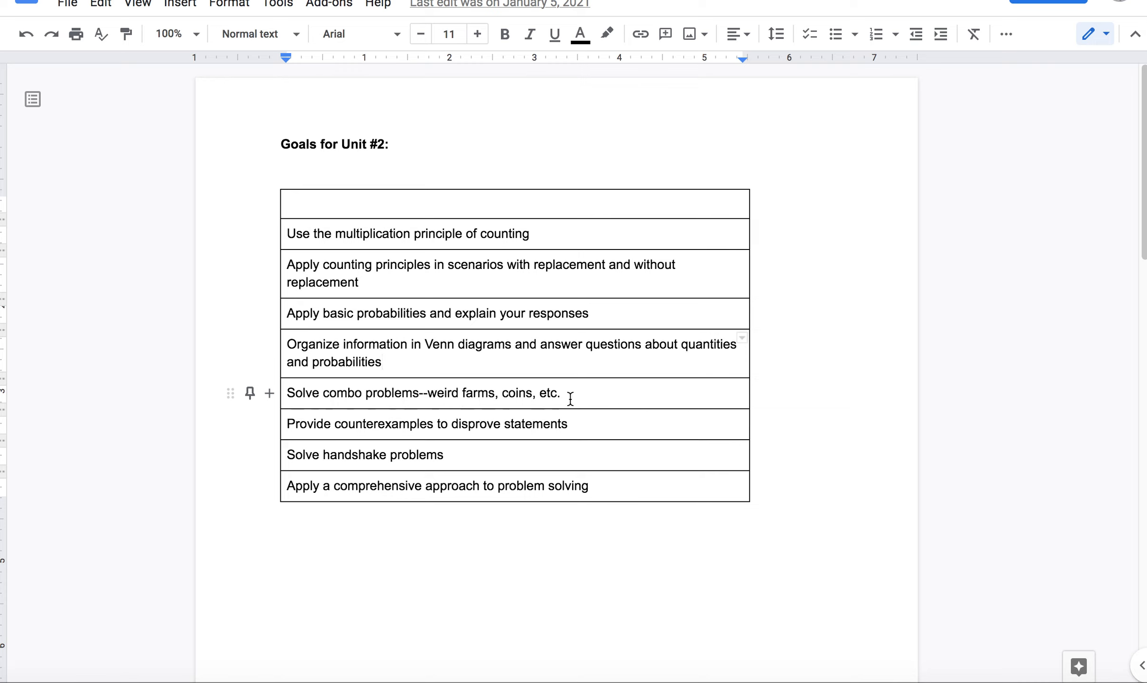
{"action": "left_click", "coordinate": [559, 393]}
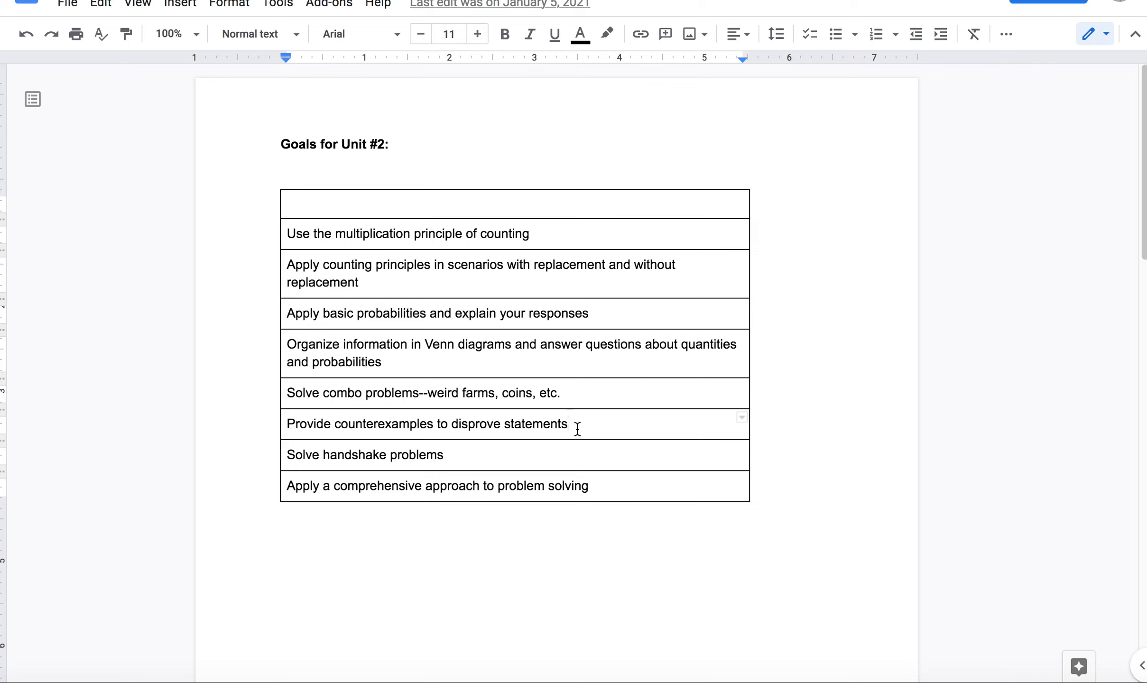
{"action": "mouse_move", "coordinate": [419, 540]}
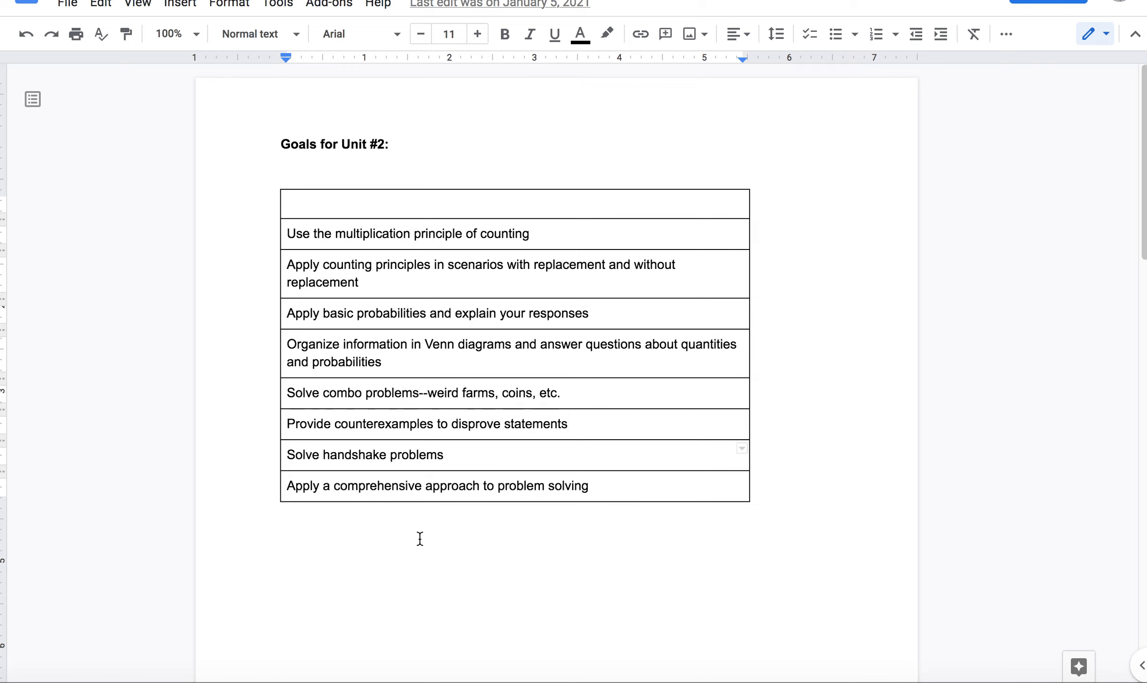
{"action": "mouse_move", "coordinate": [498, 512]}
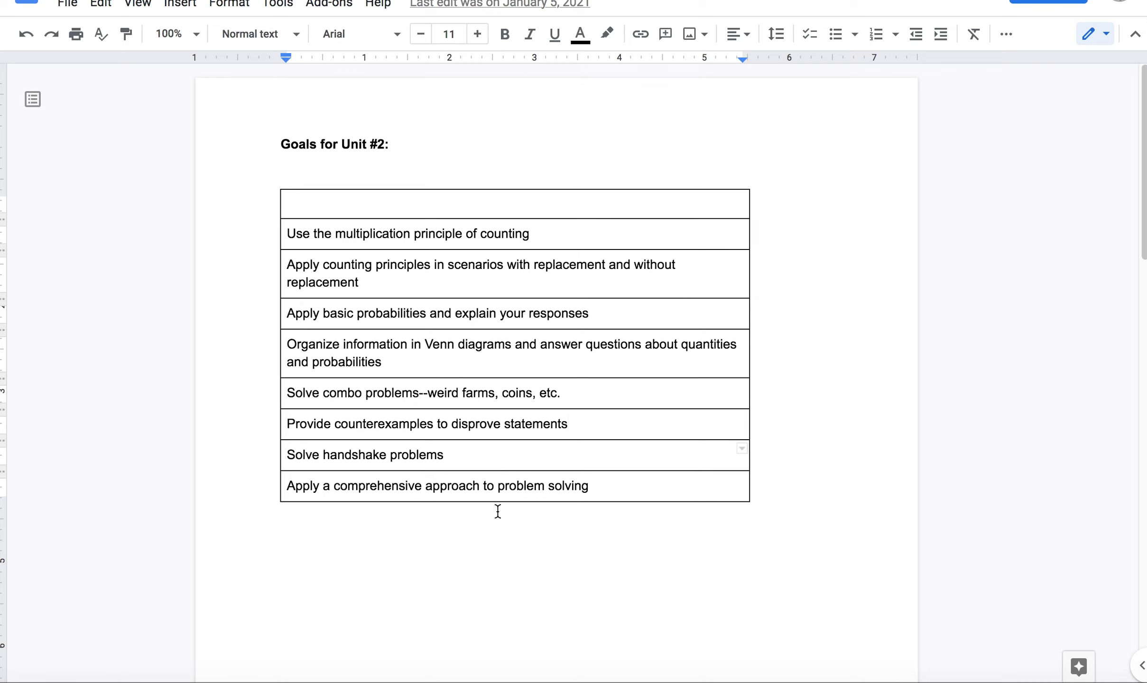
{"action": "left_click", "coordinate": [588, 487]}
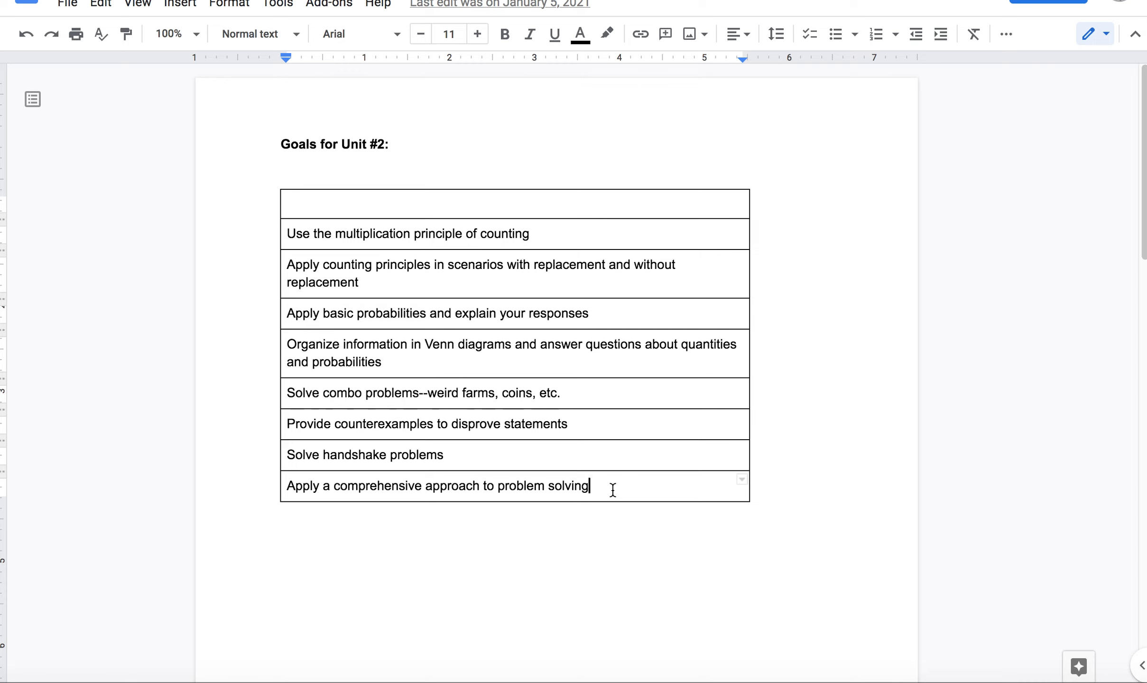
{"action": "mouse_move", "coordinate": [985, 252]}
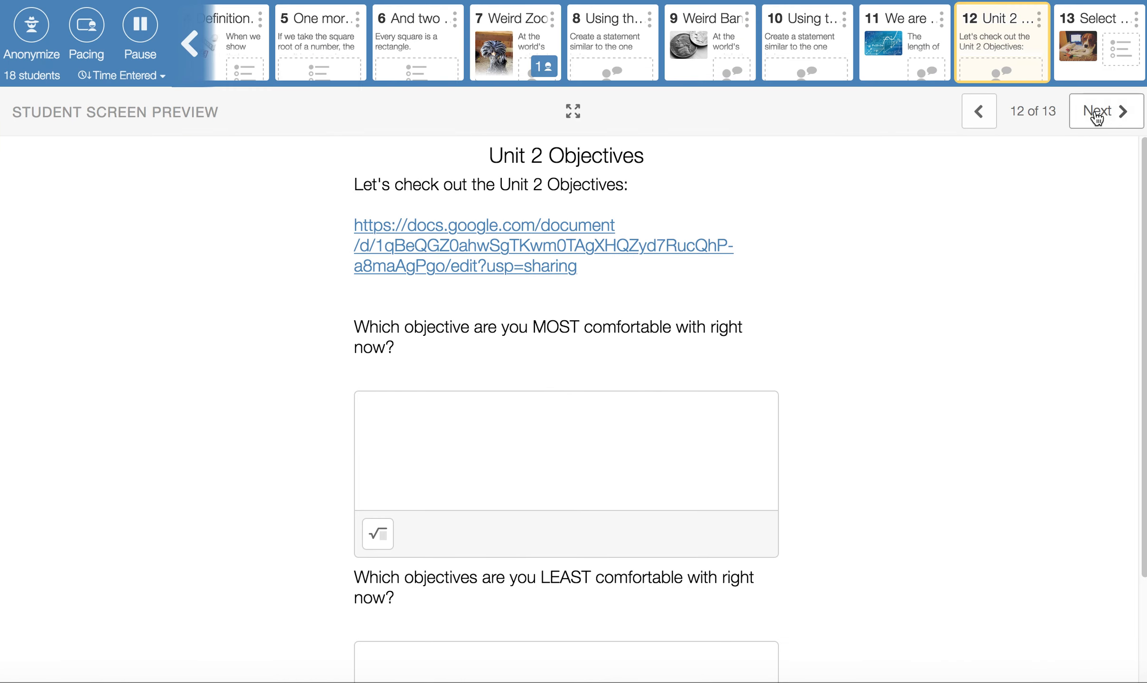
{"action": "mouse_move", "coordinate": [678, 627]}
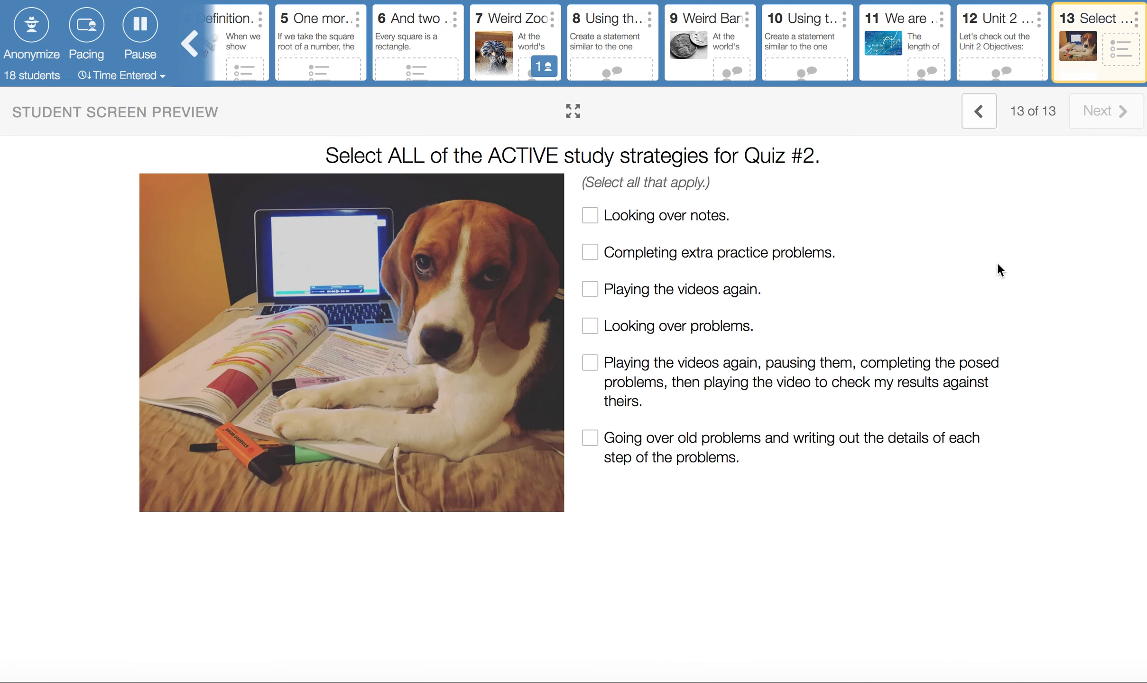
{"action": "mouse_move", "coordinate": [857, 285]}
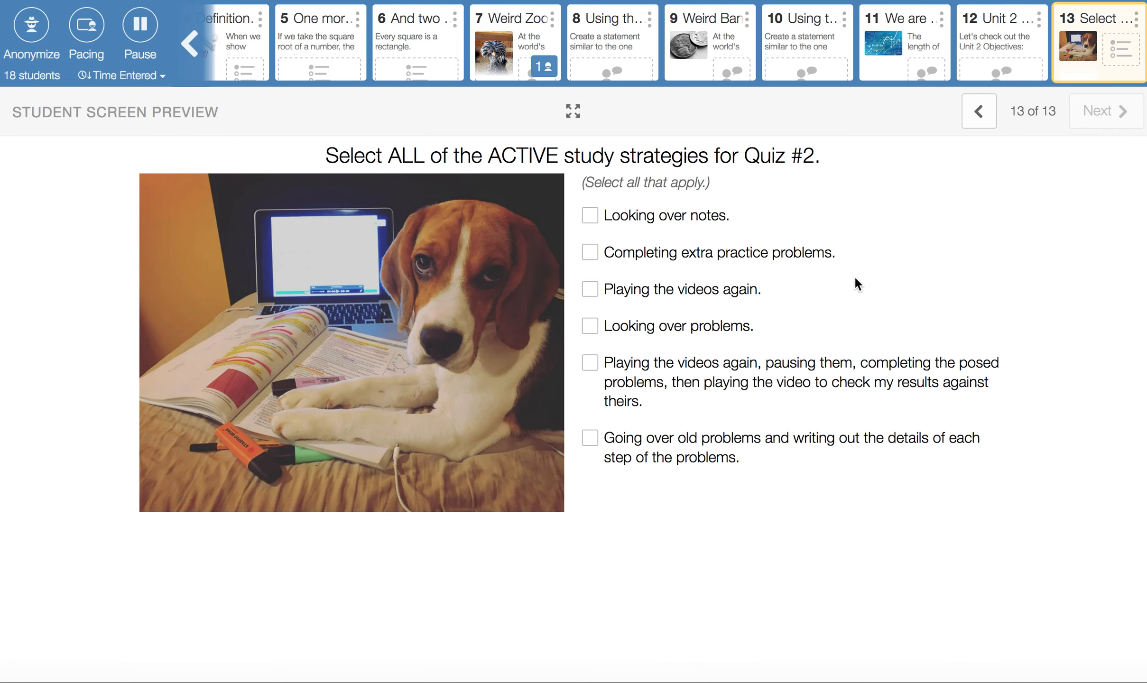
{"action": "mouse_move", "coordinate": [851, 205]}
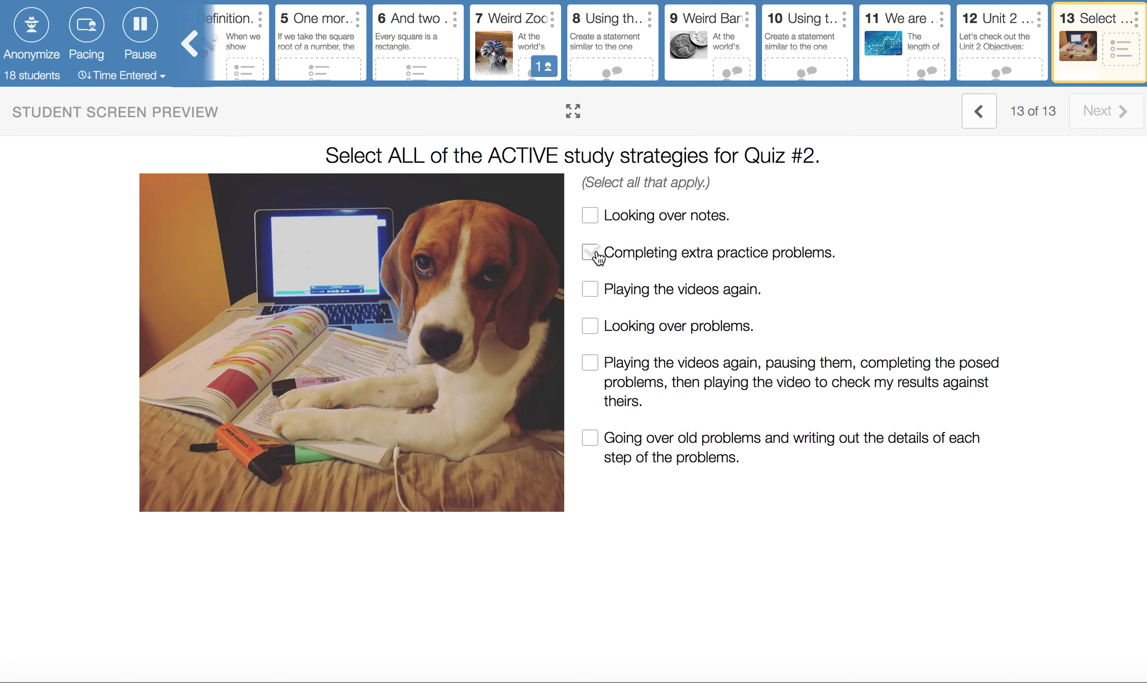
Step: Check extra practice problems, replaying videos while working along, and writing out old problems
{"action": "left_click", "coordinate": [589, 253]}
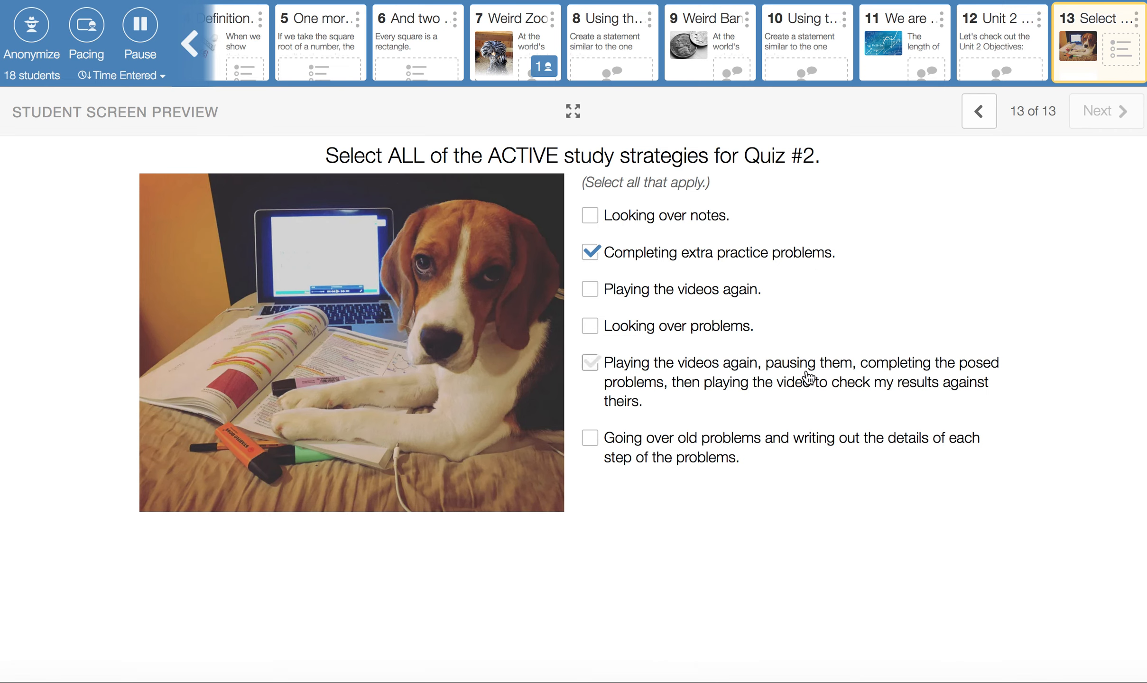
{"action": "left_click", "coordinate": [591, 363]}
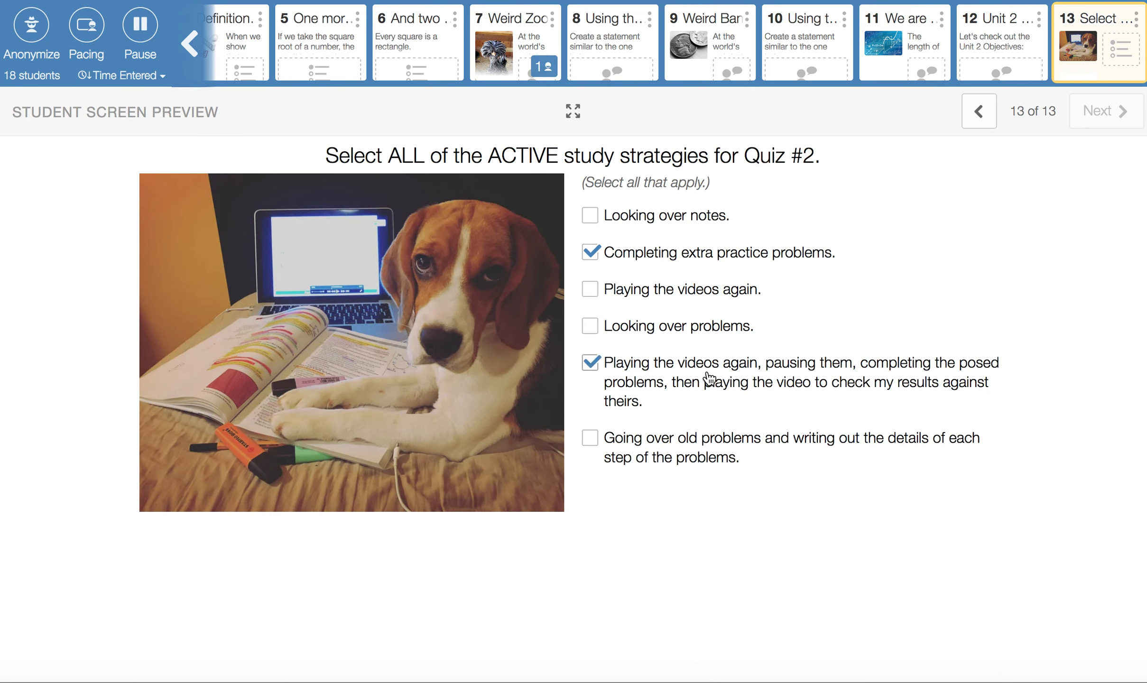
{"action": "mouse_move", "coordinate": [830, 408]}
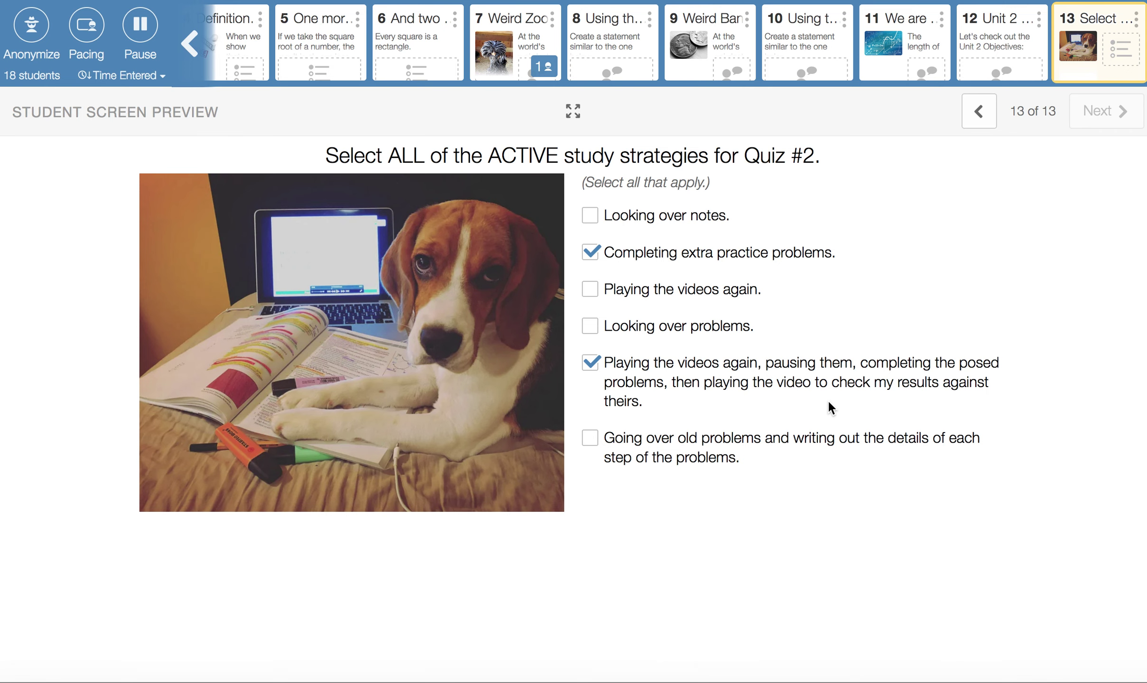
{"action": "left_click", "coordinate": [590, 438]}
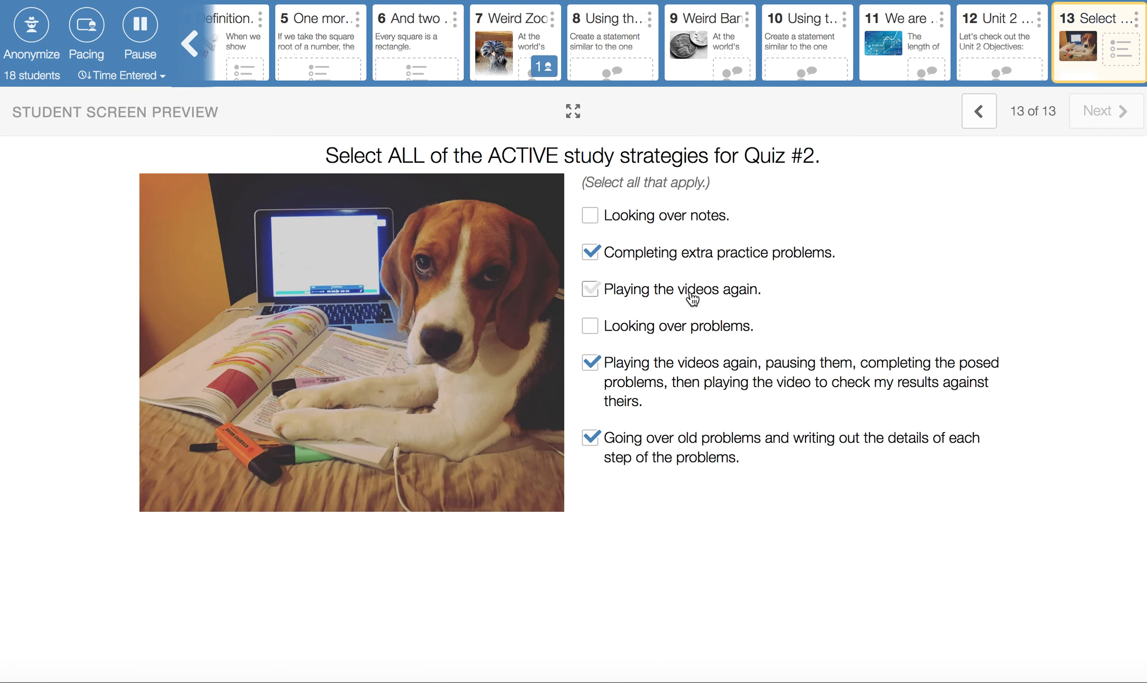
{"action": "mouse_move", "coordinate": [611, 303]}
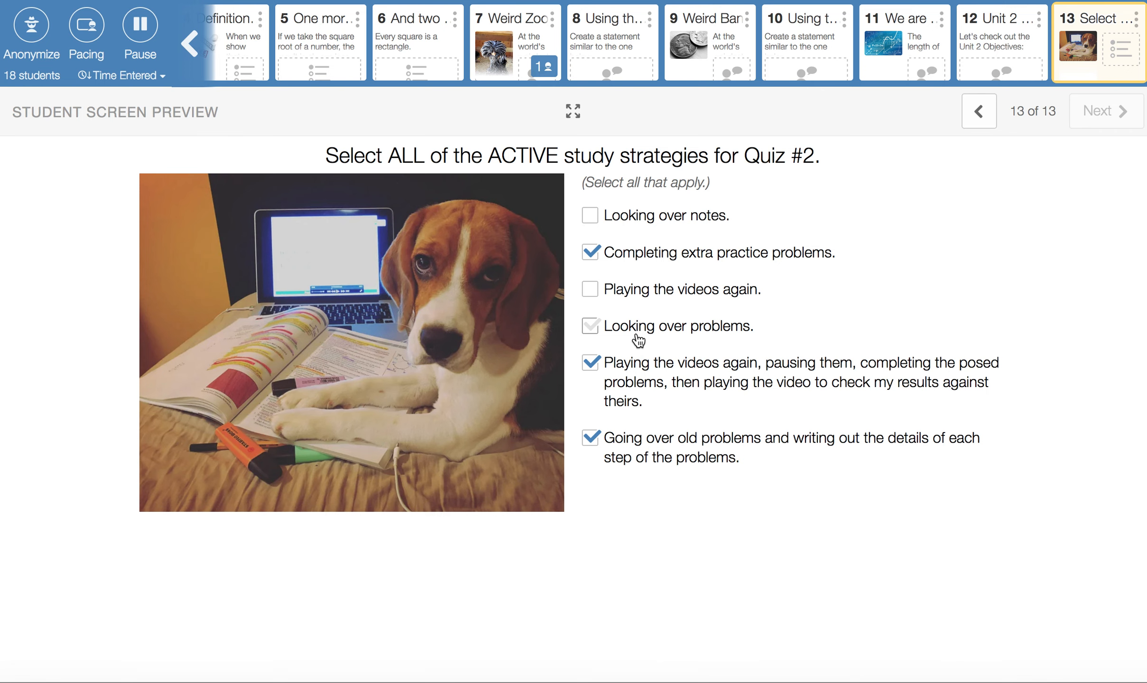
{"action": "left_click", "coordinate": [591, 325]}
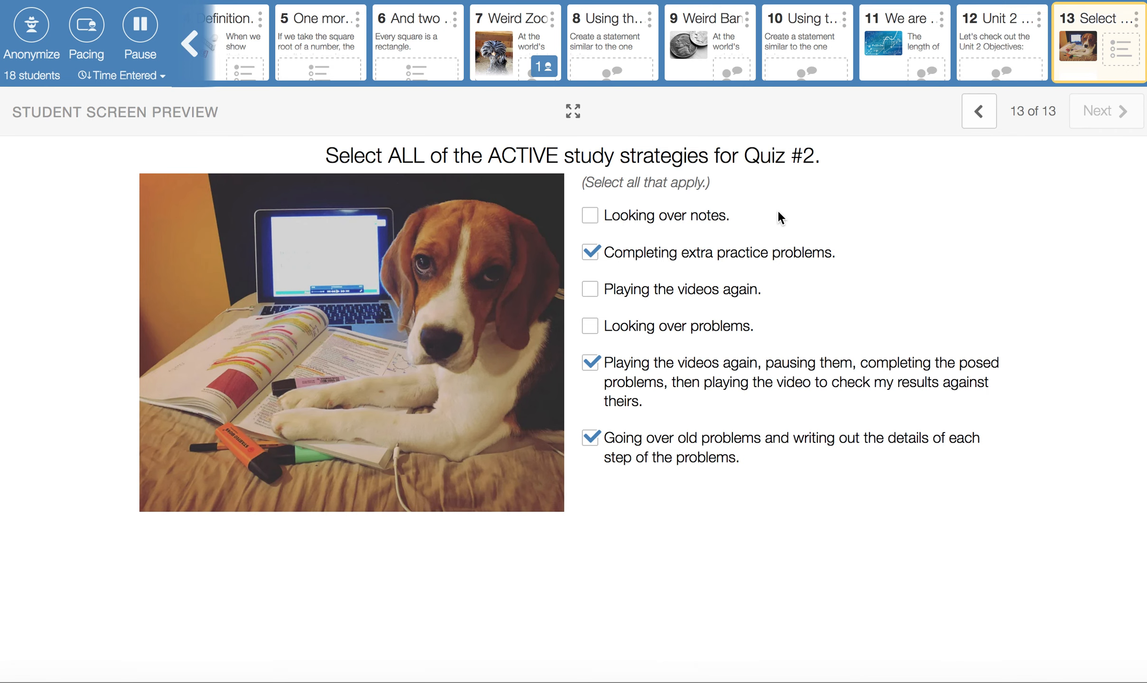
{"action": "mouse_move", "coordinate": [845, 155]}
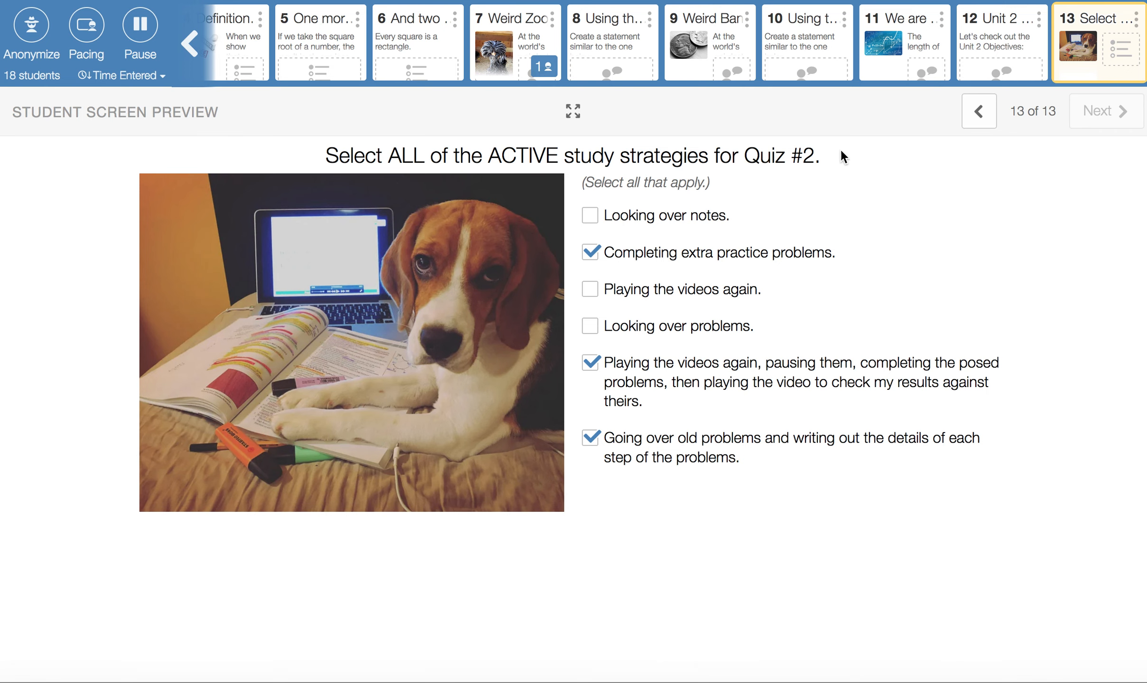
{"action": "mouse_move", "coordinate": [919, 208]}
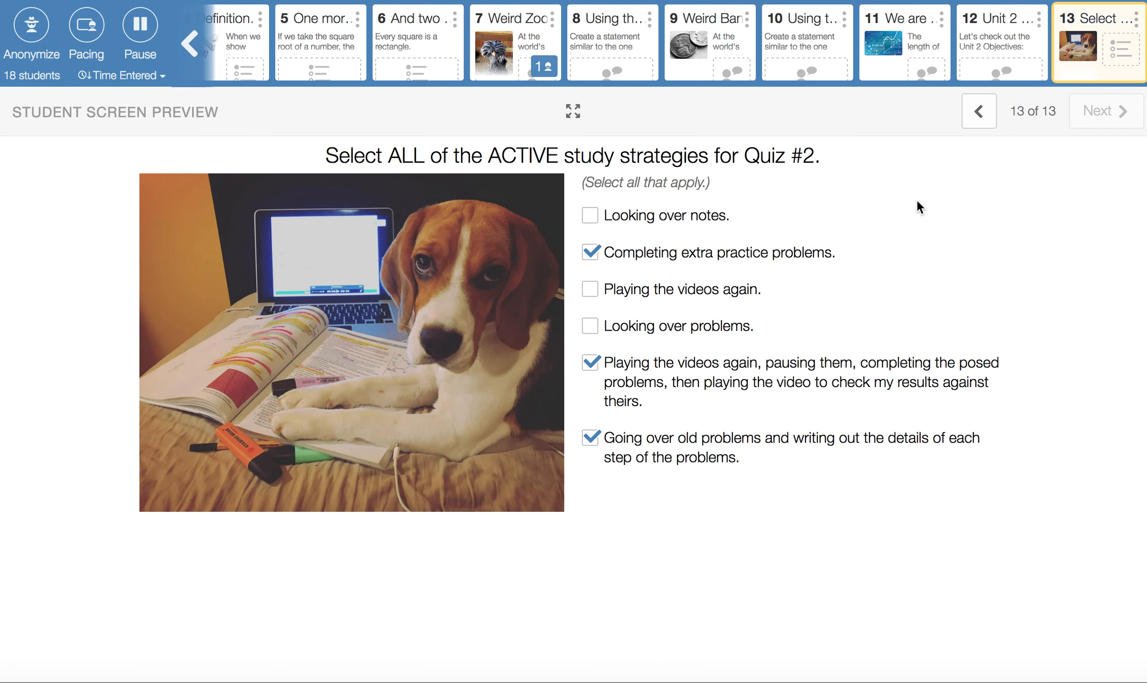
{"action": "mouse_move", "coordinate": [987, 206]}
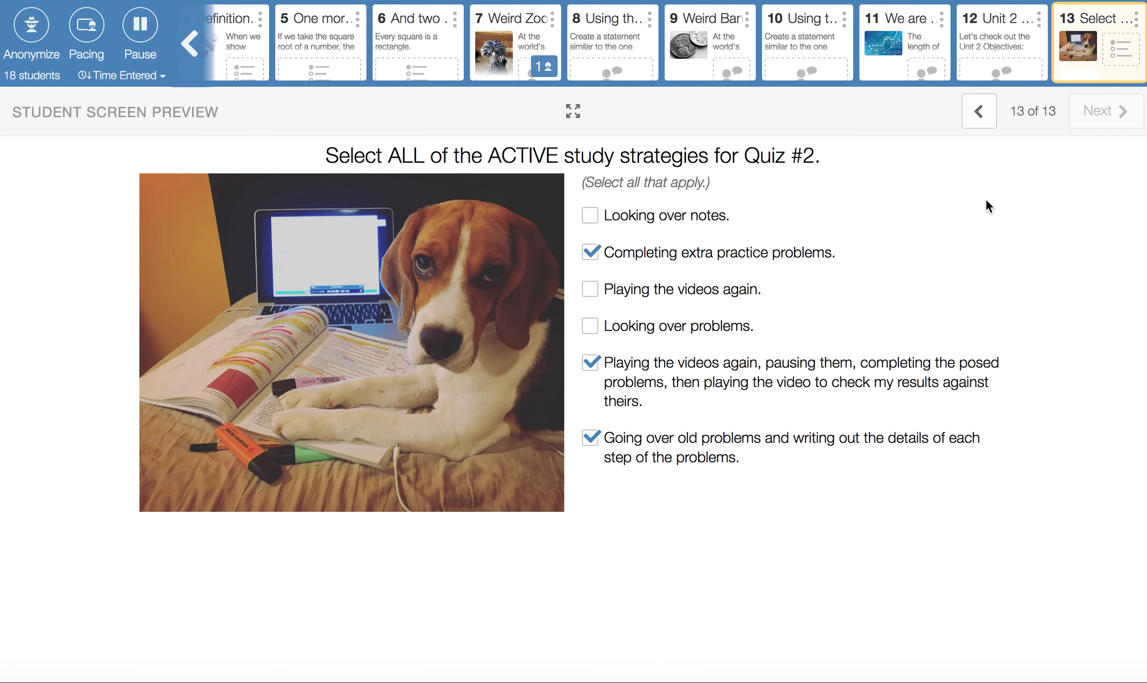
{"action": "mouse_move", "coordinate": [807, 29]}
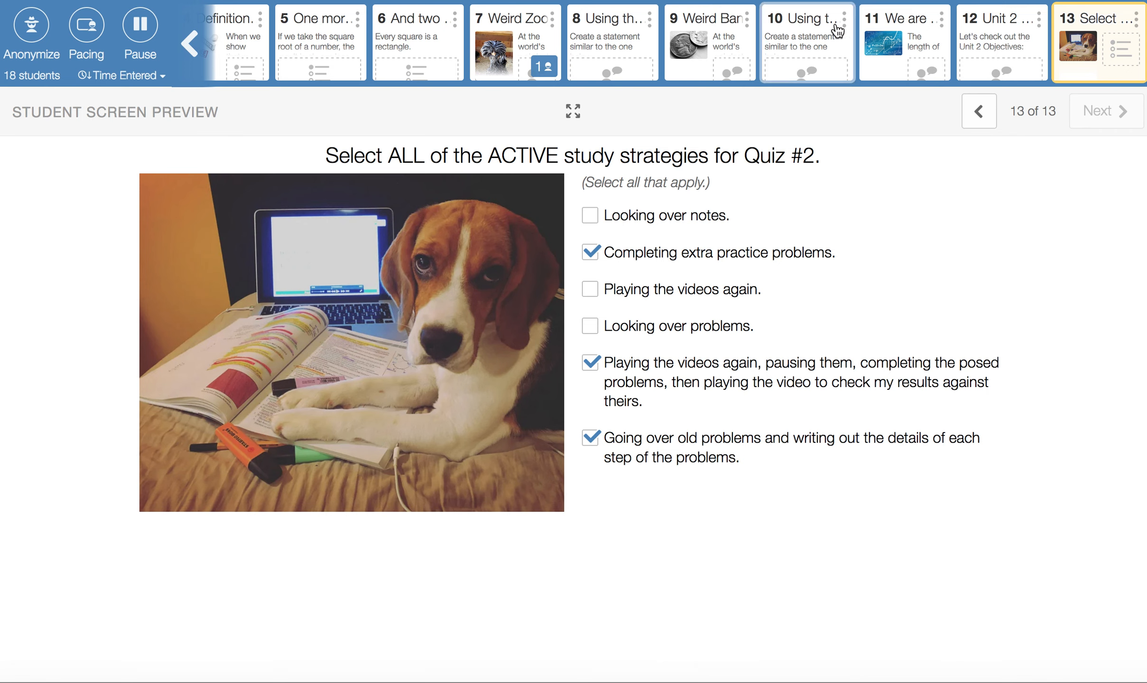